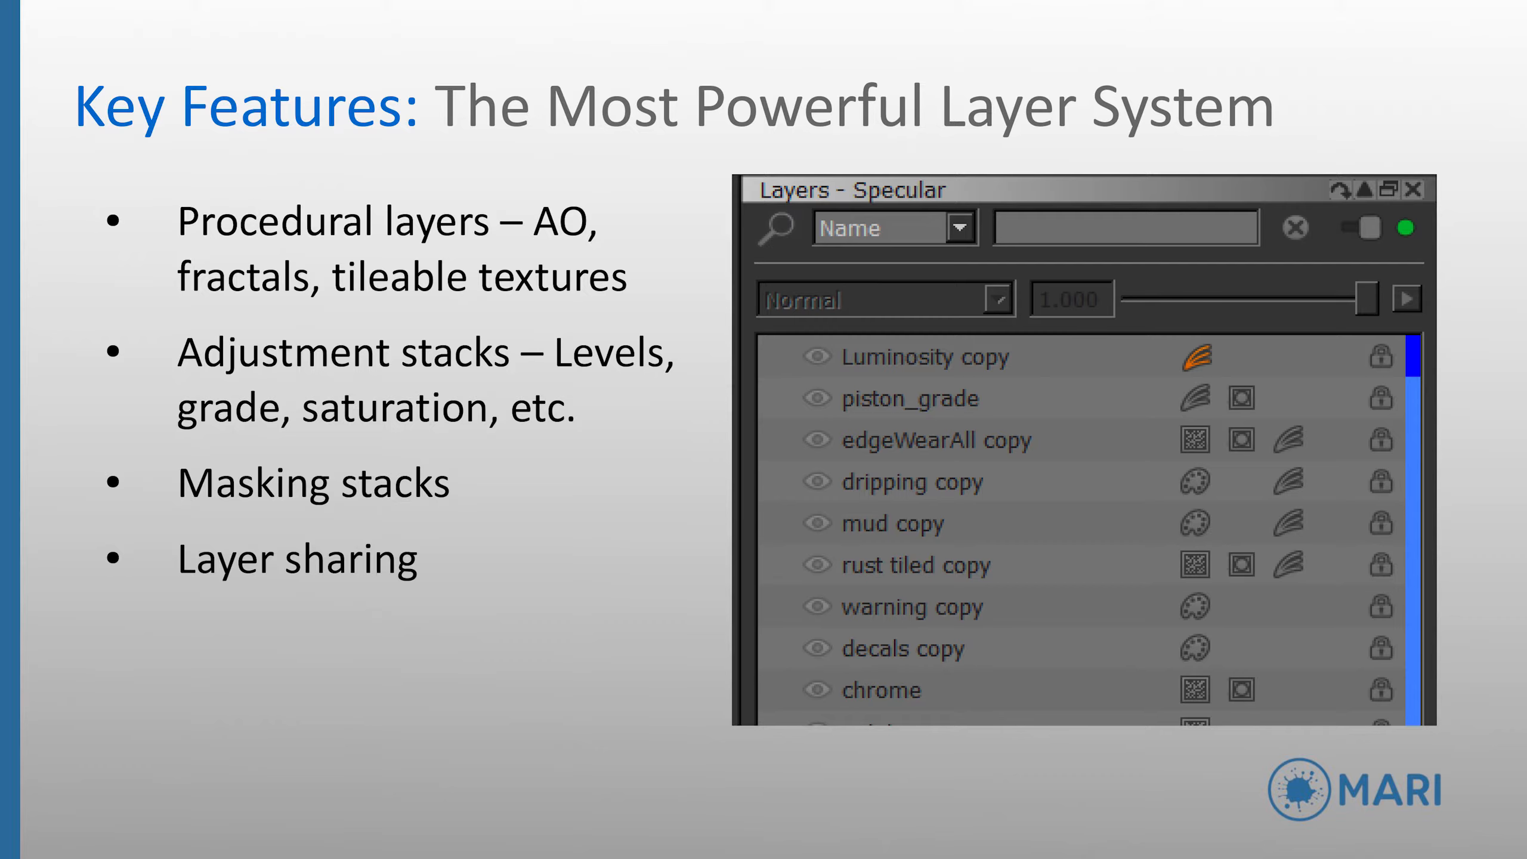
Advance the deck from the Layer System slide to the Utility / Production Ready slides.
key(Right)
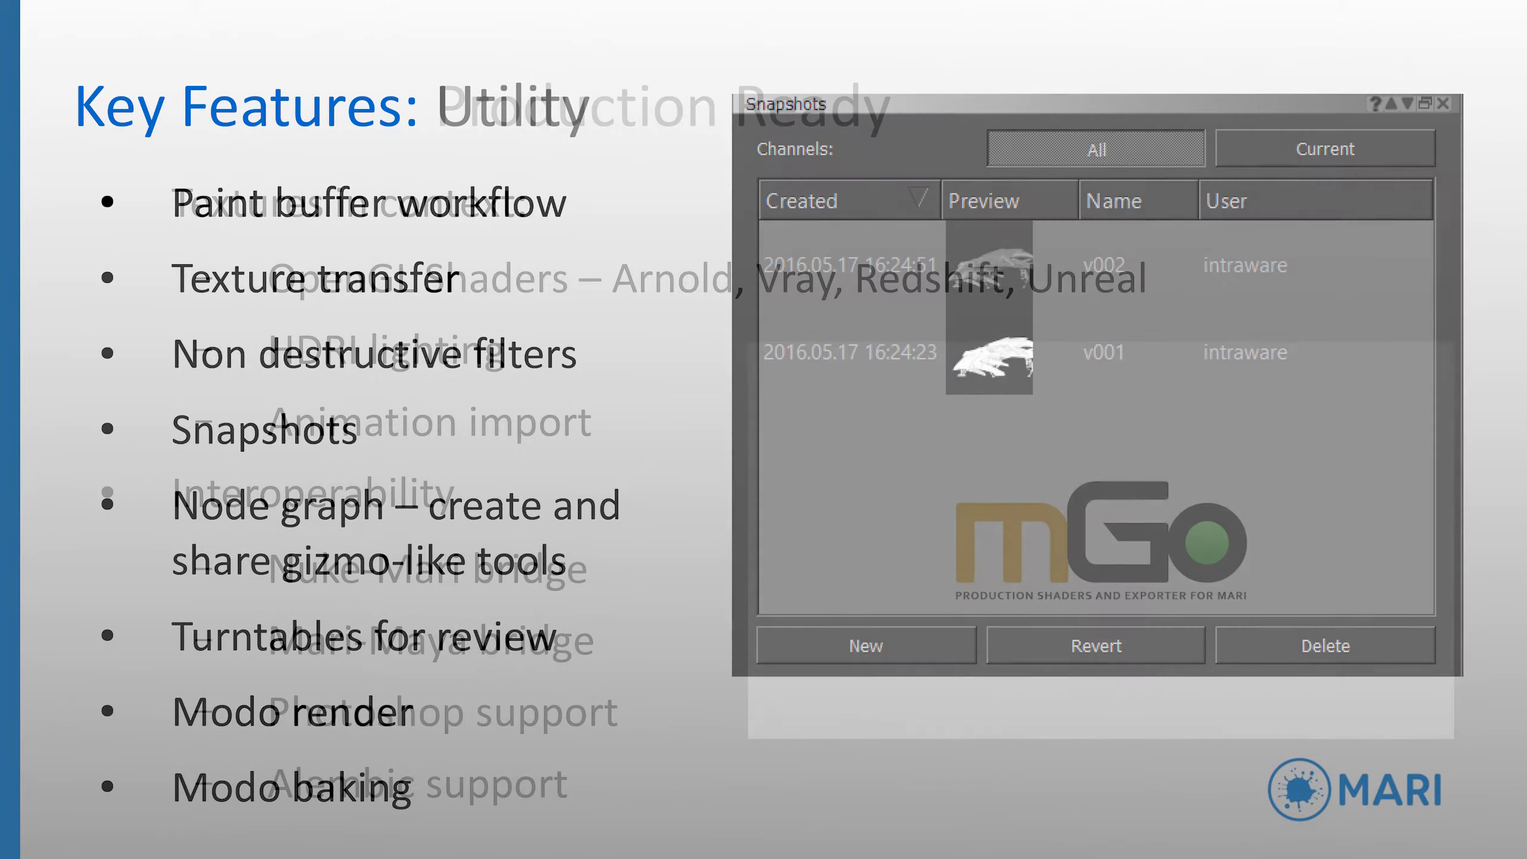
key(right)
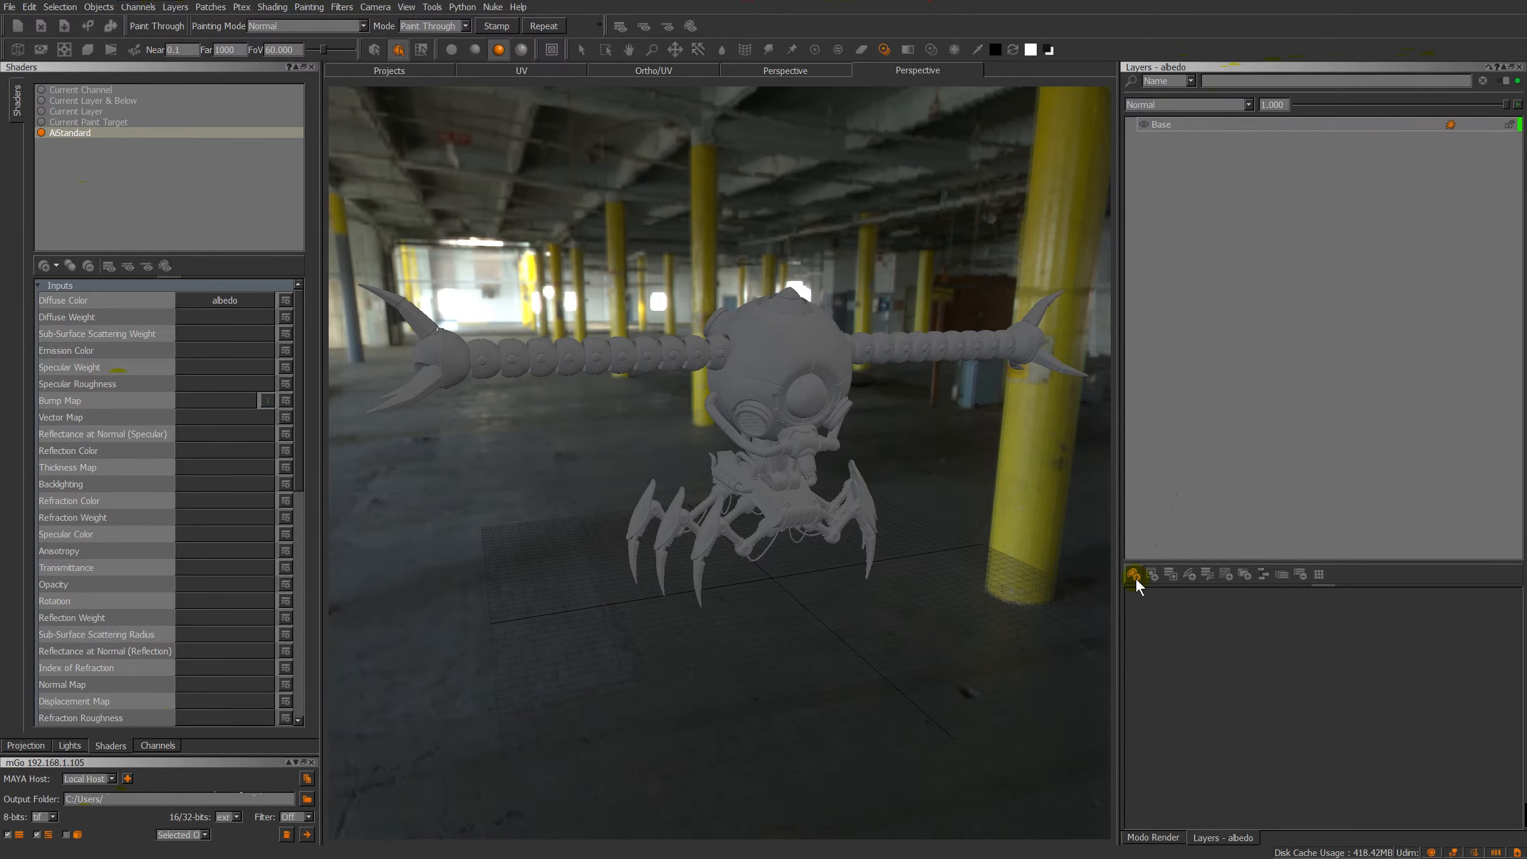
mouse_move(1188, 580)
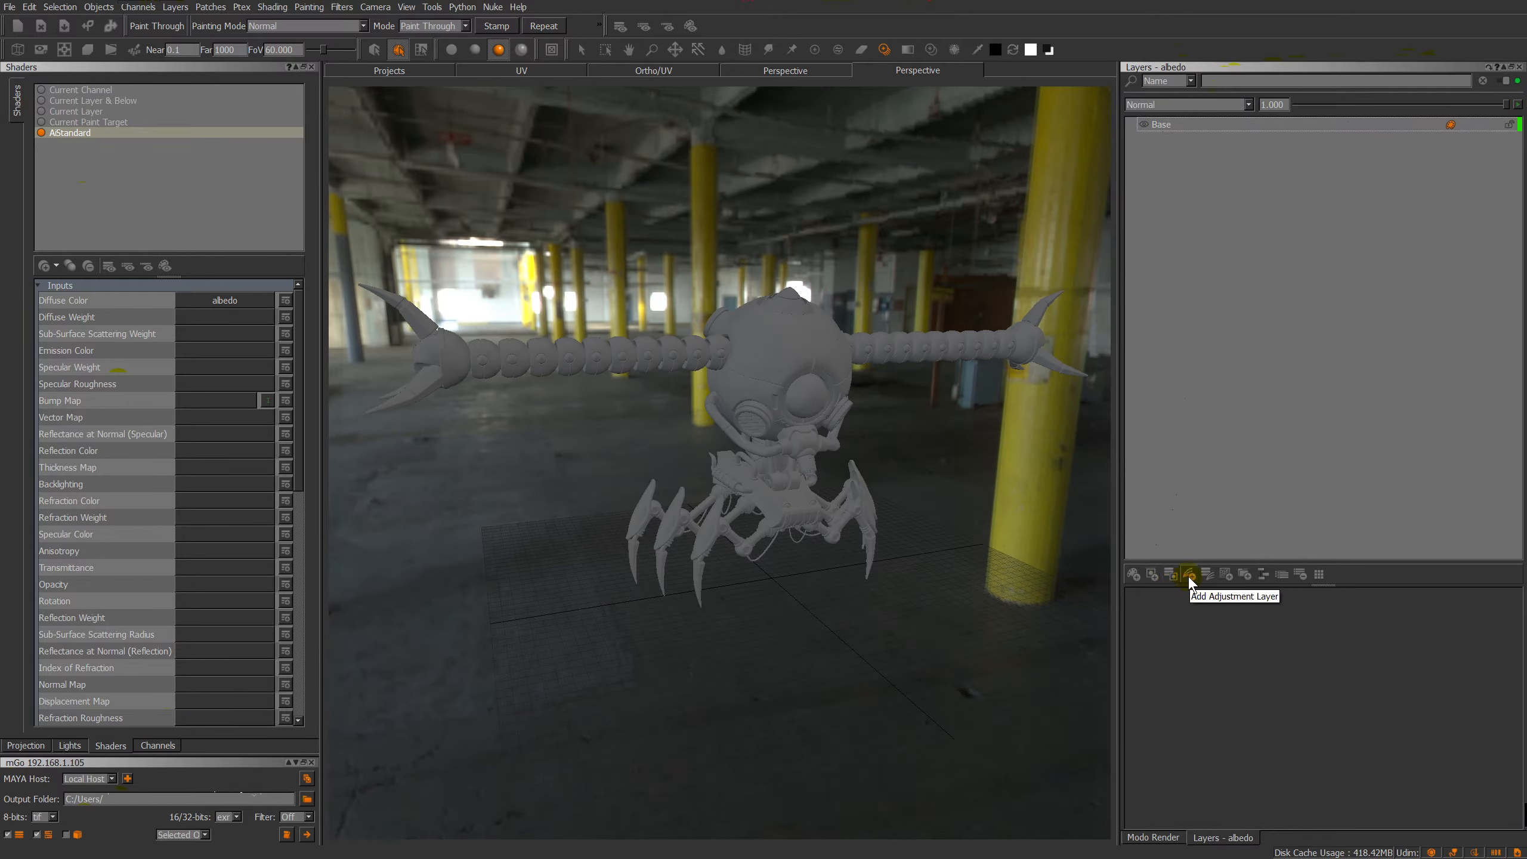
mouse_move(1241, 574)
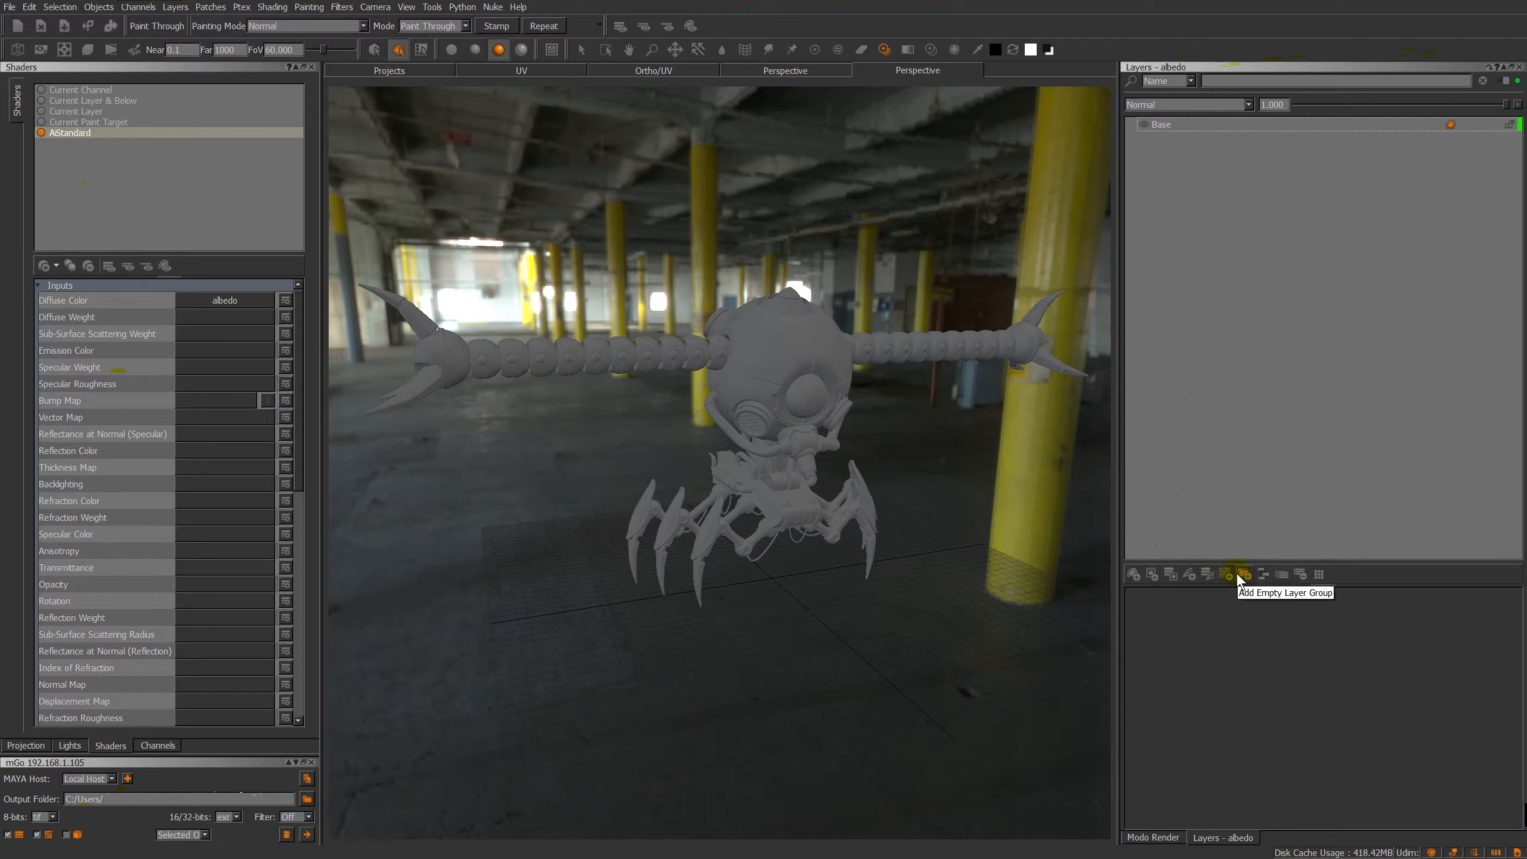
mouse_move(1319, 575)
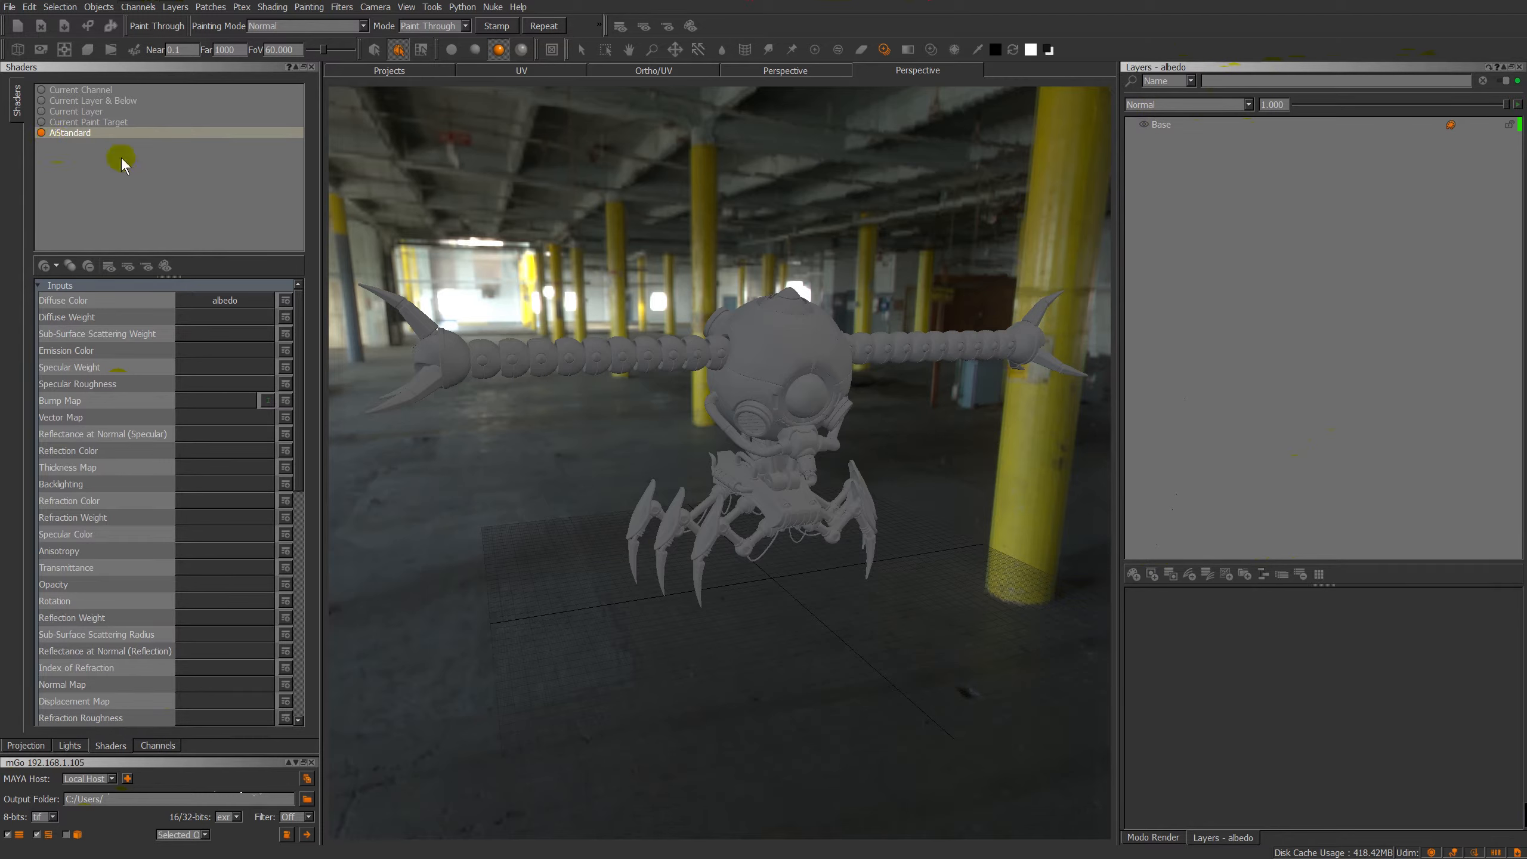
click(46, 266)
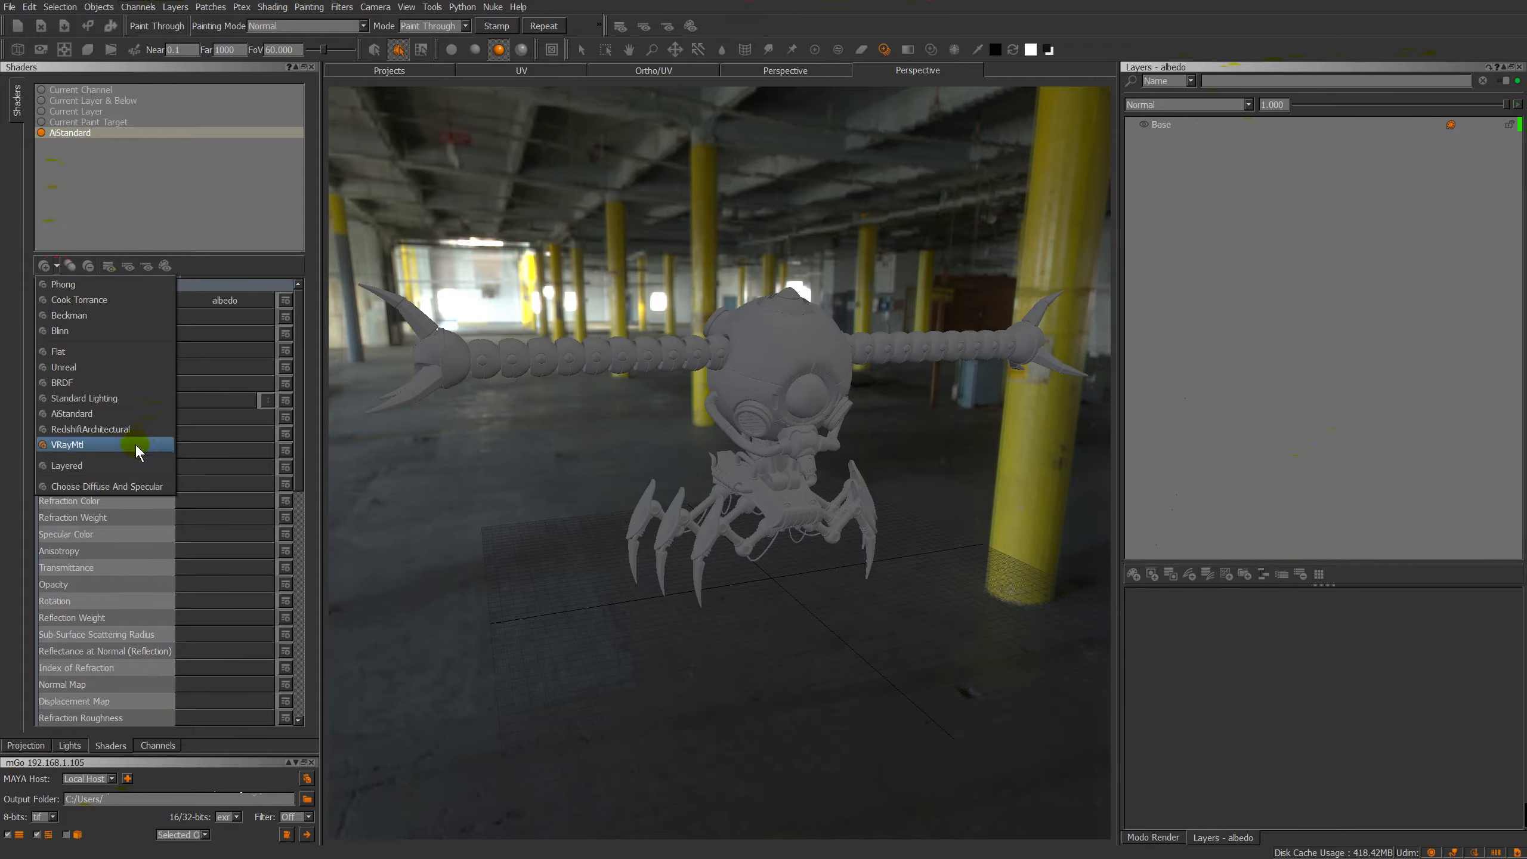
mouse_move(120, 367)
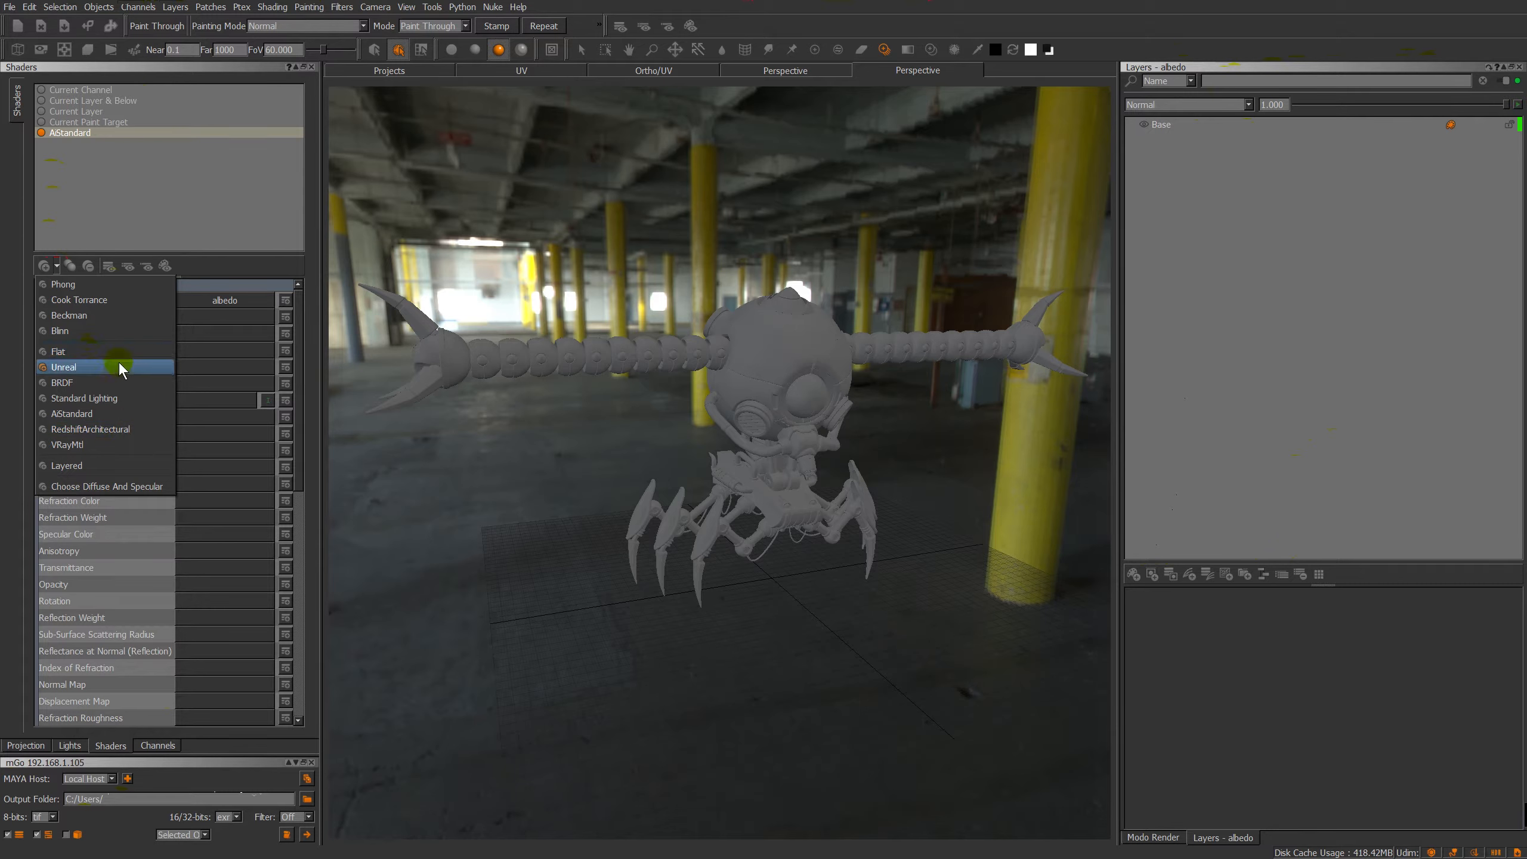
mouse_move(104, 382)
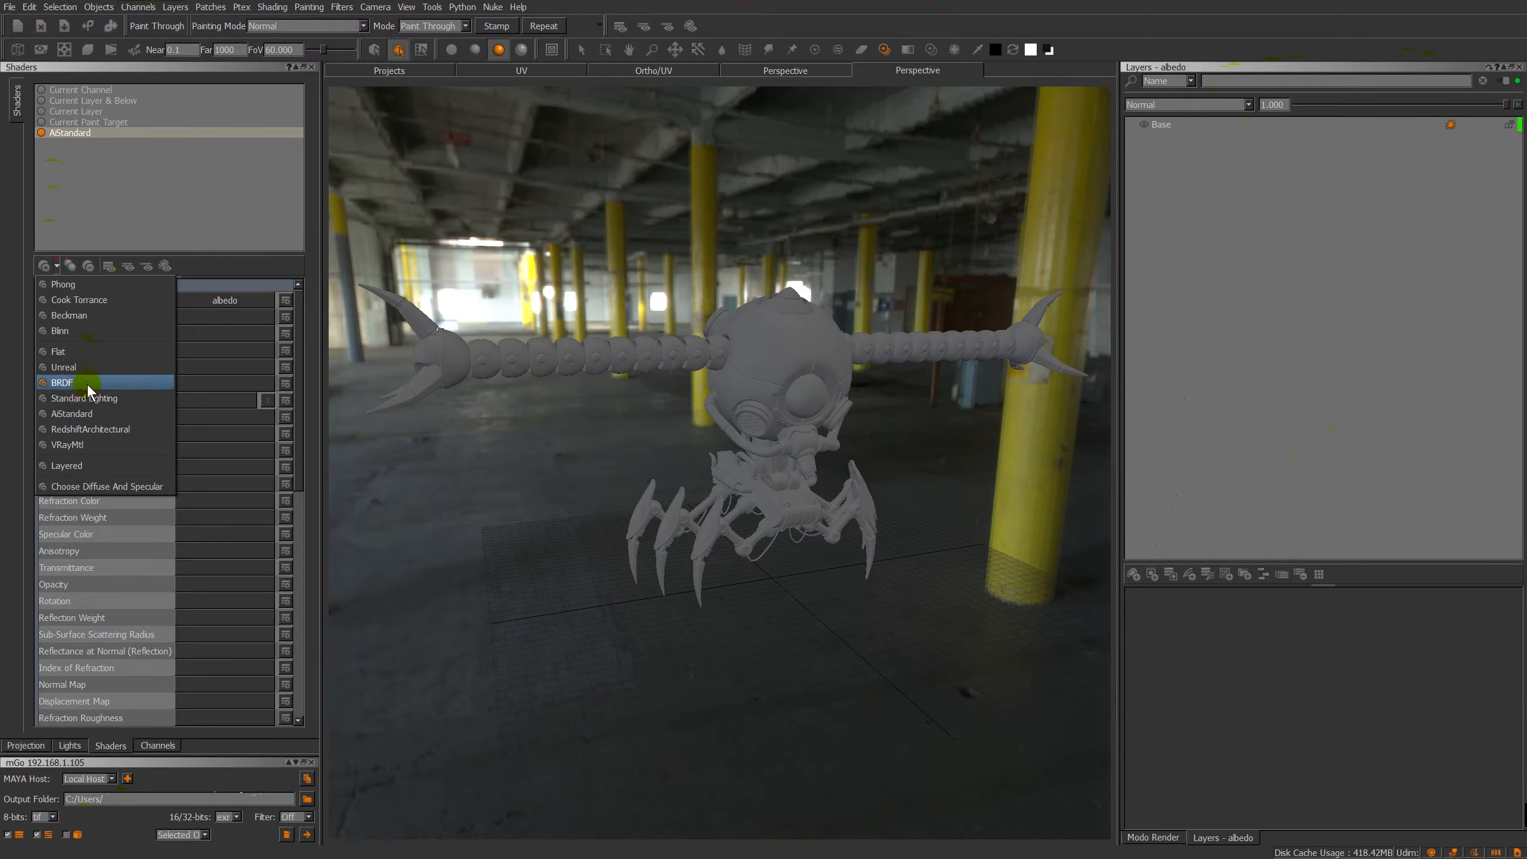
mouse_move(107, 430)
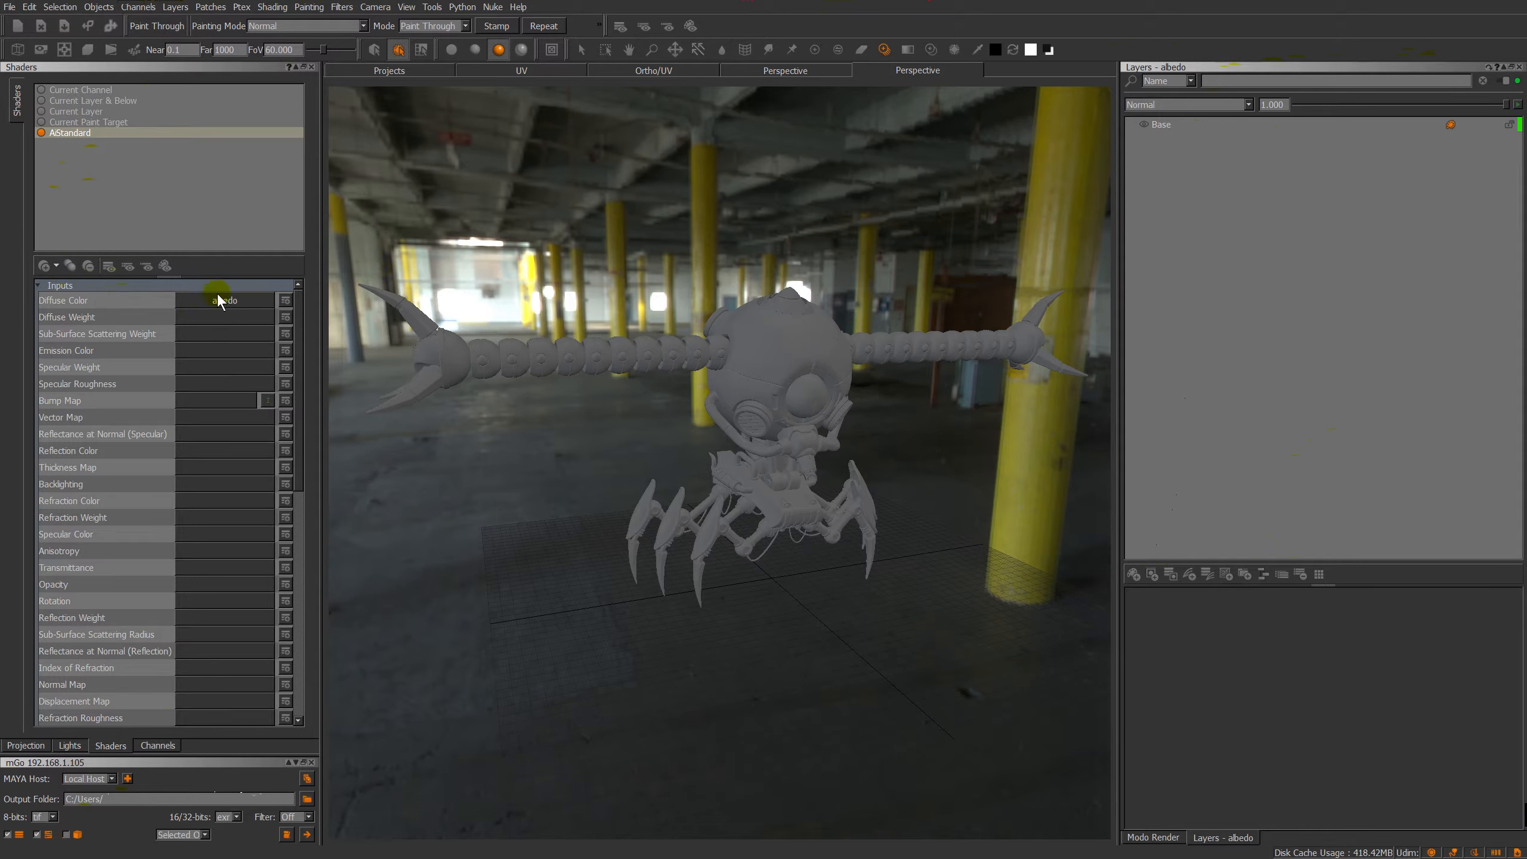
Show the Channels list with the albedo channel's 2048, 8-bit, sRGB properties after checking projection settings.
click(157, 744)
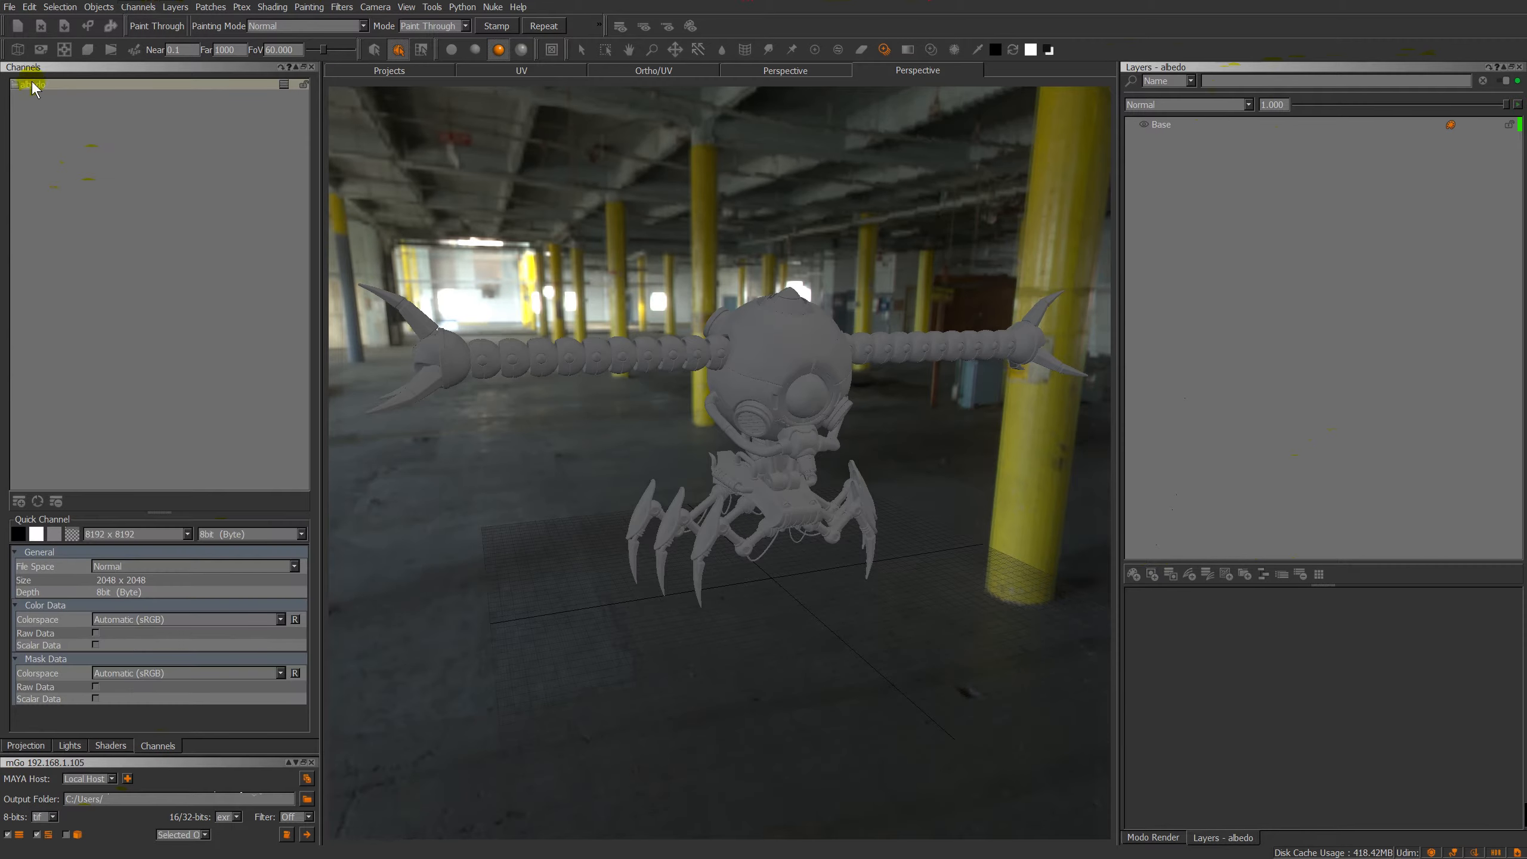
right_click(29, 83)
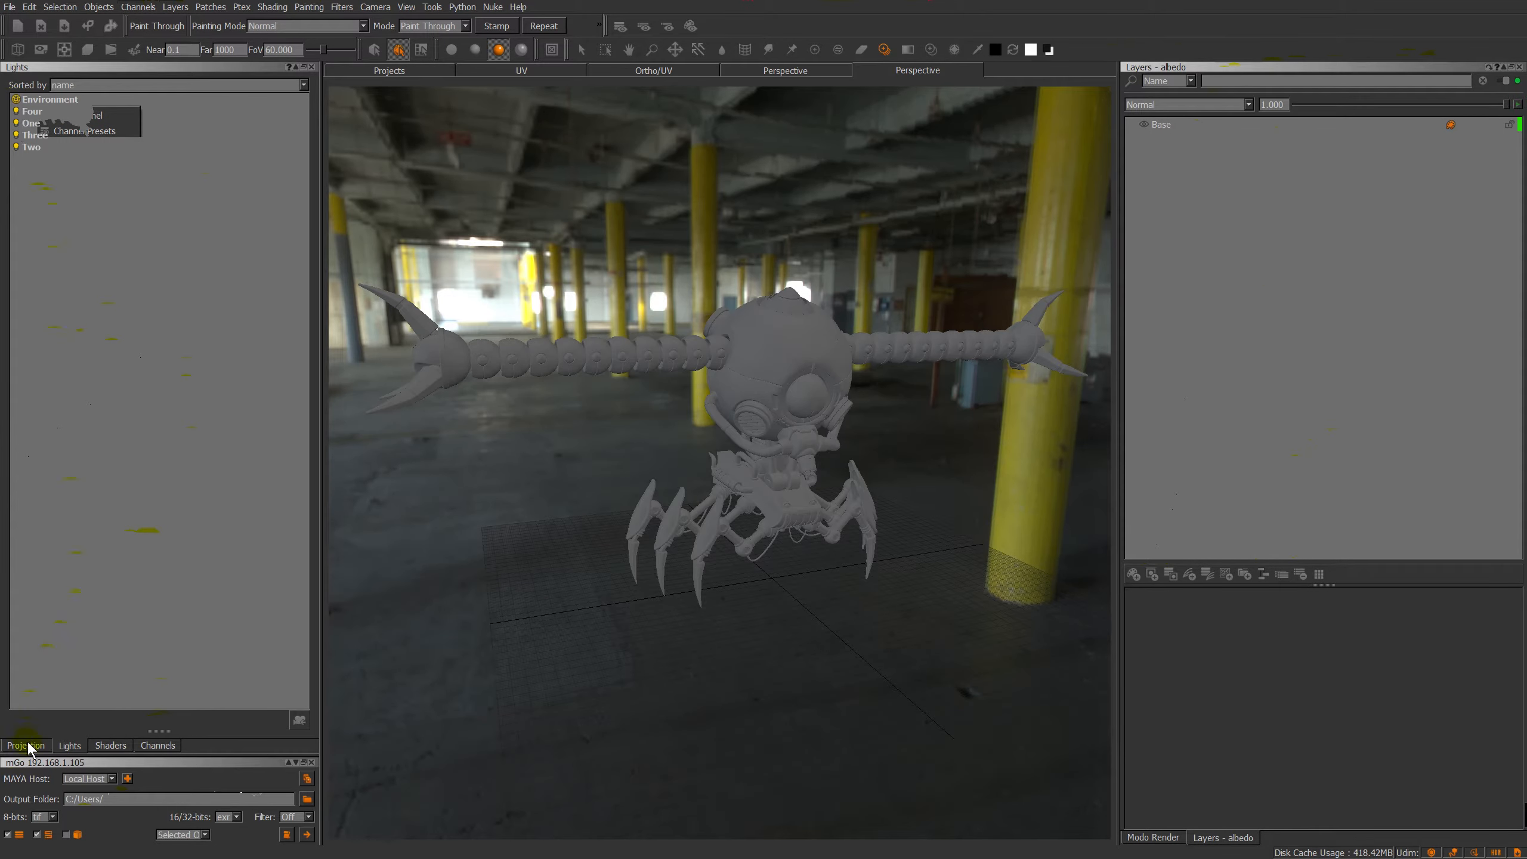
click(25, 745)
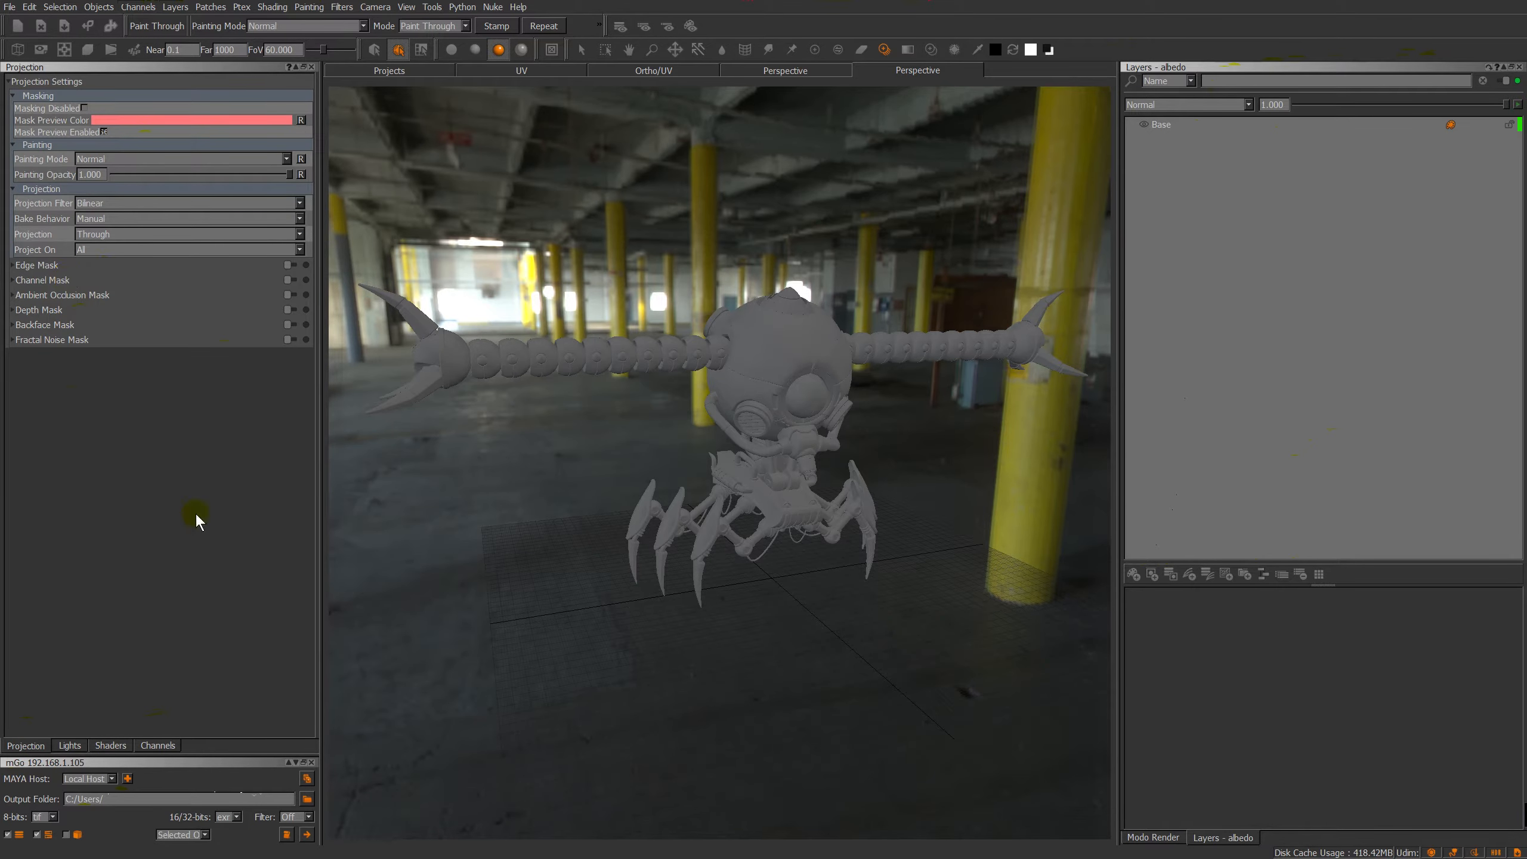
click(156, 745)
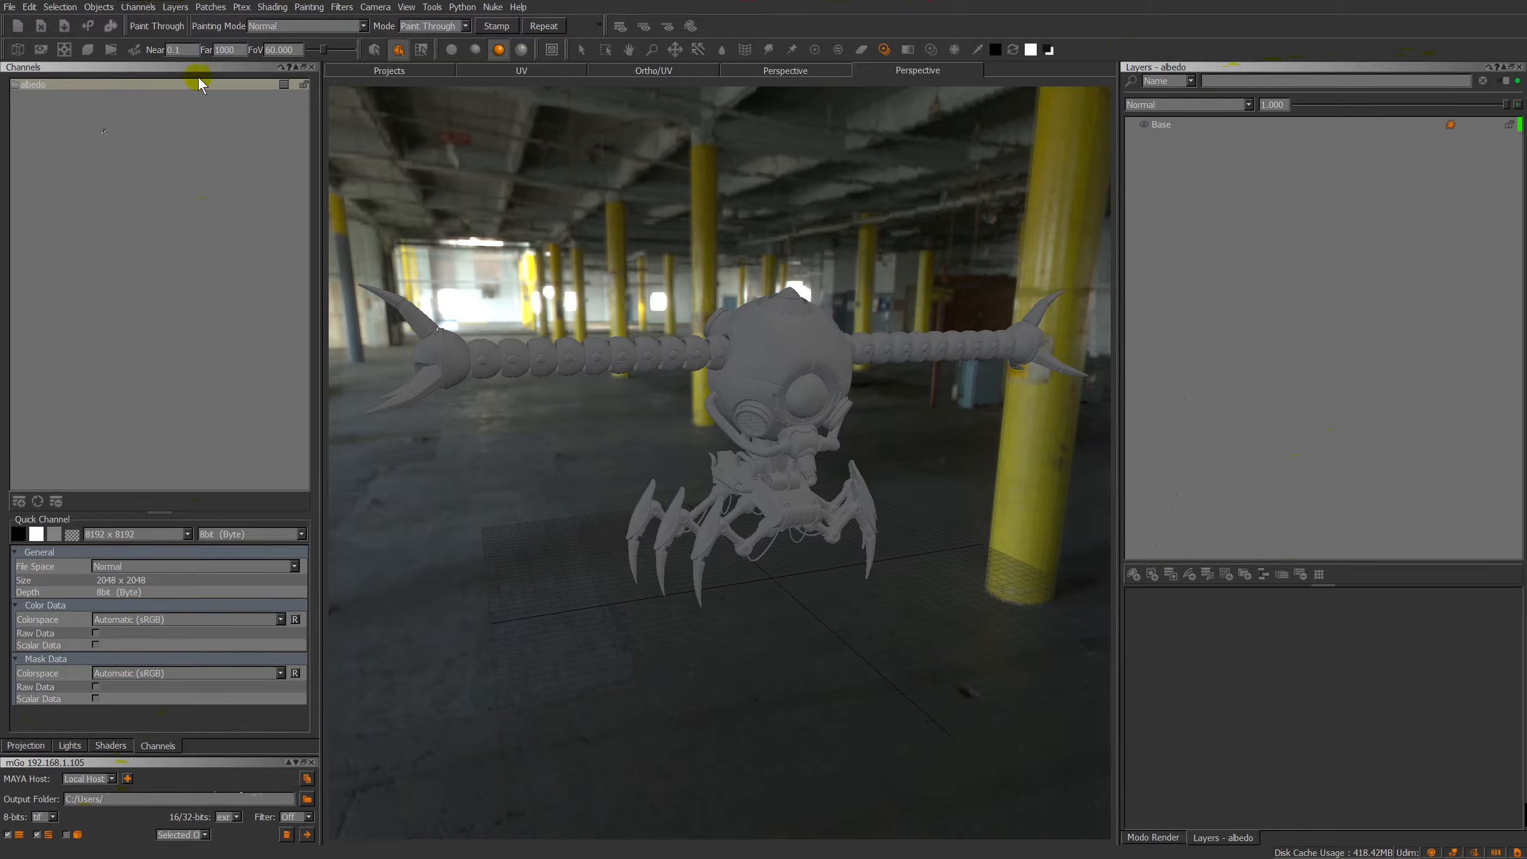
mouse_move(295, 44)
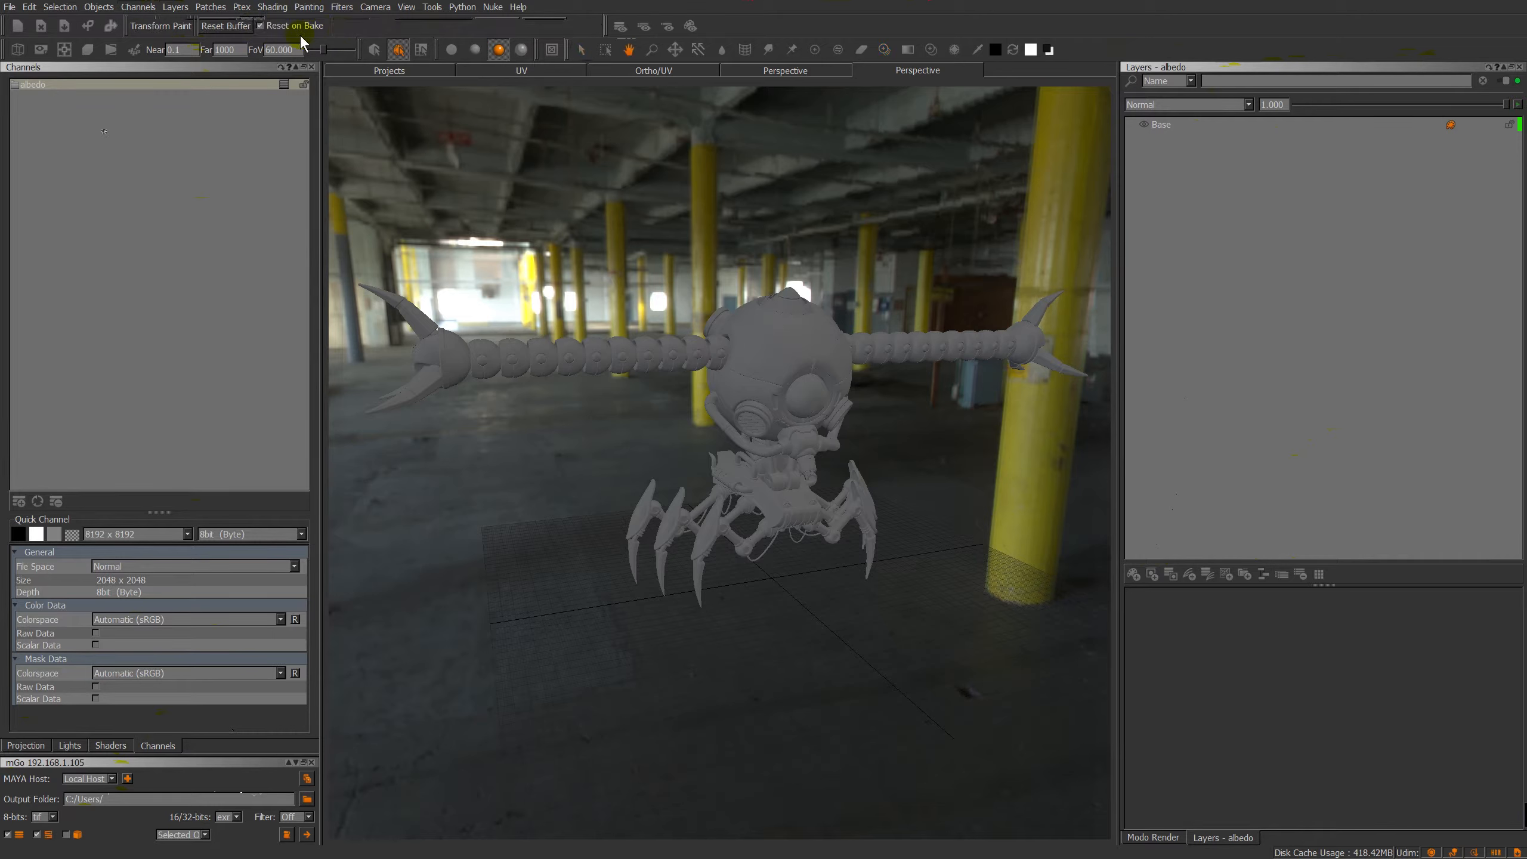
mouse_move(40, 50)
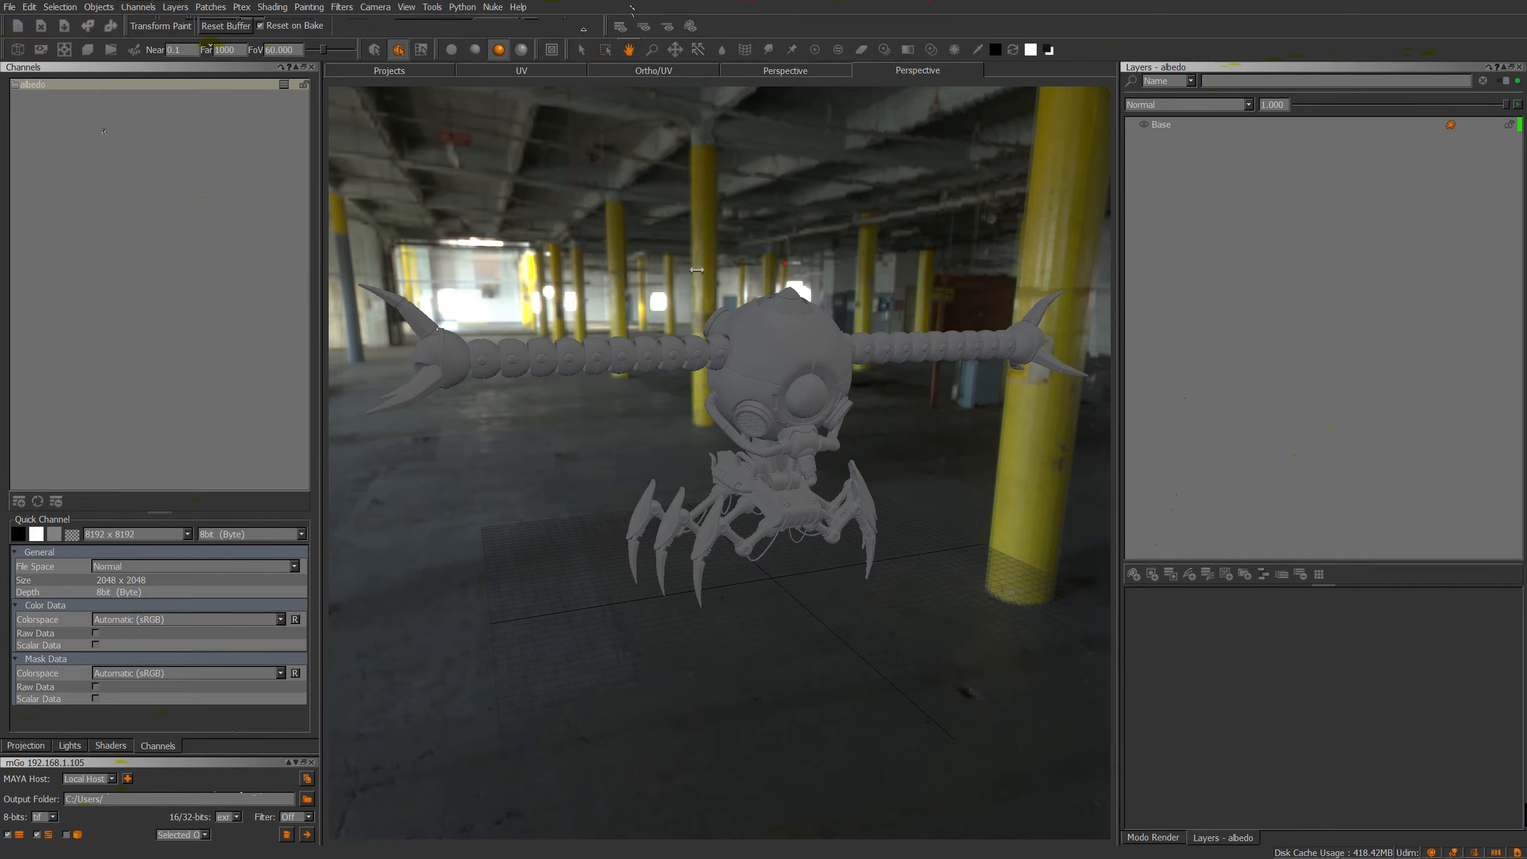
mouse_move(677, 50)
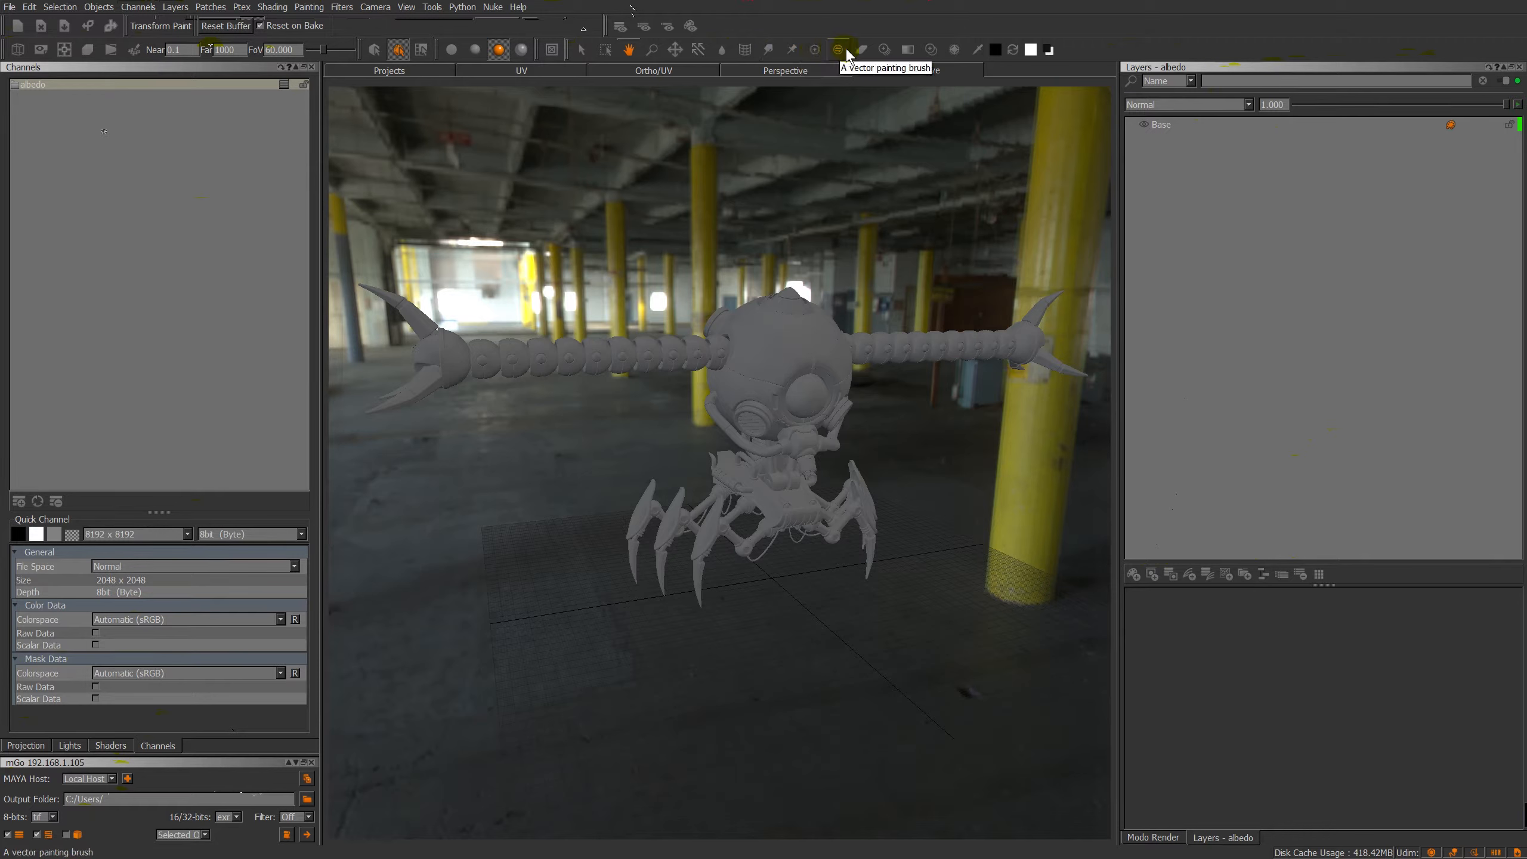
mouse_move(880, 48)
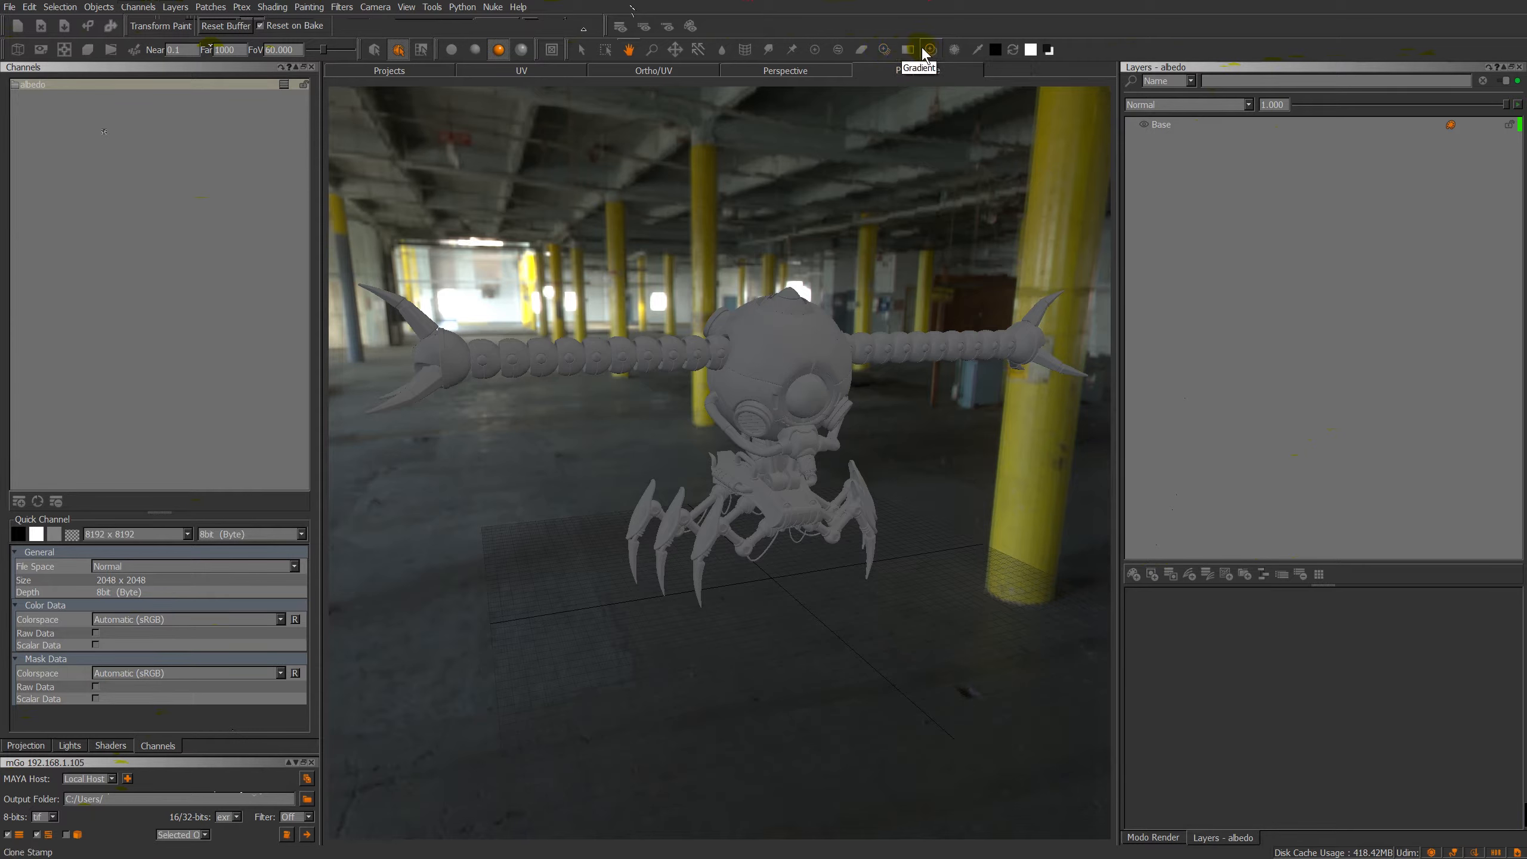
mouse_move(952, 49)
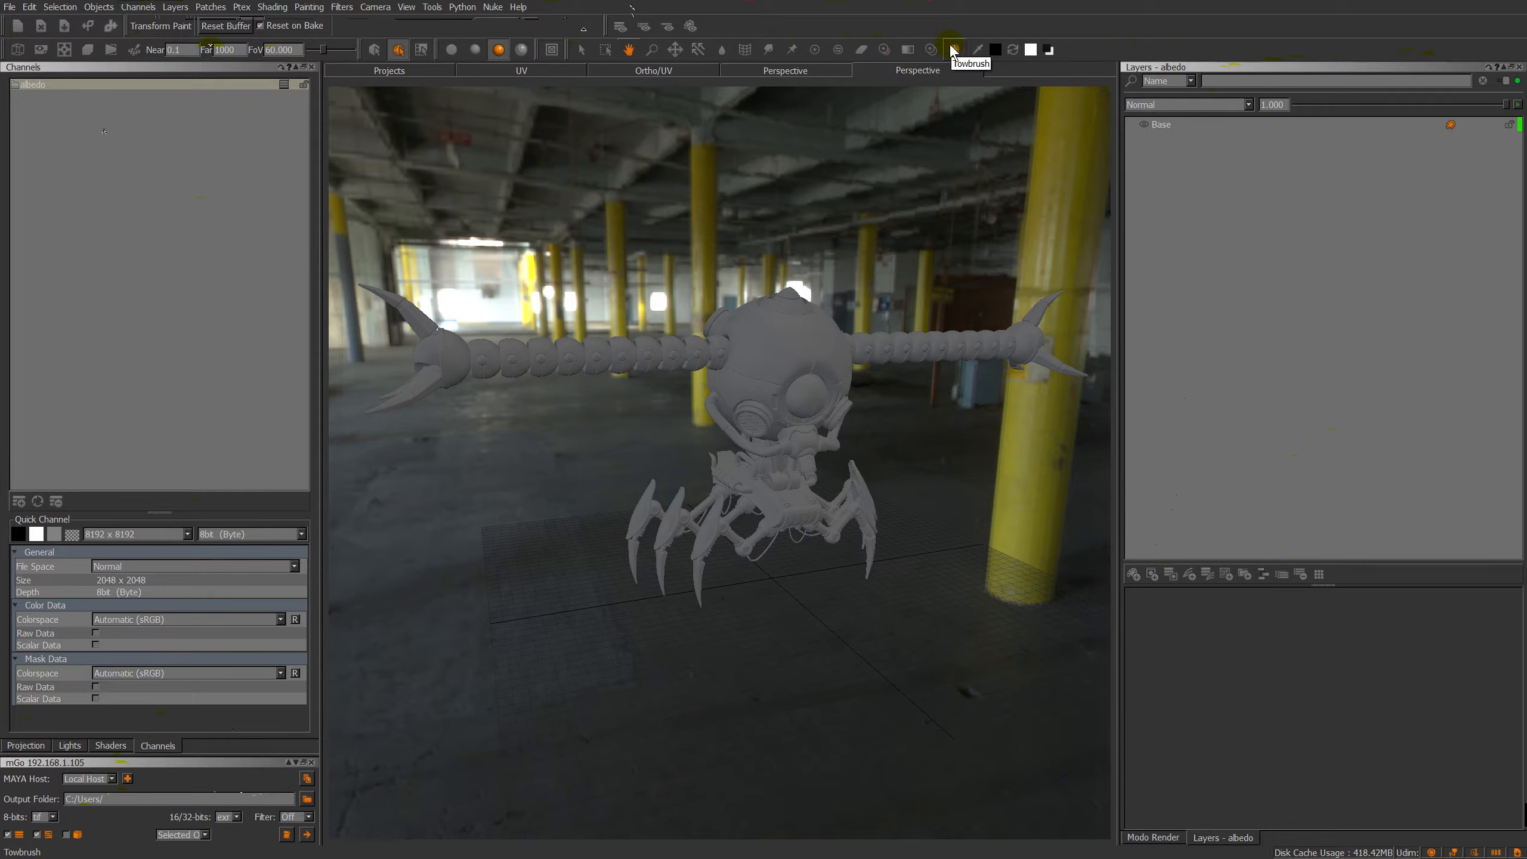
mouse_move(1013, 49)
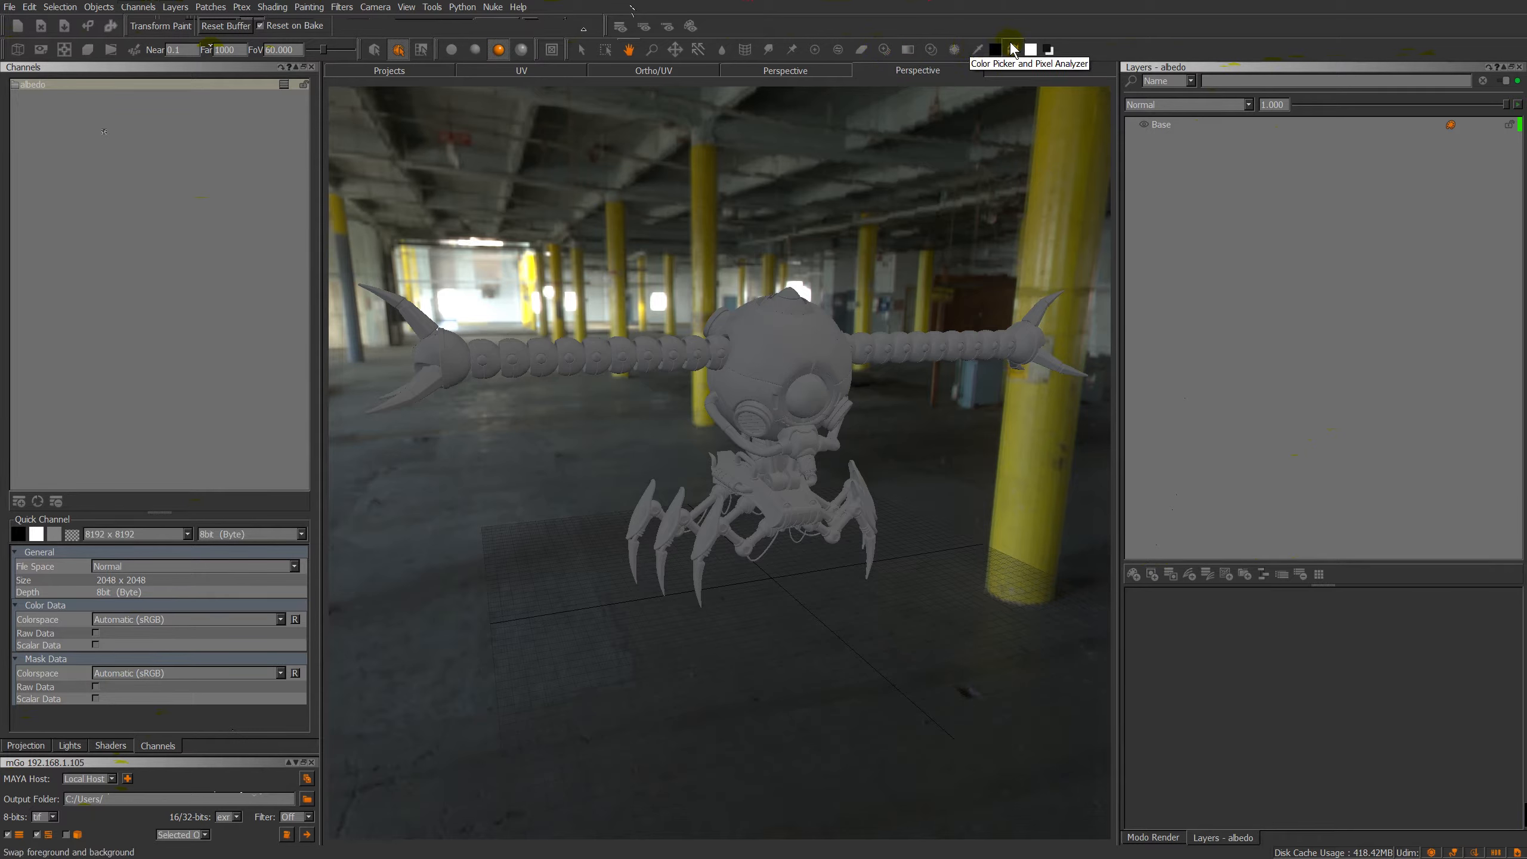
mouse_move(996, 83)
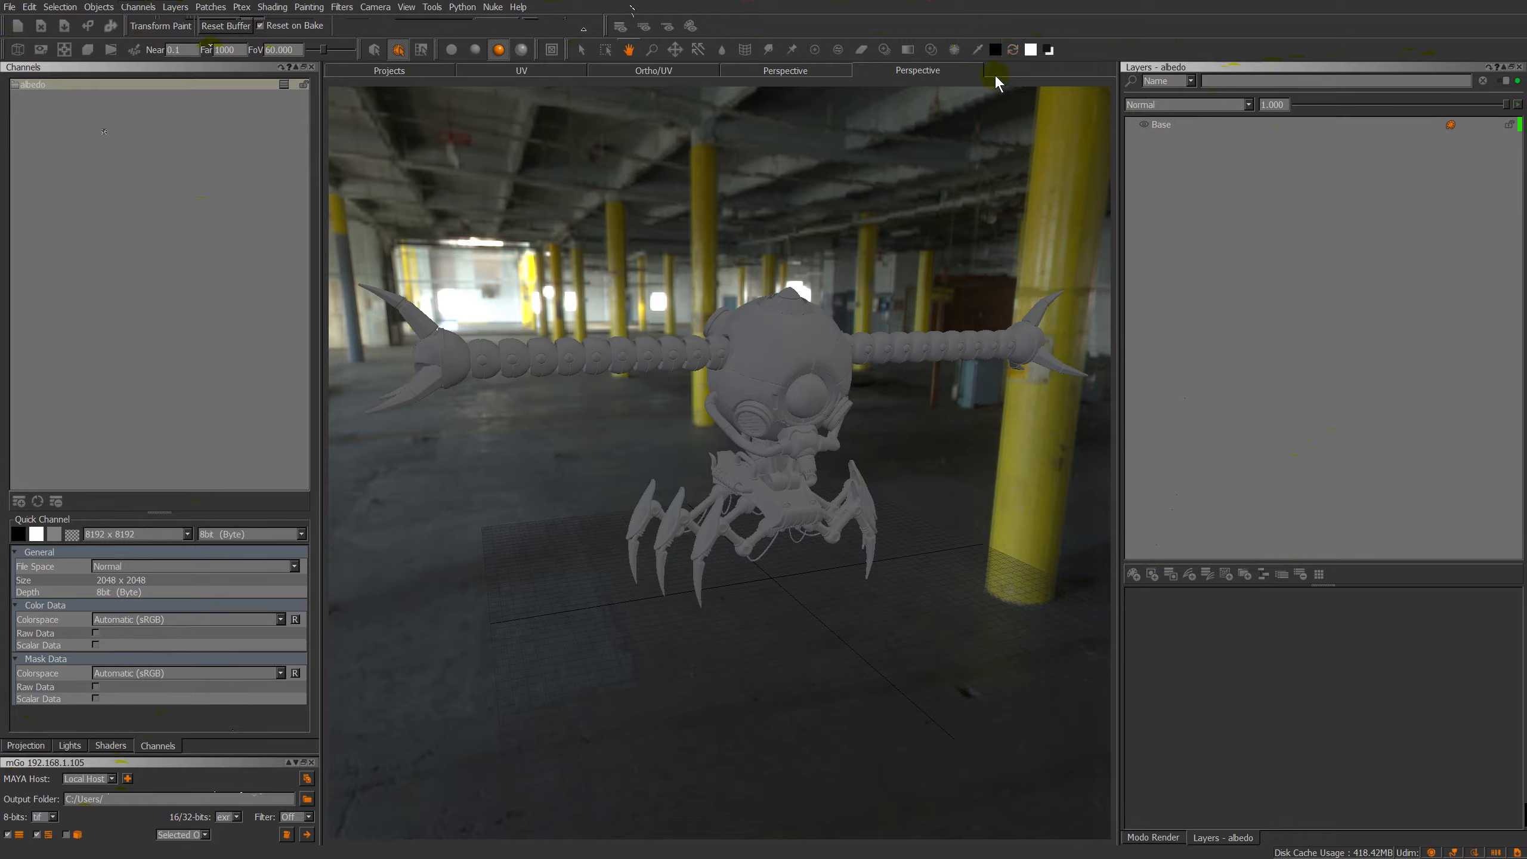
Dismiss the paint colour chooser and bring up the quick object/shader/channel/layer selector.
click(993, 49)
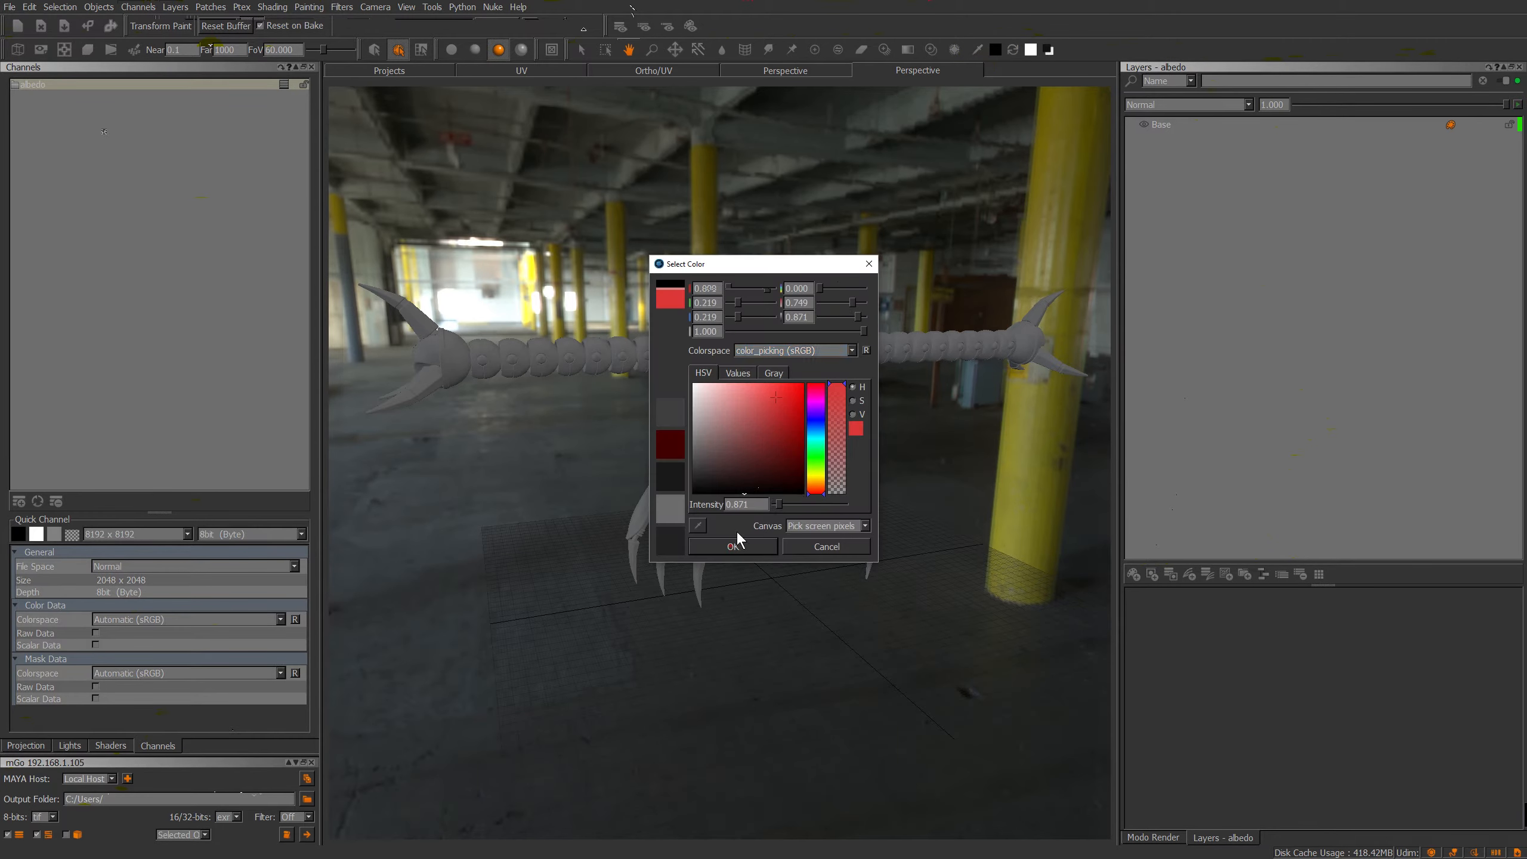
click(737, 546)
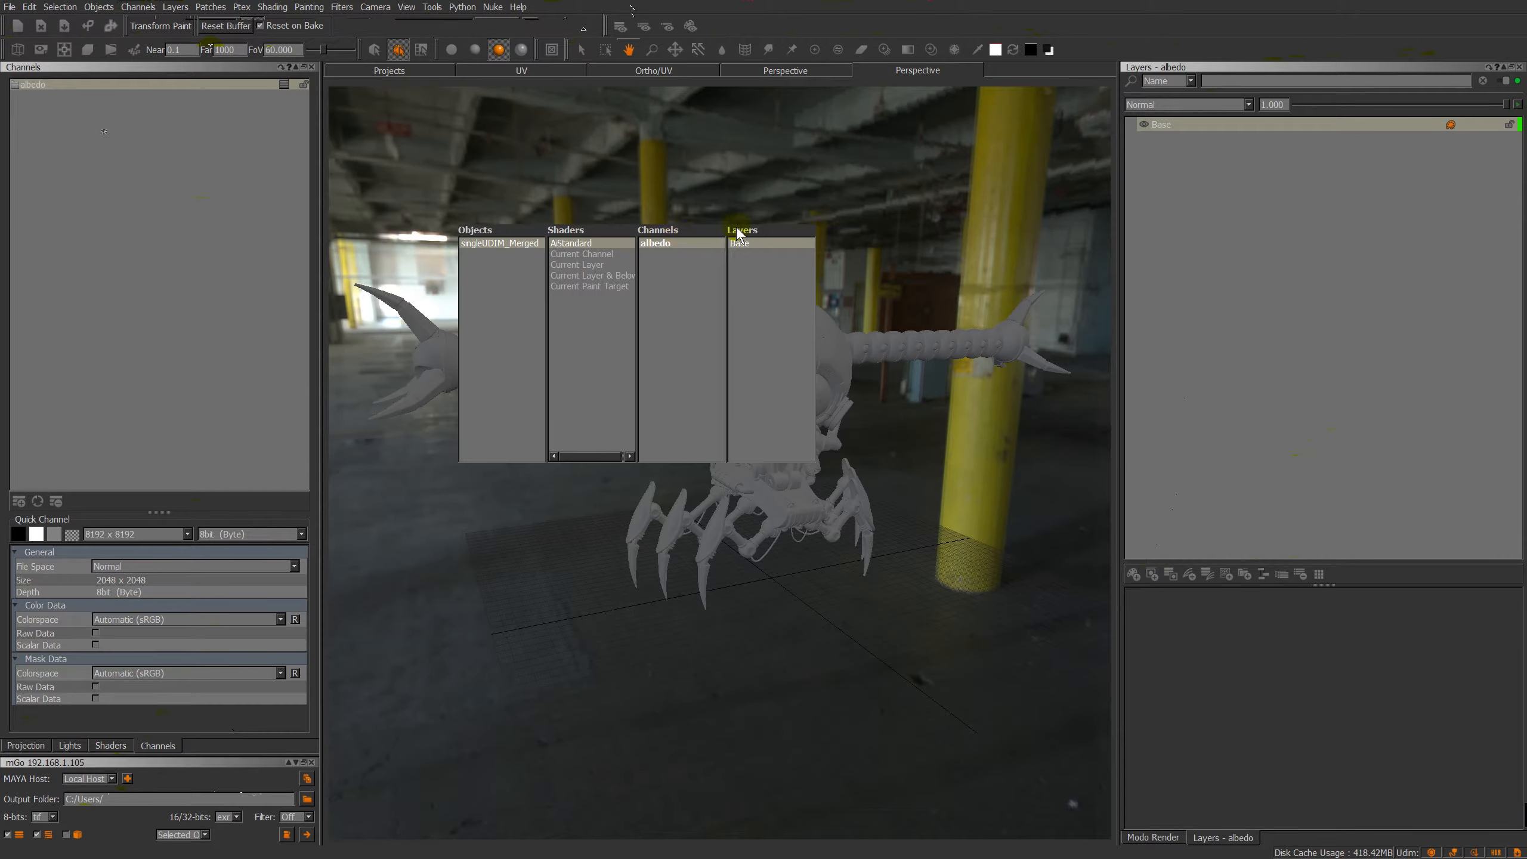
click(570, 242)
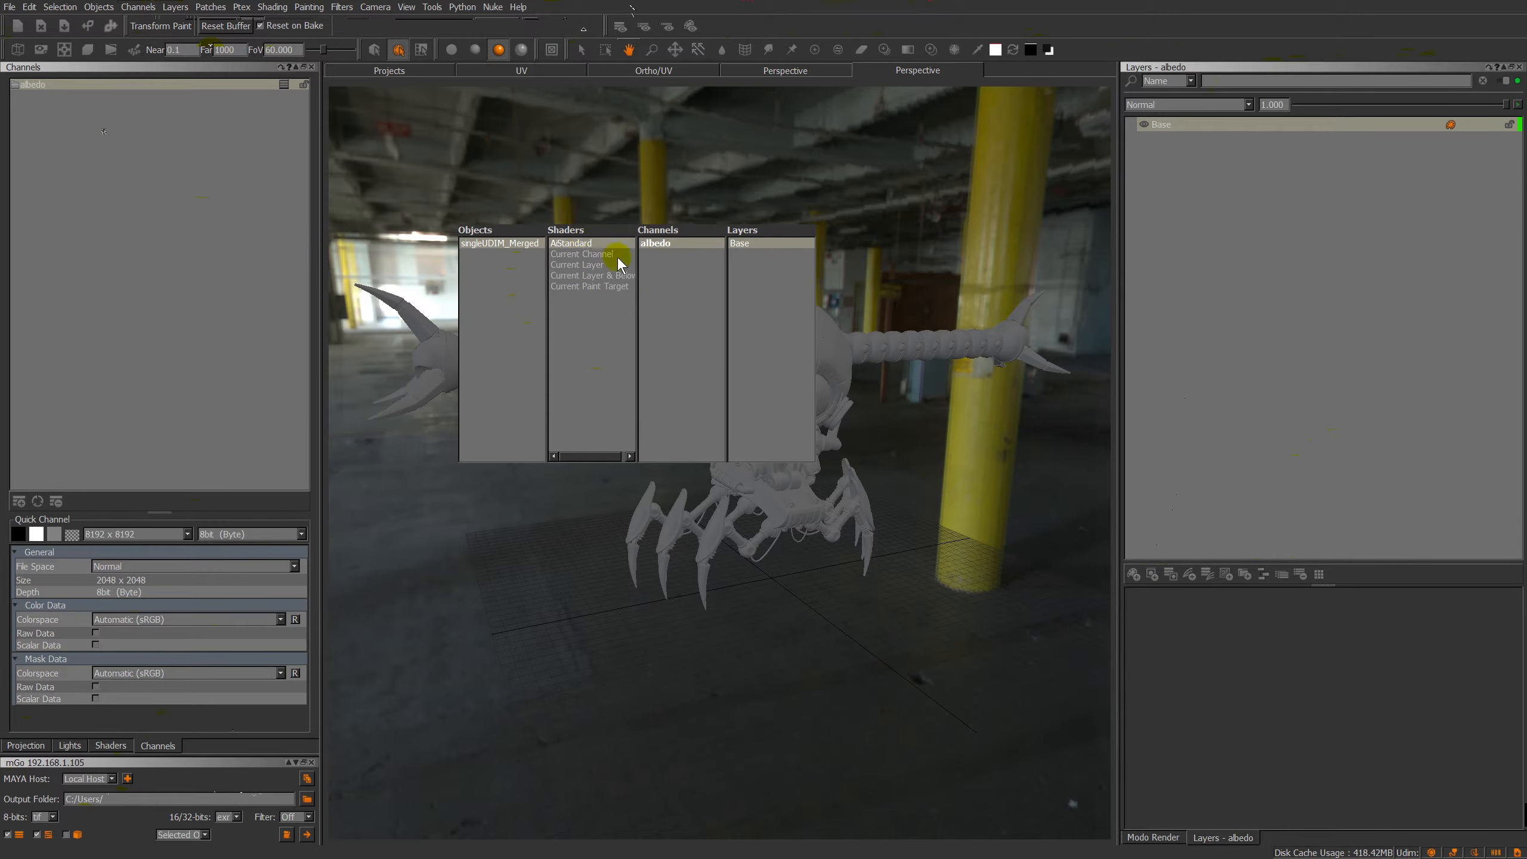
mouse_move(575, 271)
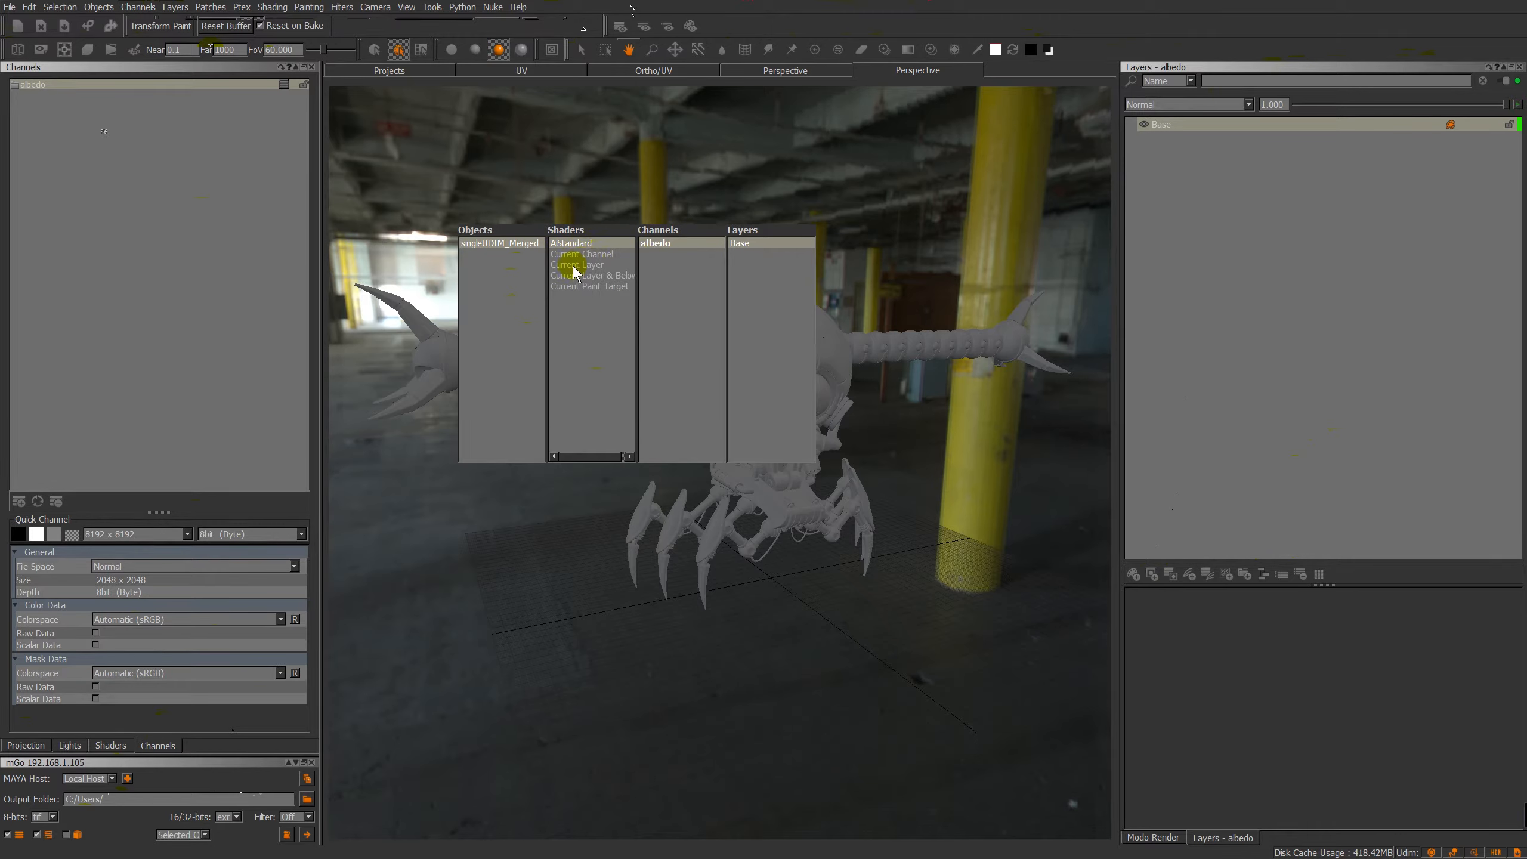
mouse_move(1069, 270)
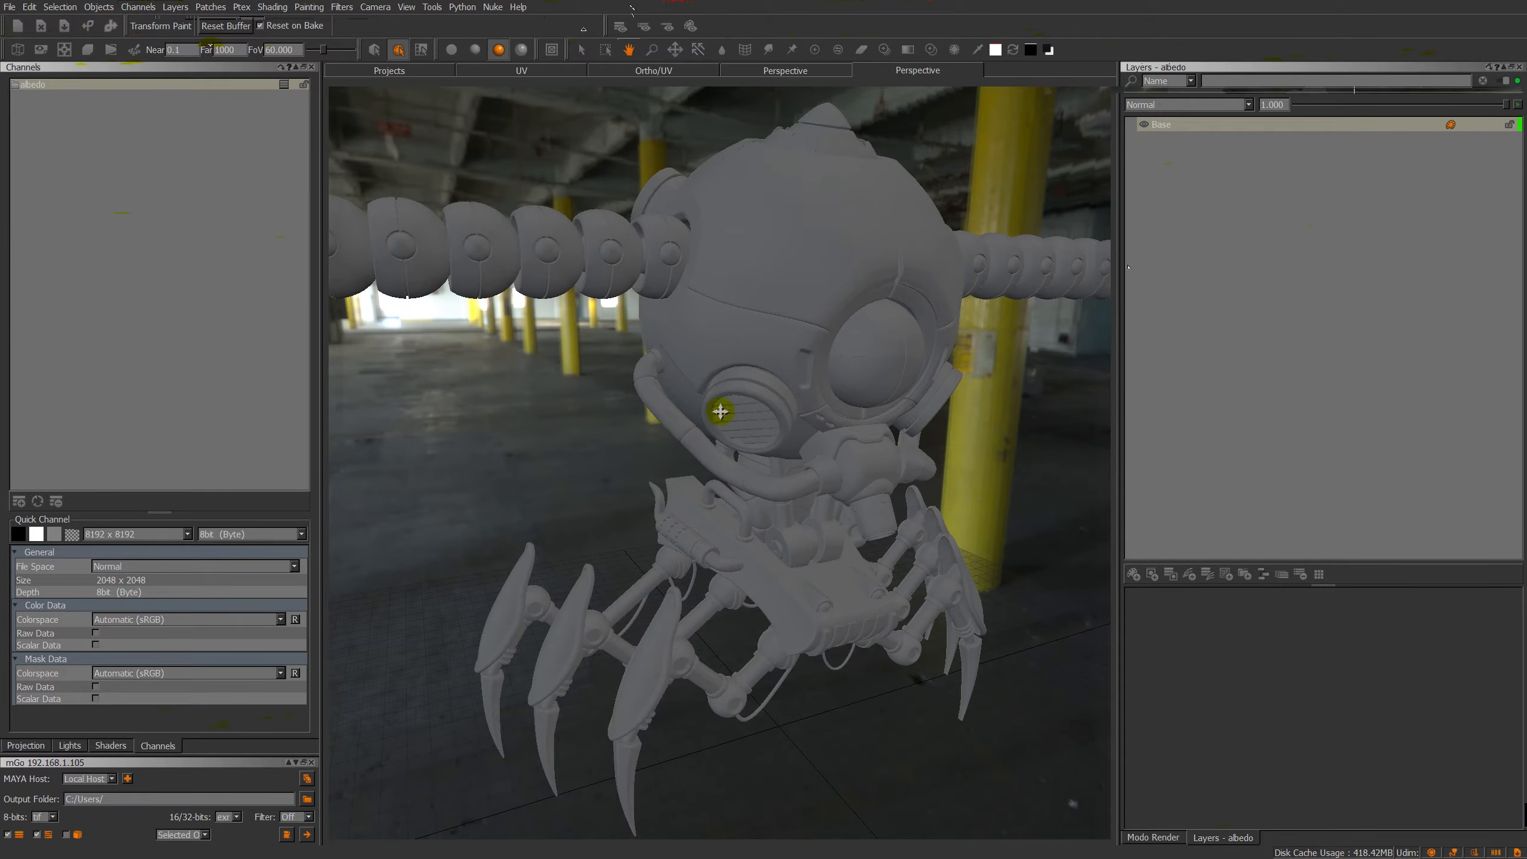
mouse_move(669, 392)
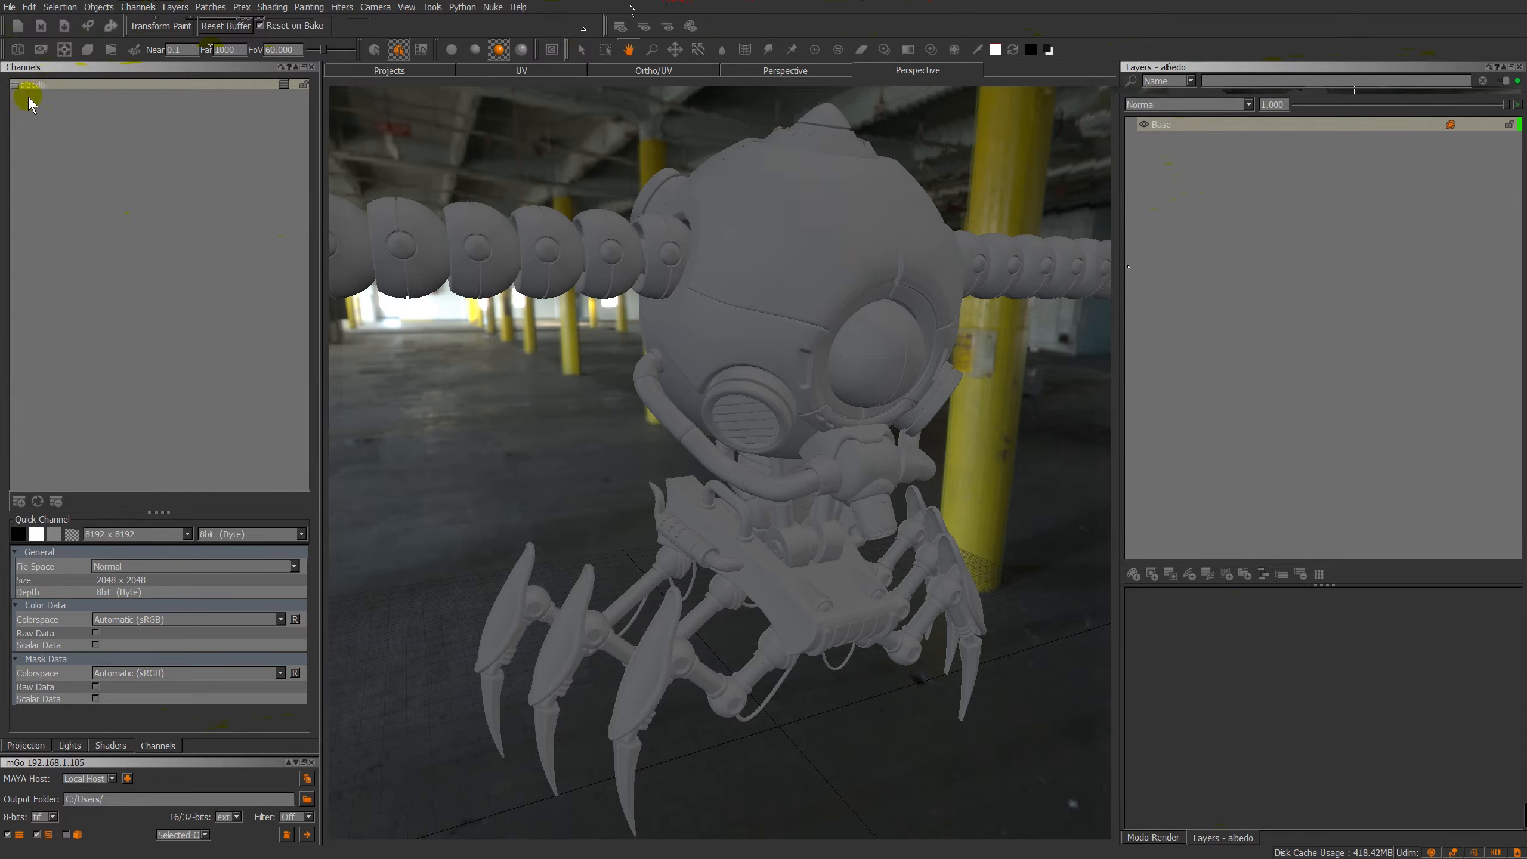
mouse_move(44, 77)
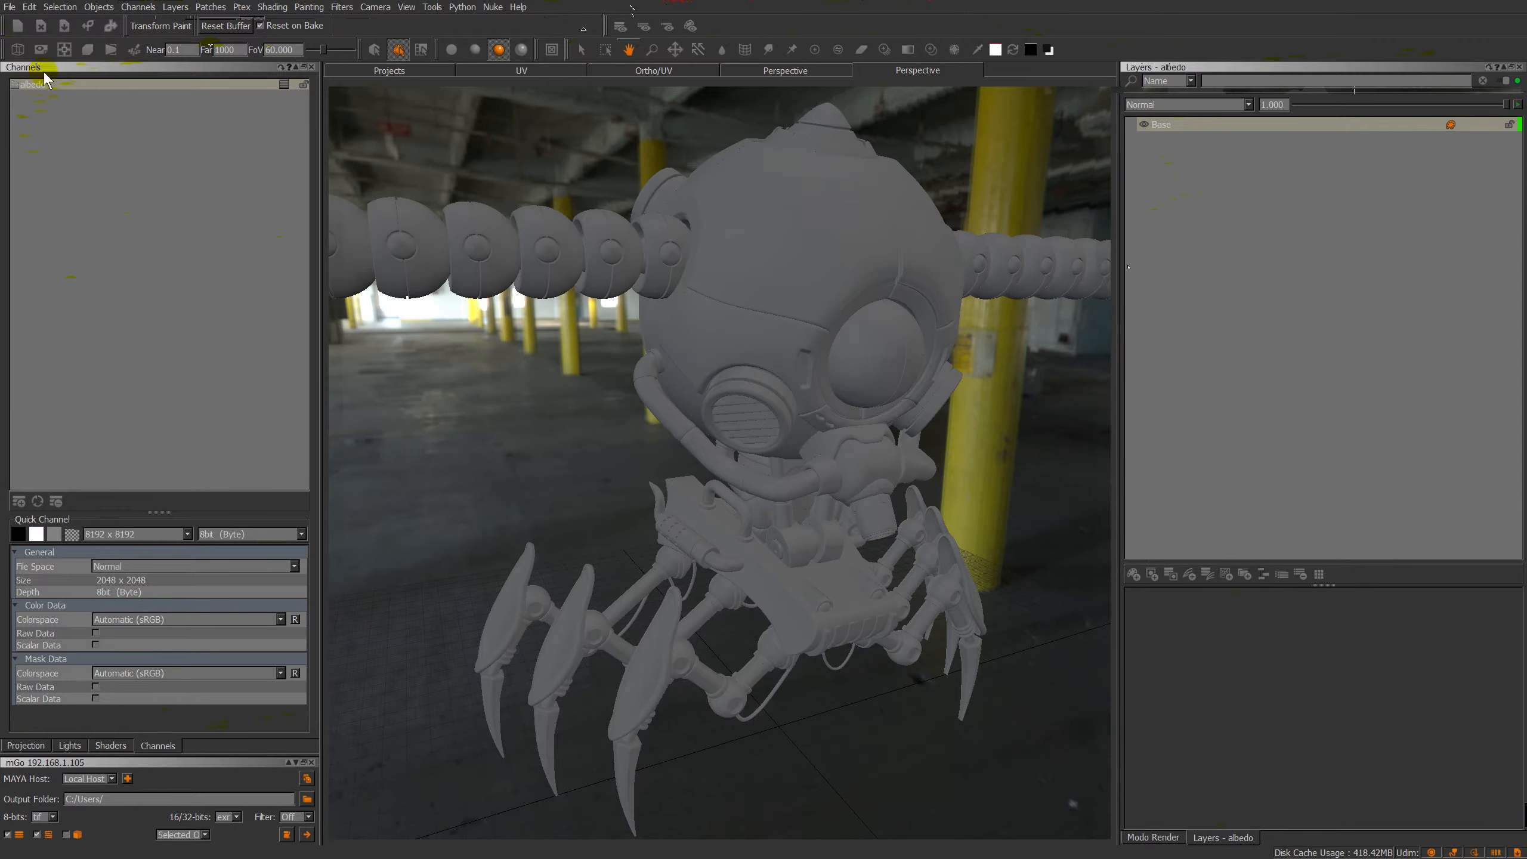
Show the AiStandard shader's inputs with albedo connected to Diffuse Color.
click(108, 745)
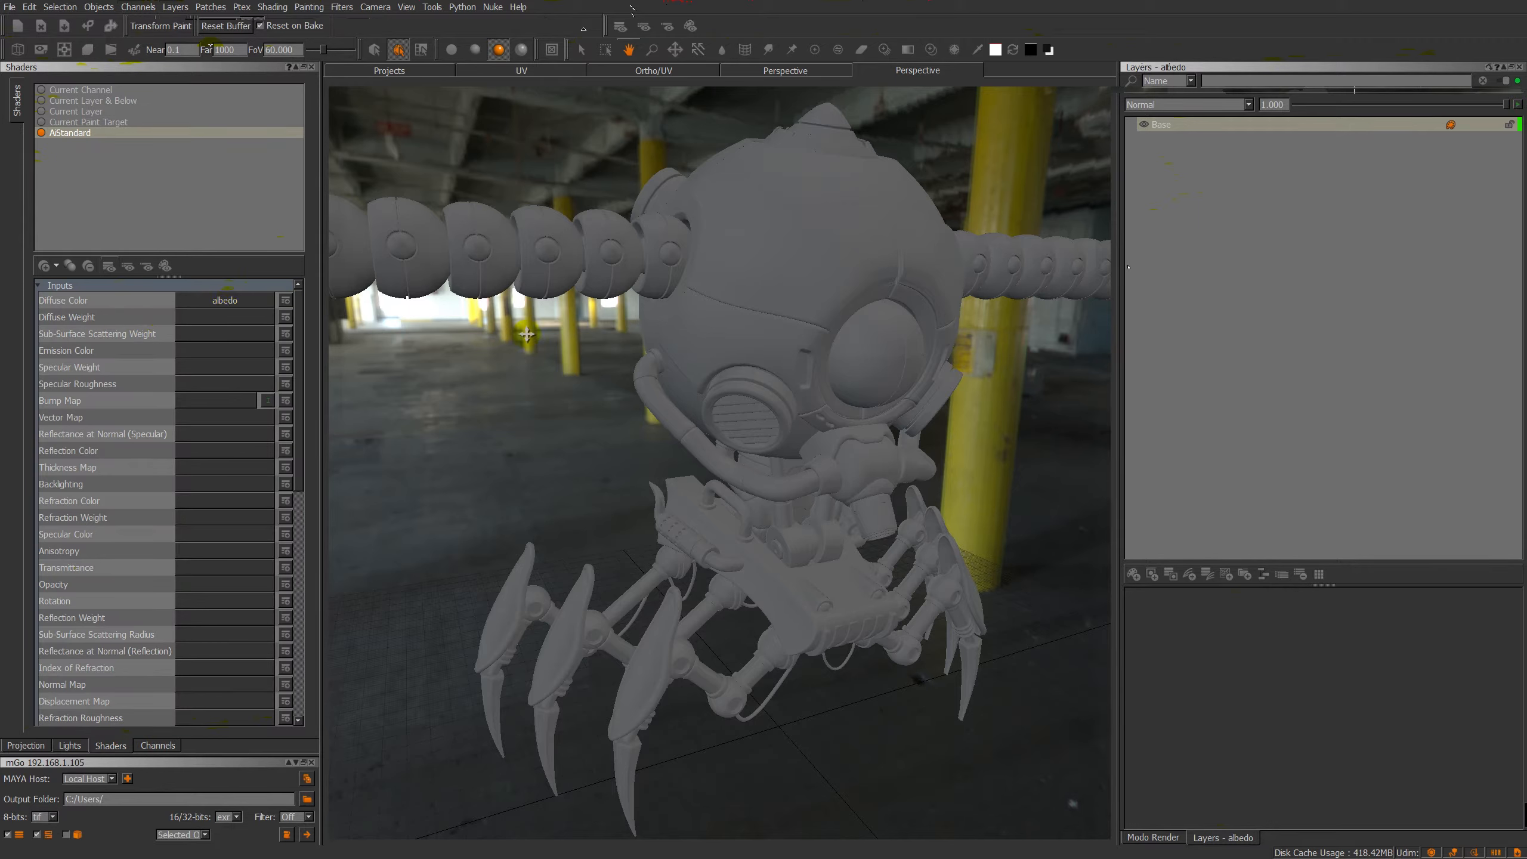
mouse_move(679, 381)
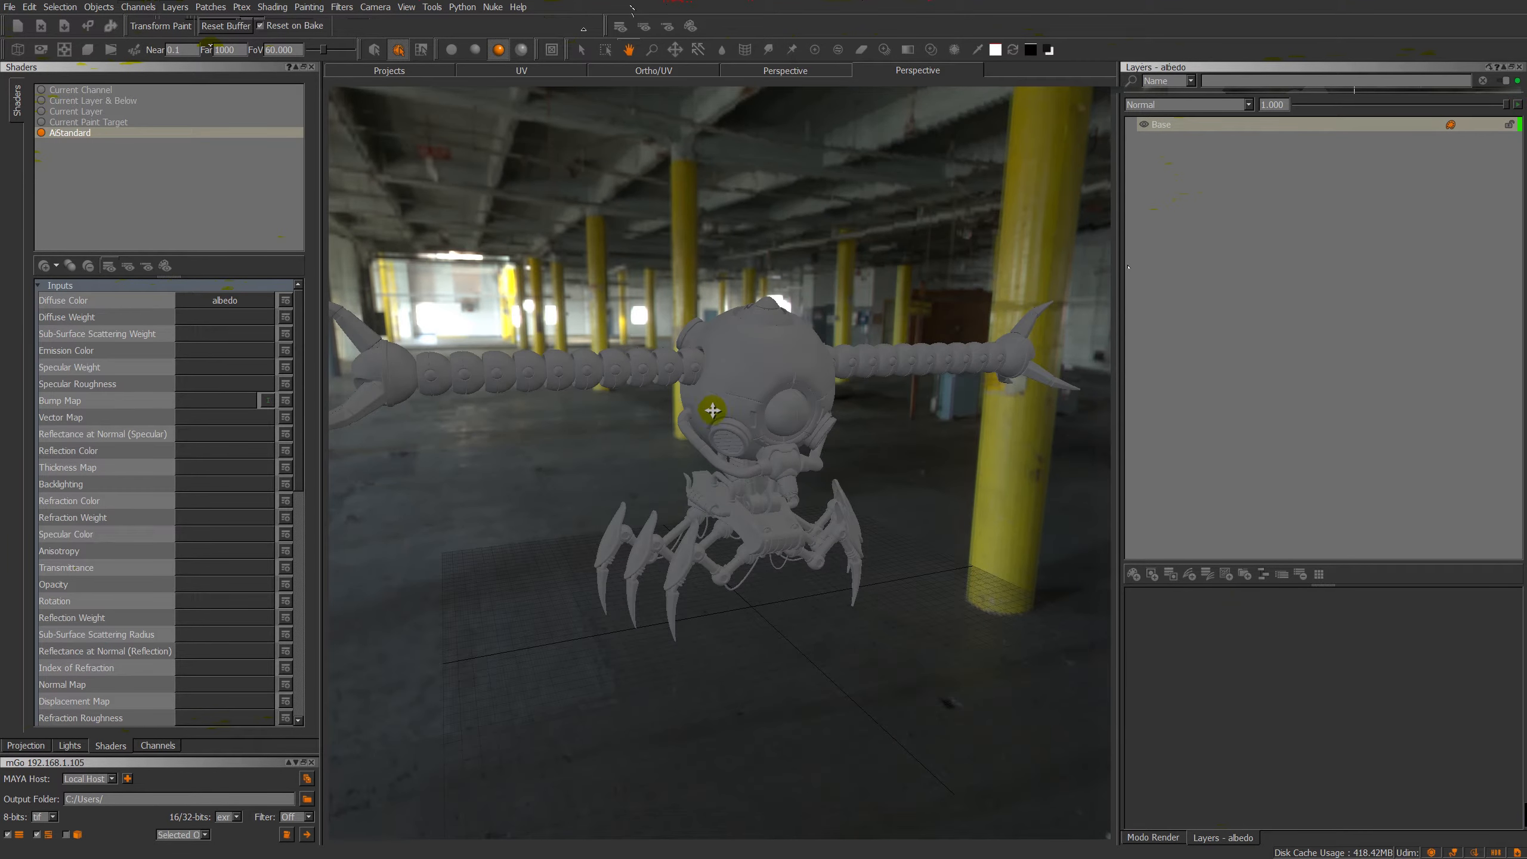
mouse_move(1037, 400)
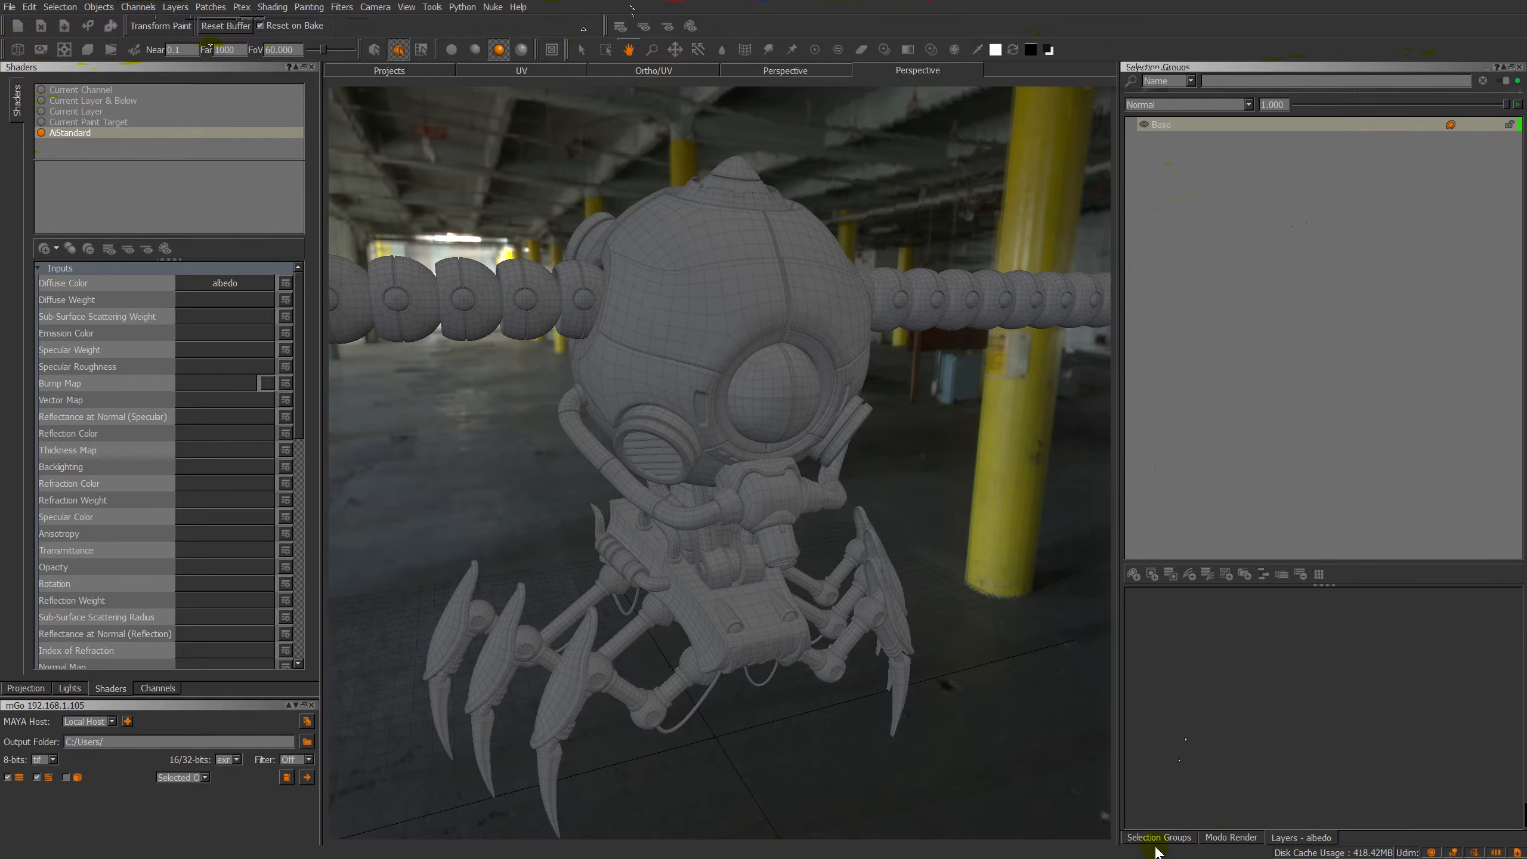
Select greenShape_GEOMETRY in Selection Groups, view its UV layout, and return to Perspective.
click(1246, 145)
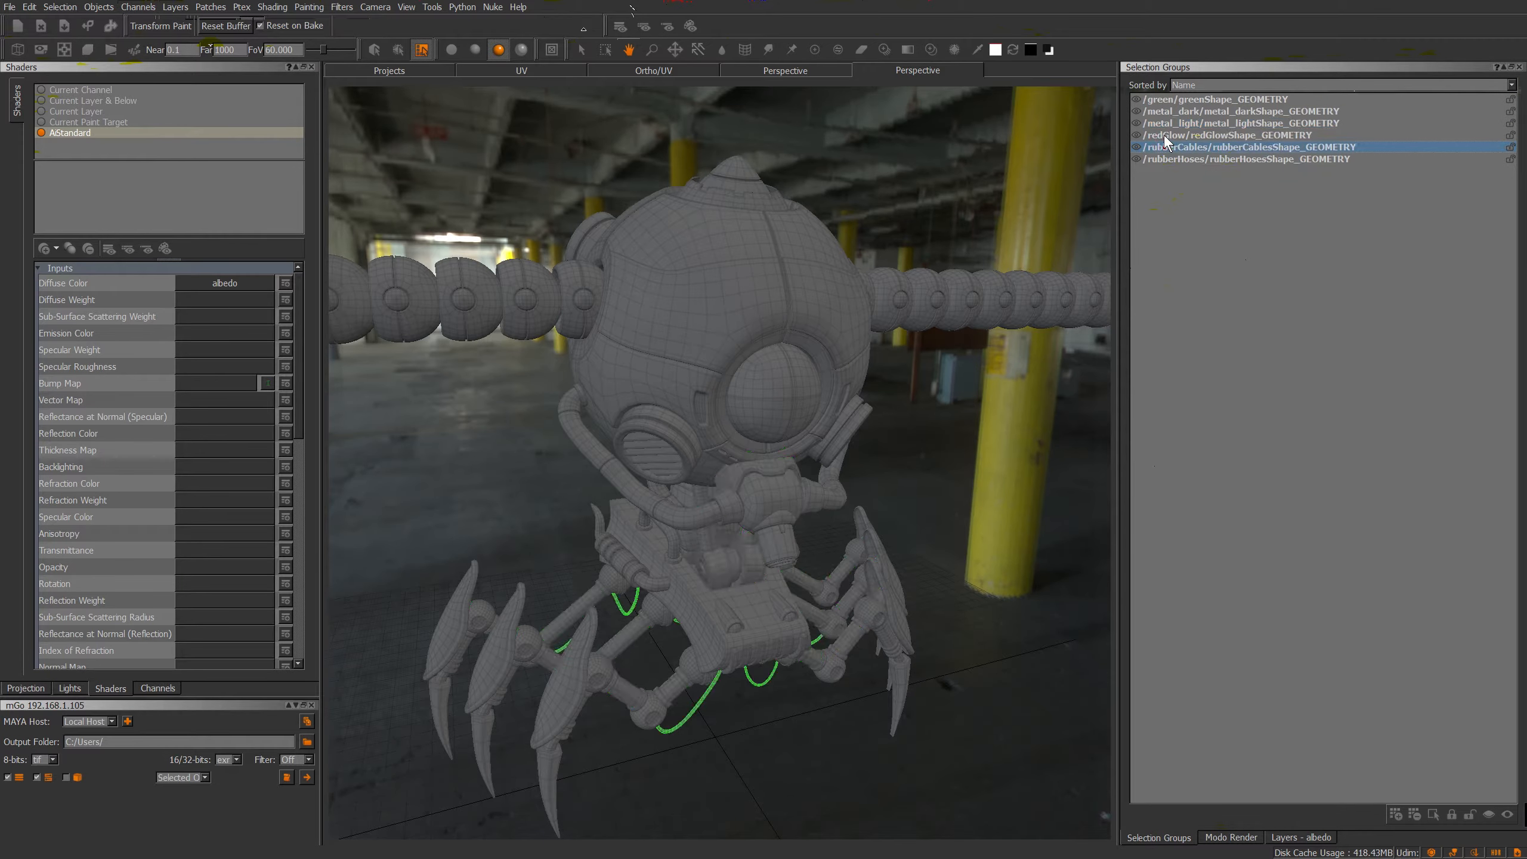
click(1213, 98)
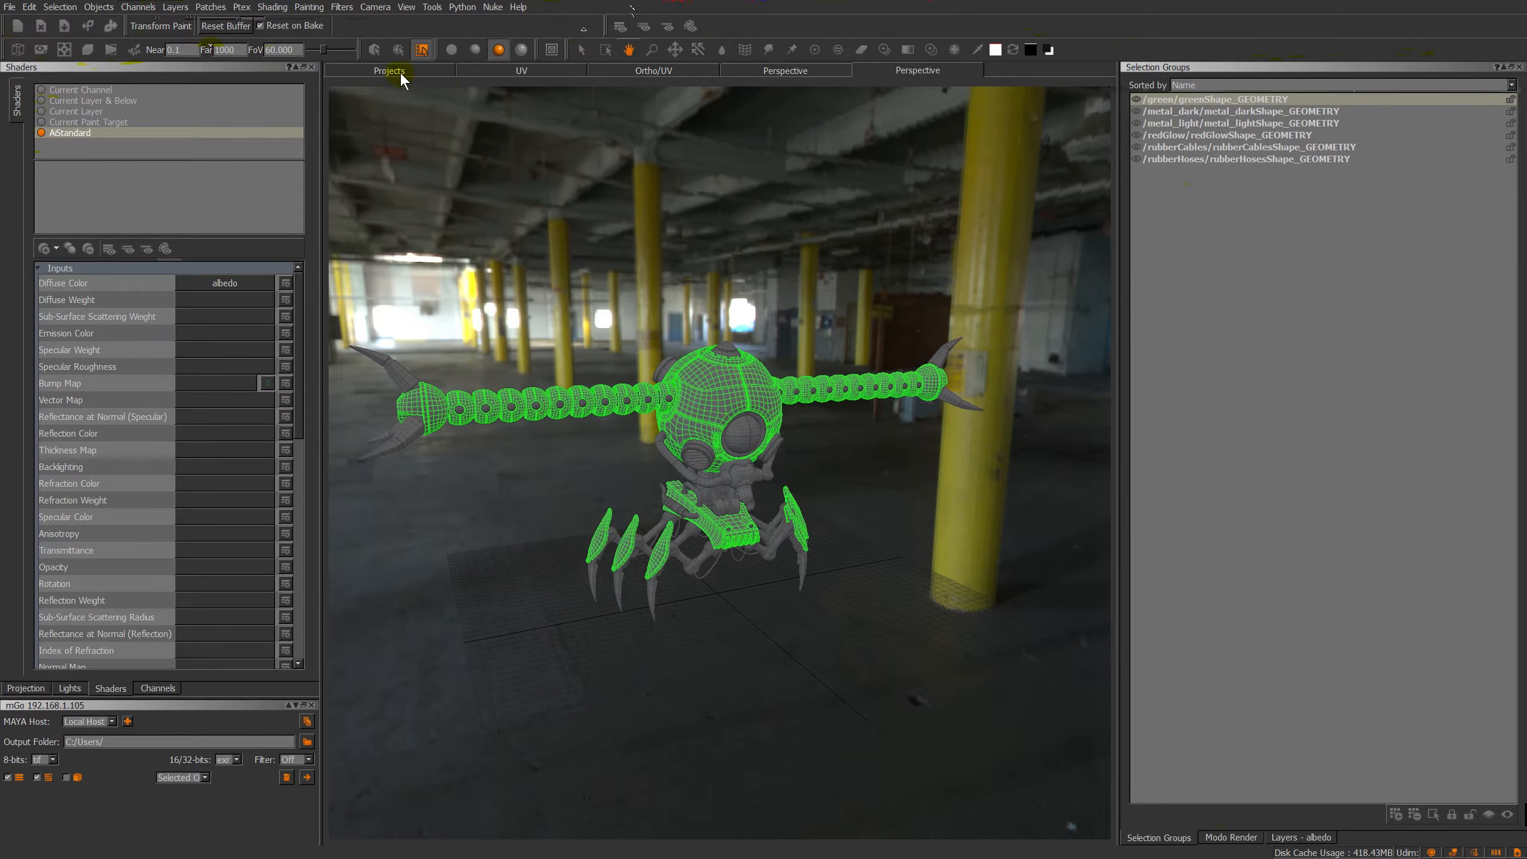
click(390, 70)
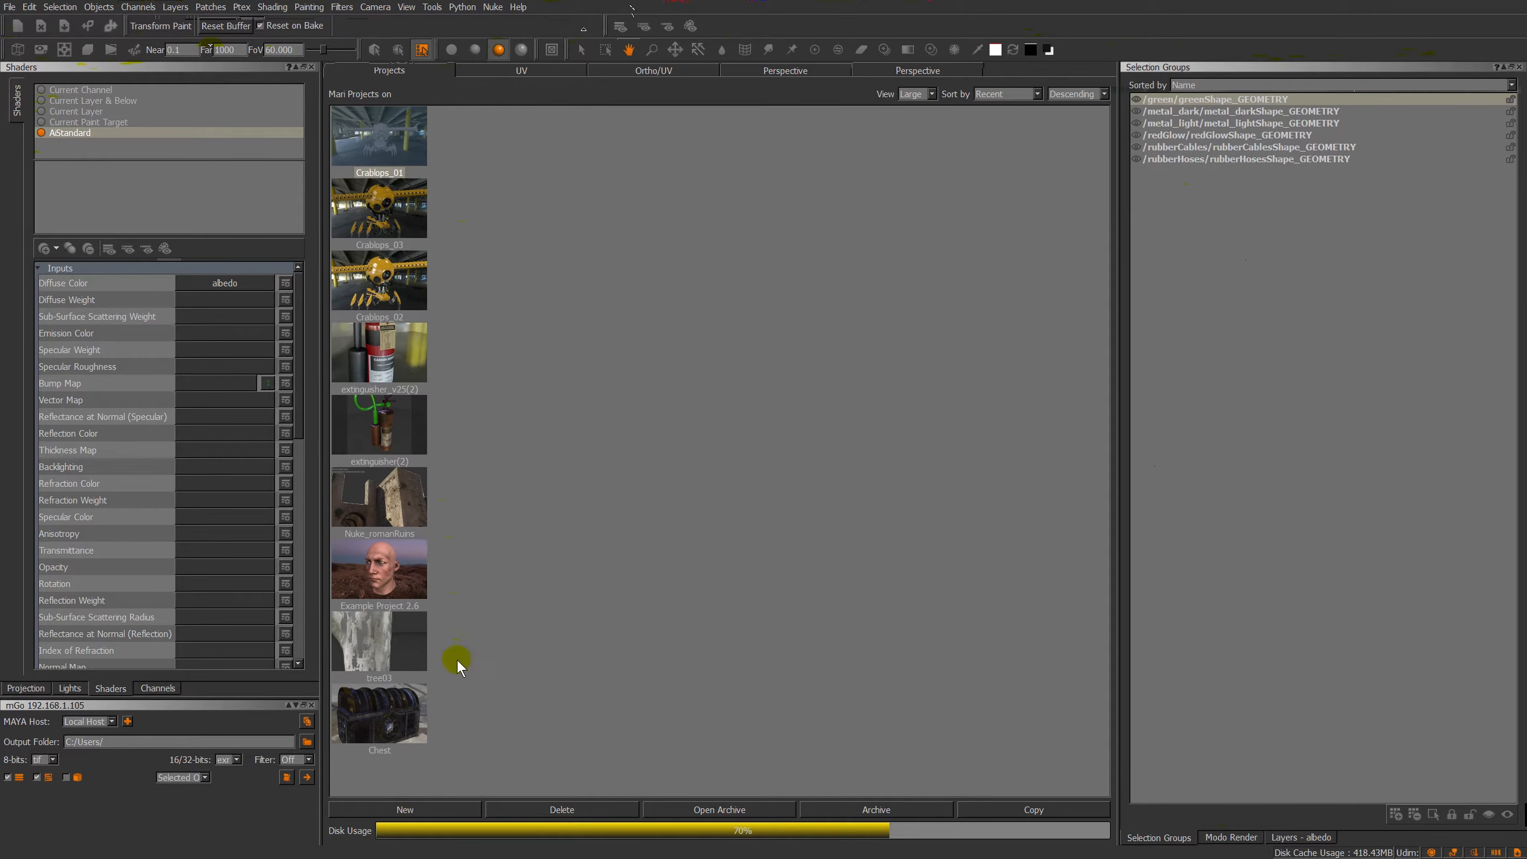
click(520, 70)
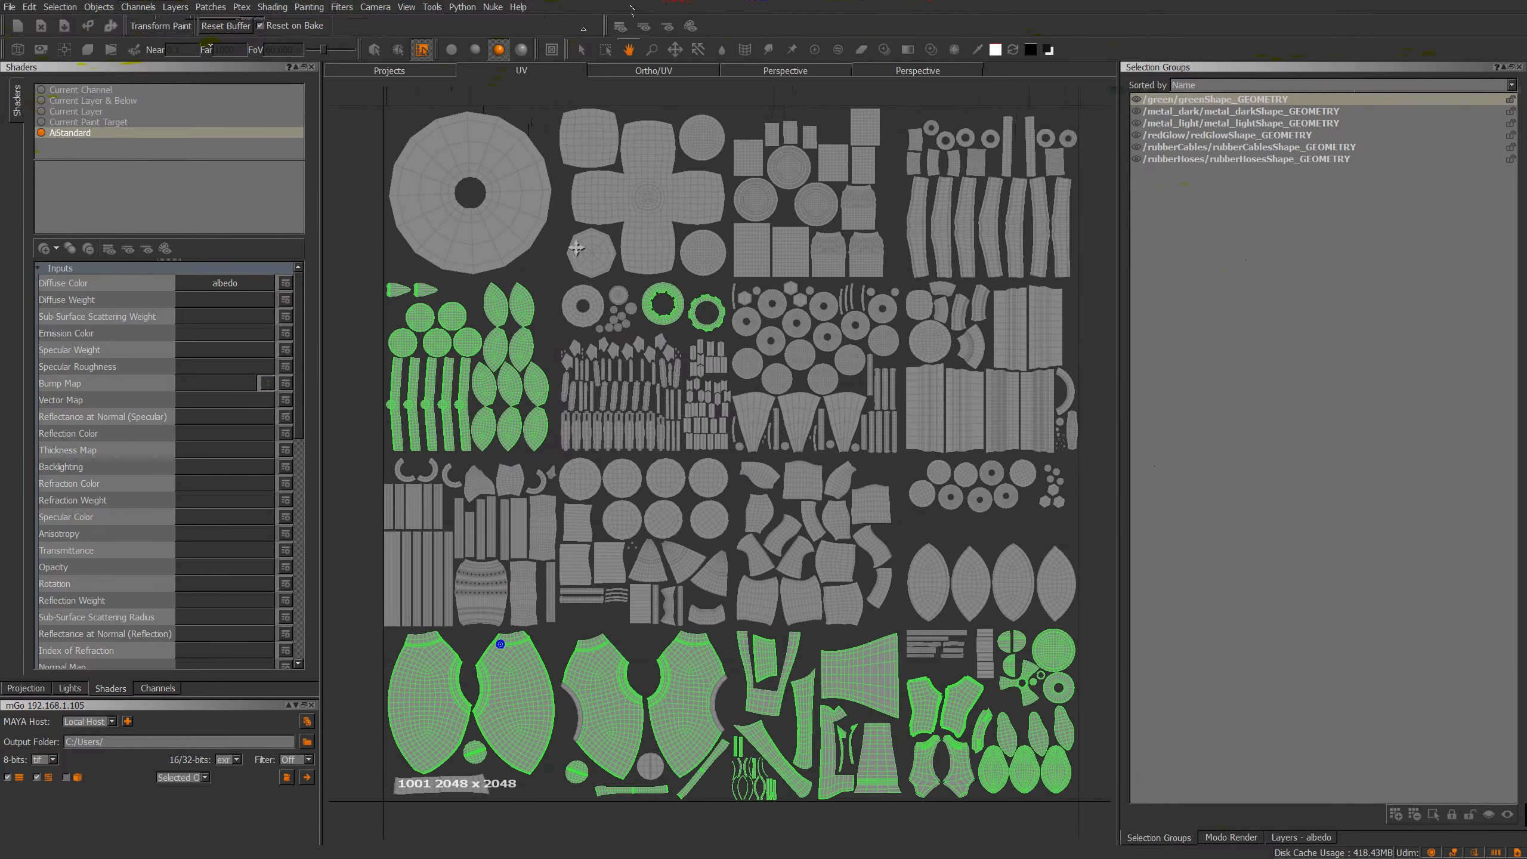
click(654, 70)
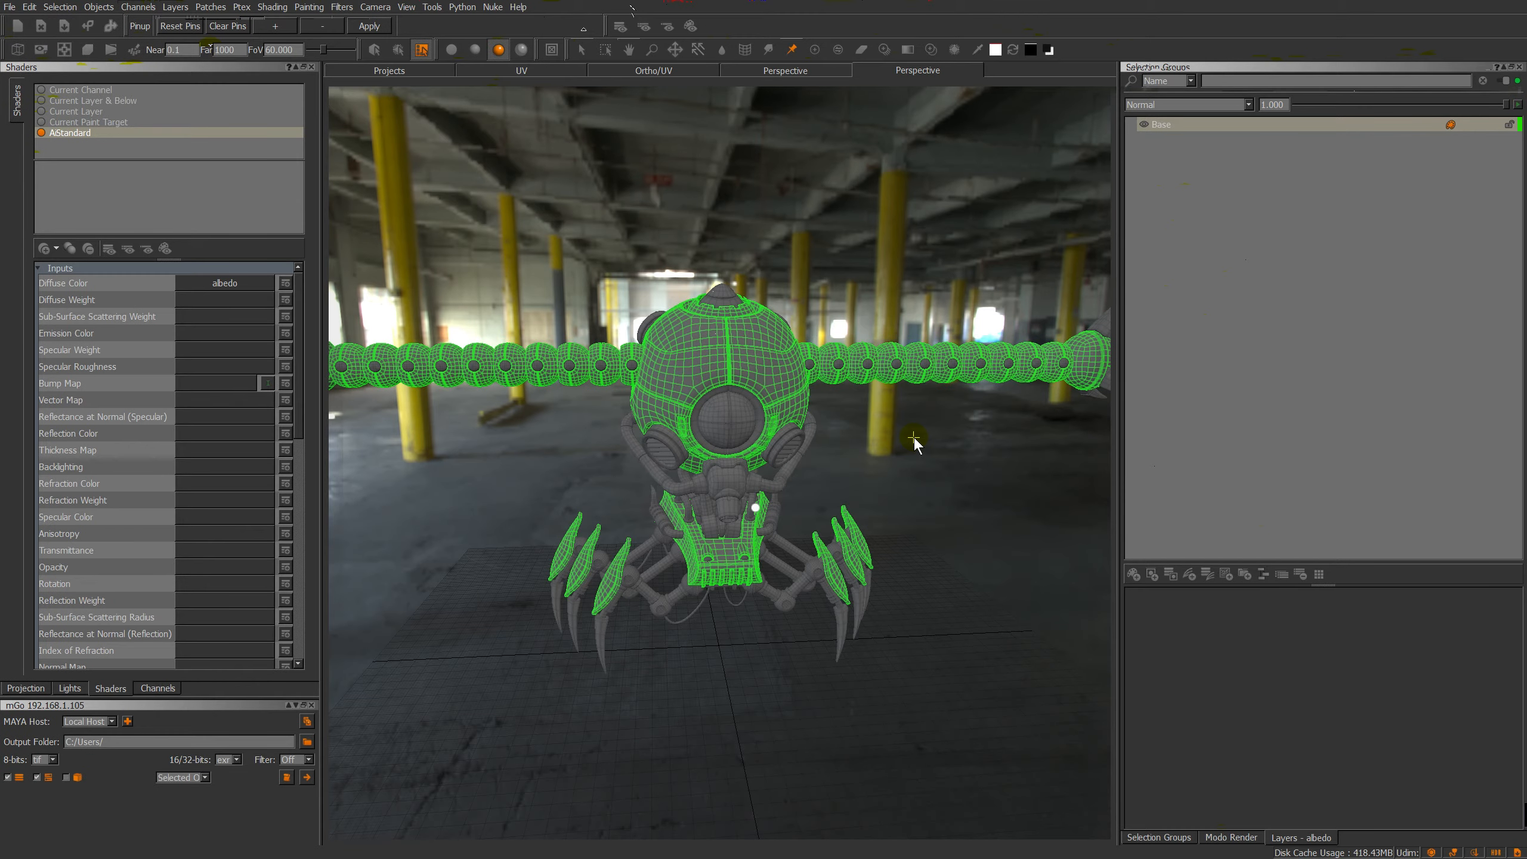
Add a procedural Base Color Catalogue layer to the albedo channel's layer stack.
drag(913, 439, 886, 351)
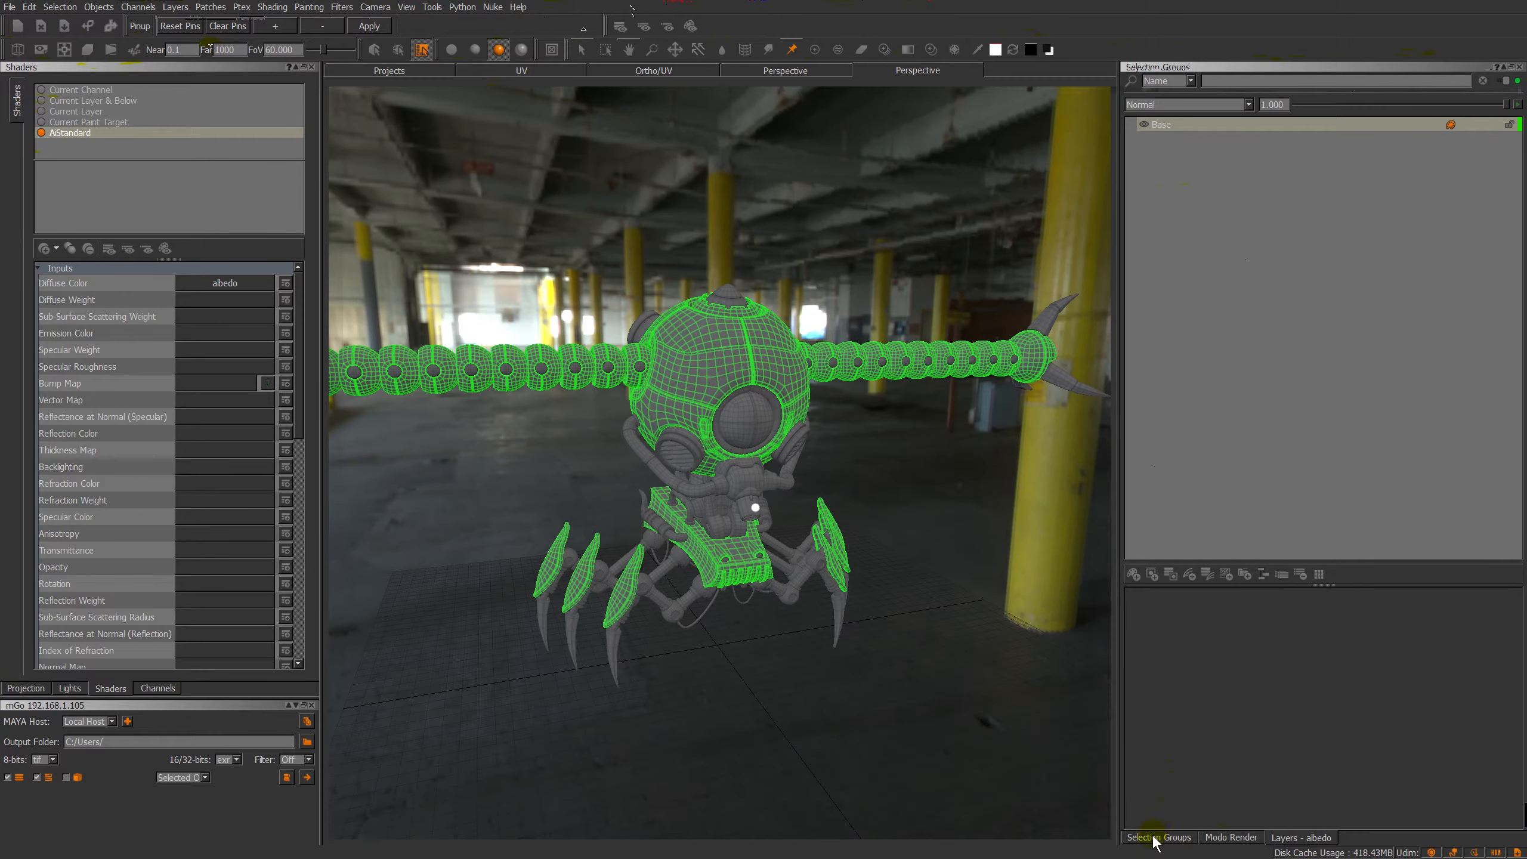
mouse_move(1197, 338)
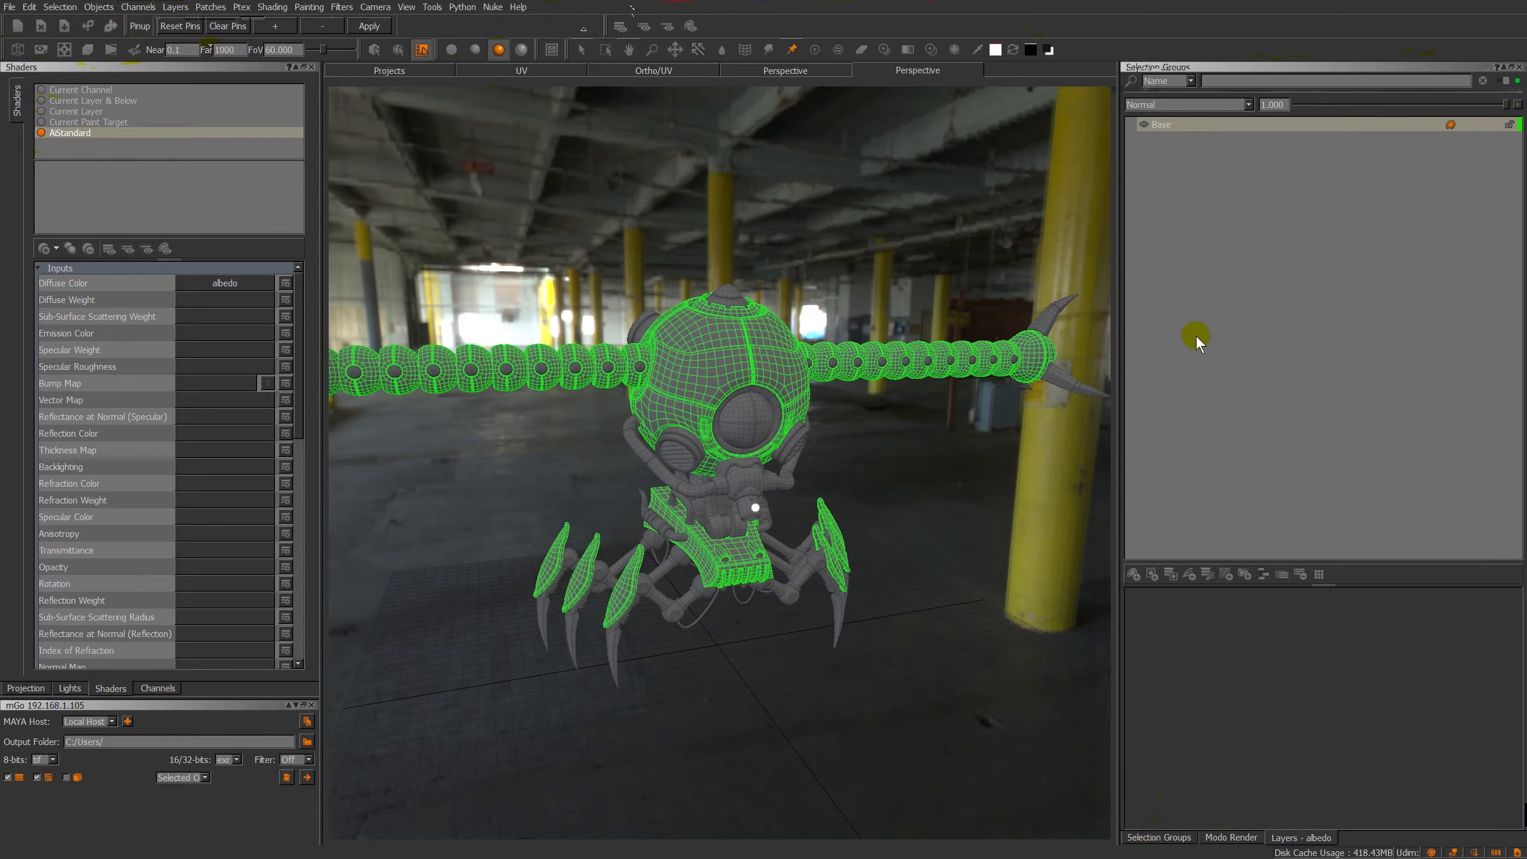
click(1262, 574)
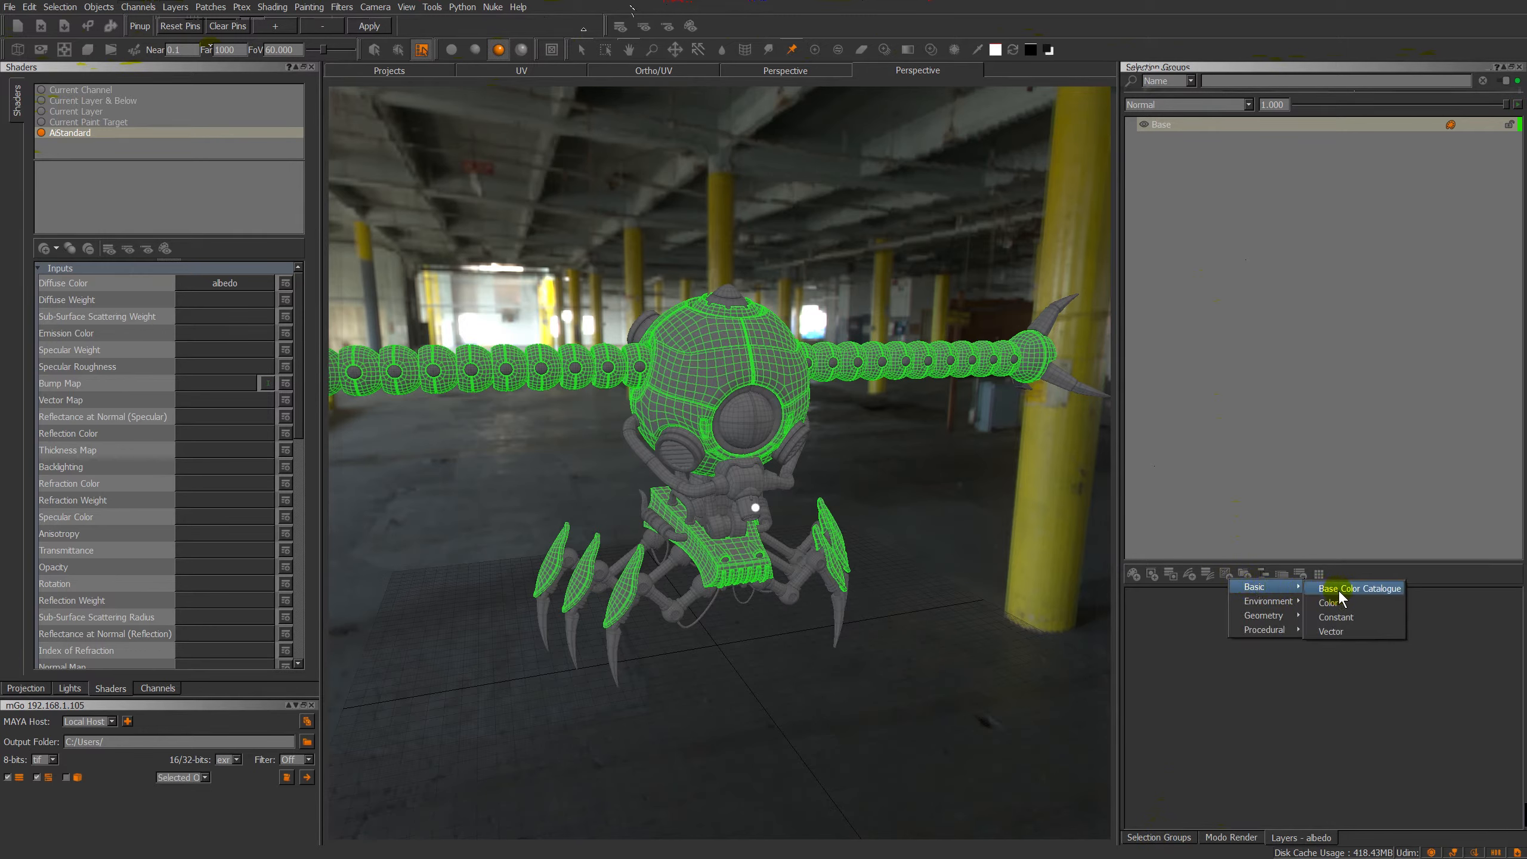
click(1360, 588)
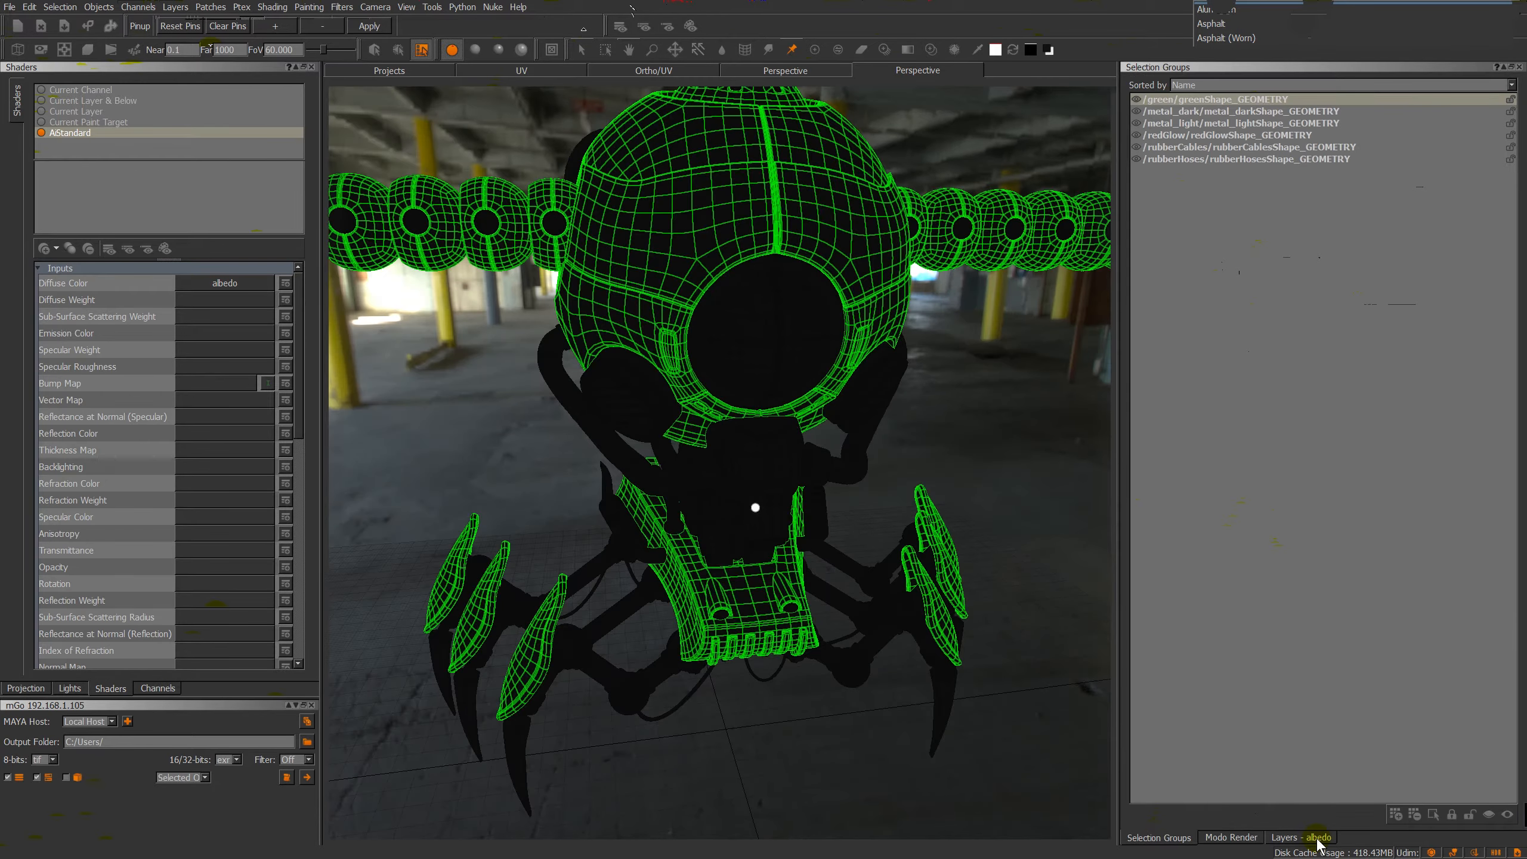
Mask the aluminium catalogue layer to the metal_dark selection group.
click(1300, 837)
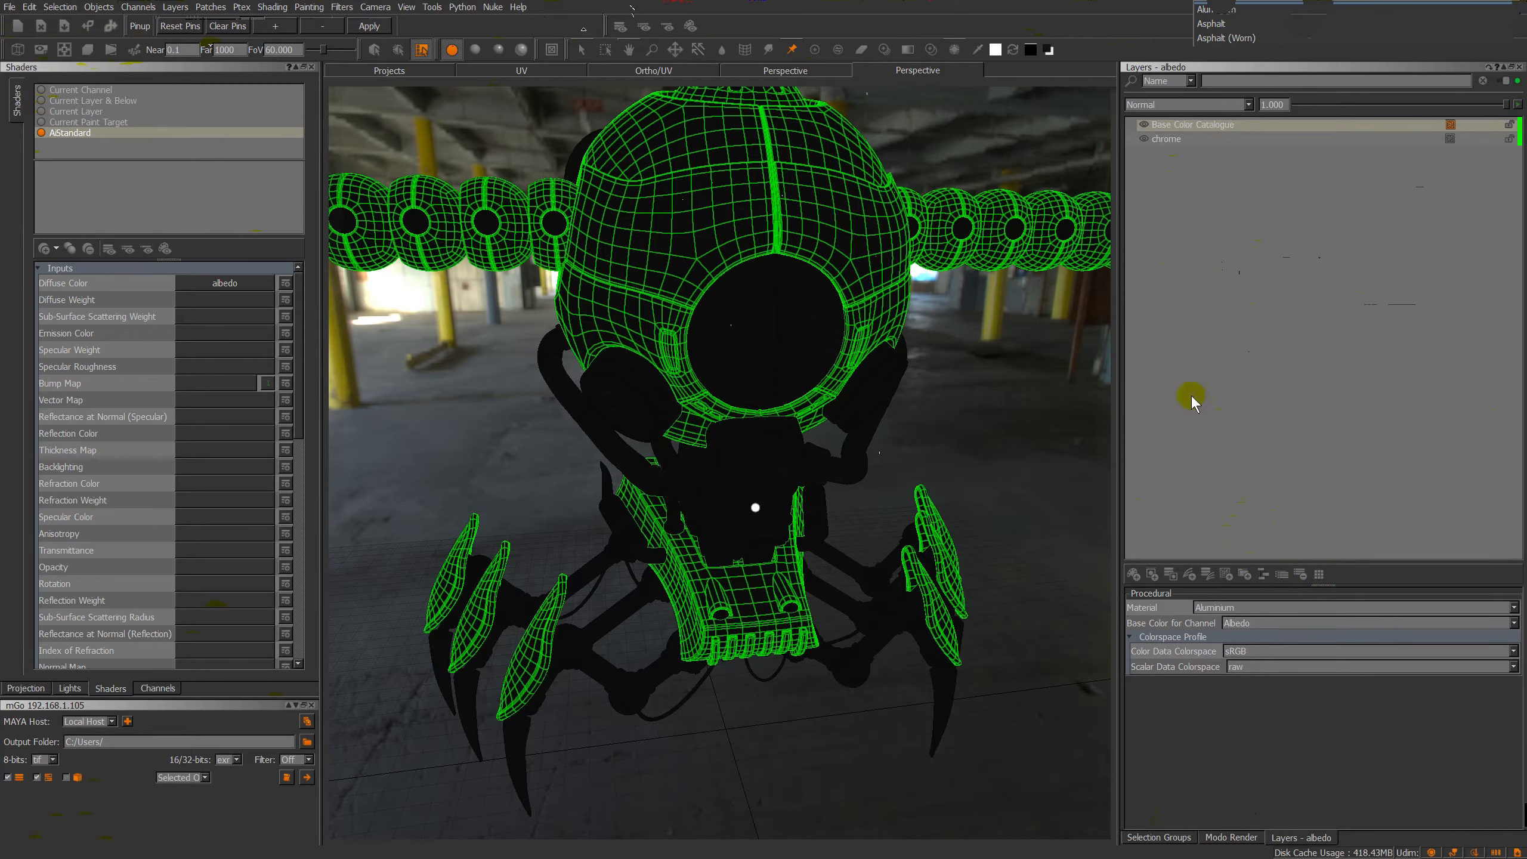
mouse_move(1185, 215)
text(aluminium)
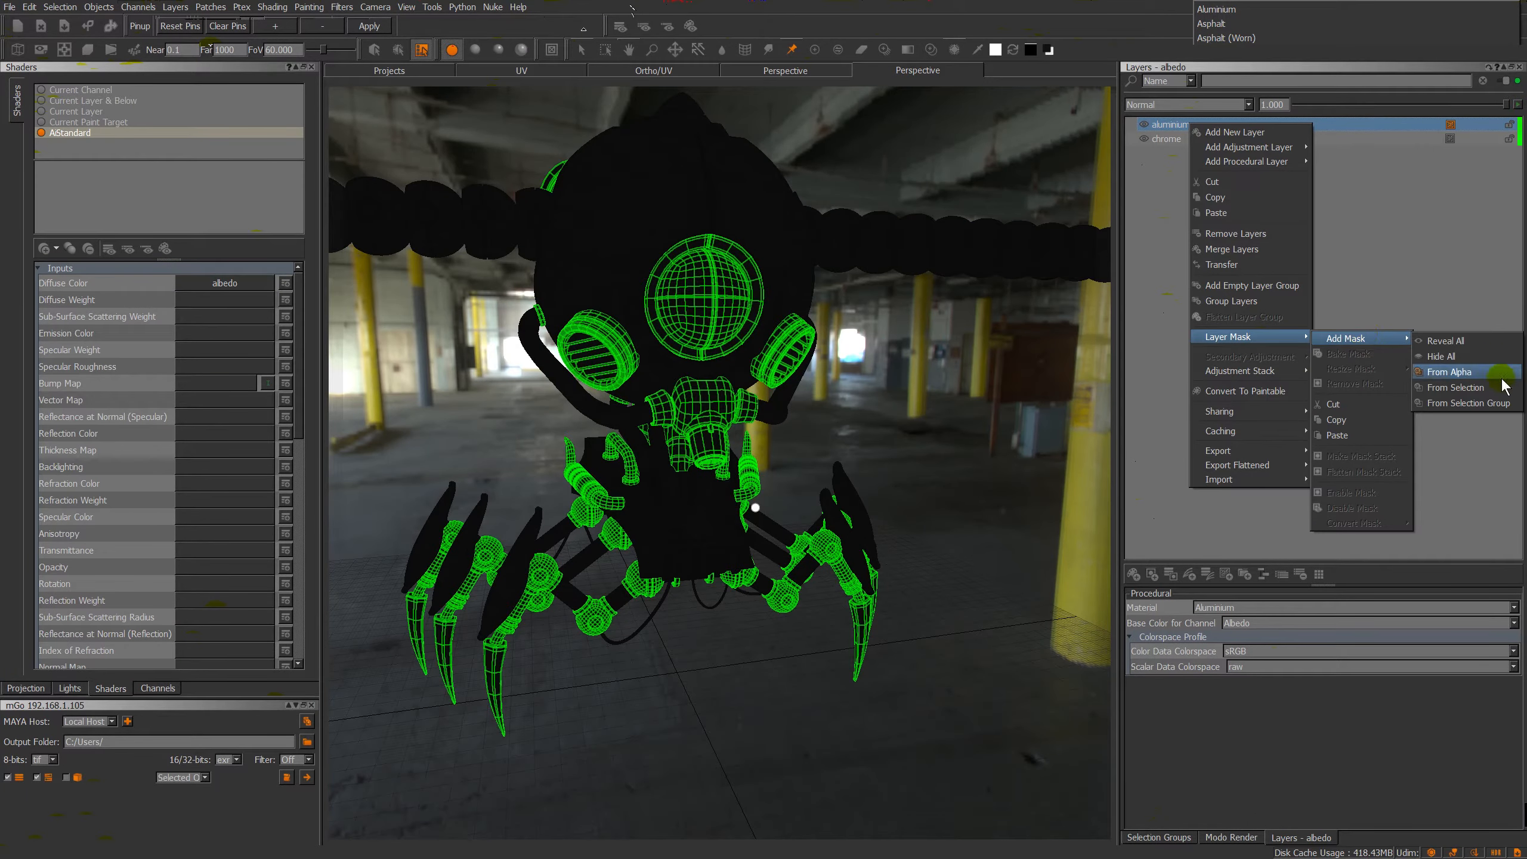
click(1465, 402)
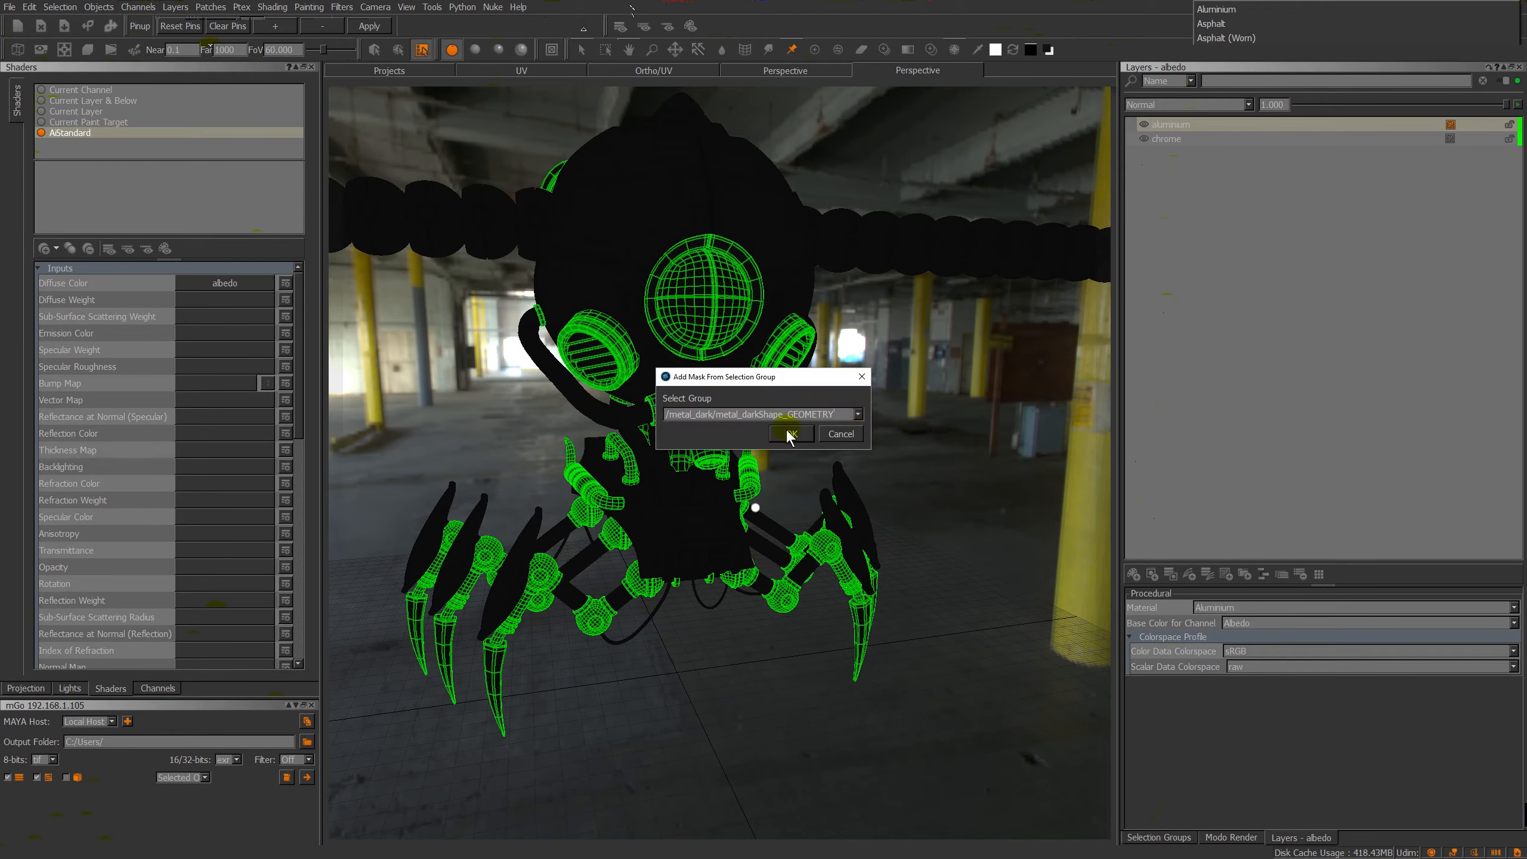
click(789, 433)
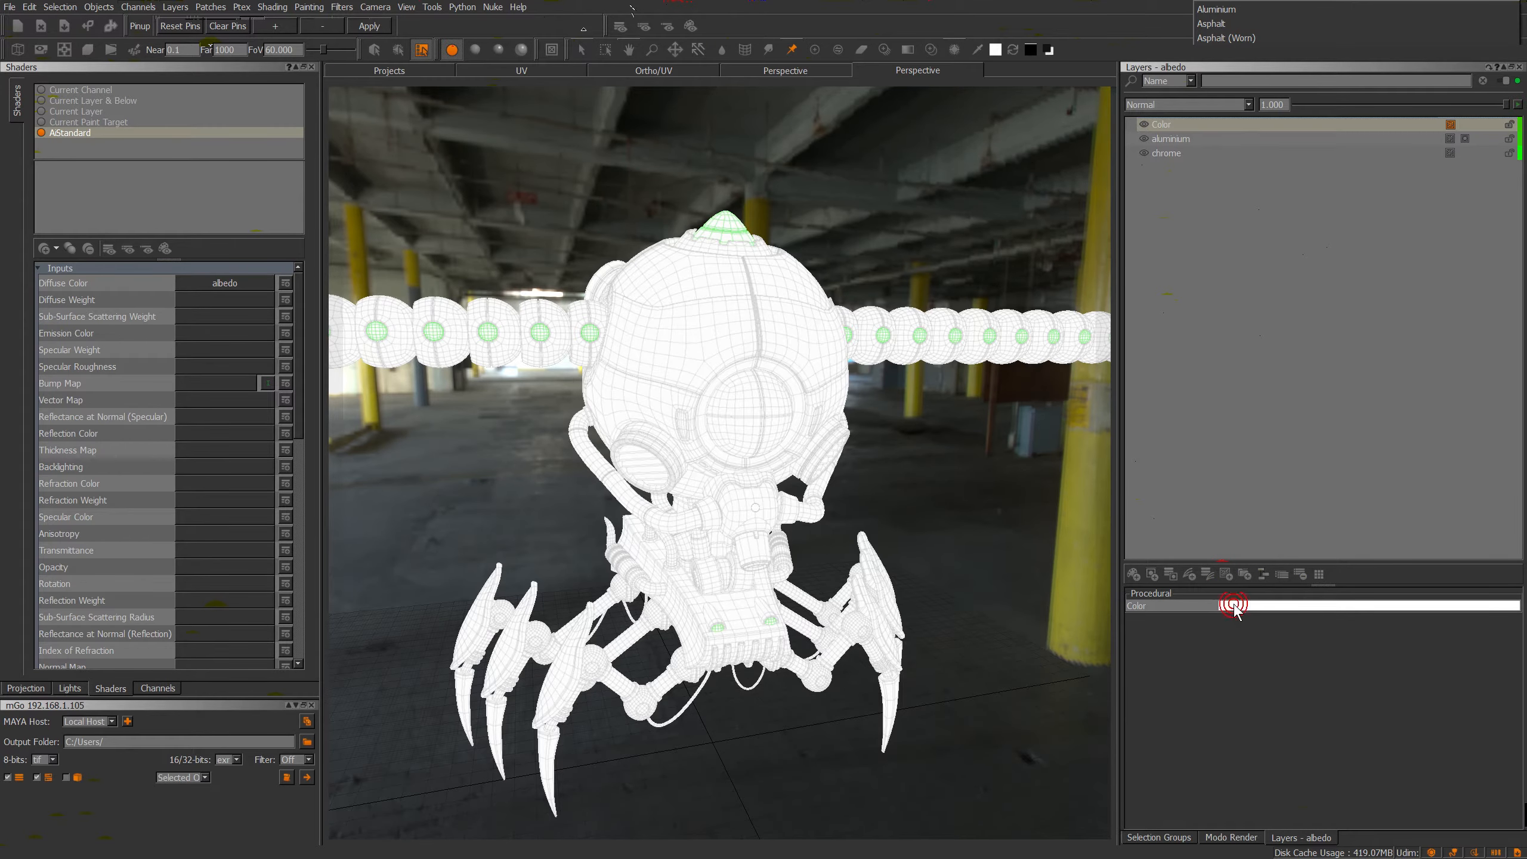
Make the new Color layer yellow paint and mask it to the green selection group.
click(1233, 605)
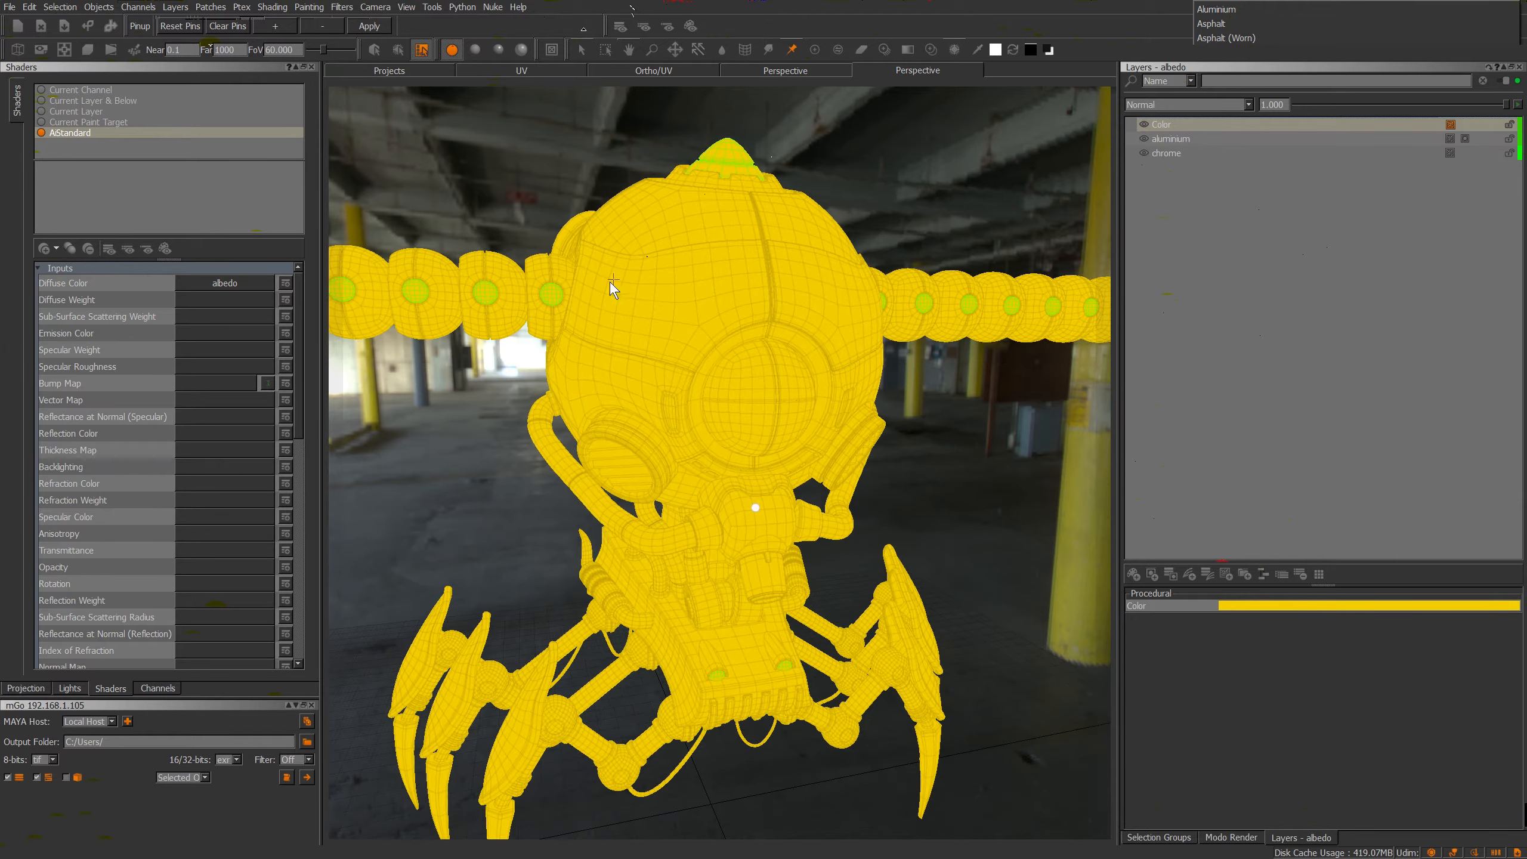
click(1165, 125)
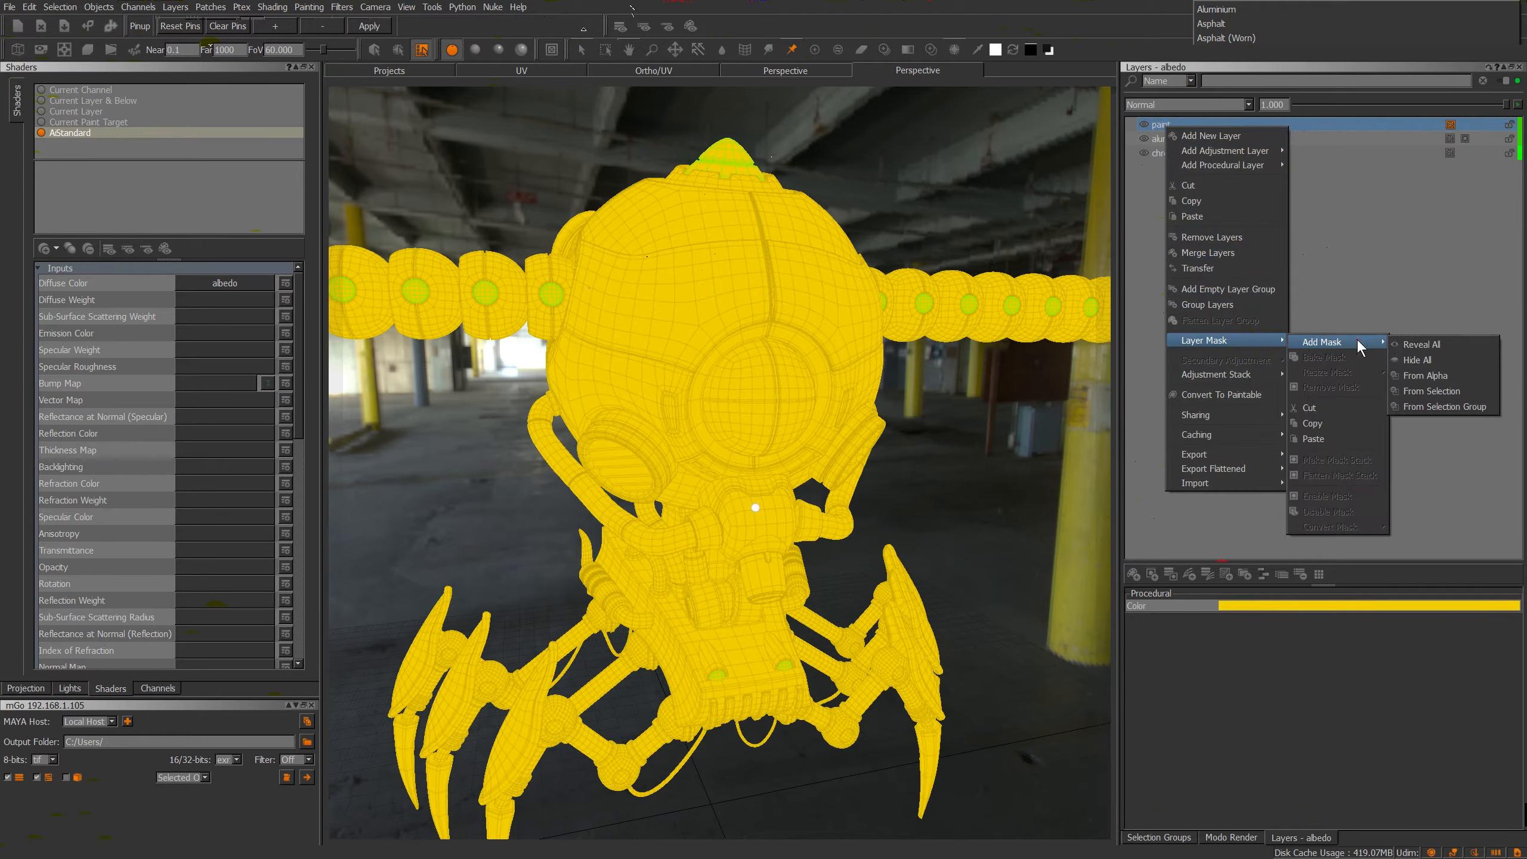
click(1443, 406)
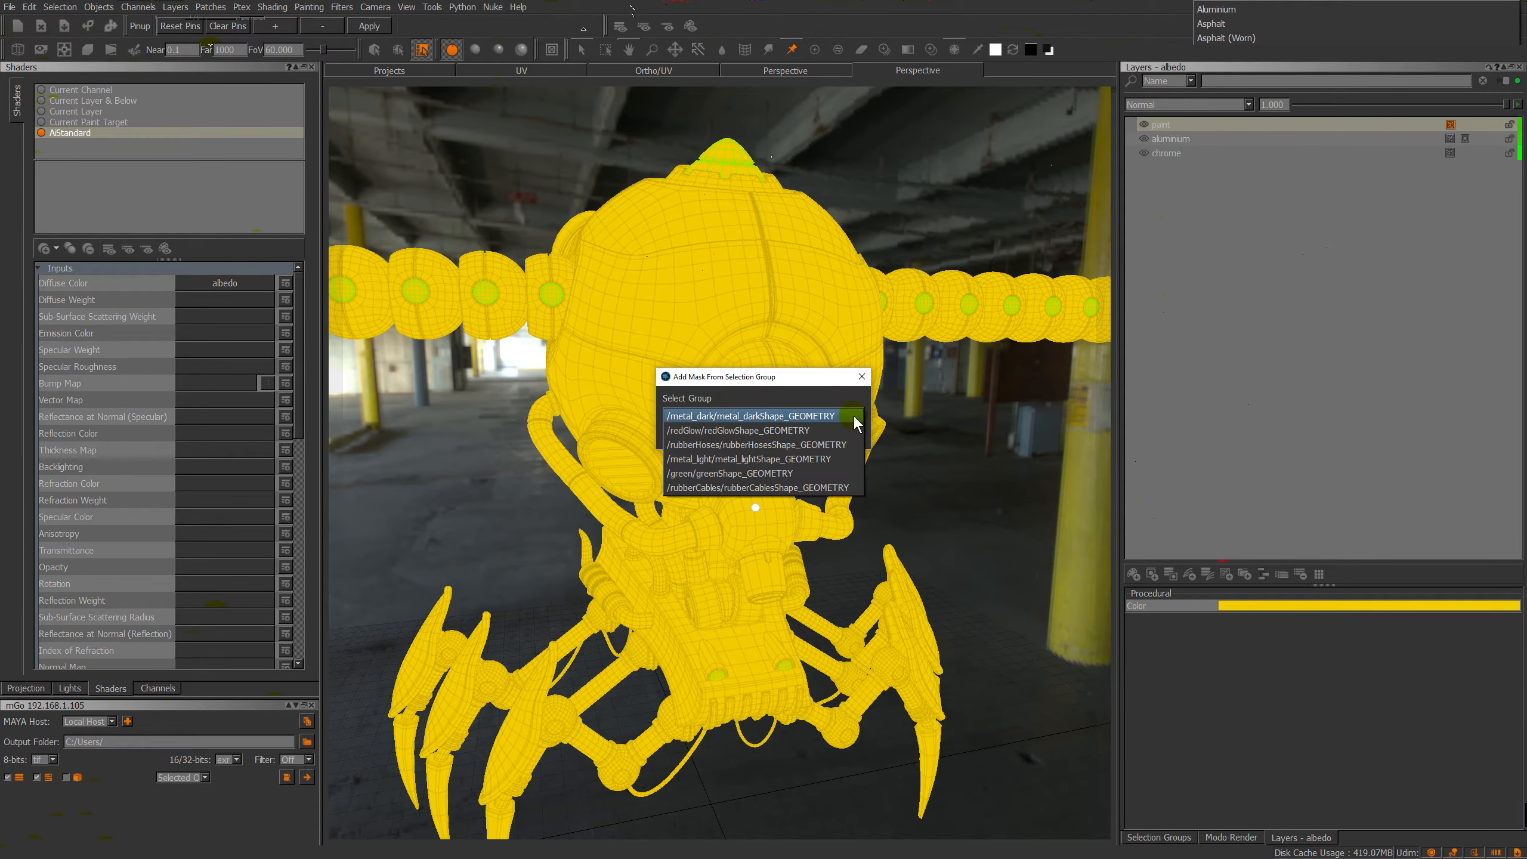
click(729, 473)
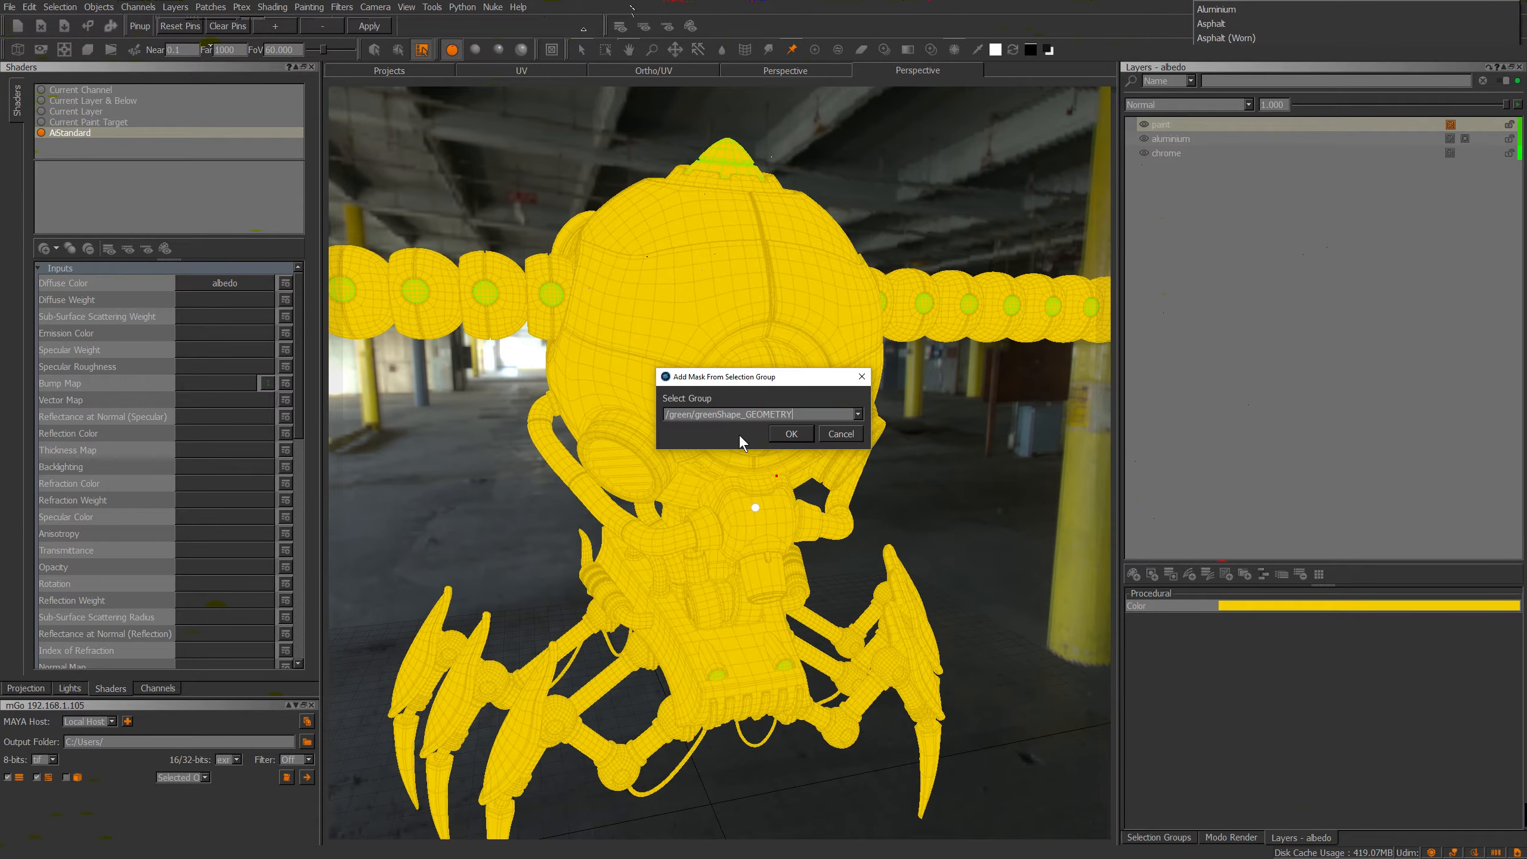
click(790, 433)
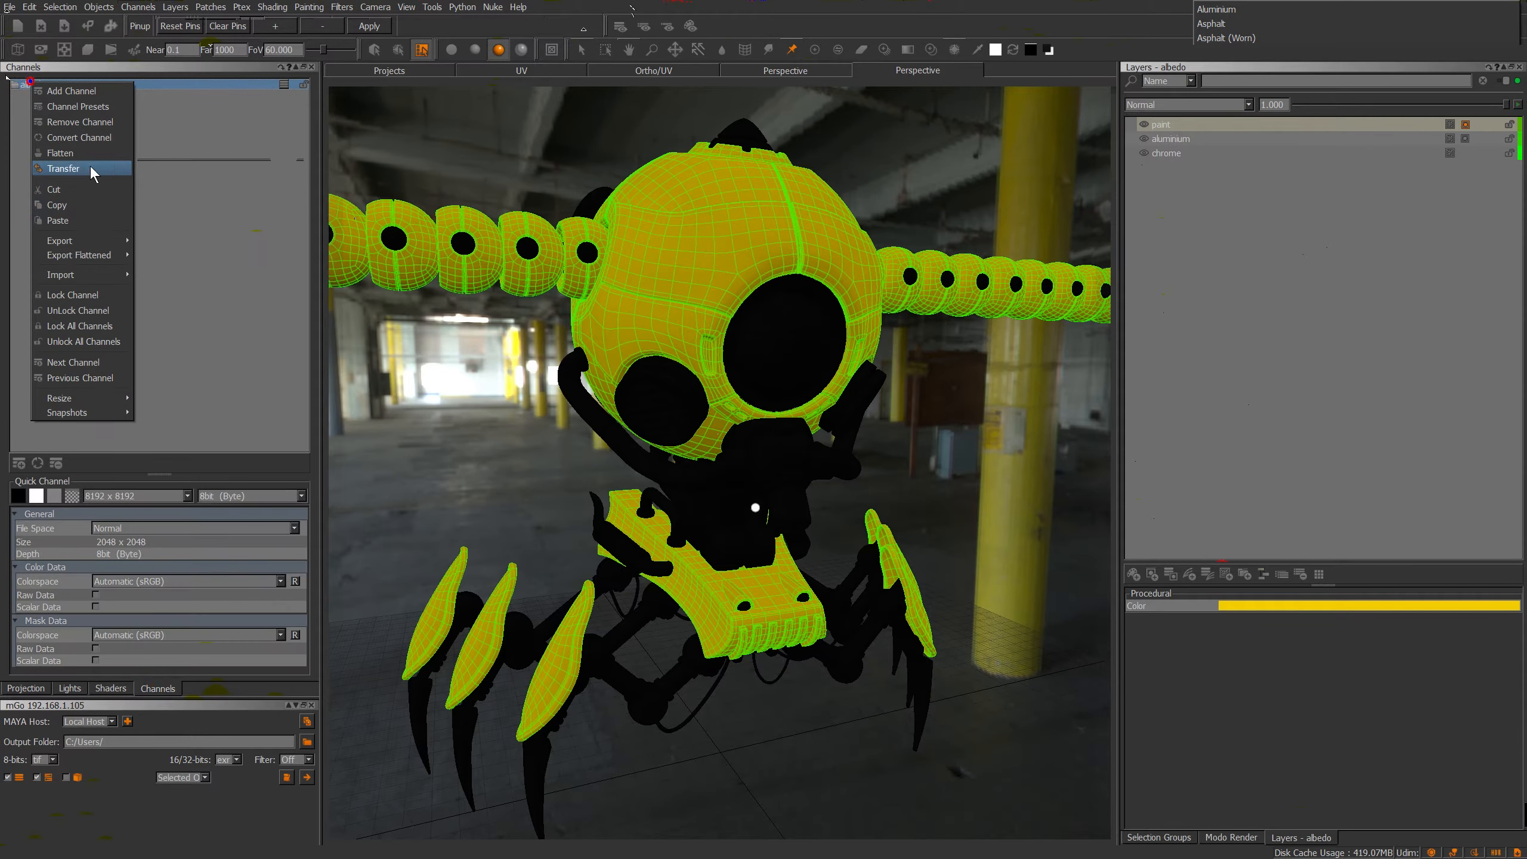
mouse_move(62, 167)
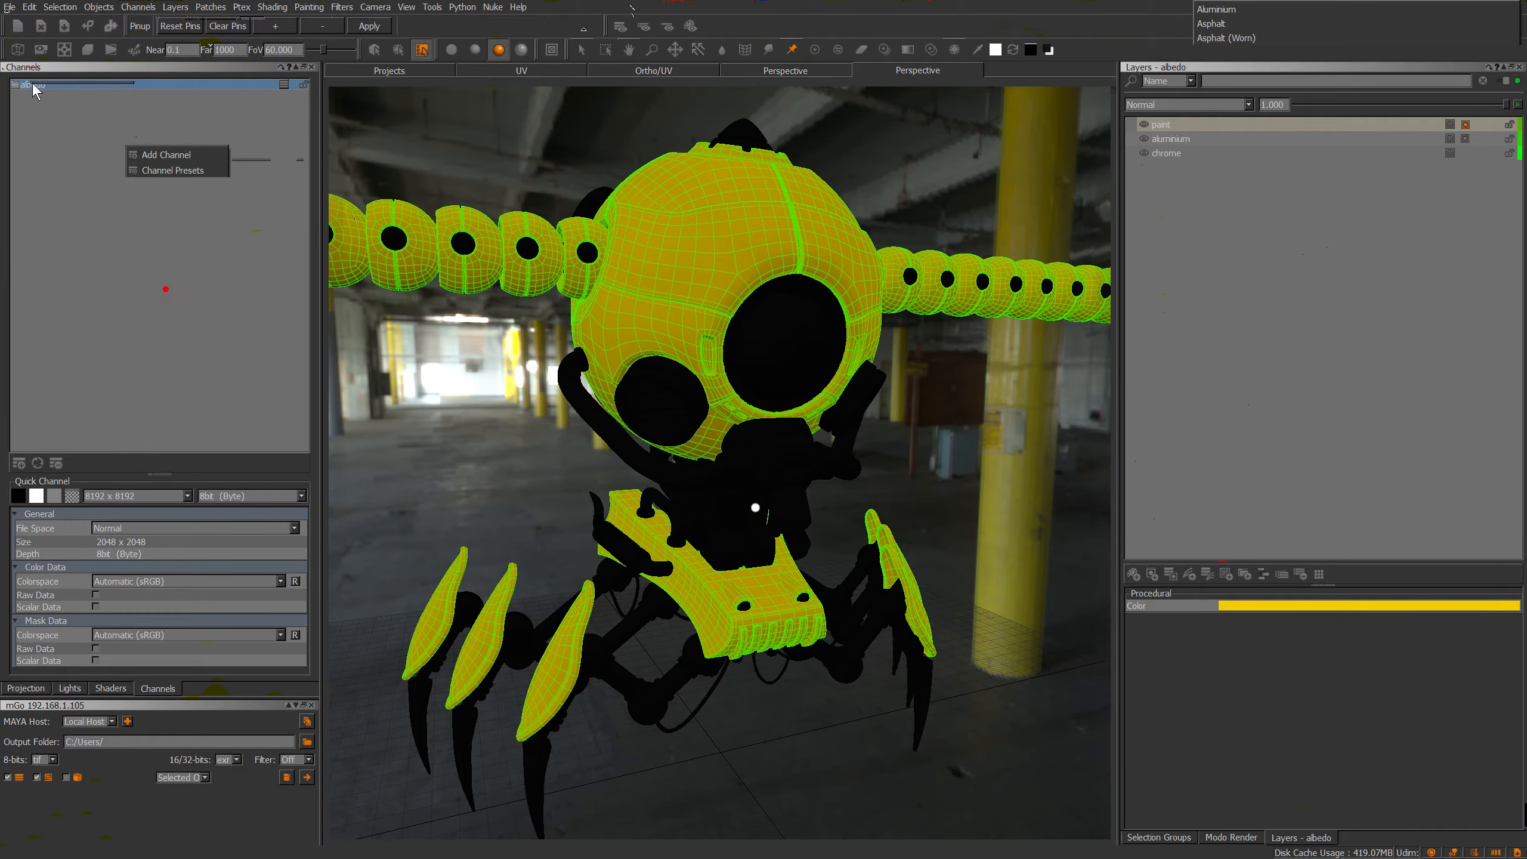
Add spec and roughness channels and view the spec channel's paint, chrome and aluminium layers.
right_click(29, 85)
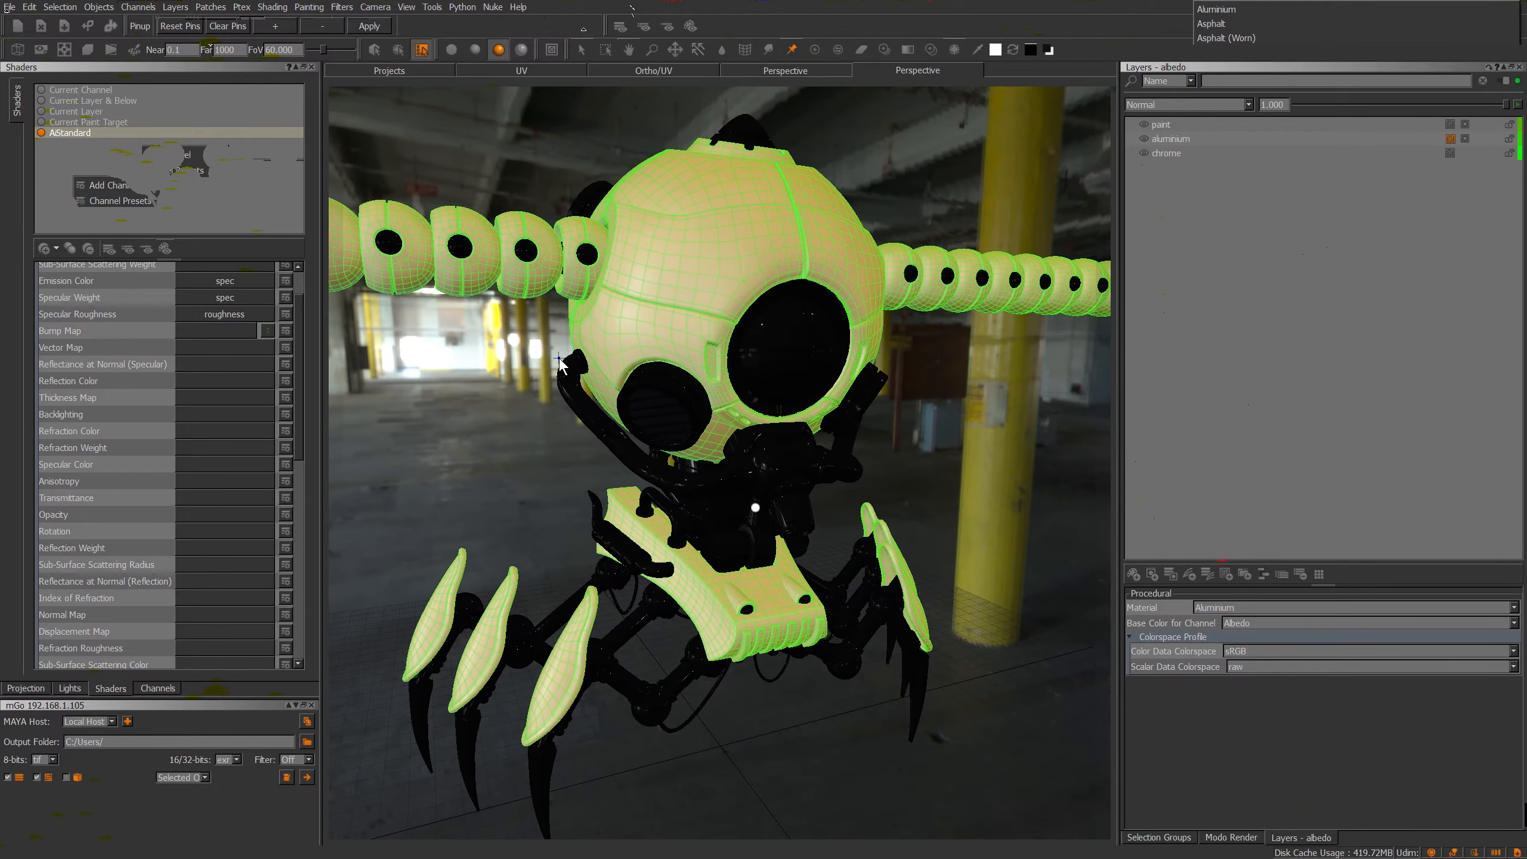
click(156, 688)
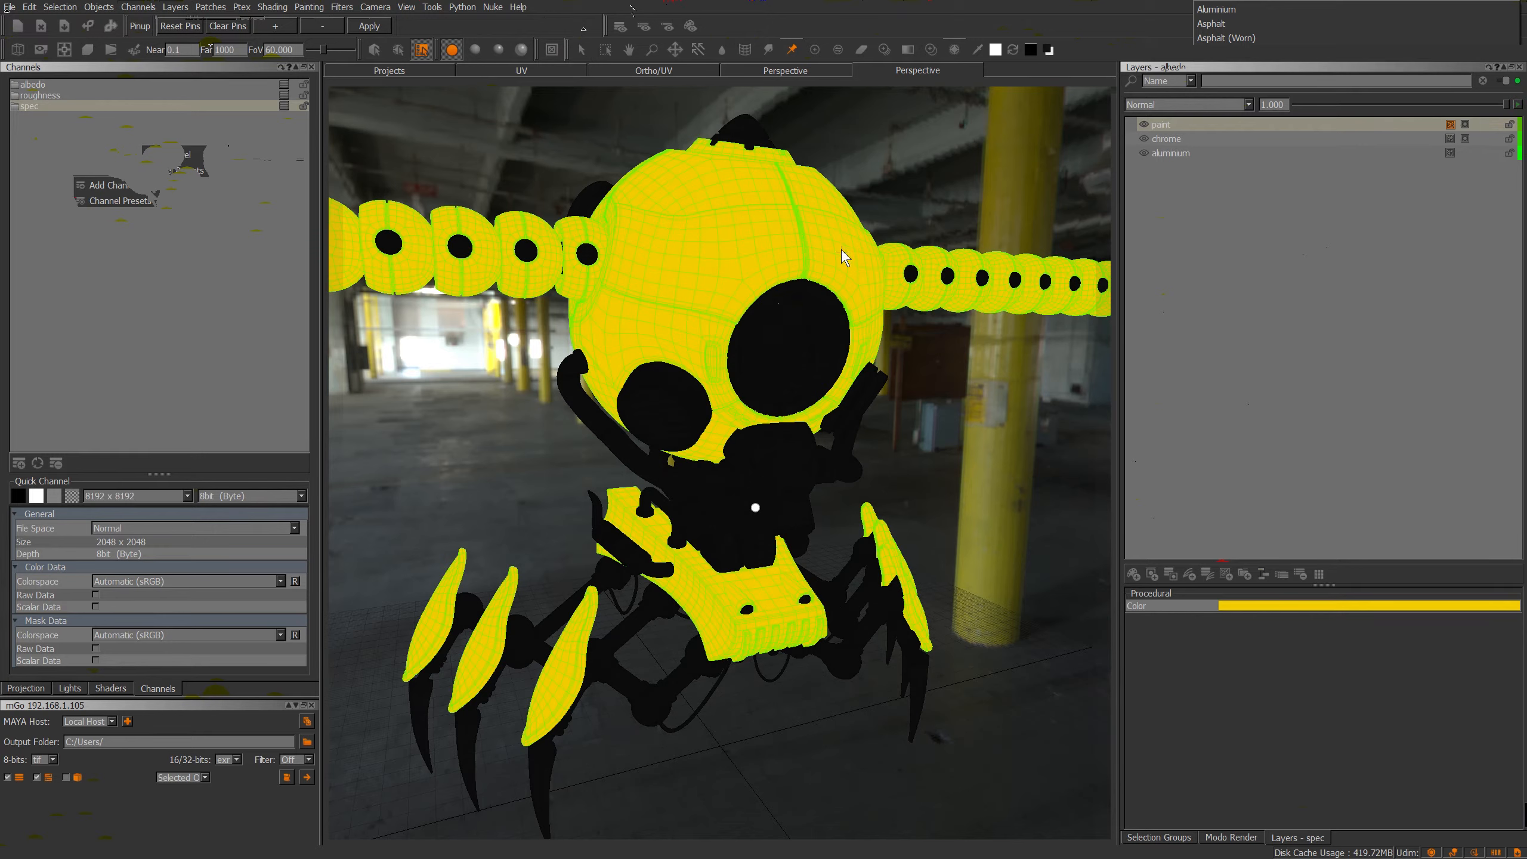
Set the aluminium and chrome catalogue layers to output reflectance values in the spec channel.
click(1171, 152)
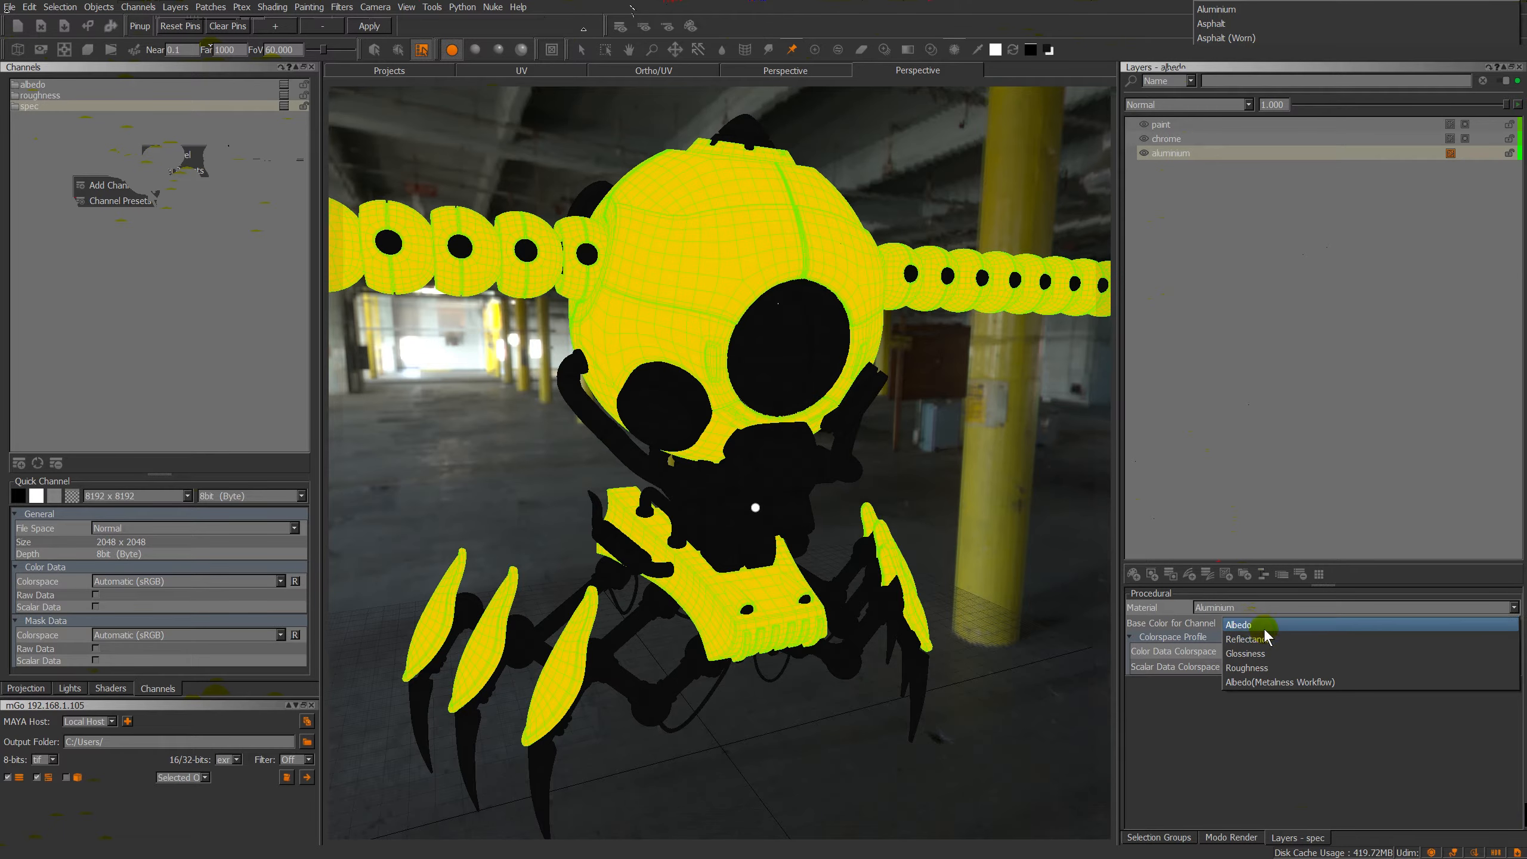
click(1249, 639)
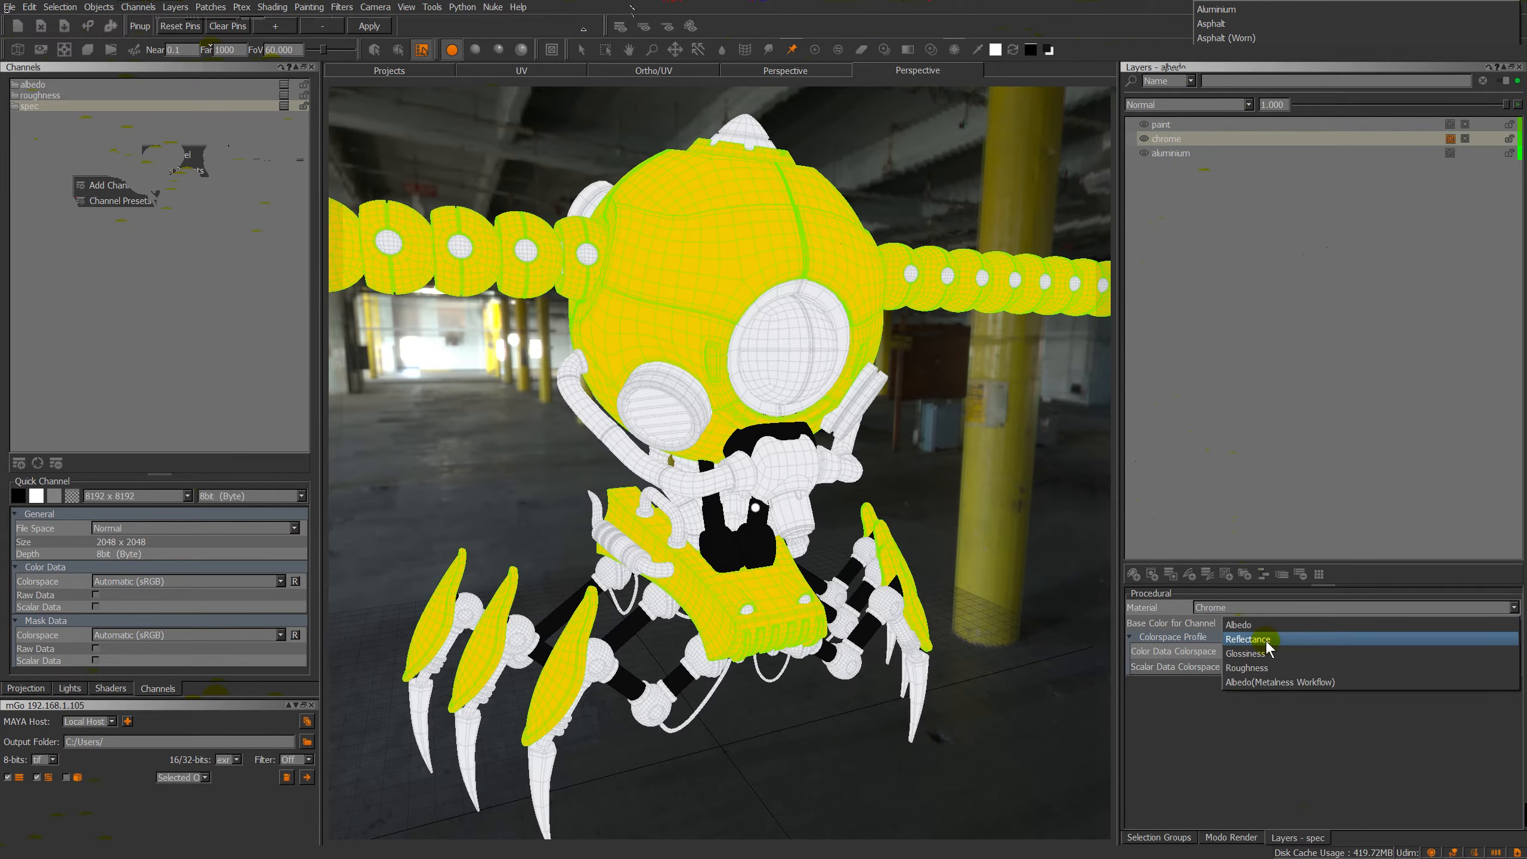
click(1248, 639)
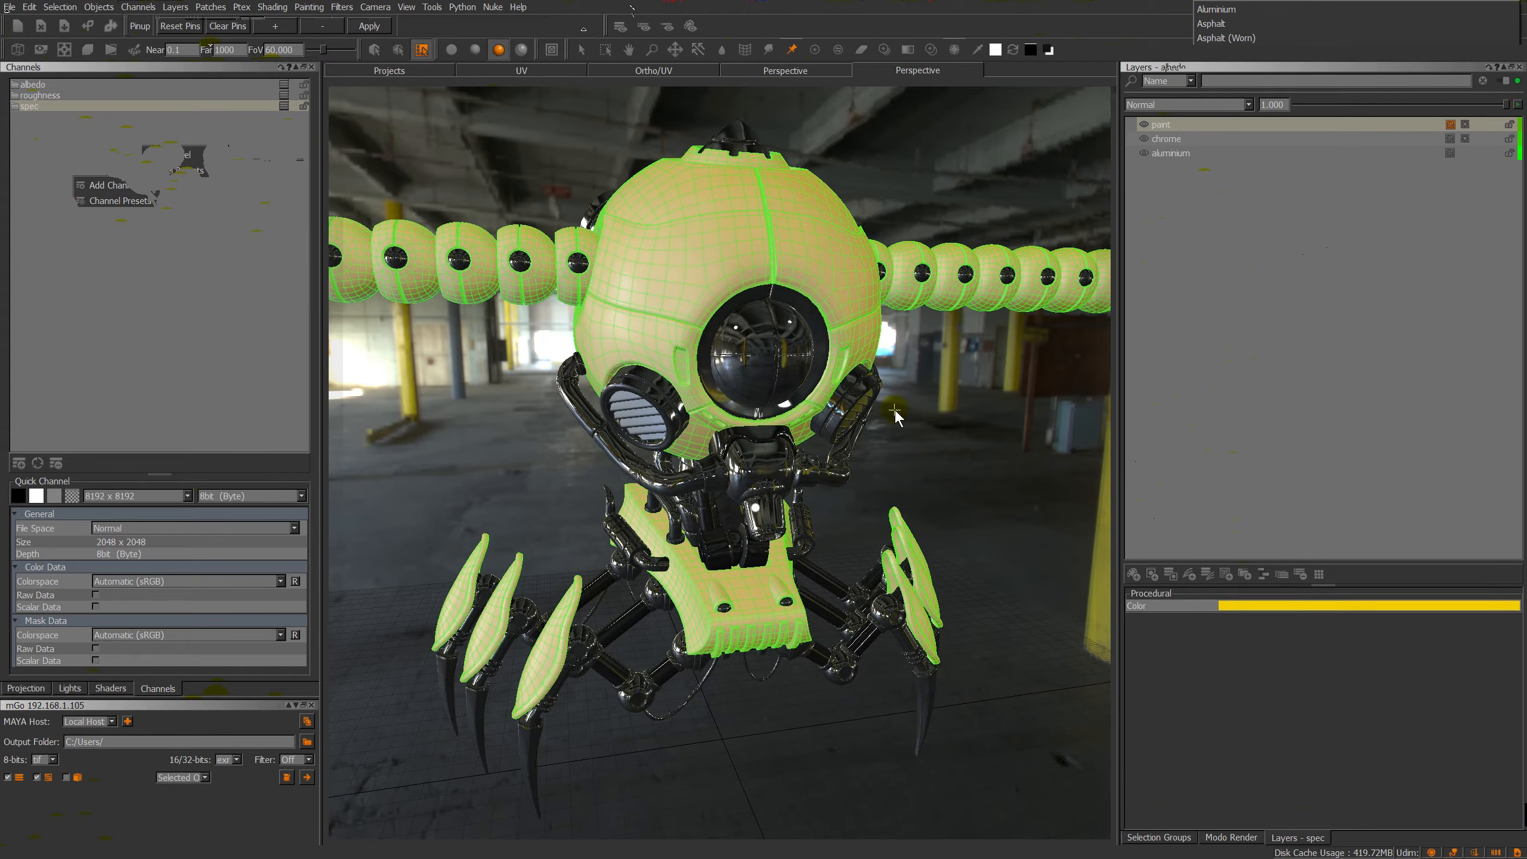
Make the paint layer's specular Procedural Color pure white.
click(1242, 606)
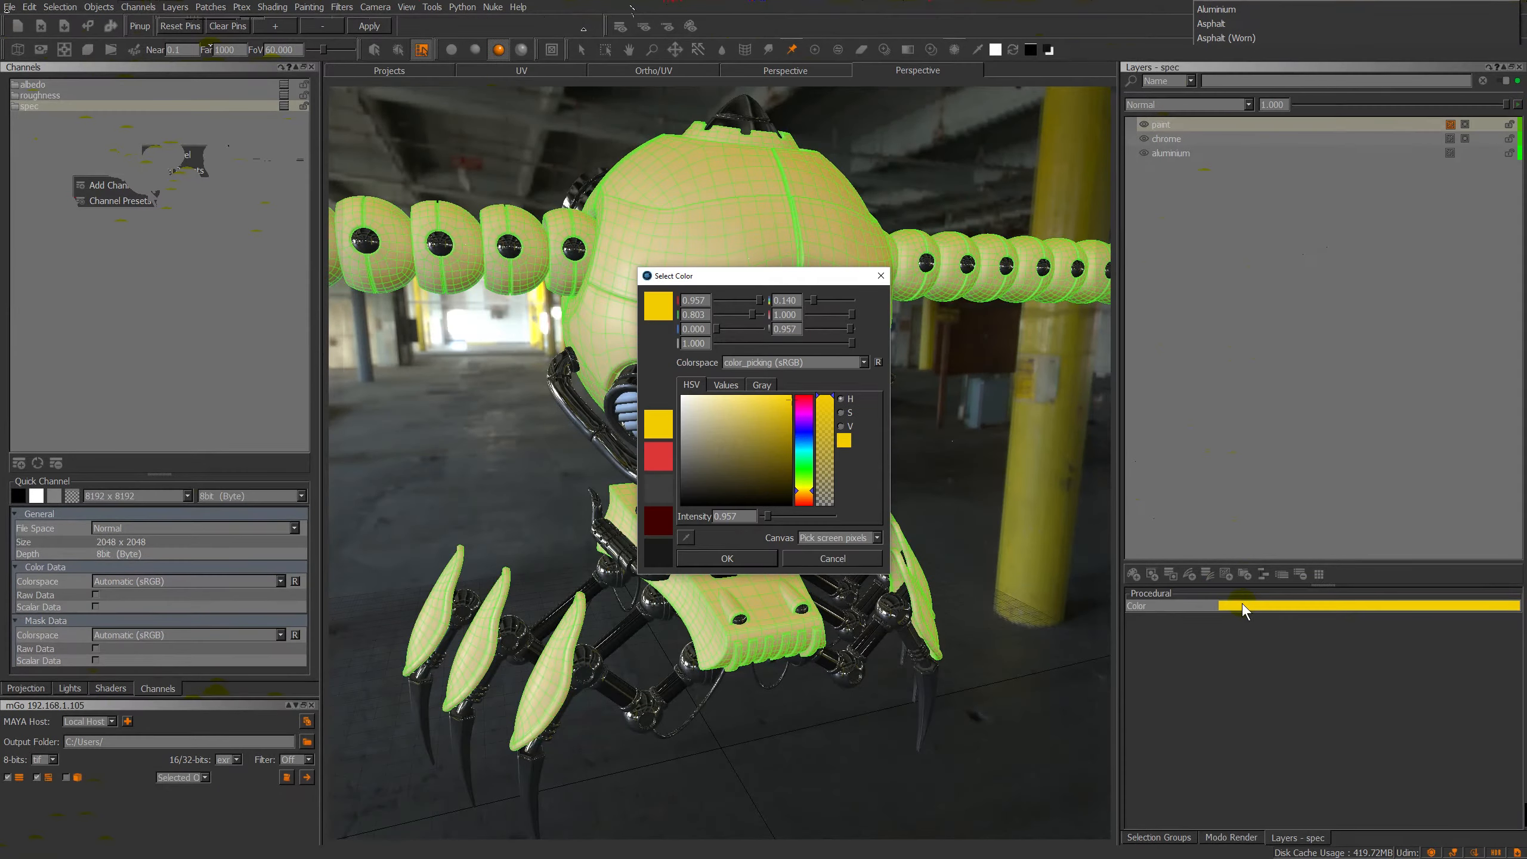
click(697, 419)
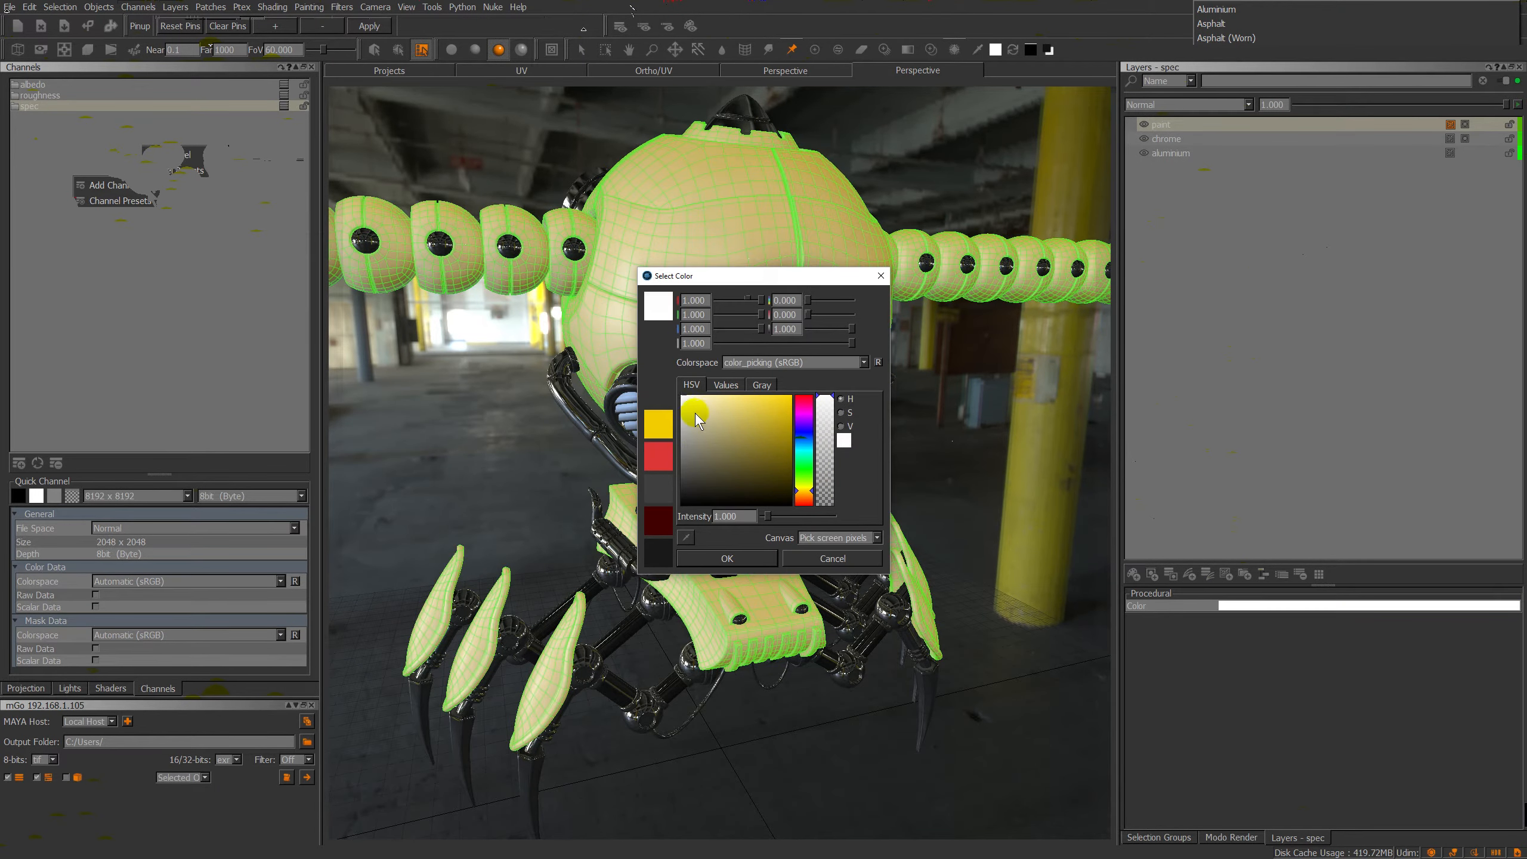
click(756, 405)
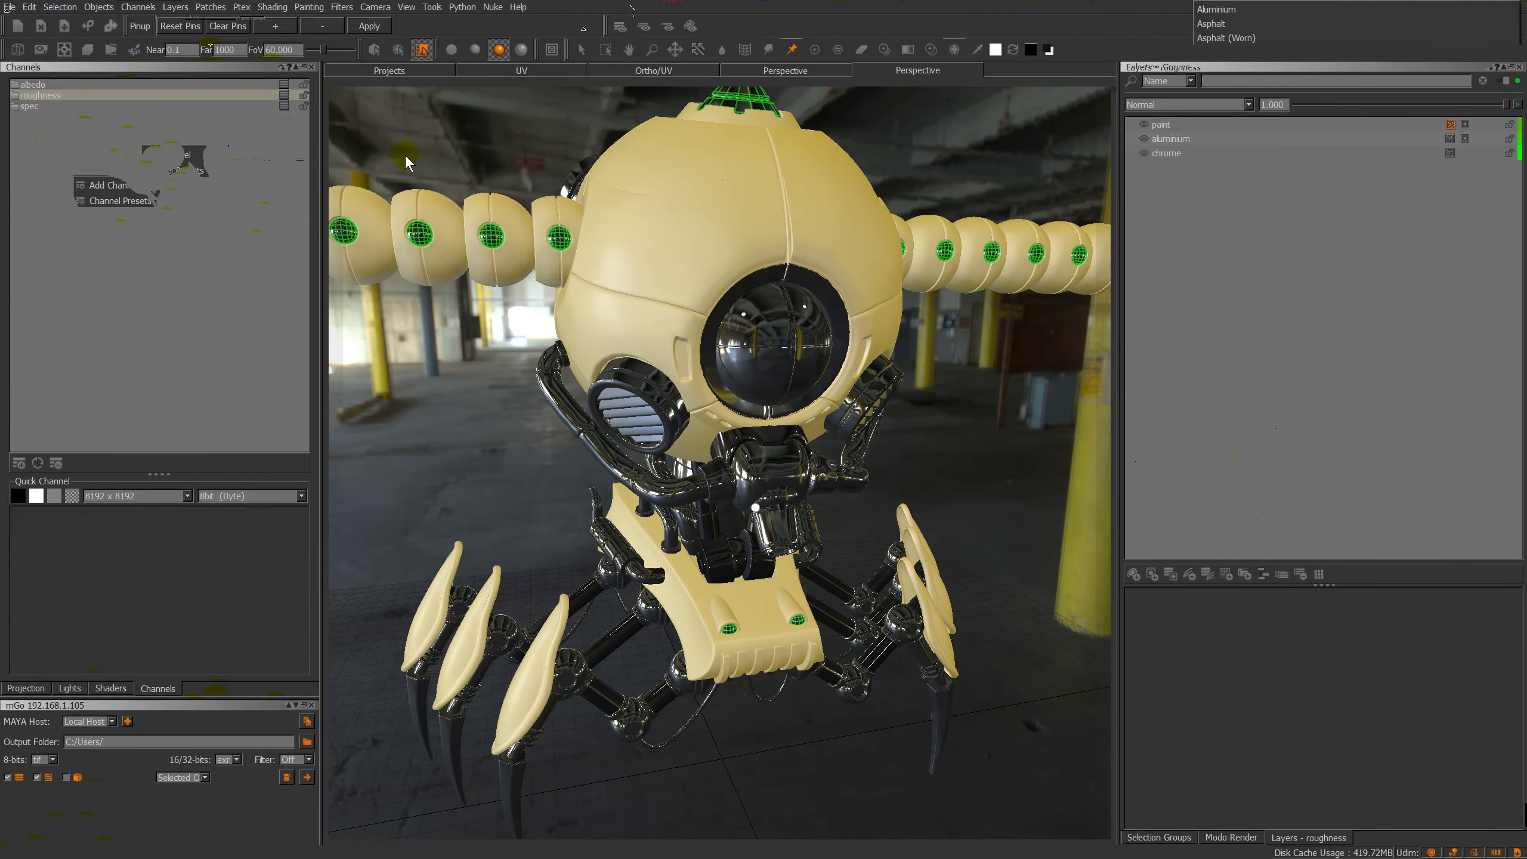
Base the chrome layer's colour on the Roughness channel preset.
click(1166, 153)
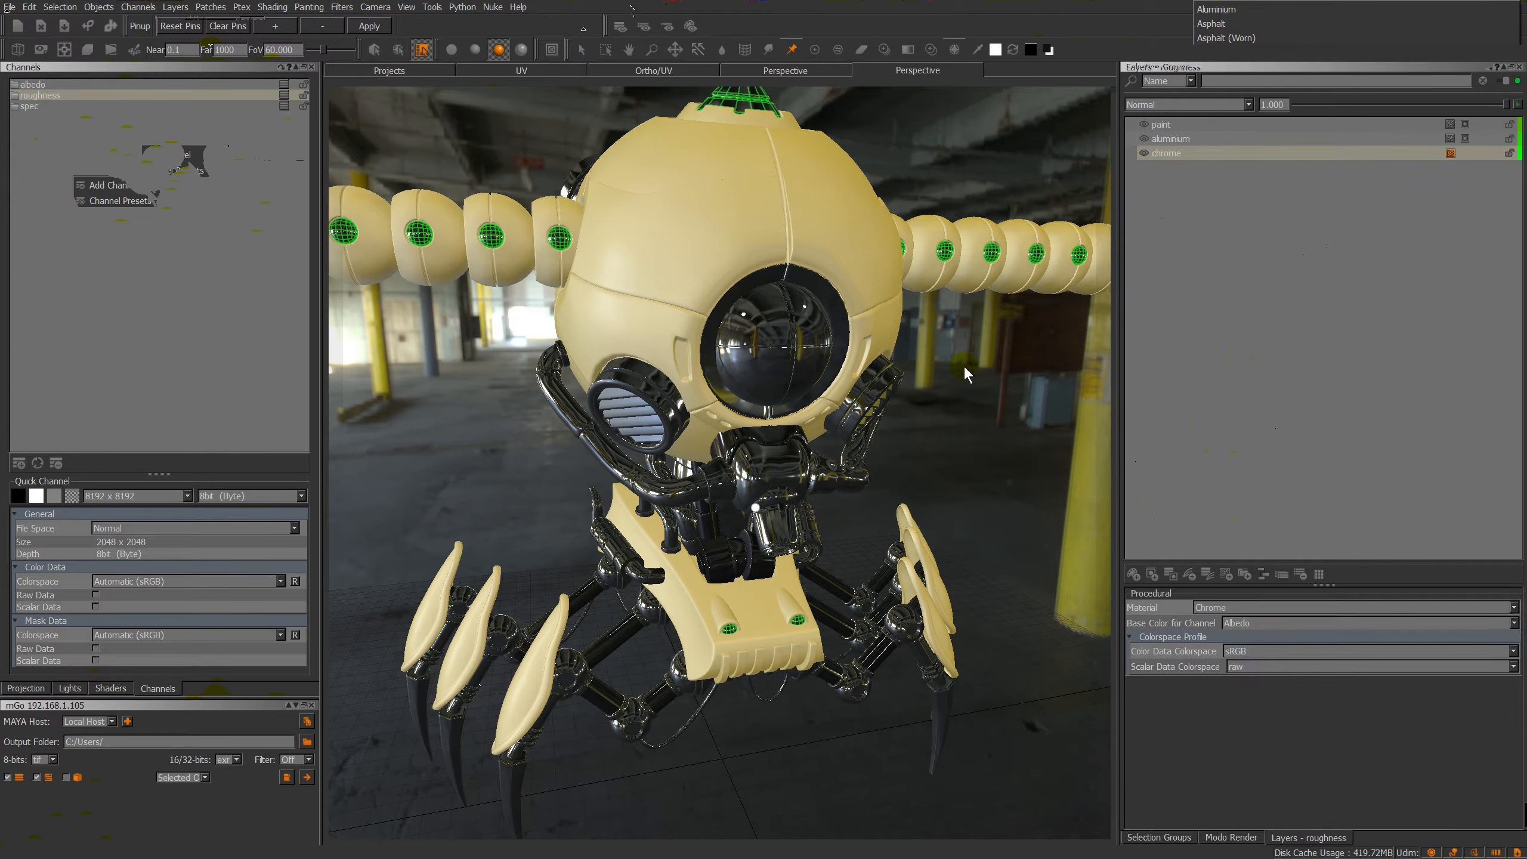
click(1364, 622)
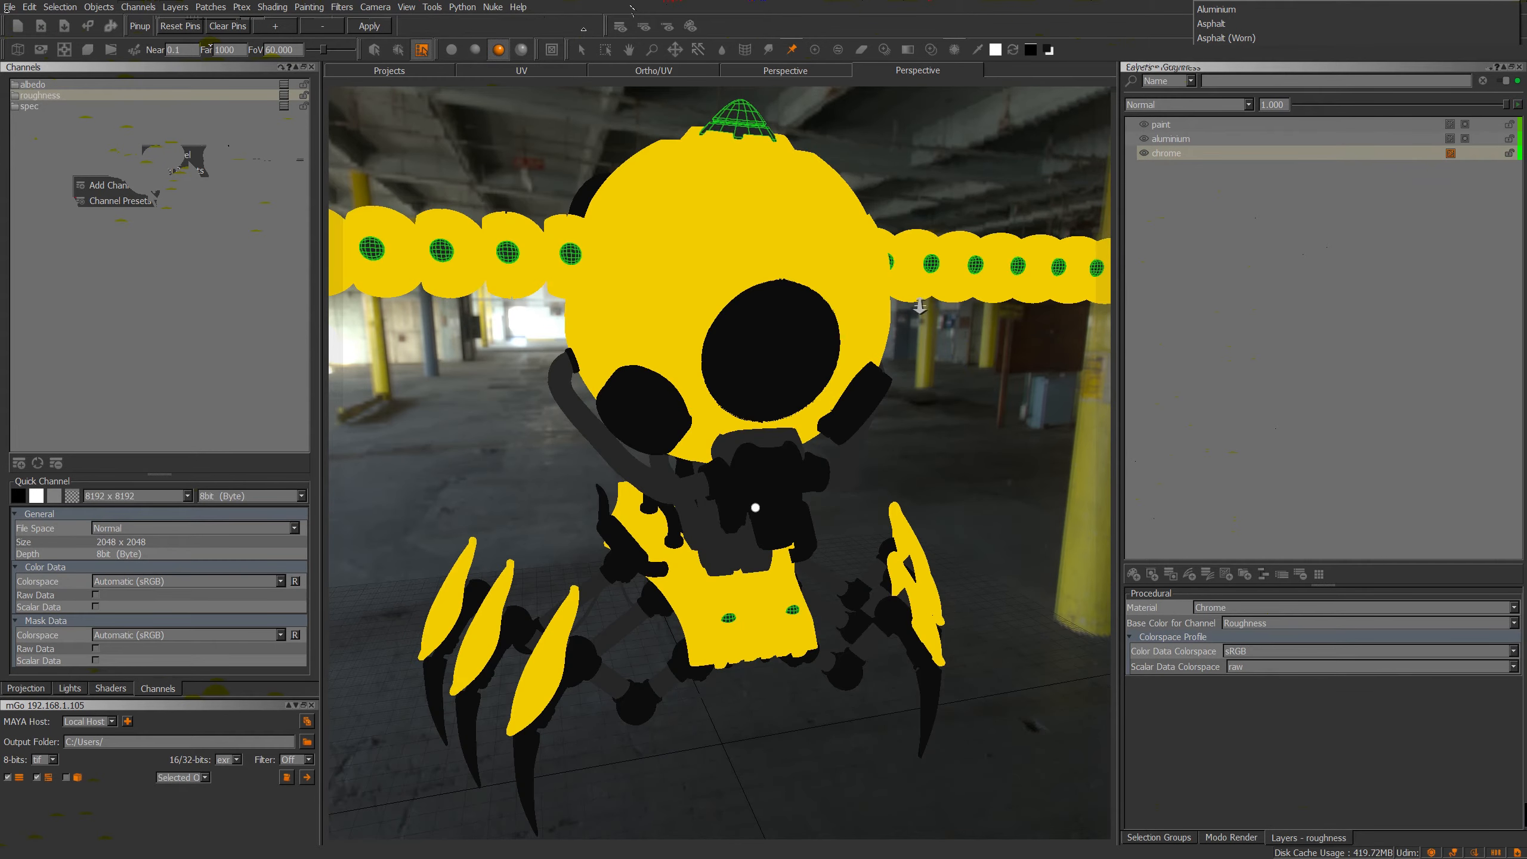
click(1172, 138)
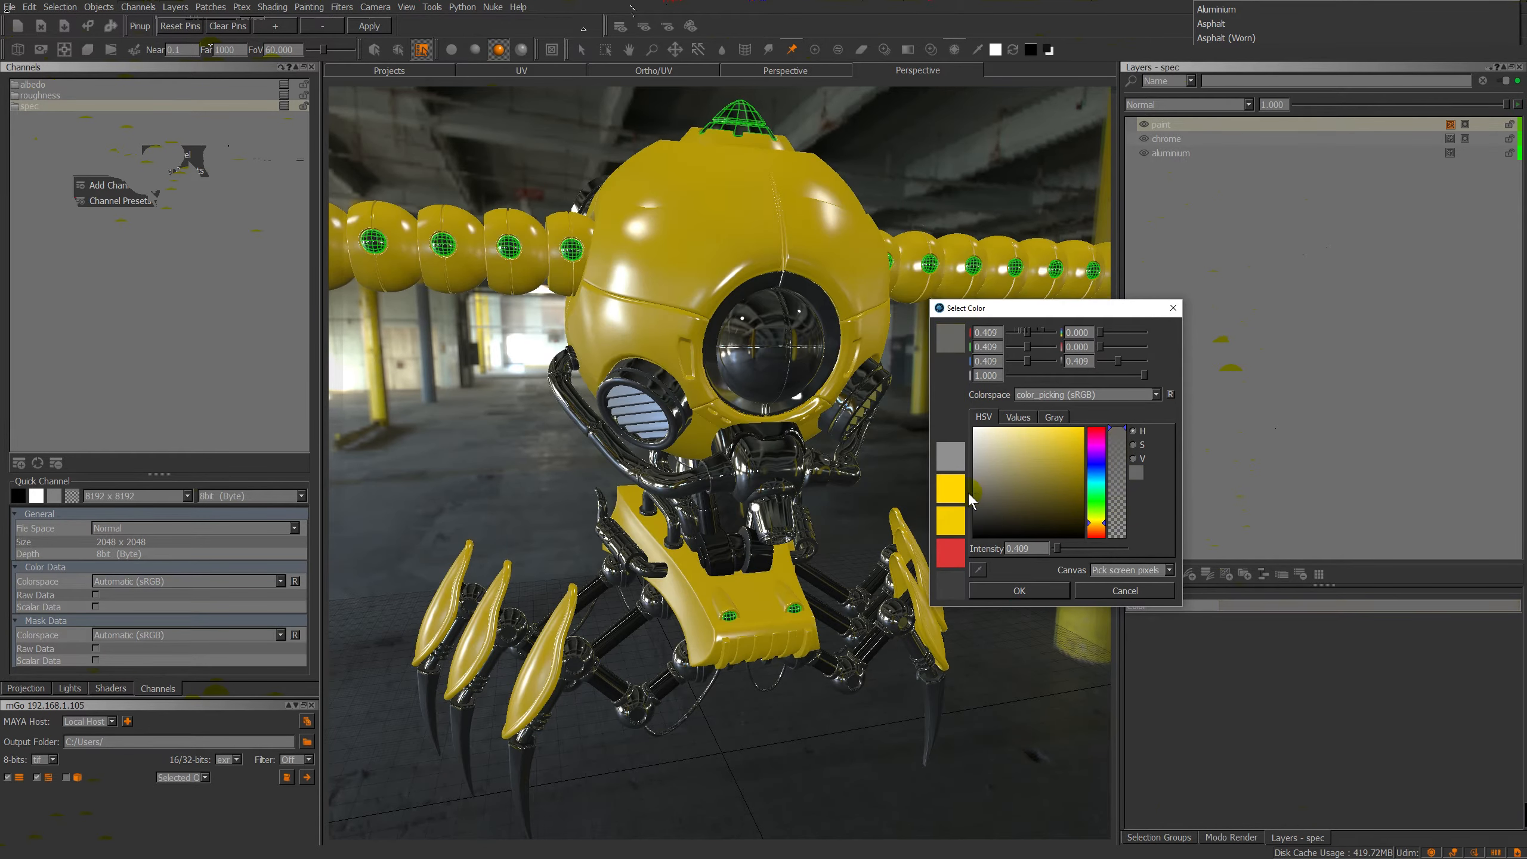
Tone the paint's specular colour down to a mid grey (0.409) and check the glossier look.
click(1055, 512)
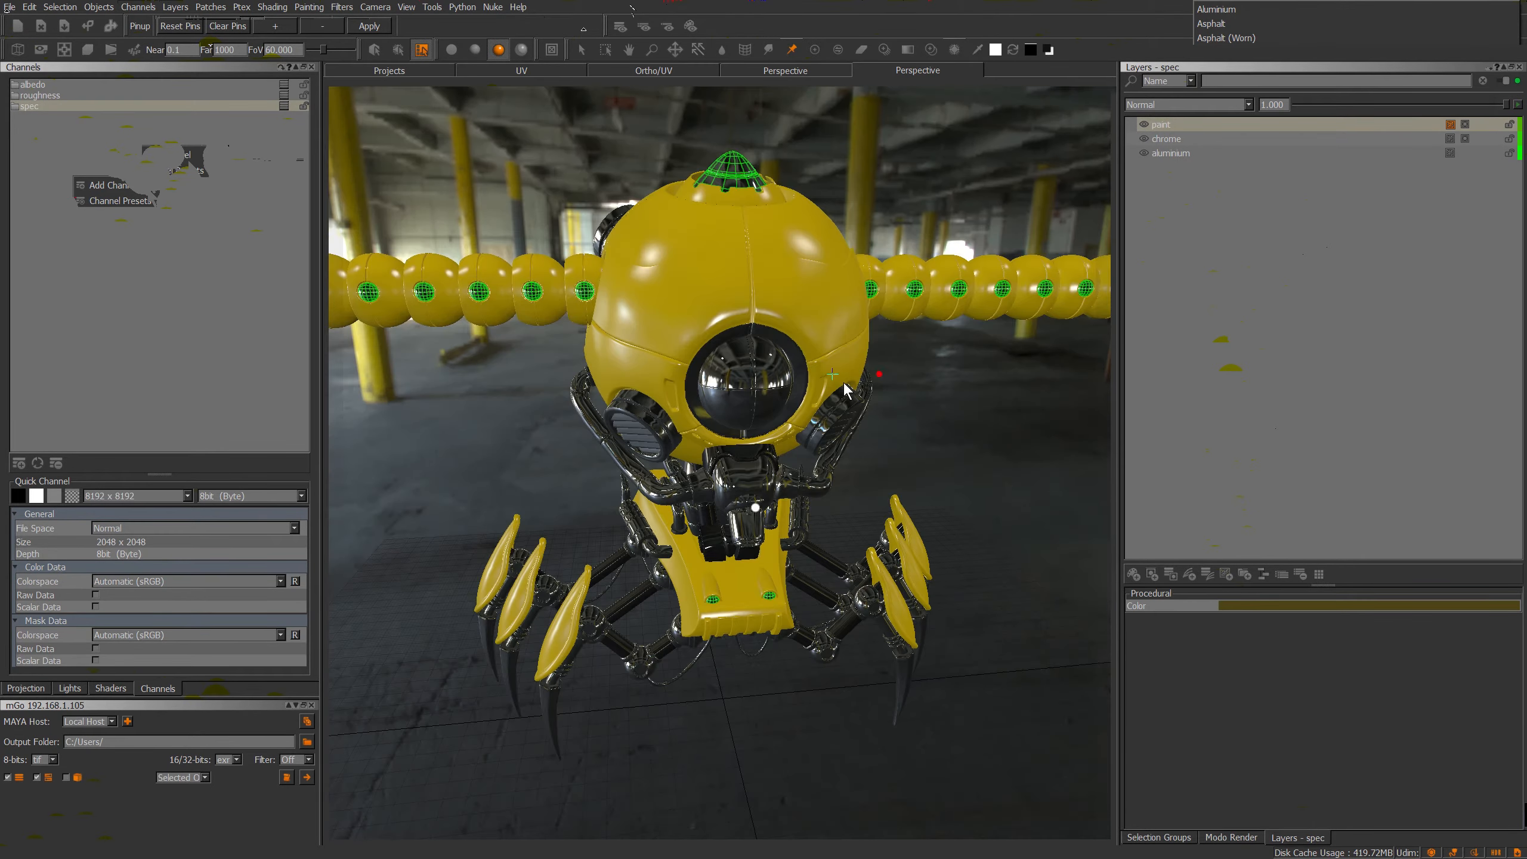
drag(847, 391, 571, 350)
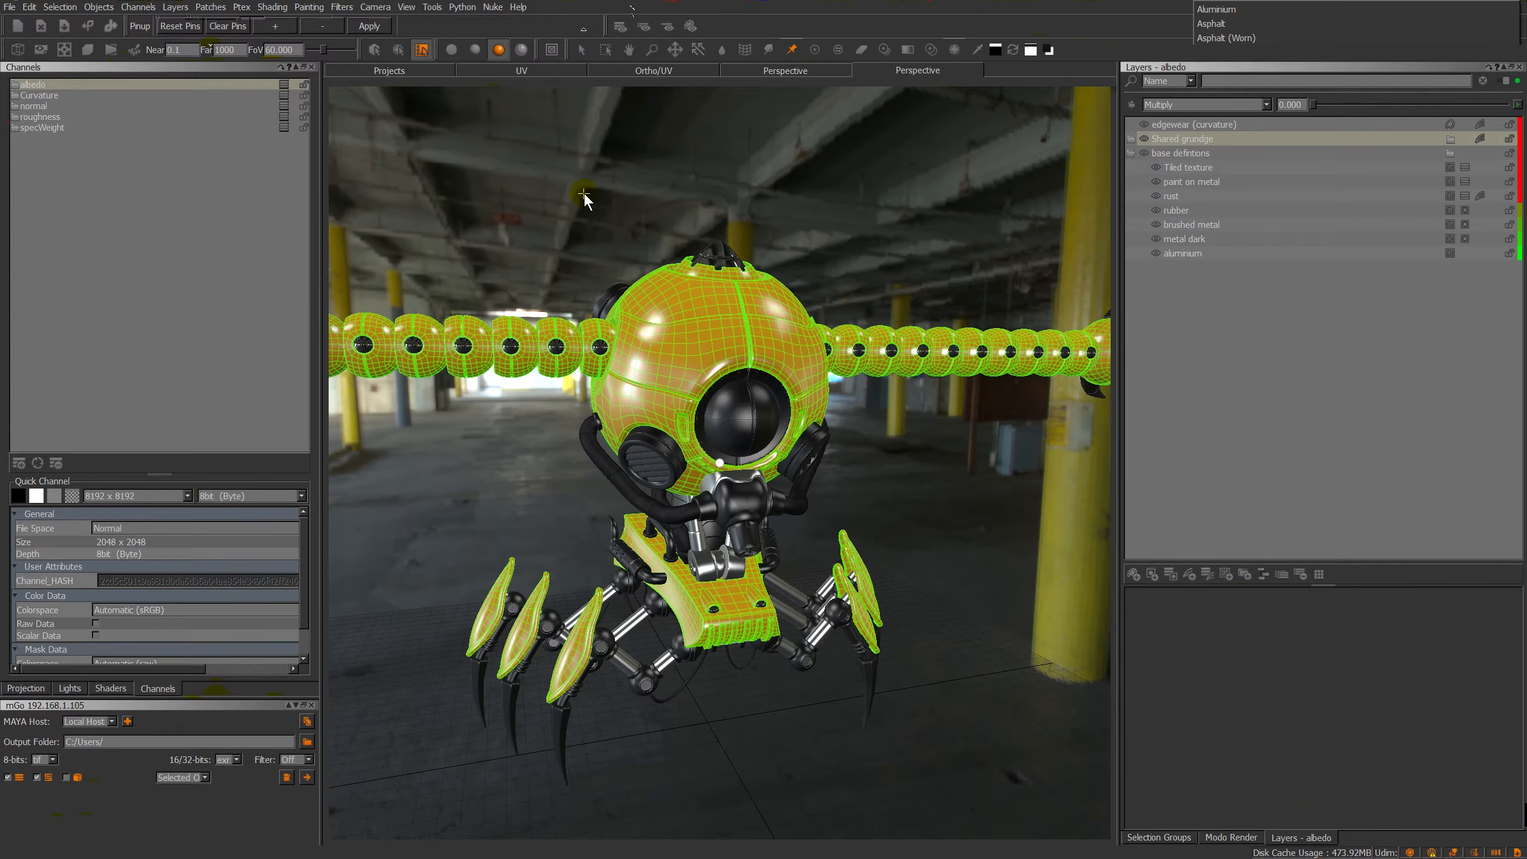
mouse_move(1003, 324)
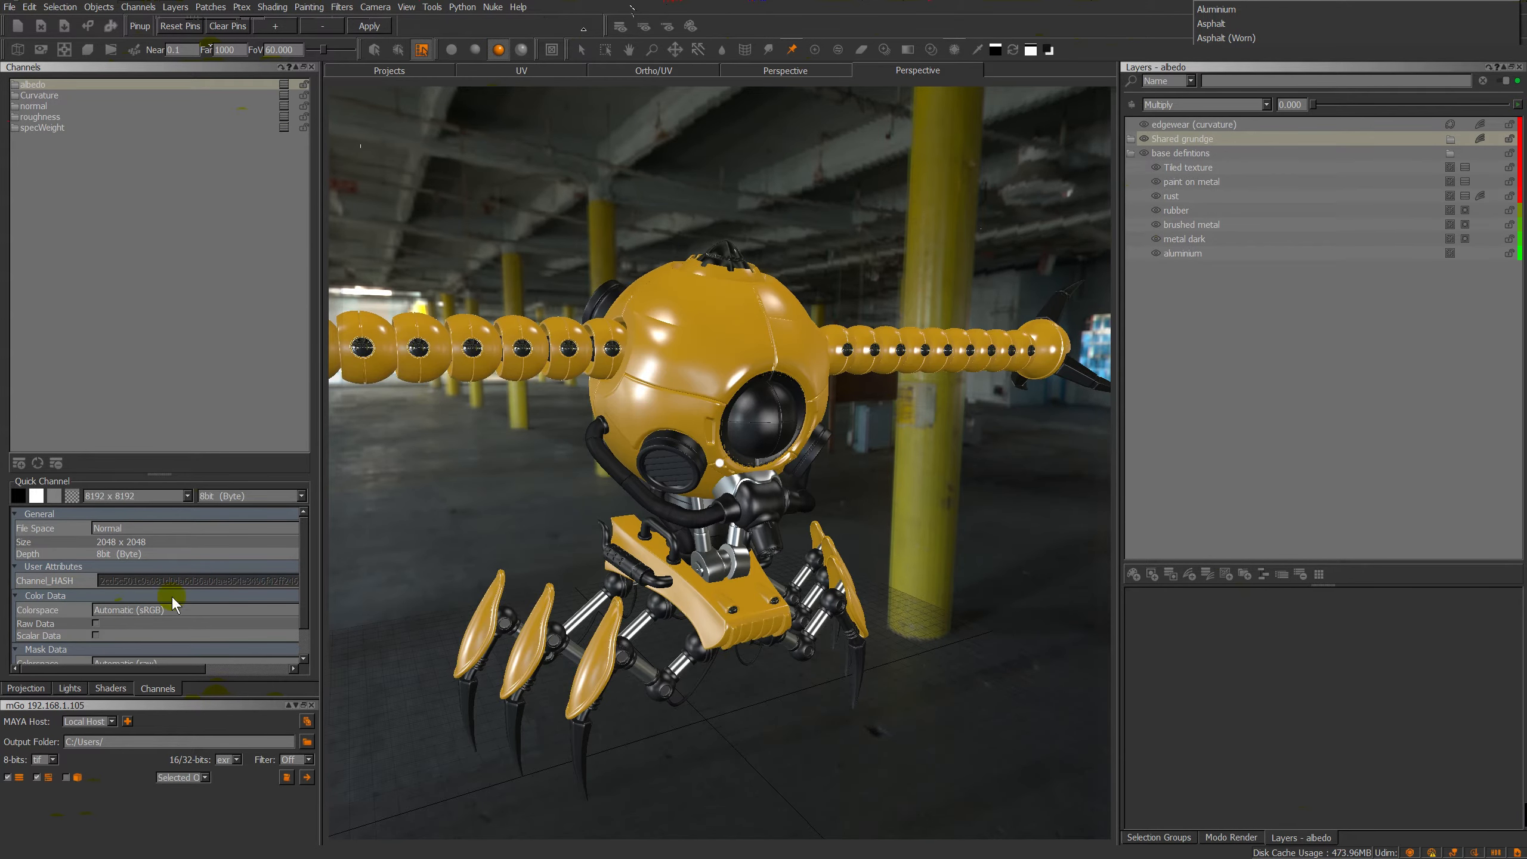
mouse_move(553, 441)
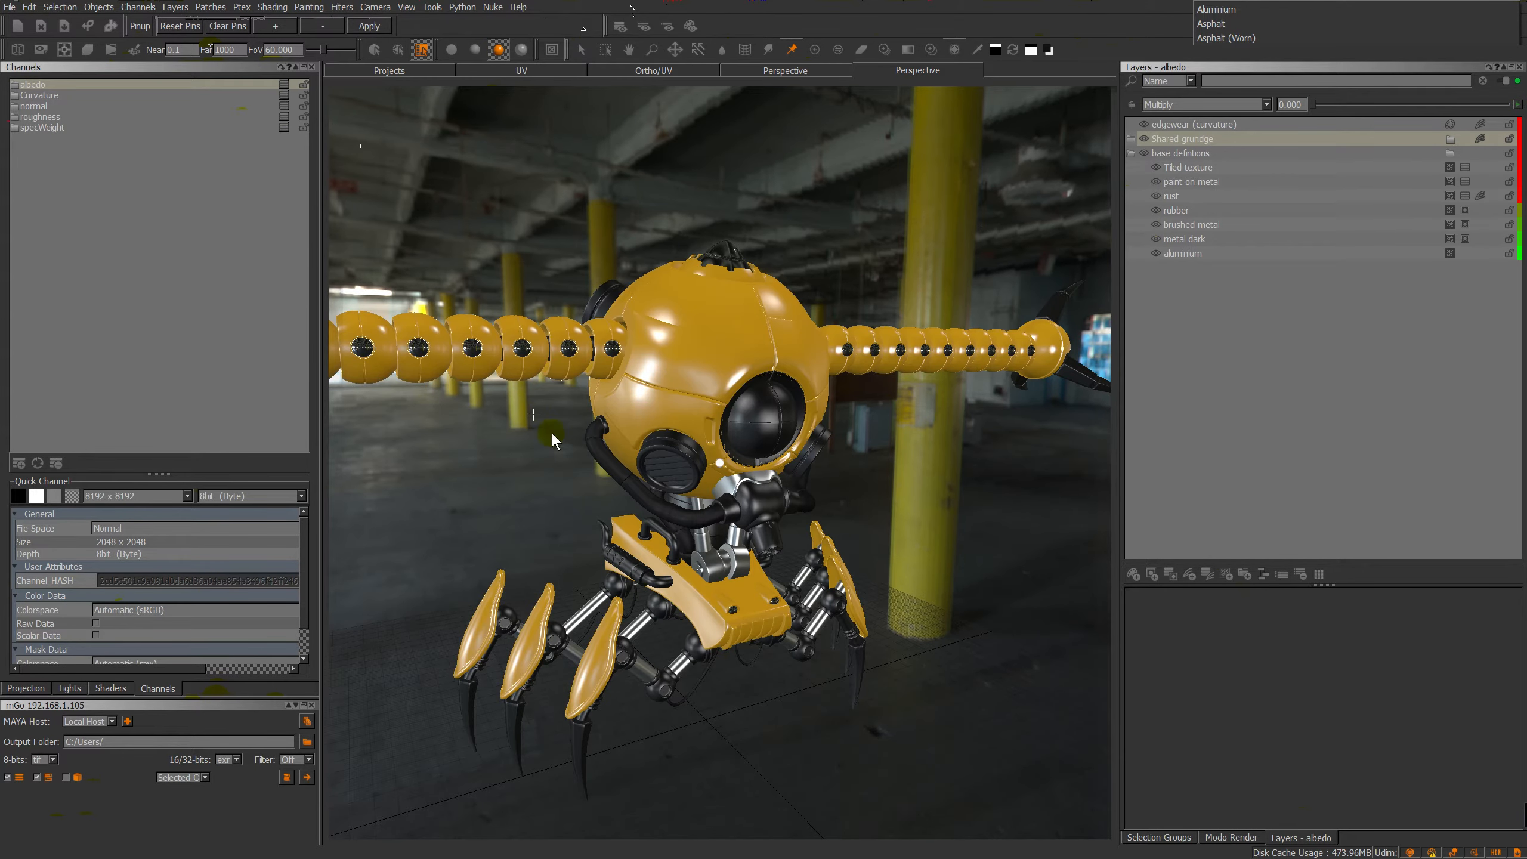
Enable the Tiled texture layer so digital camouflage wraps the robot.
click(1187, 167)
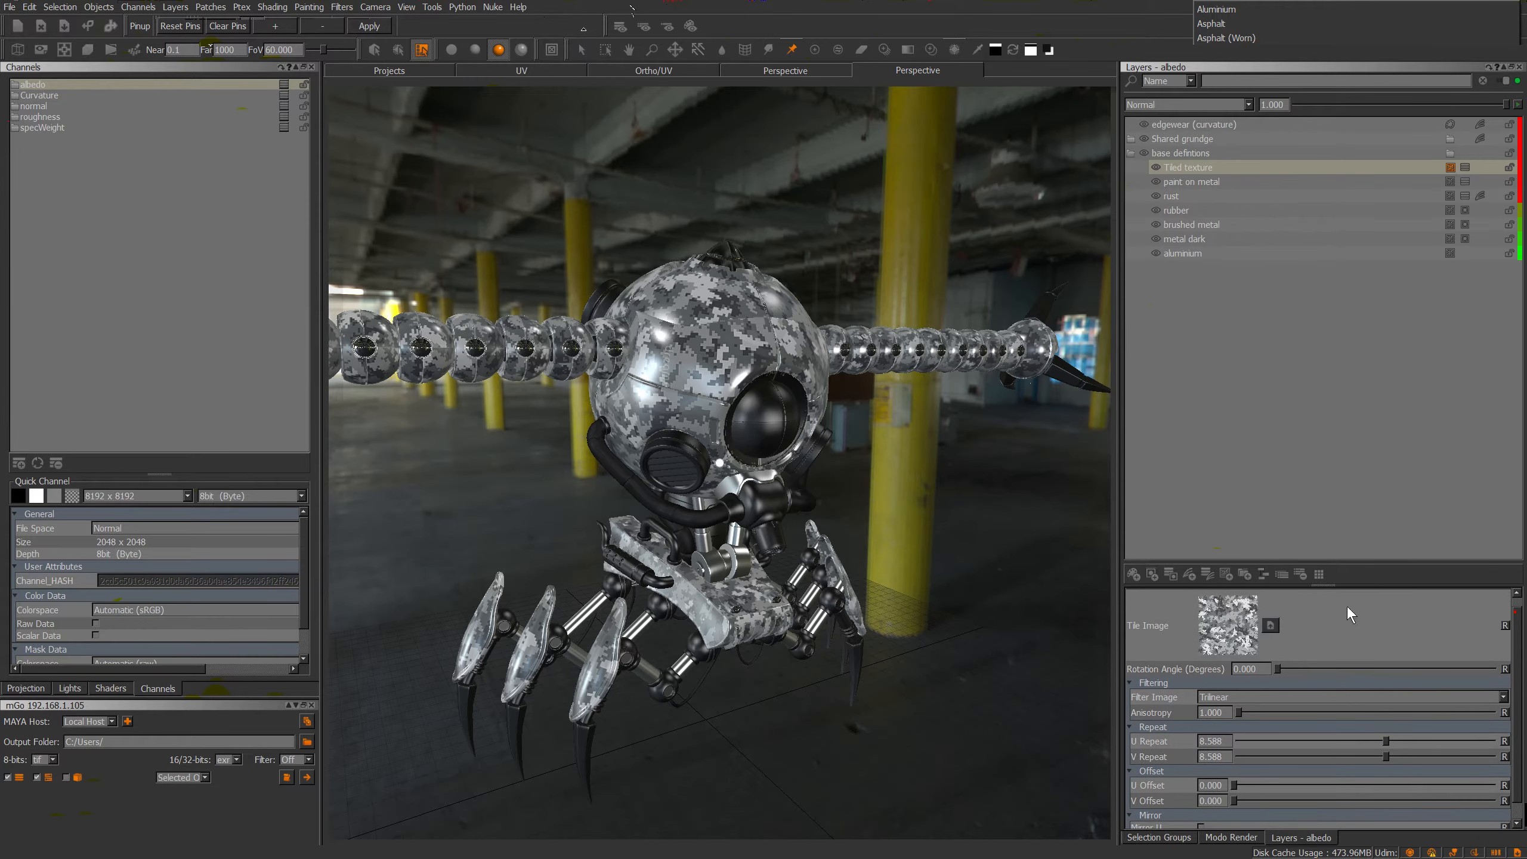
mouse_move(1020, 475)
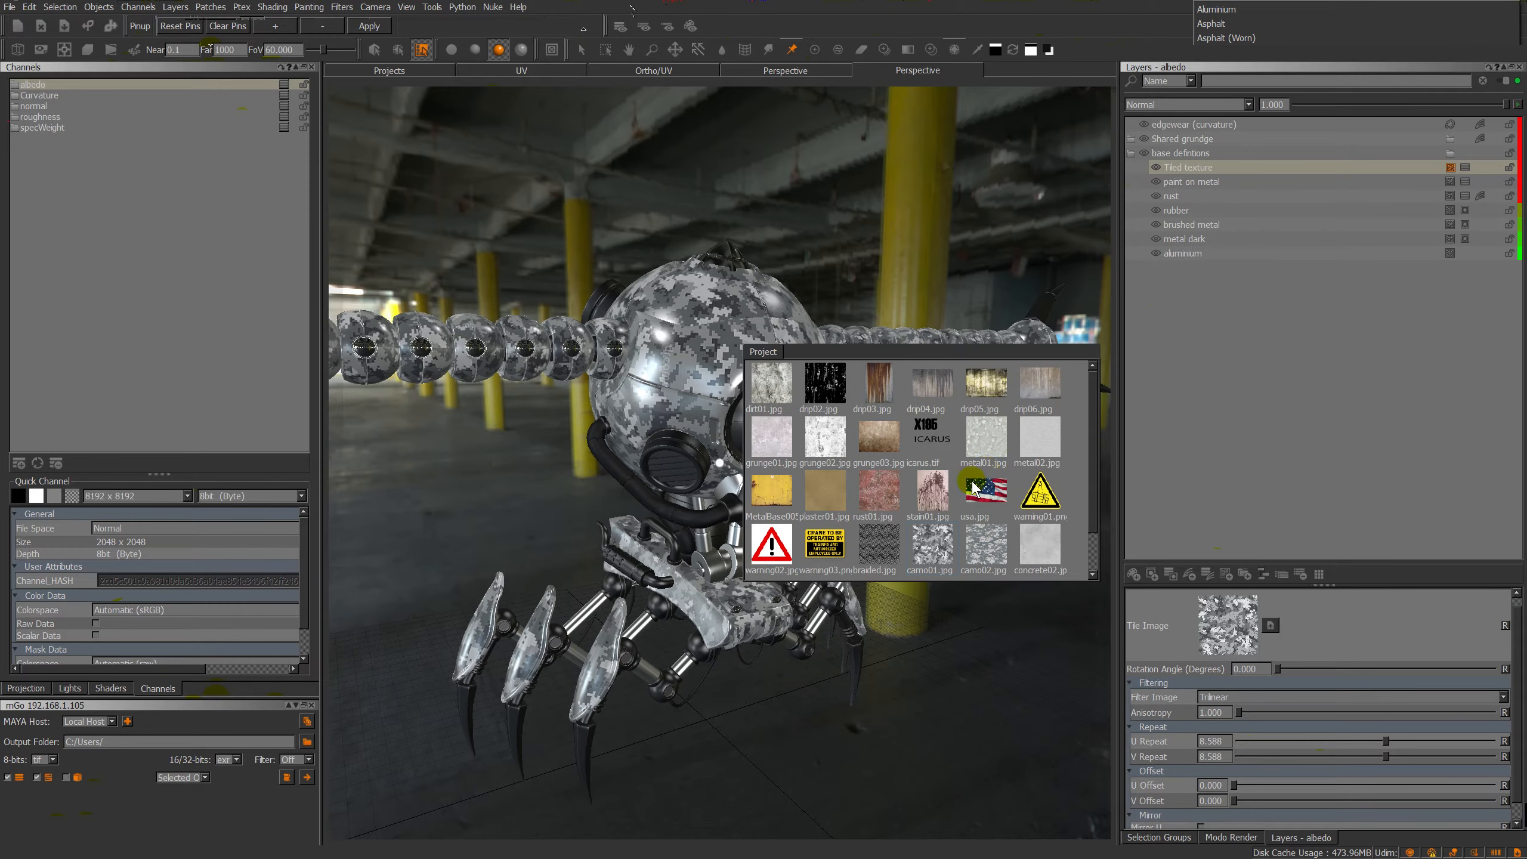
scroll(down, 3)
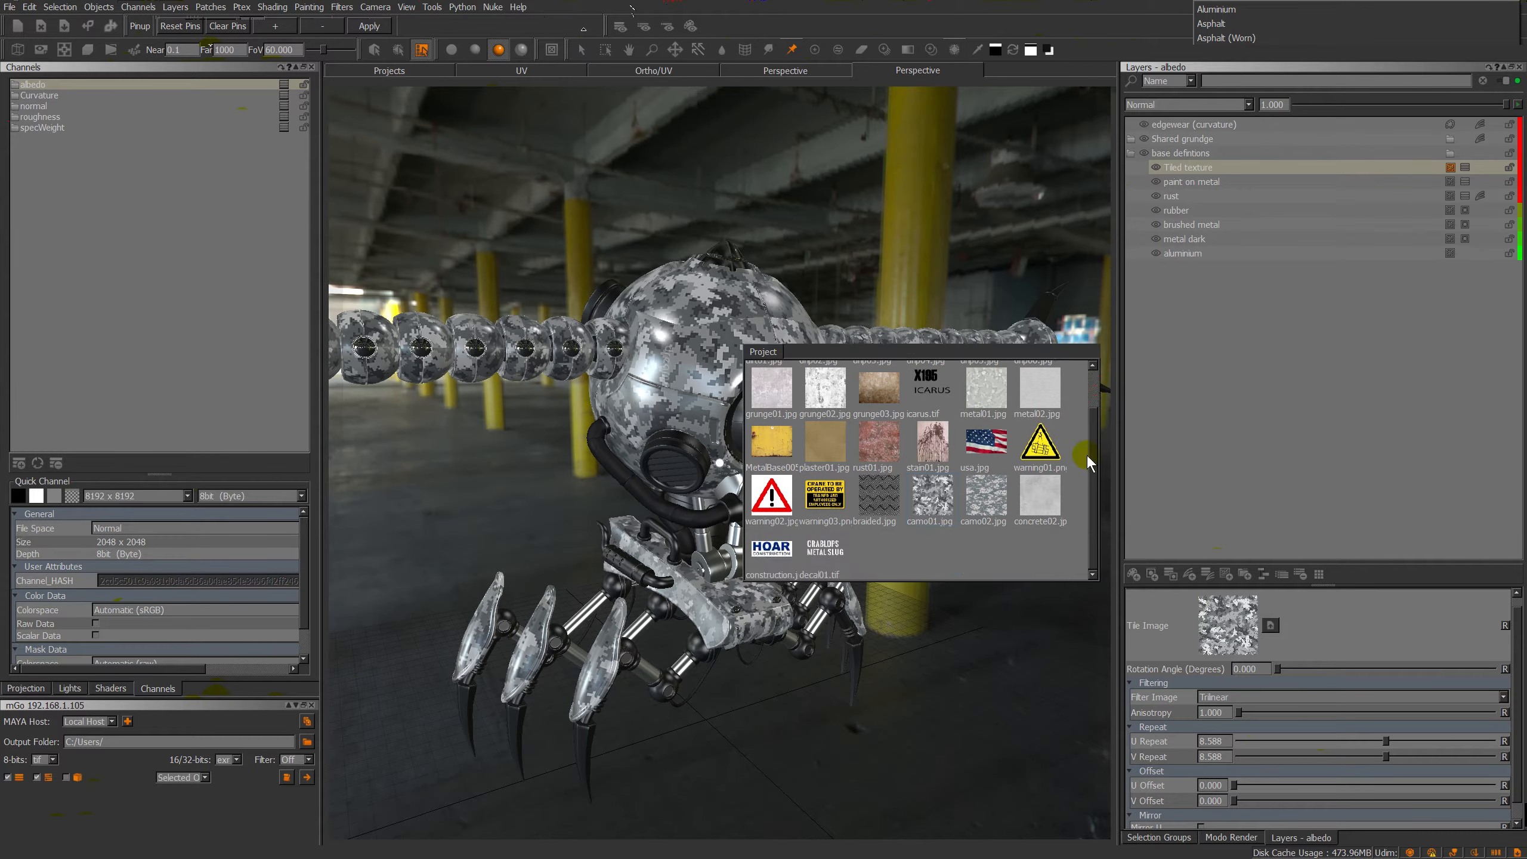
mouse_move(1153, 594)
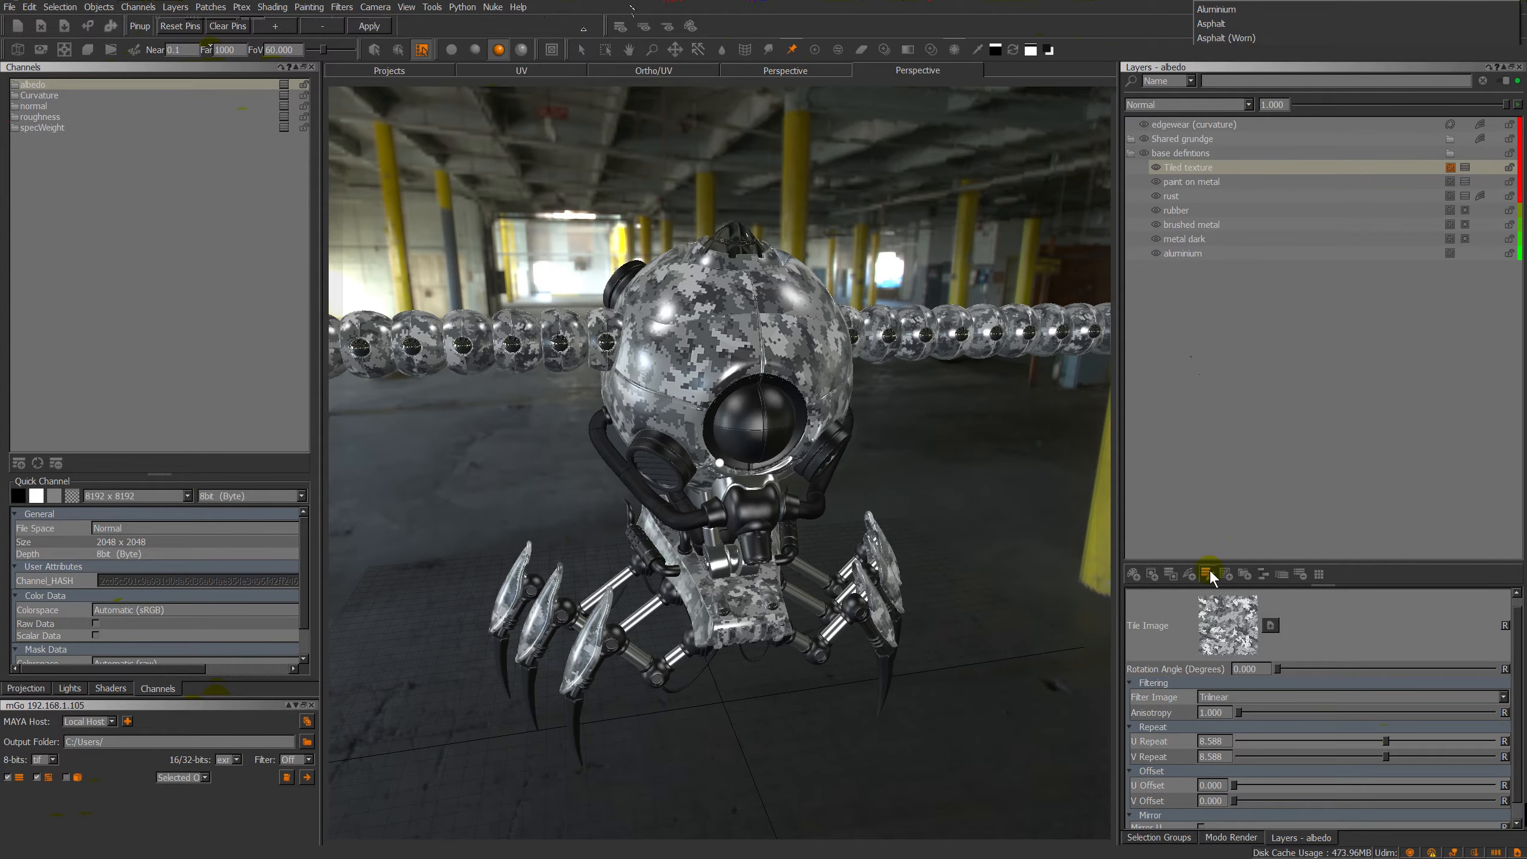
mouse_move(1211, 574)
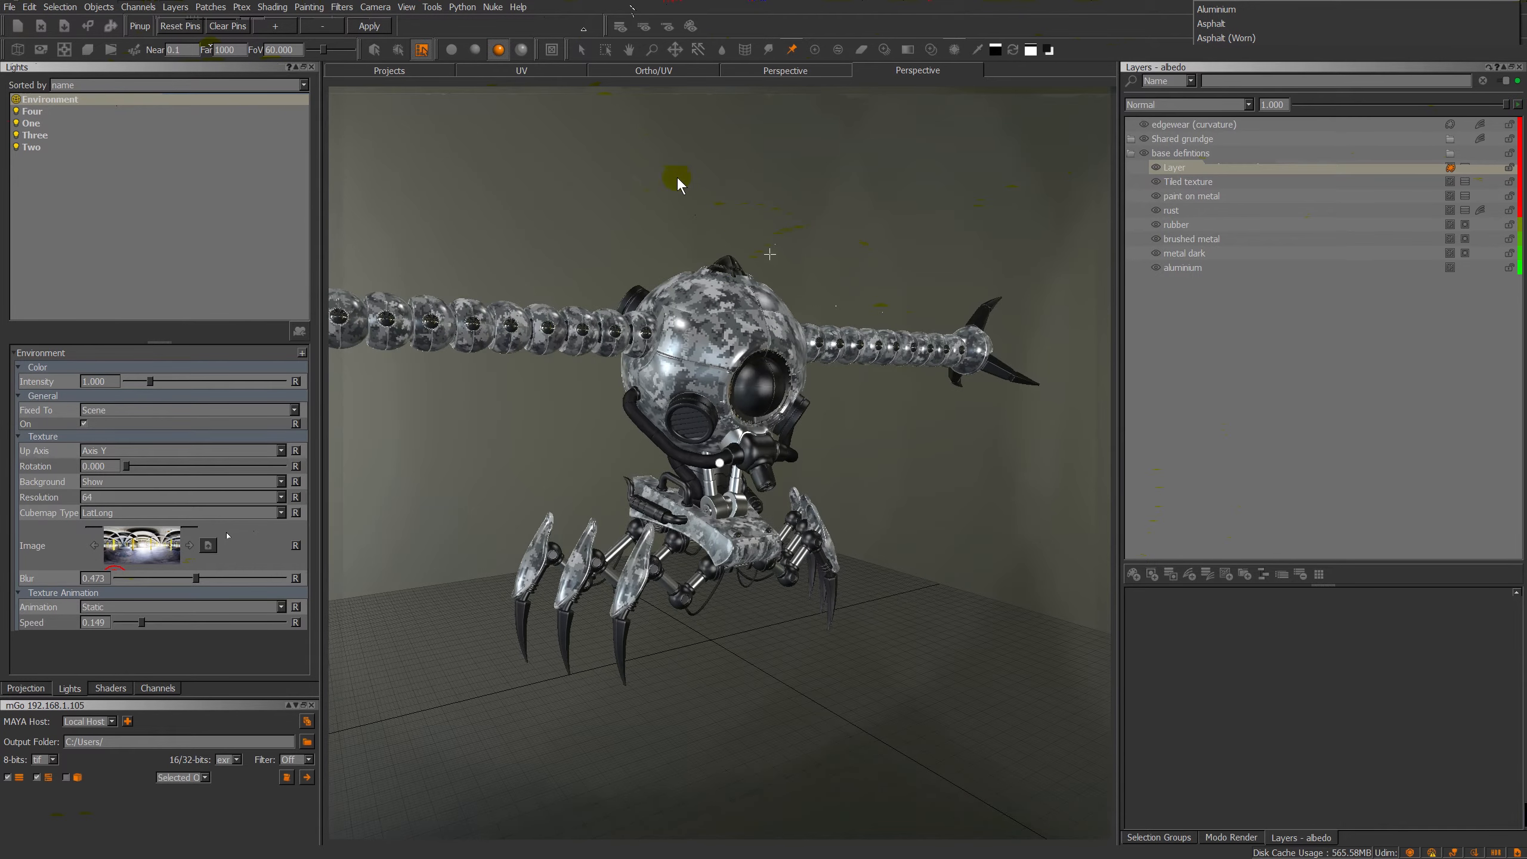
With projection settings shown, brush black strokes across the robot's head.
click(26, 687)
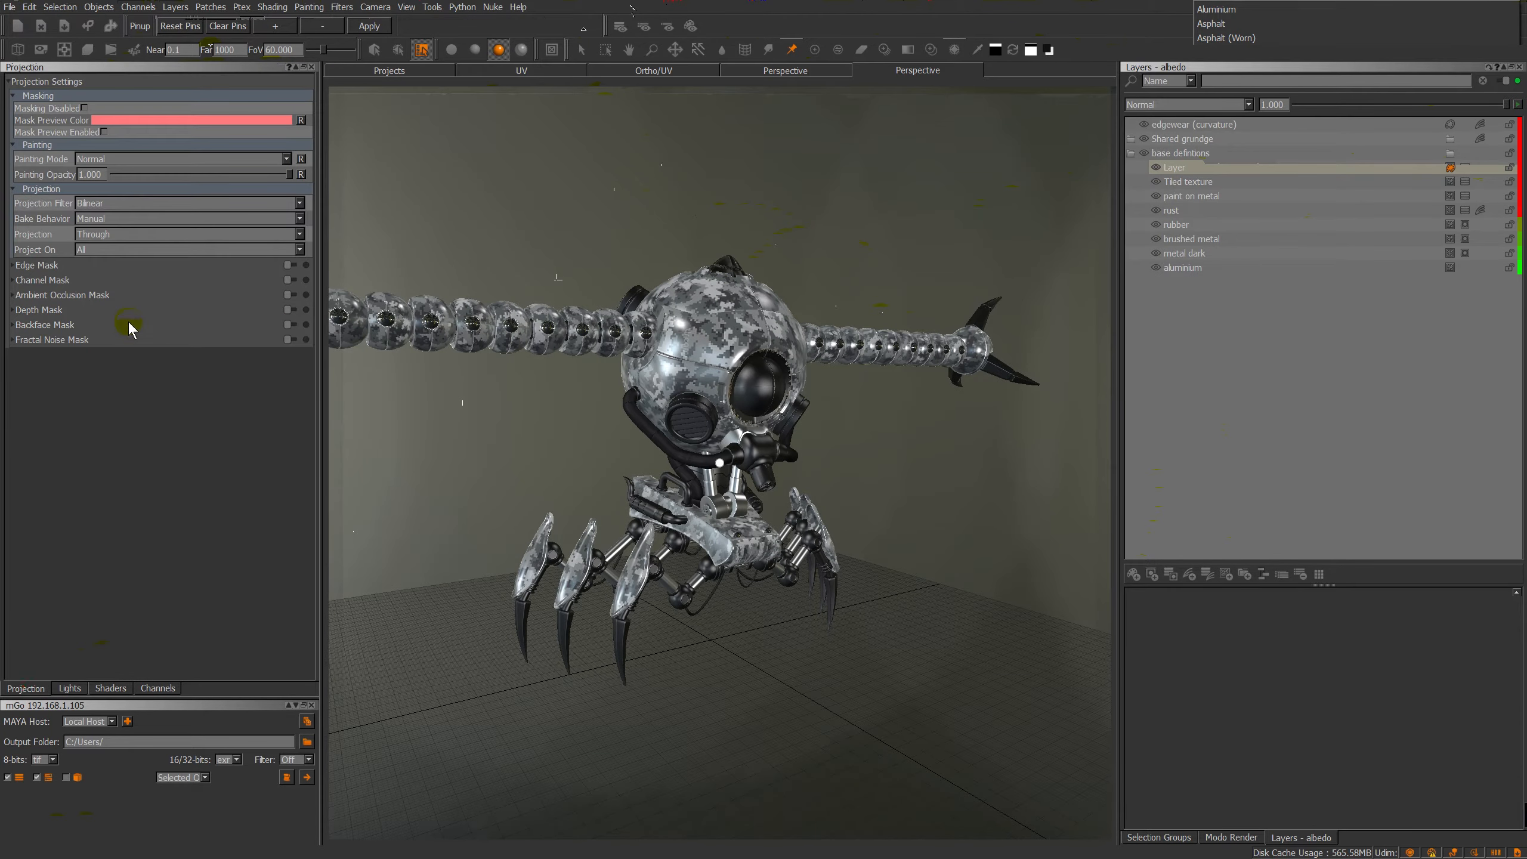
mouse_move(134, 220)
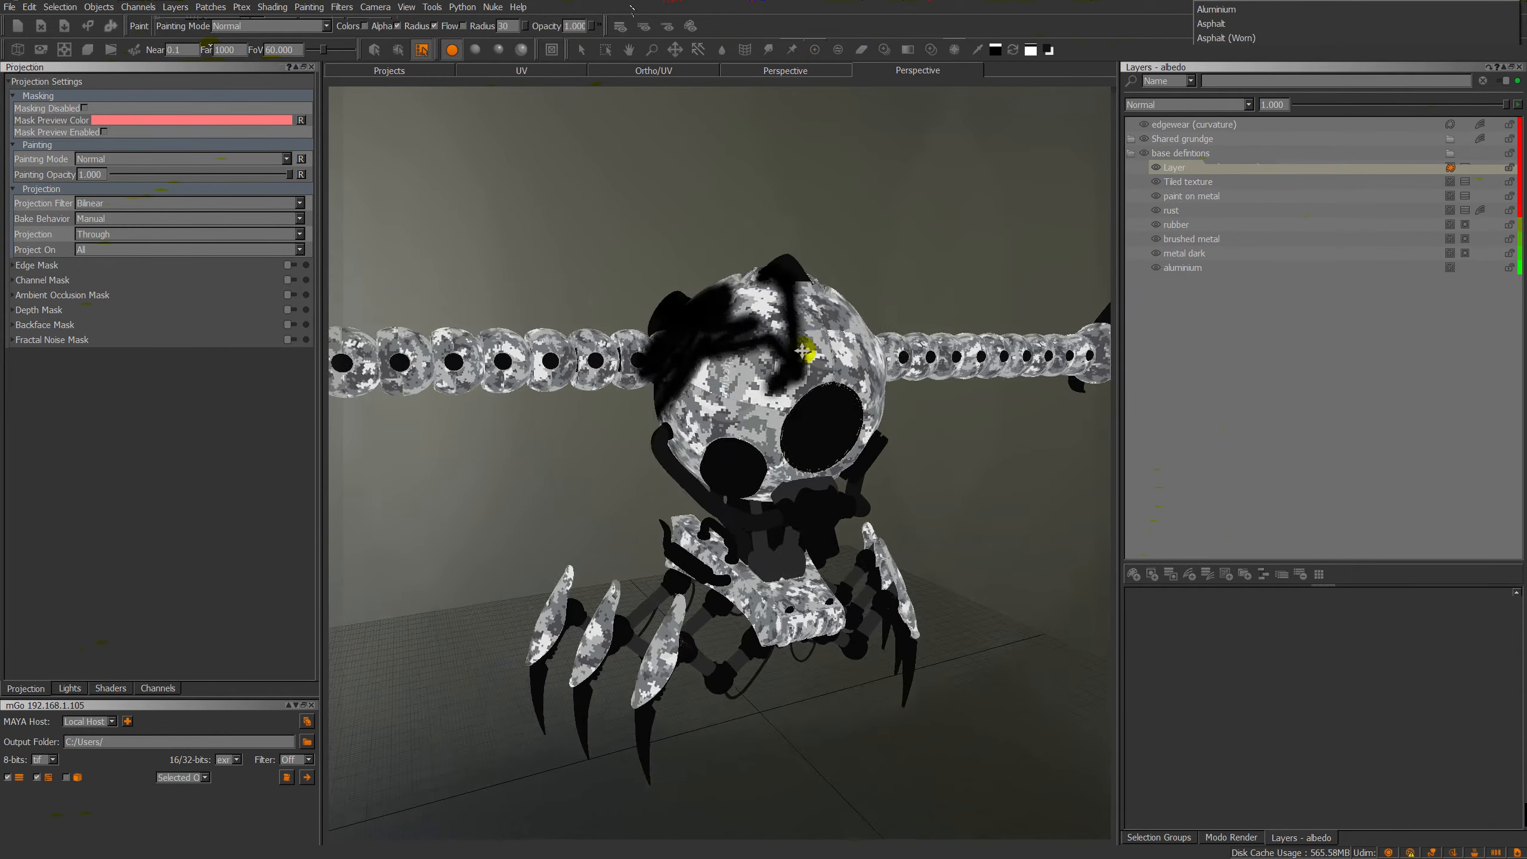
drag(799, 351, 726, 445)
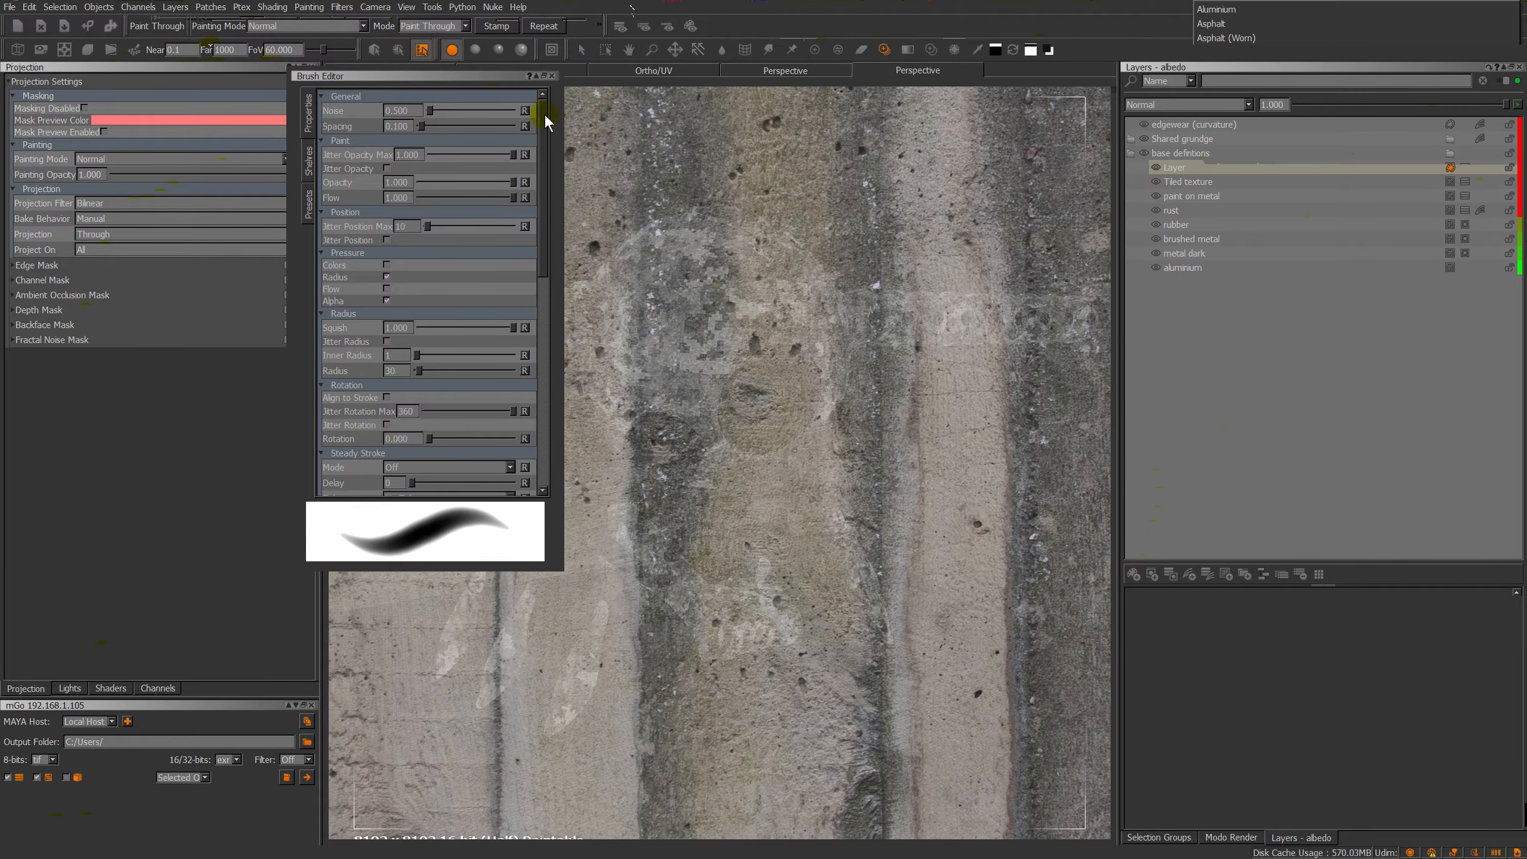
Adjust the brush settings so the ICARUS decal loads into paint-through mode.
click(550, 76)
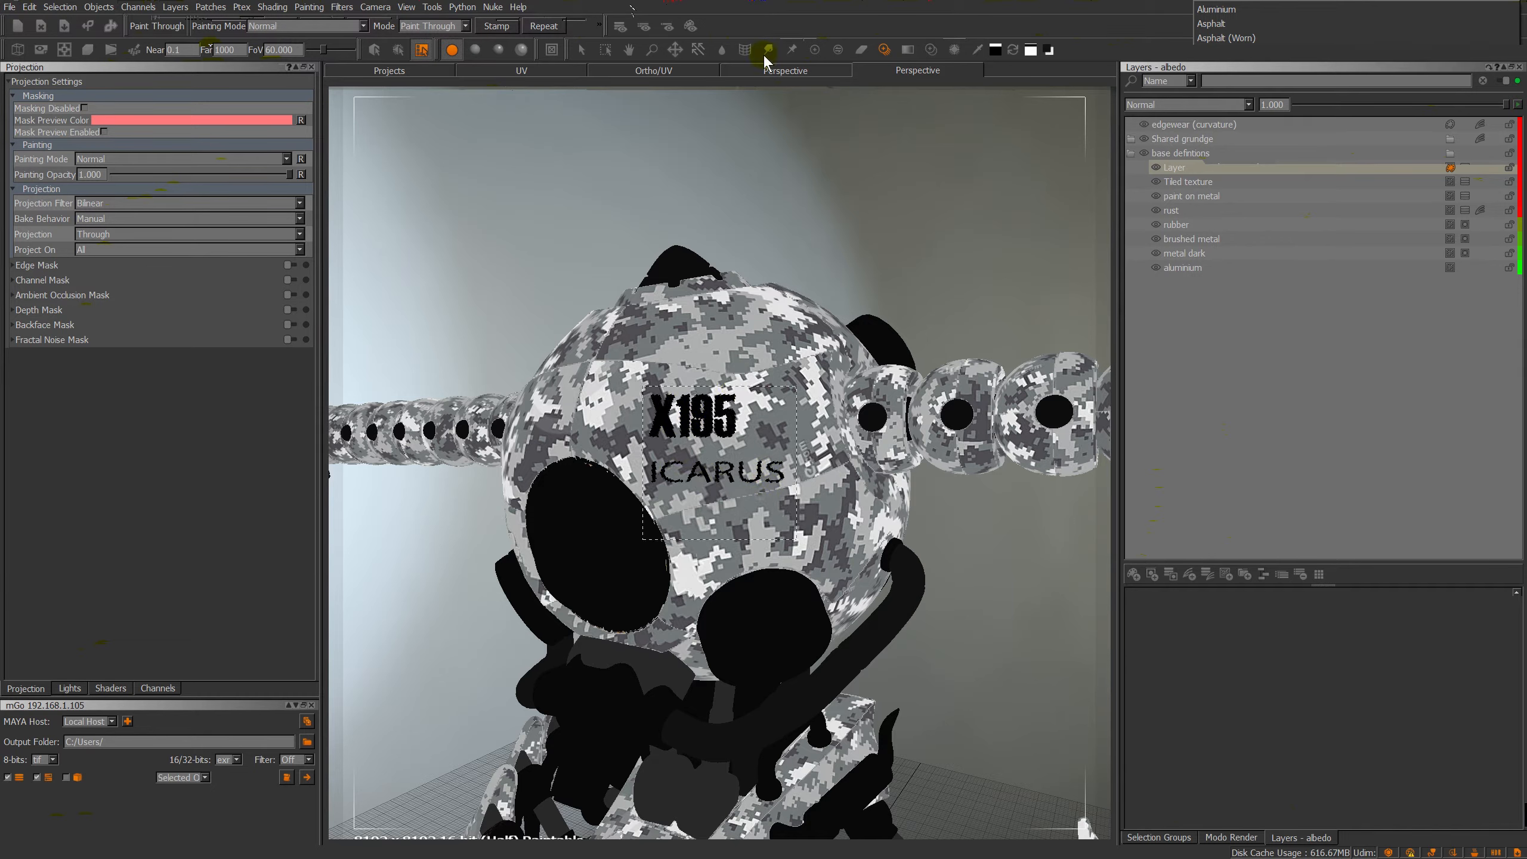
Reposition the ICARUS decal with the Transform buffer tool, then switch to Slerp to project it.
click(764, 50)
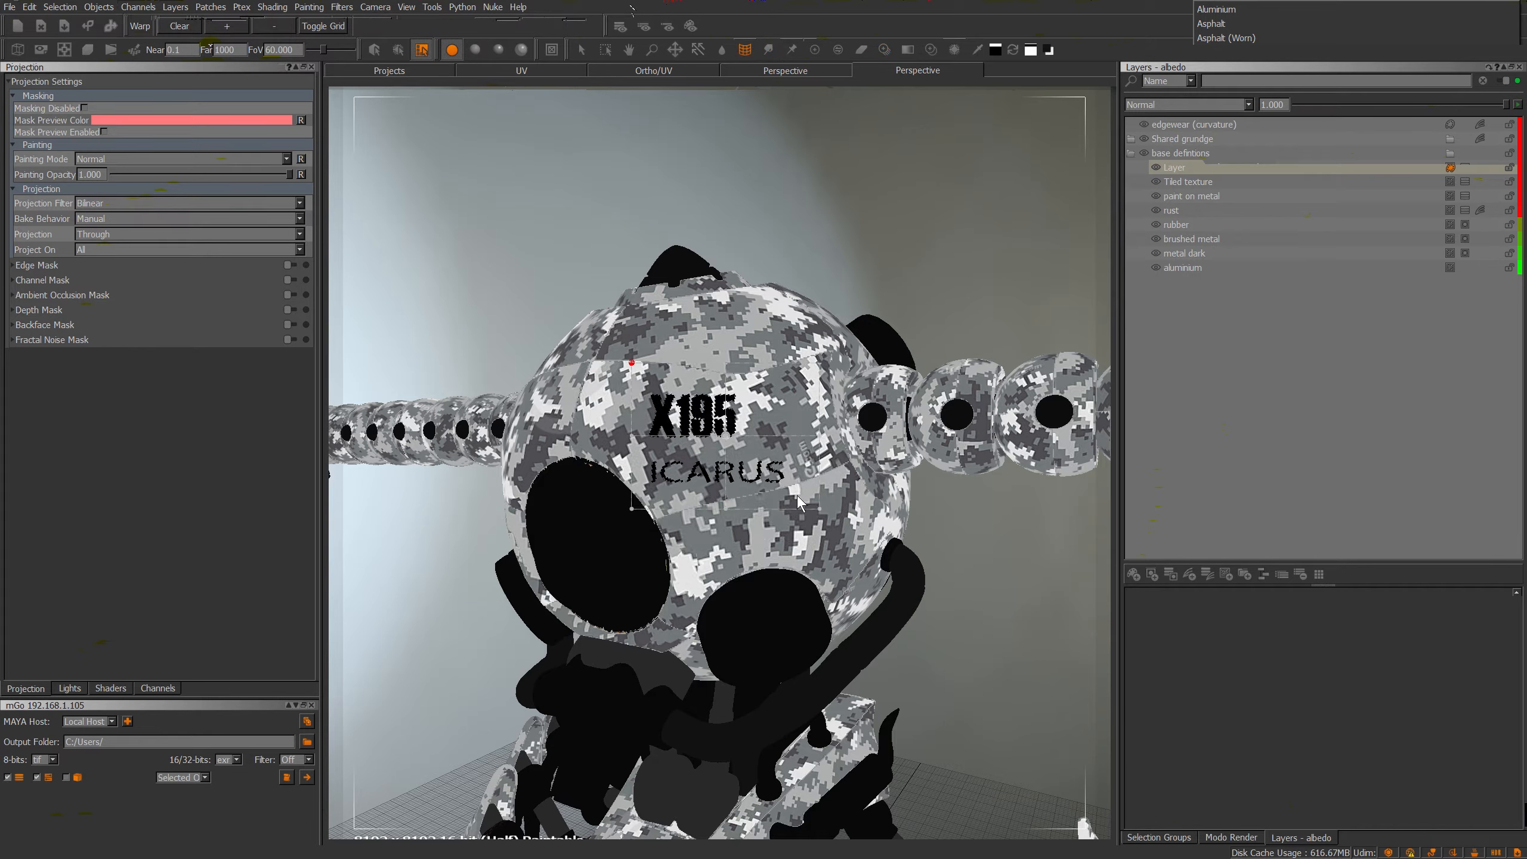
click(227, 25)
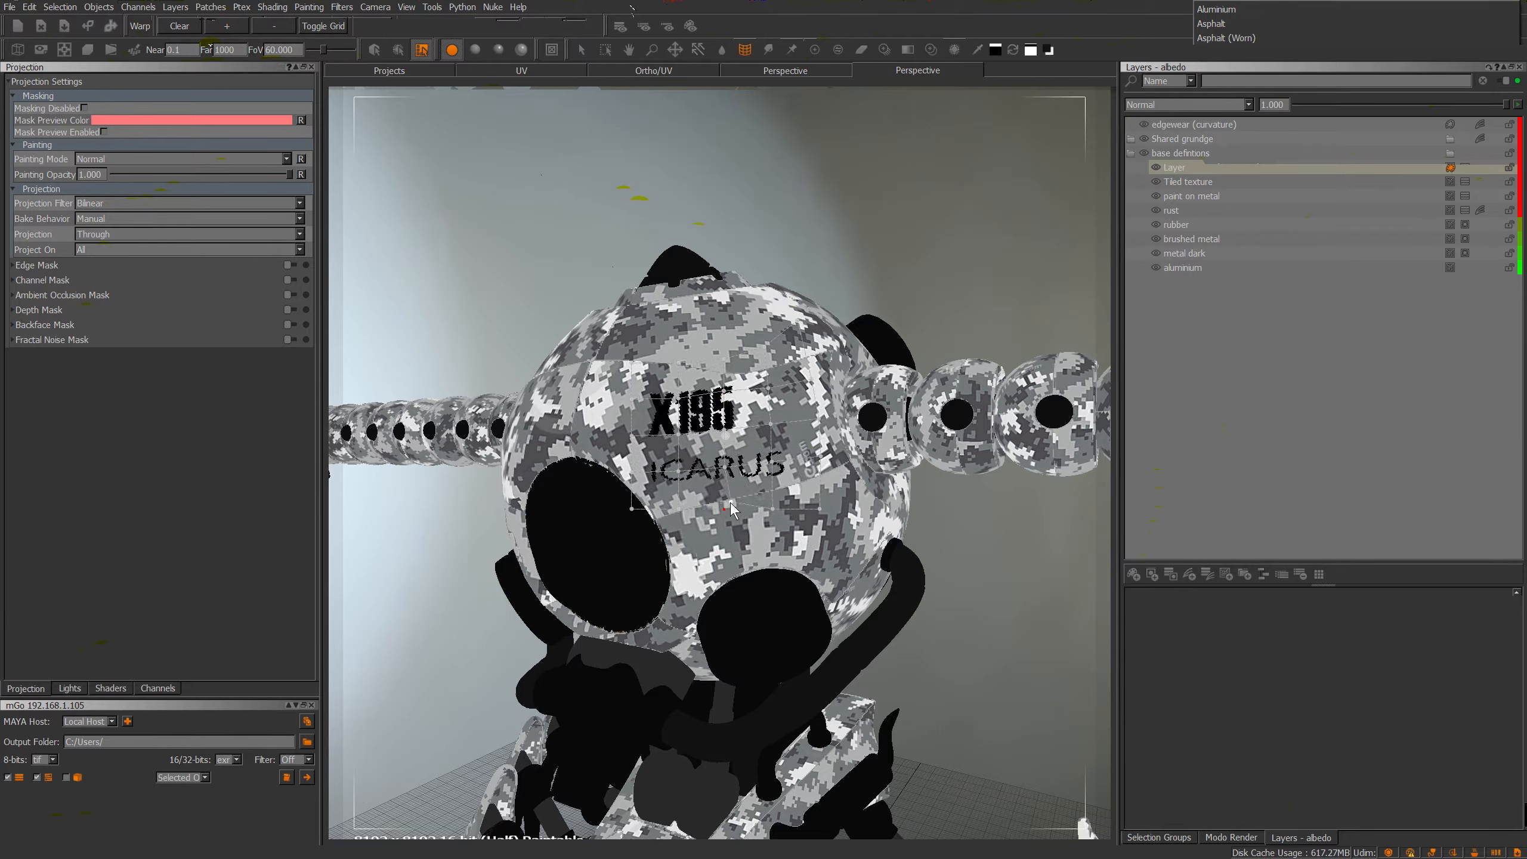
click(768, 50)
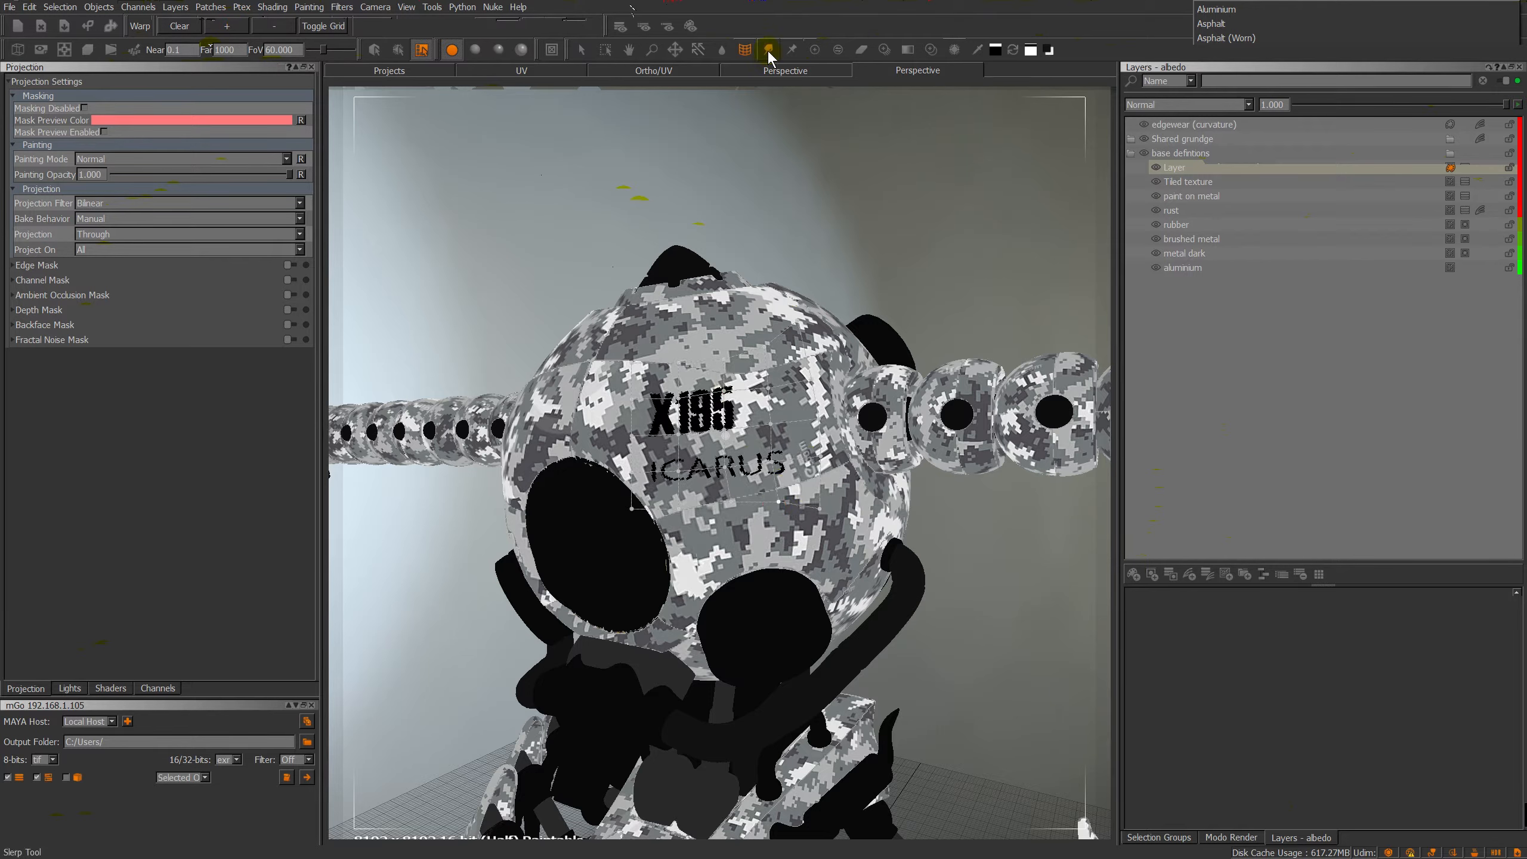
click(768, 49)
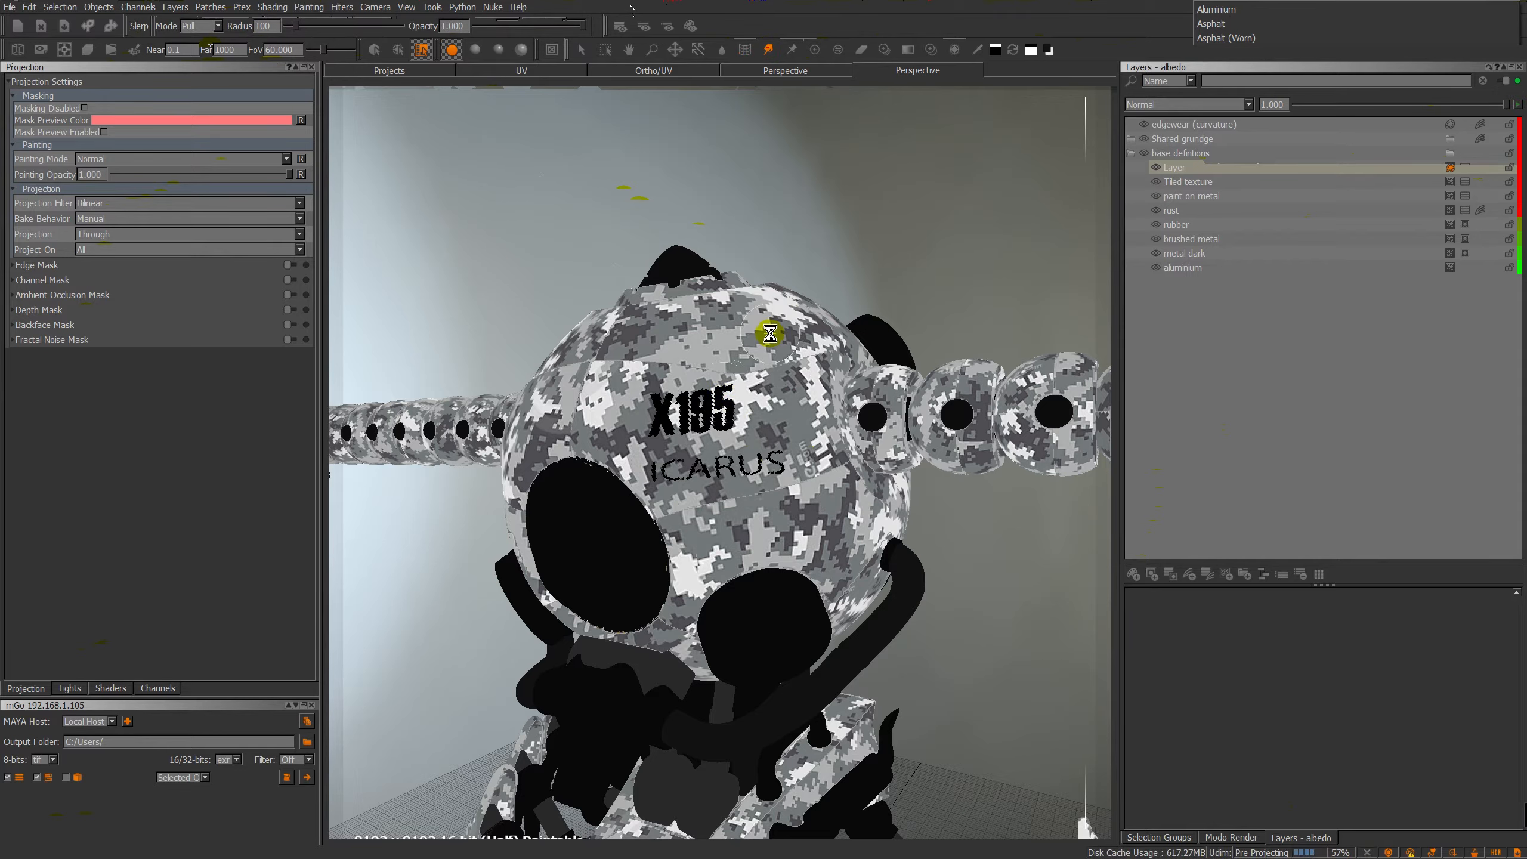
mouse_move(832, 315)
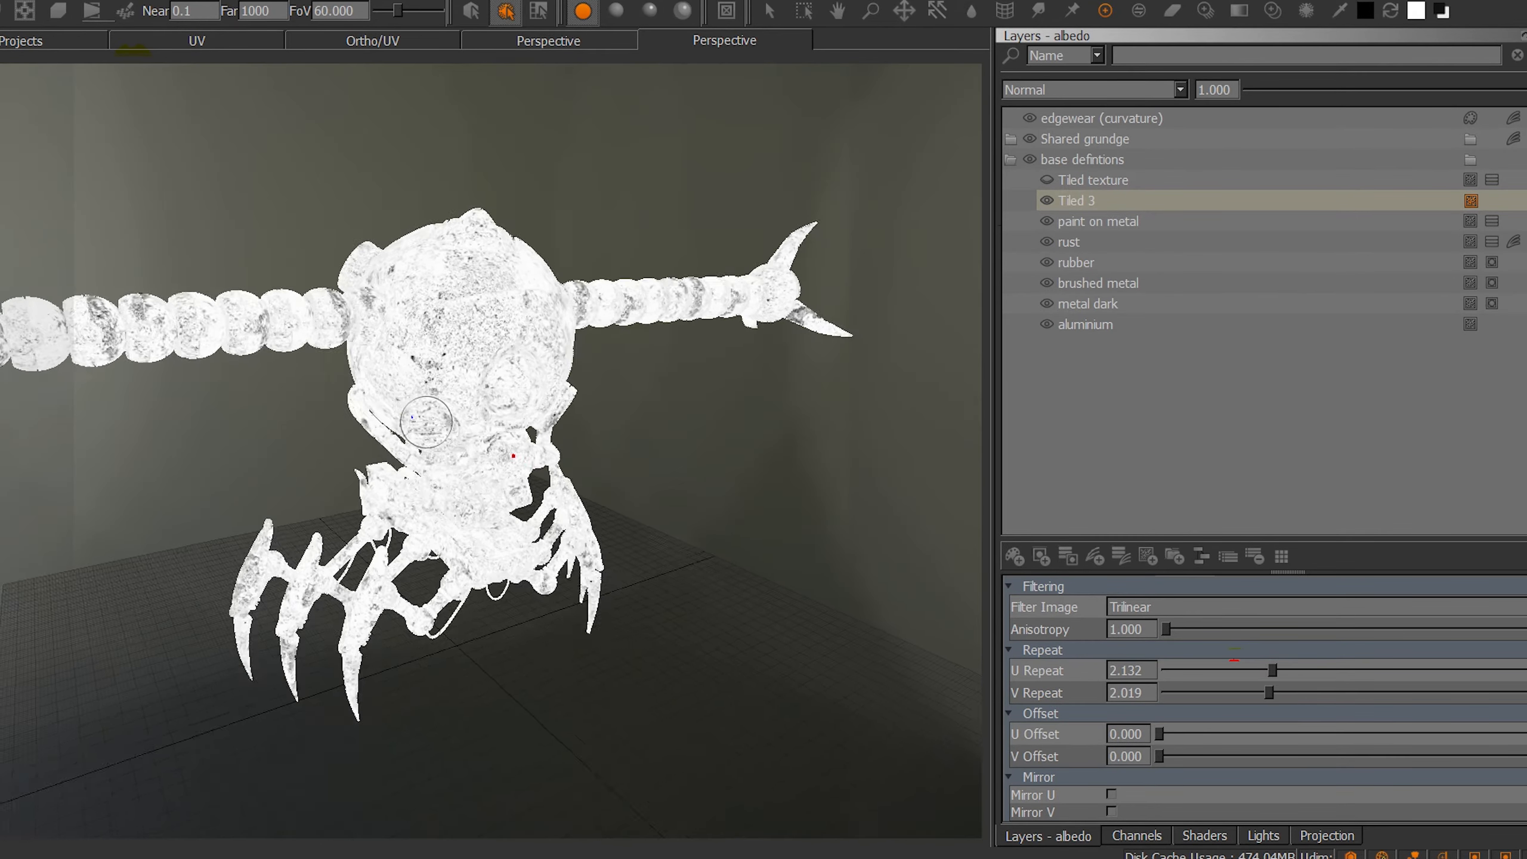
Set the Tiled 3 layer to Multiply blend mode and tweak its Levels adjustment.
click(1091, 88)
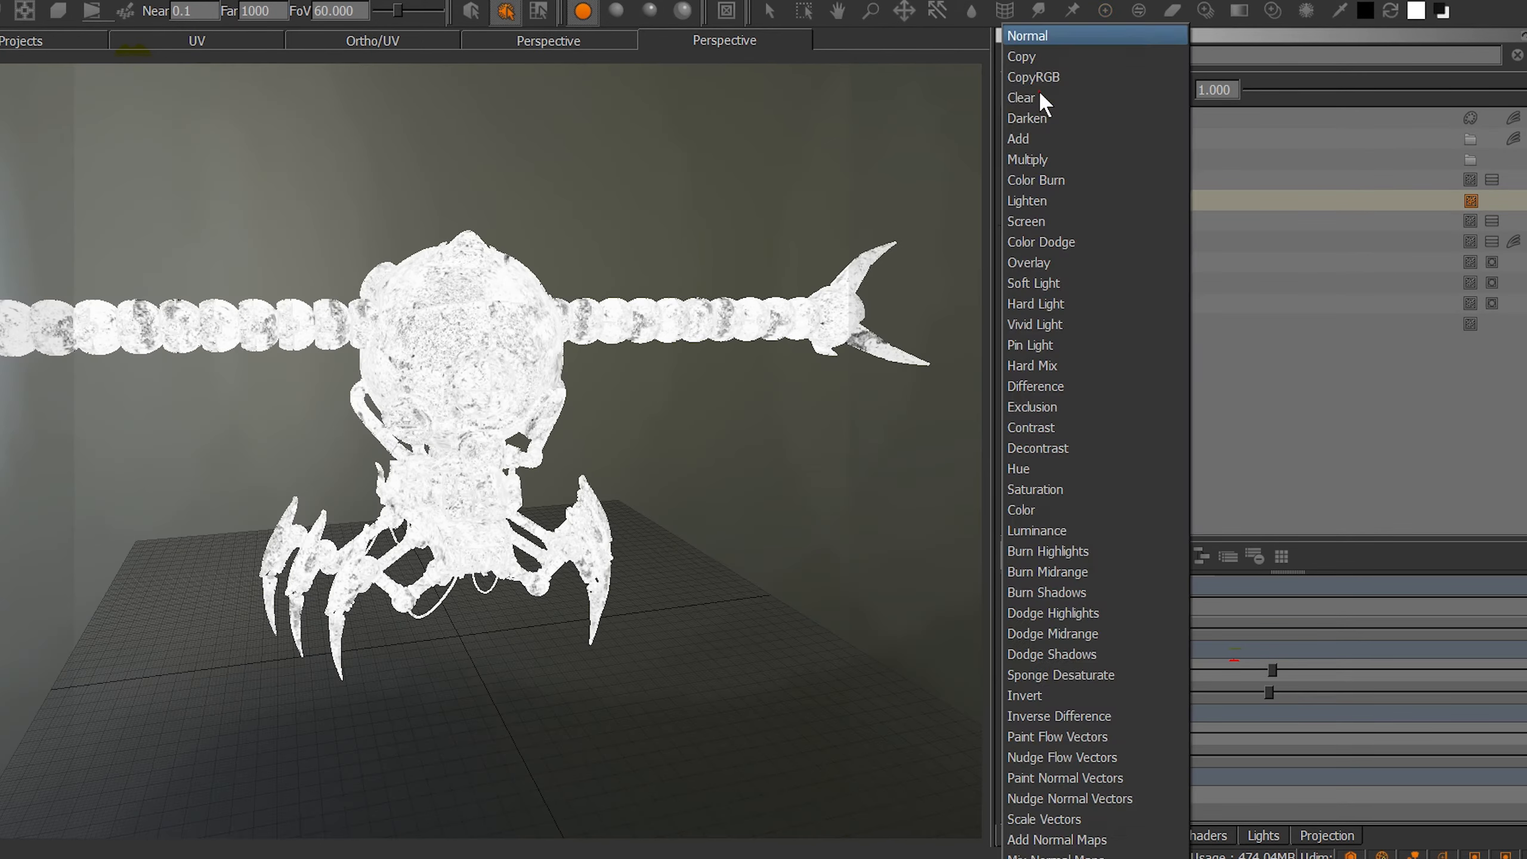
click(1026, 160)
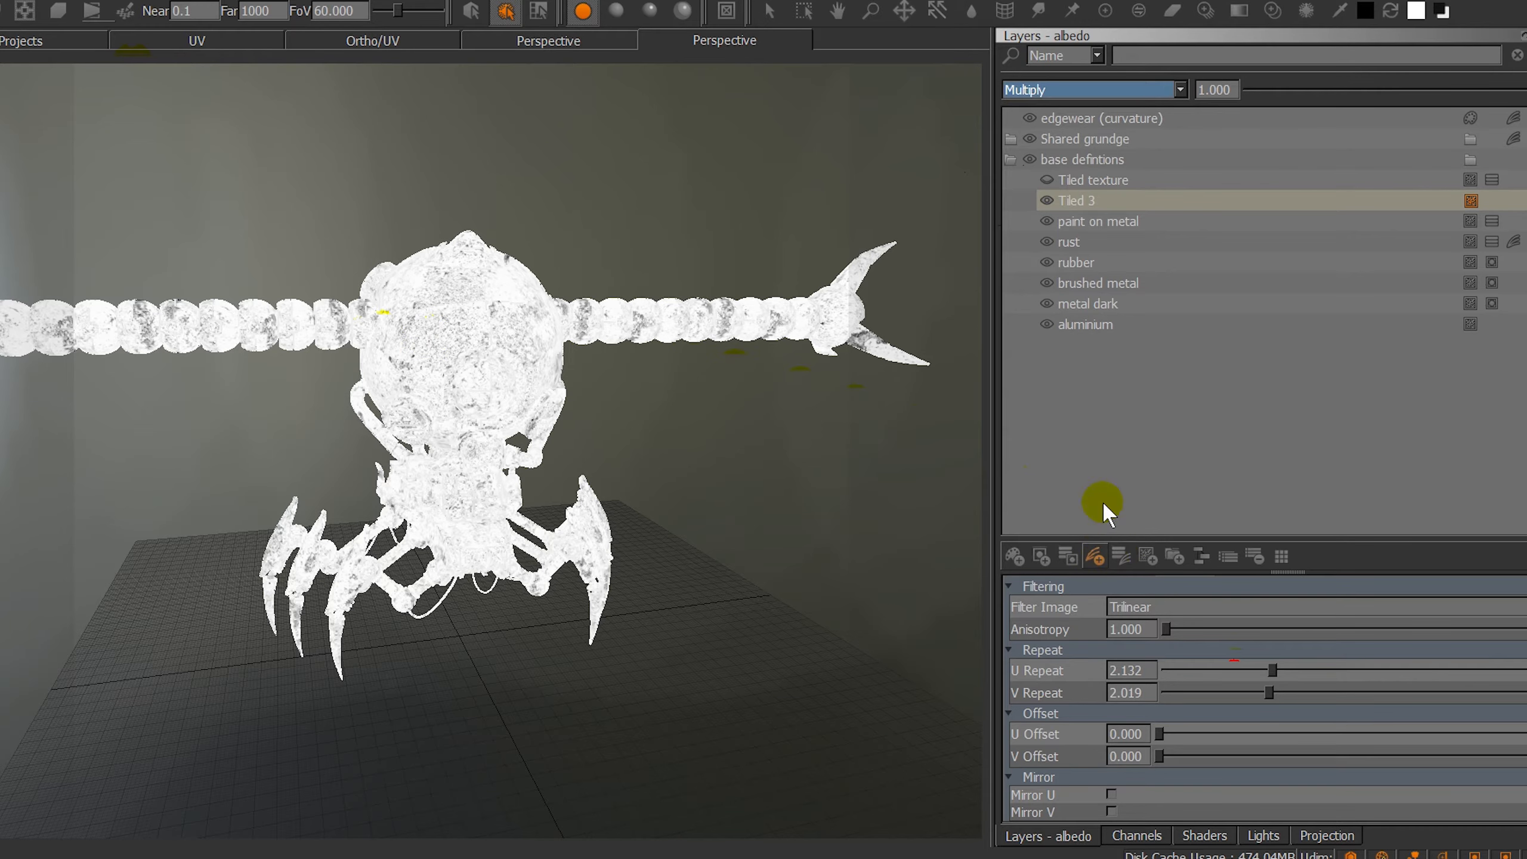
click(1137, 555)
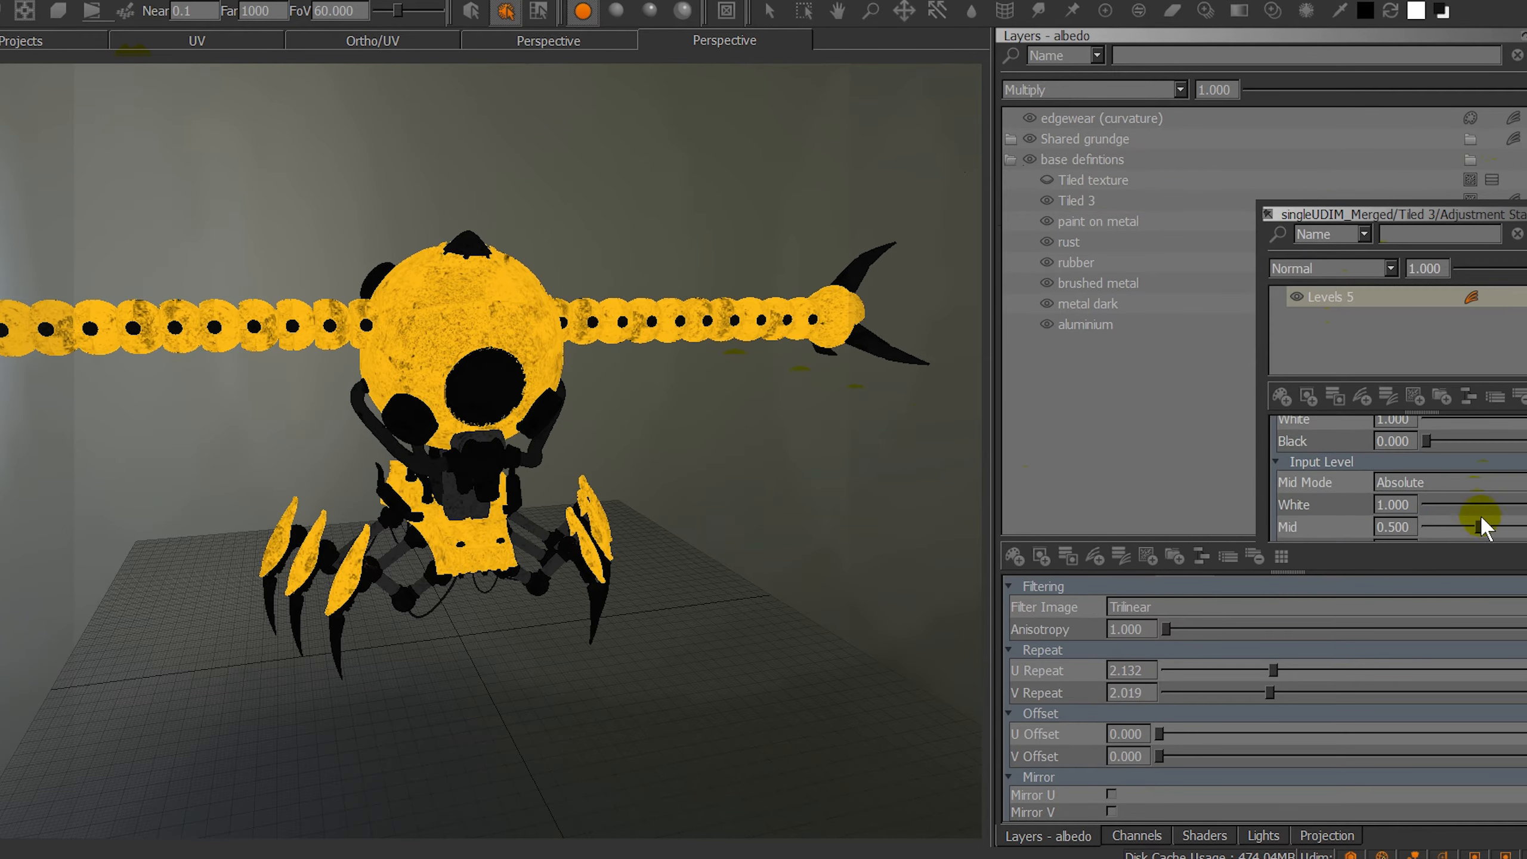
Select the paint on metal layer and bring up the Tiled 3 layer's options.
drag(1481, 528, 1498, 527)
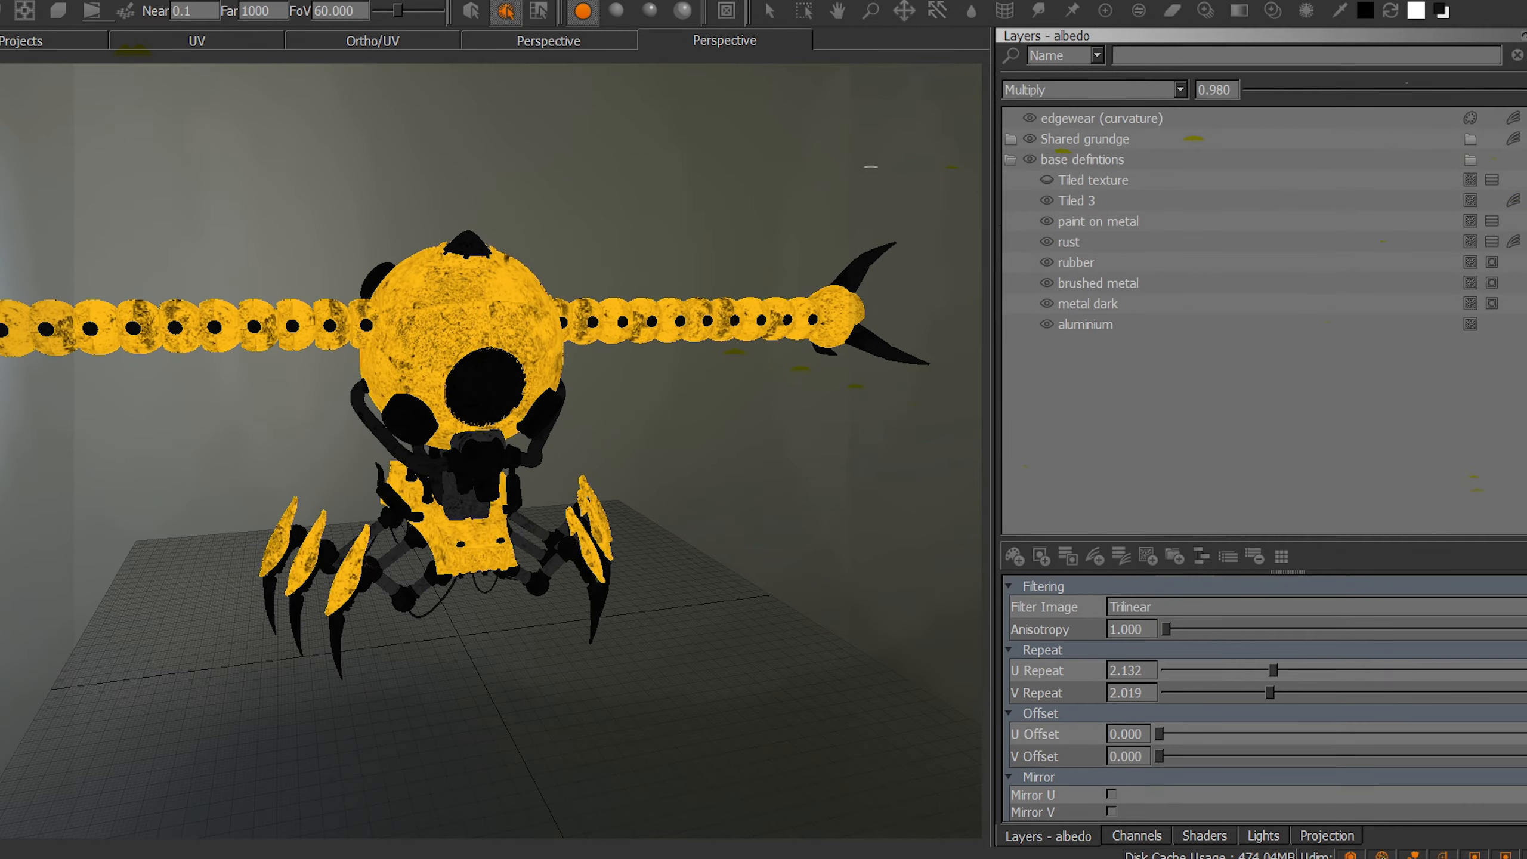
click(1097, 221)
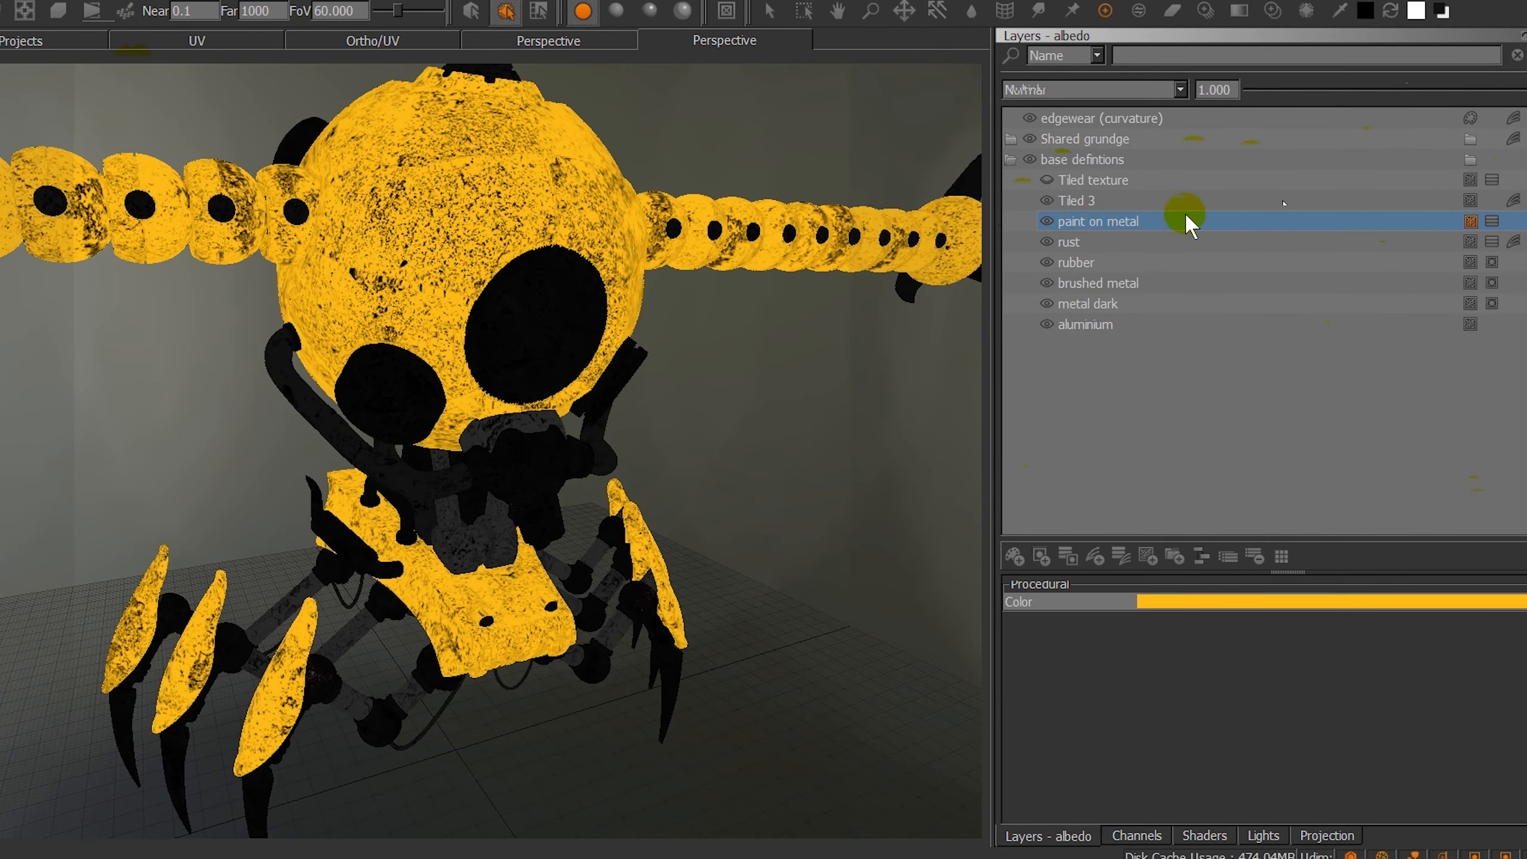
right_click(1073, 199)
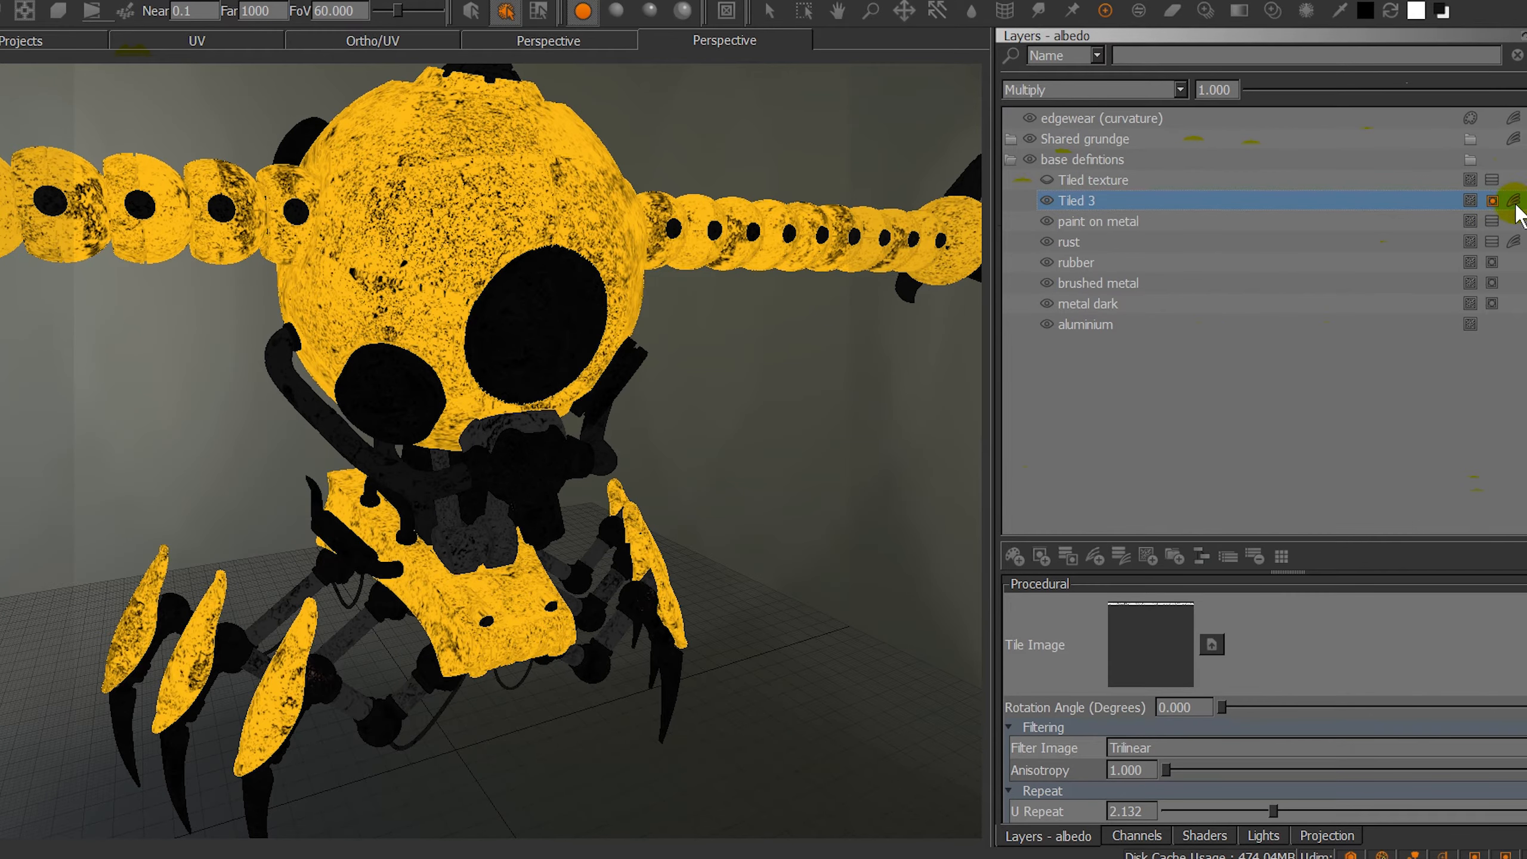
mouse_move(669, 314)
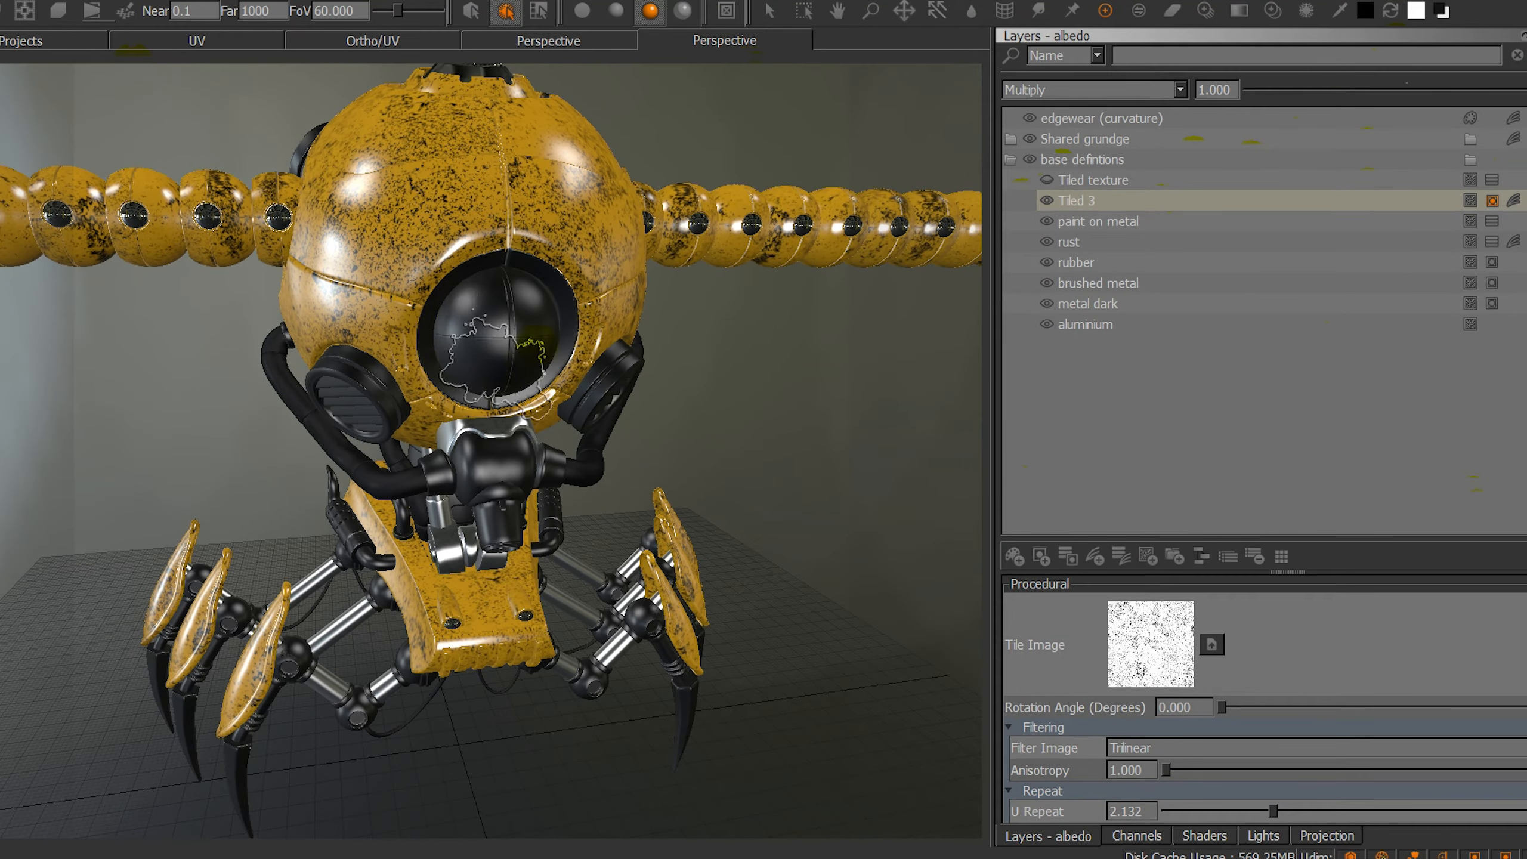
click(1096, 221)
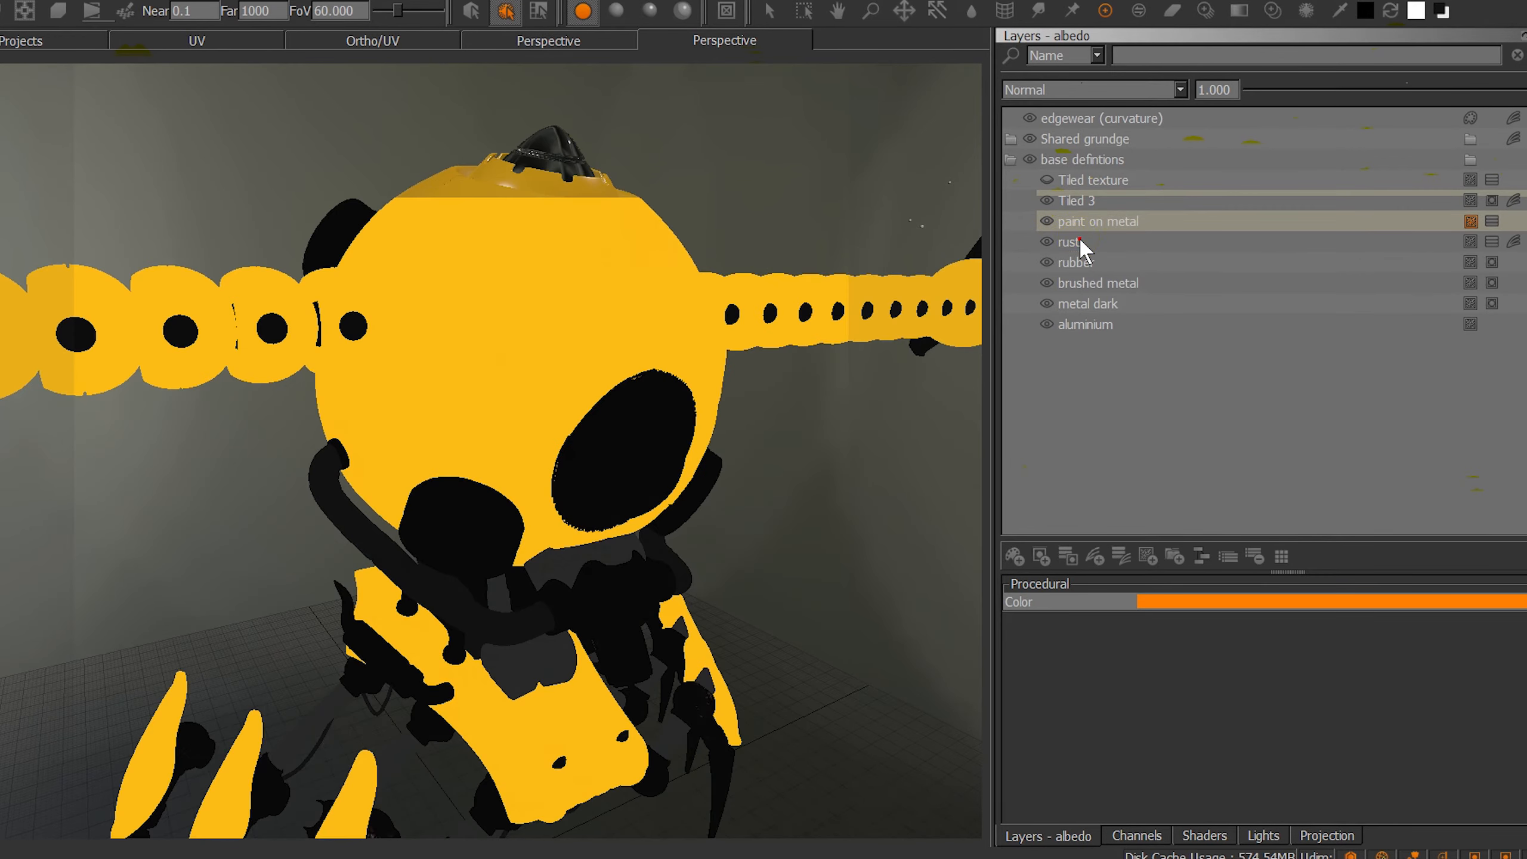
double_click(1098, 221)
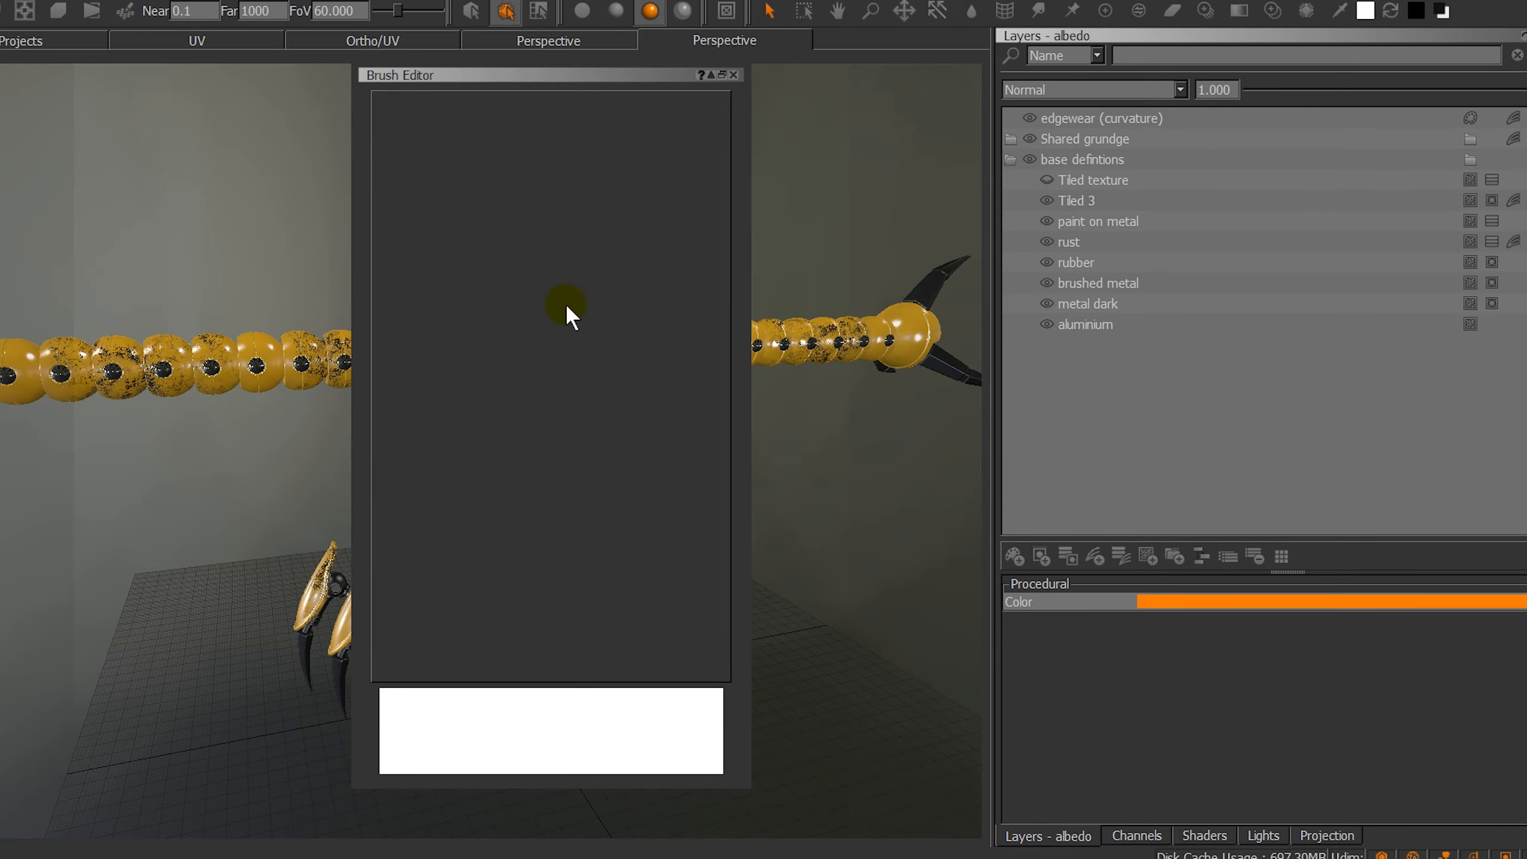
click(734, 75)
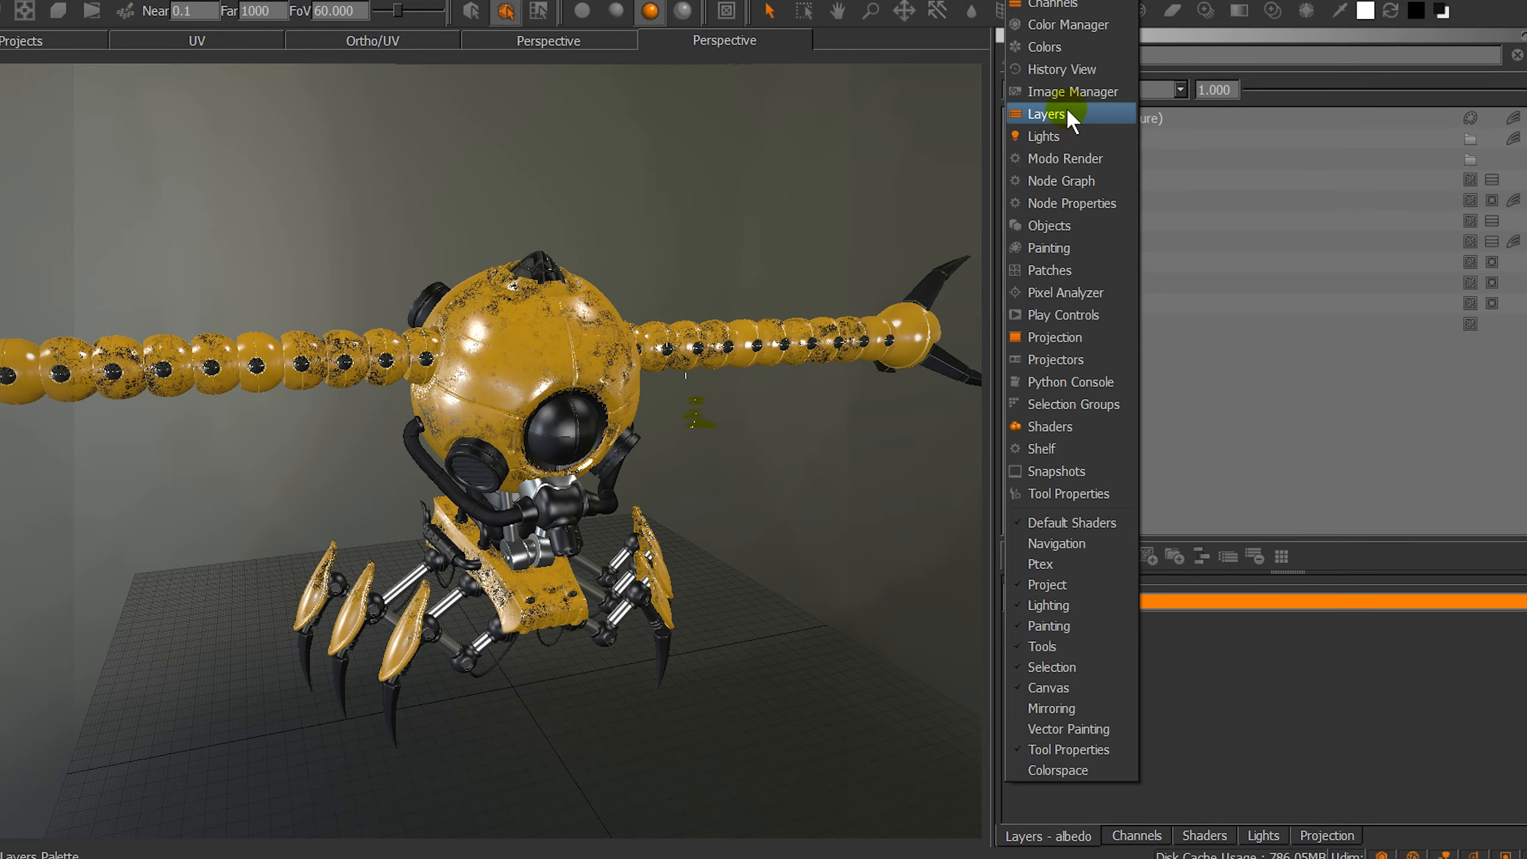
Show the Modo Render palette's Bake settings and allow MODO 901 through the firewall.
click(1047, 114)
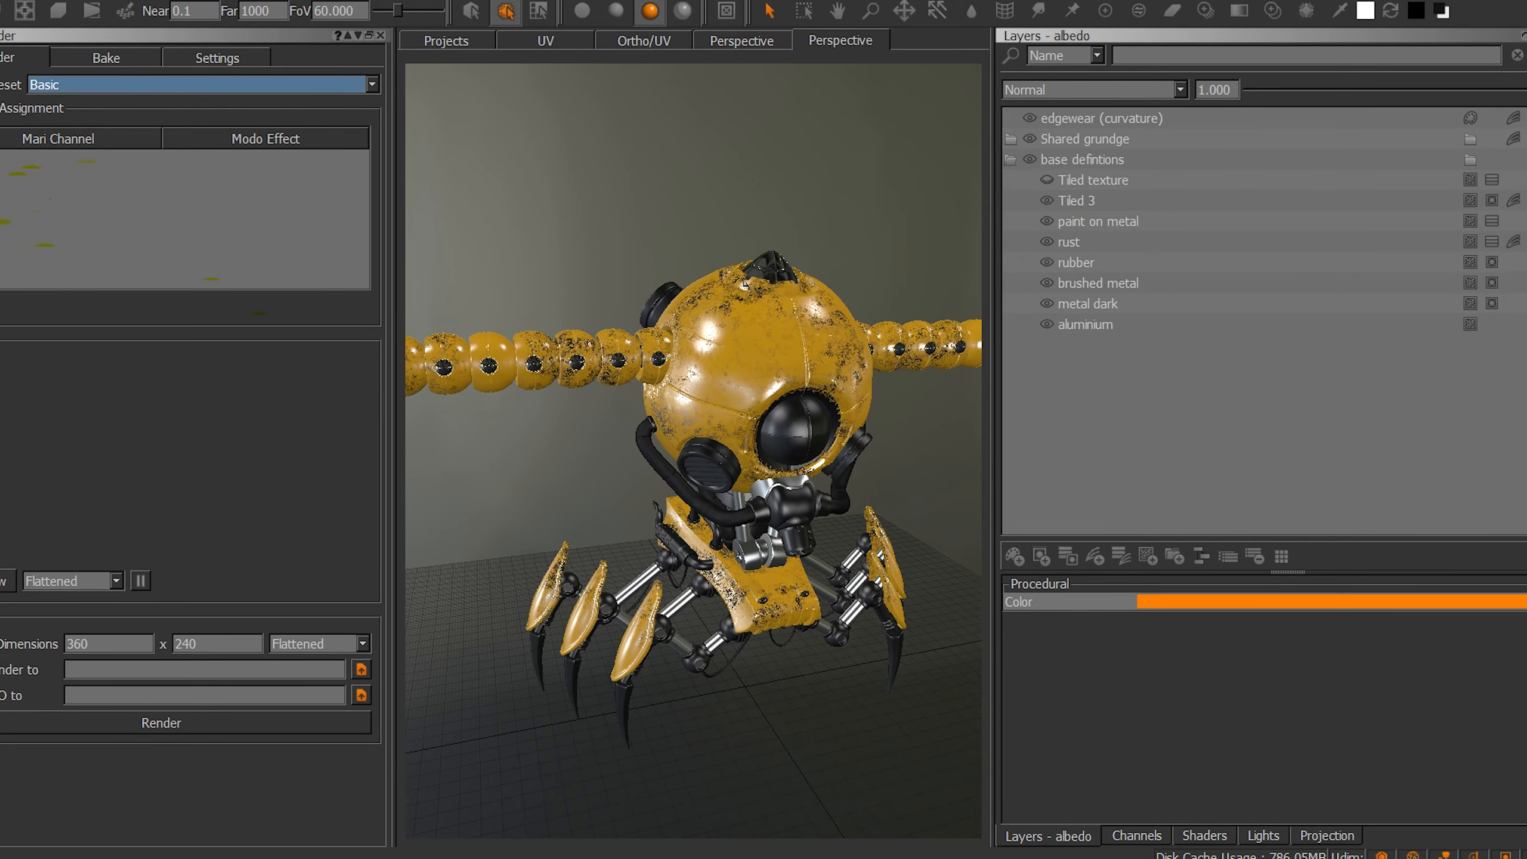
click(104, 57)
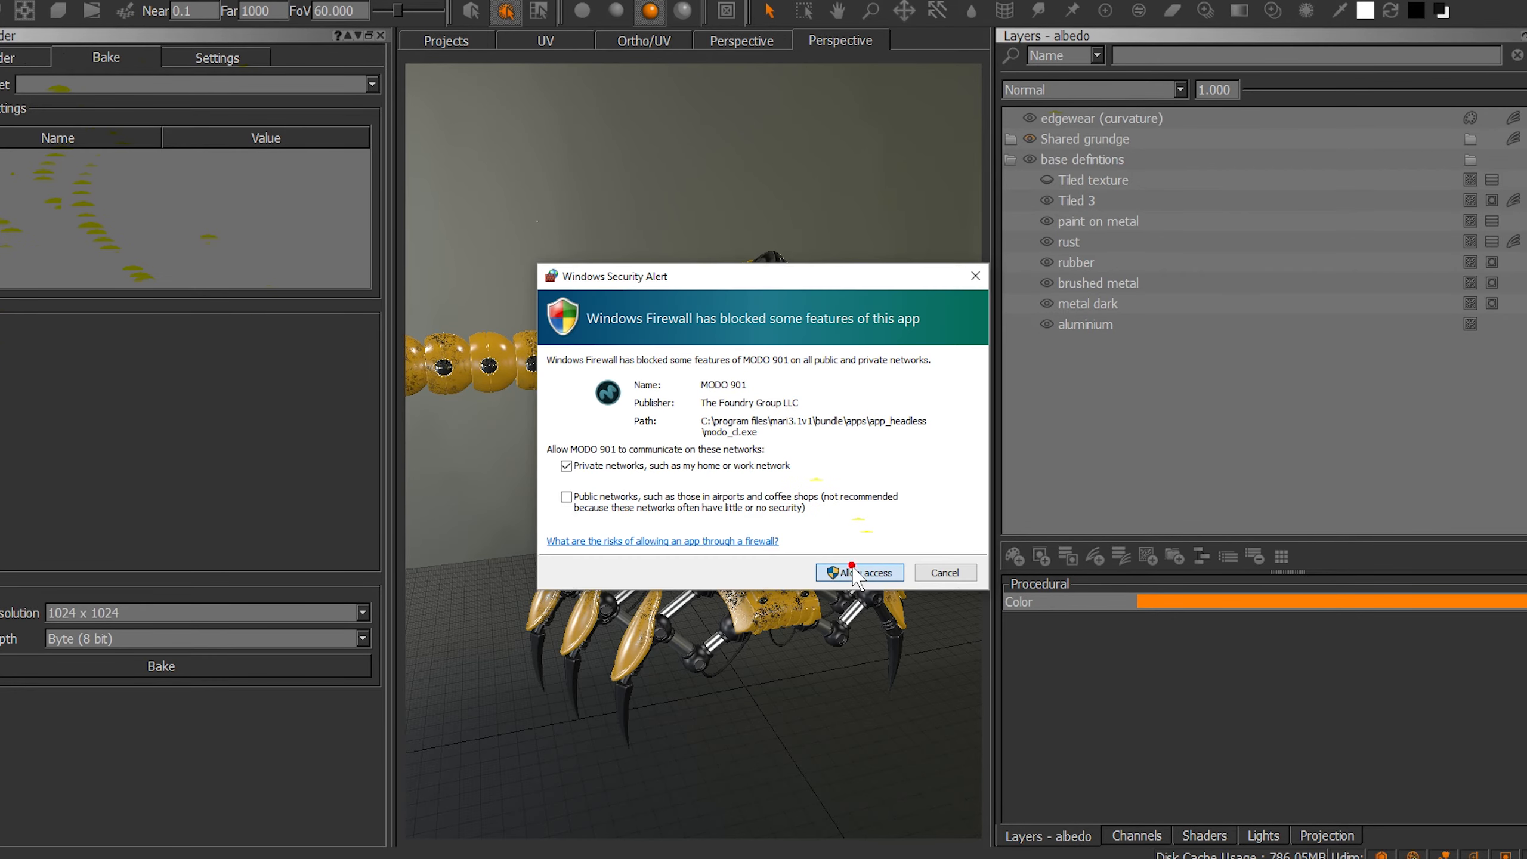
click(858, 572)
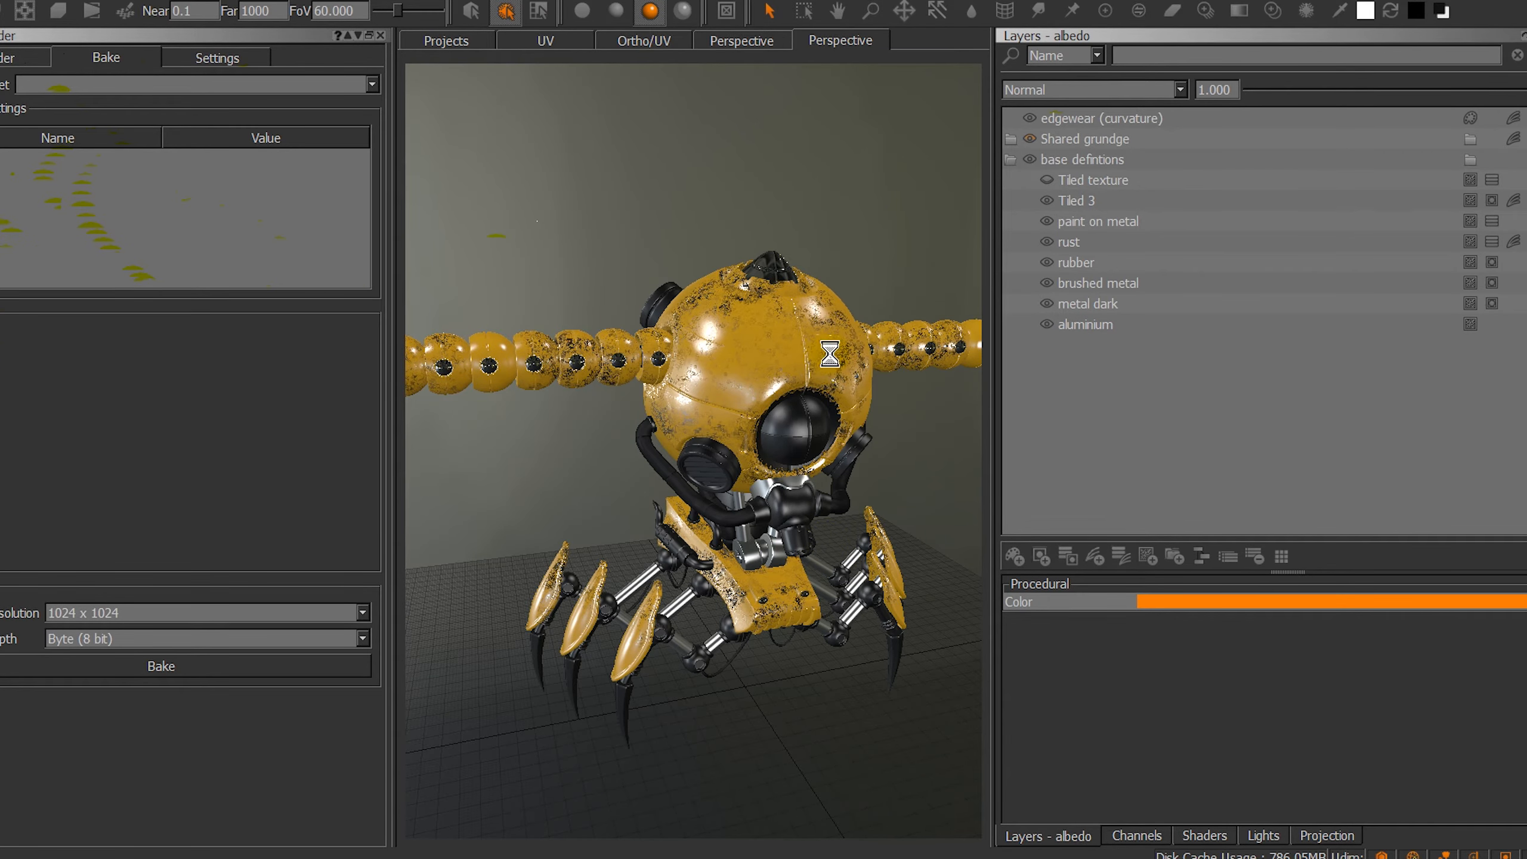
mouse_move(337, 319)
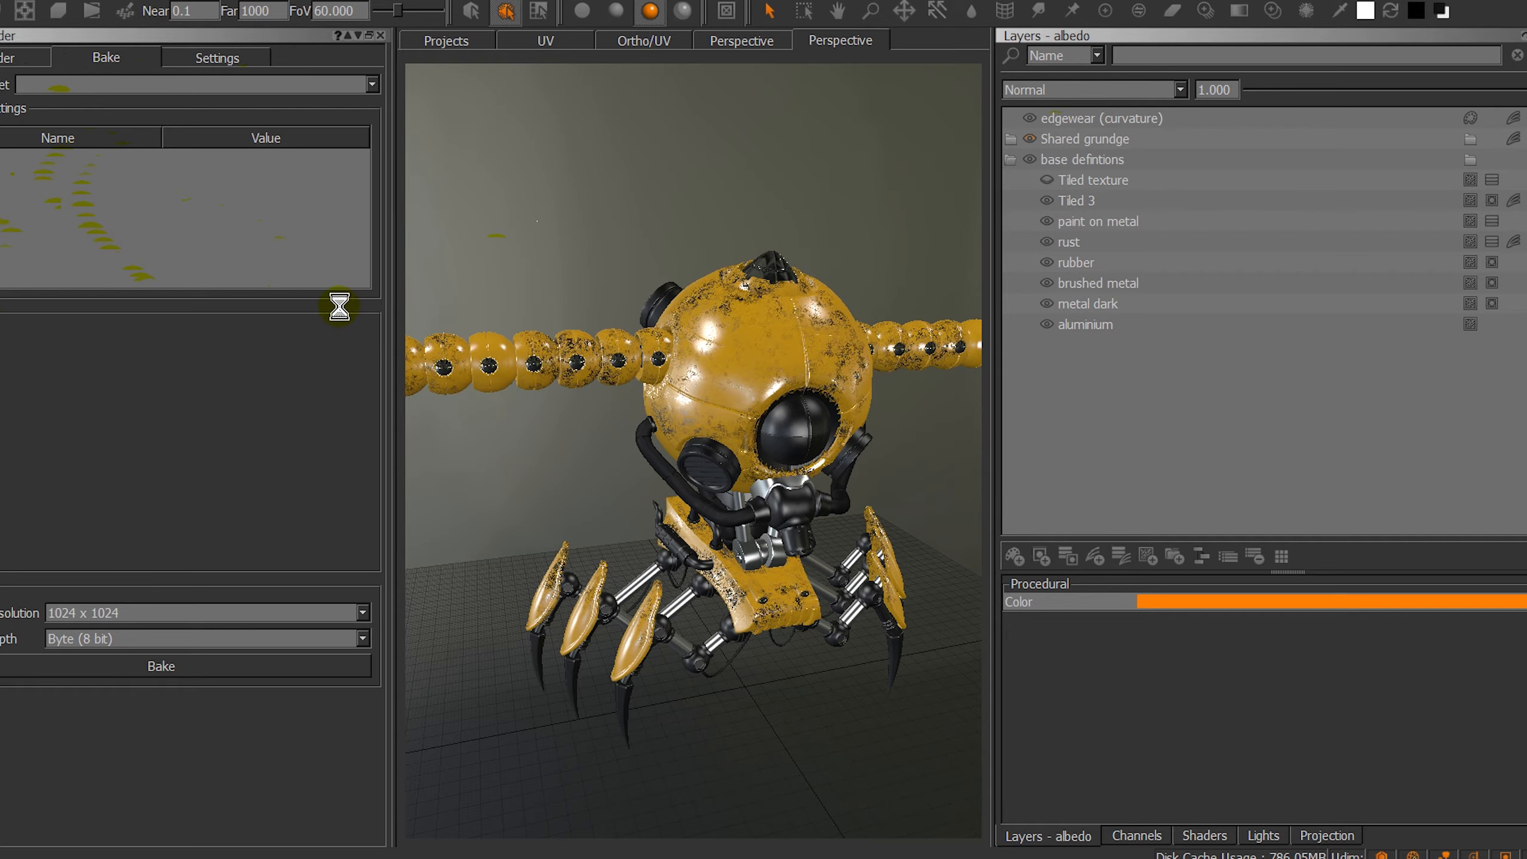
click(189, 84)
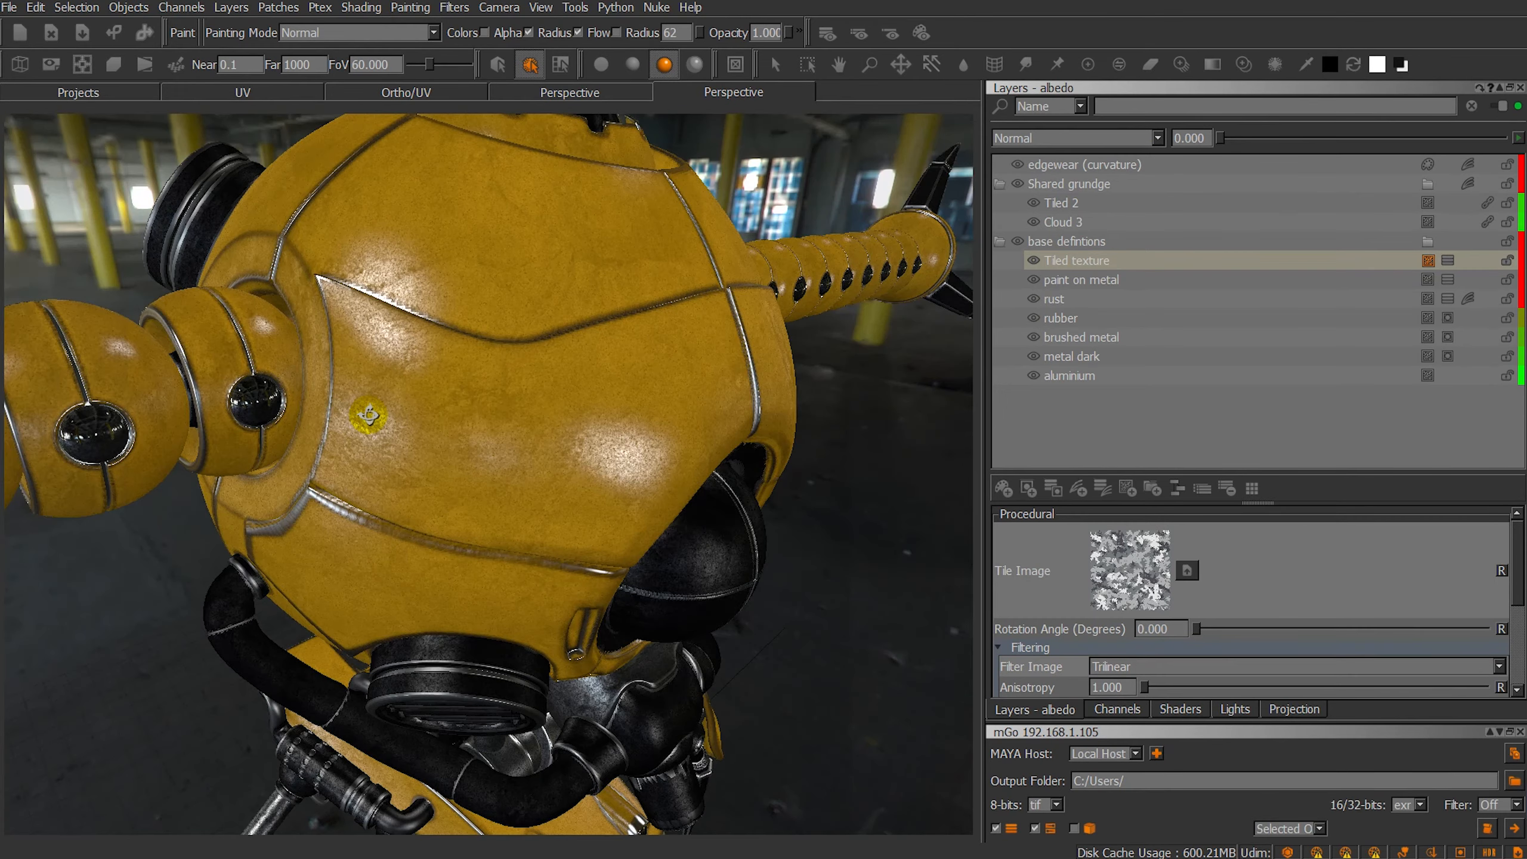
Zoom the viewport out to frame the whole warehouse-lit robot.
drag(390, 409, 409, 410)
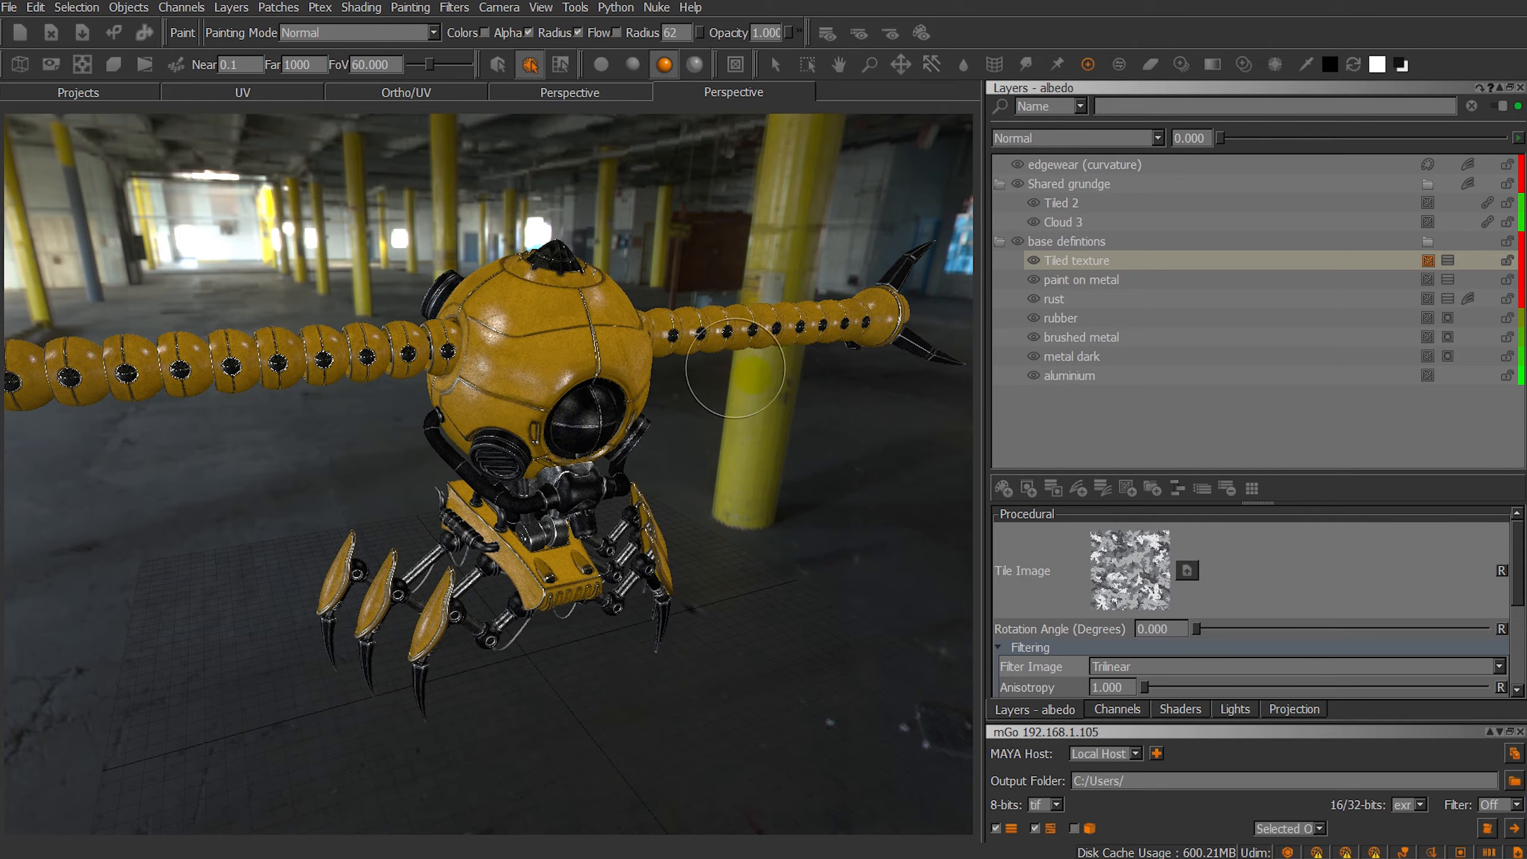
Change the paint on metal layer colour to white, leaving the robot grey camouflage.
click(1079, 279)
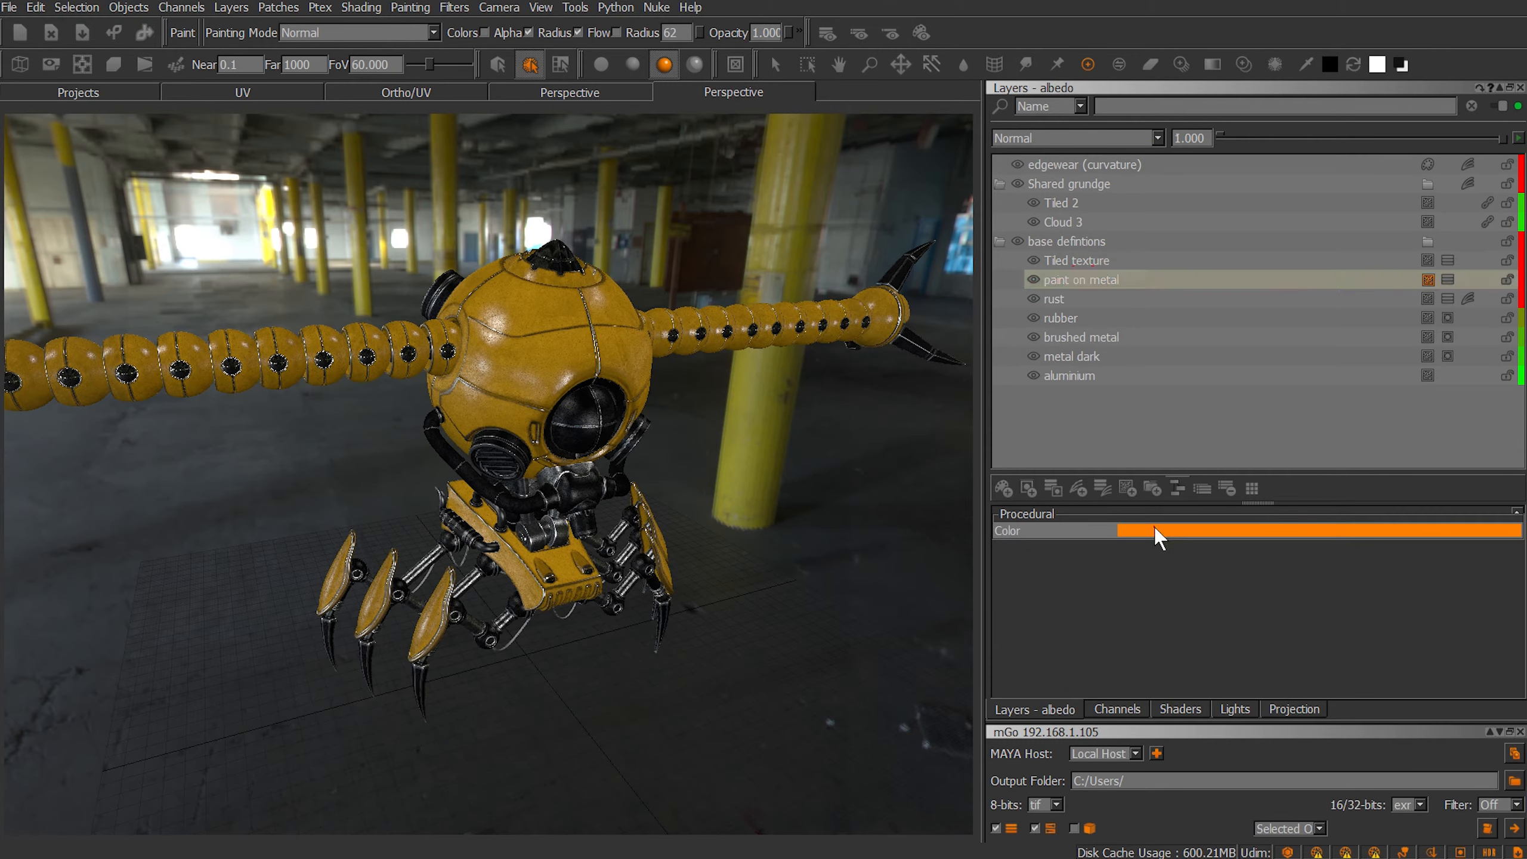
click(1159, 530)
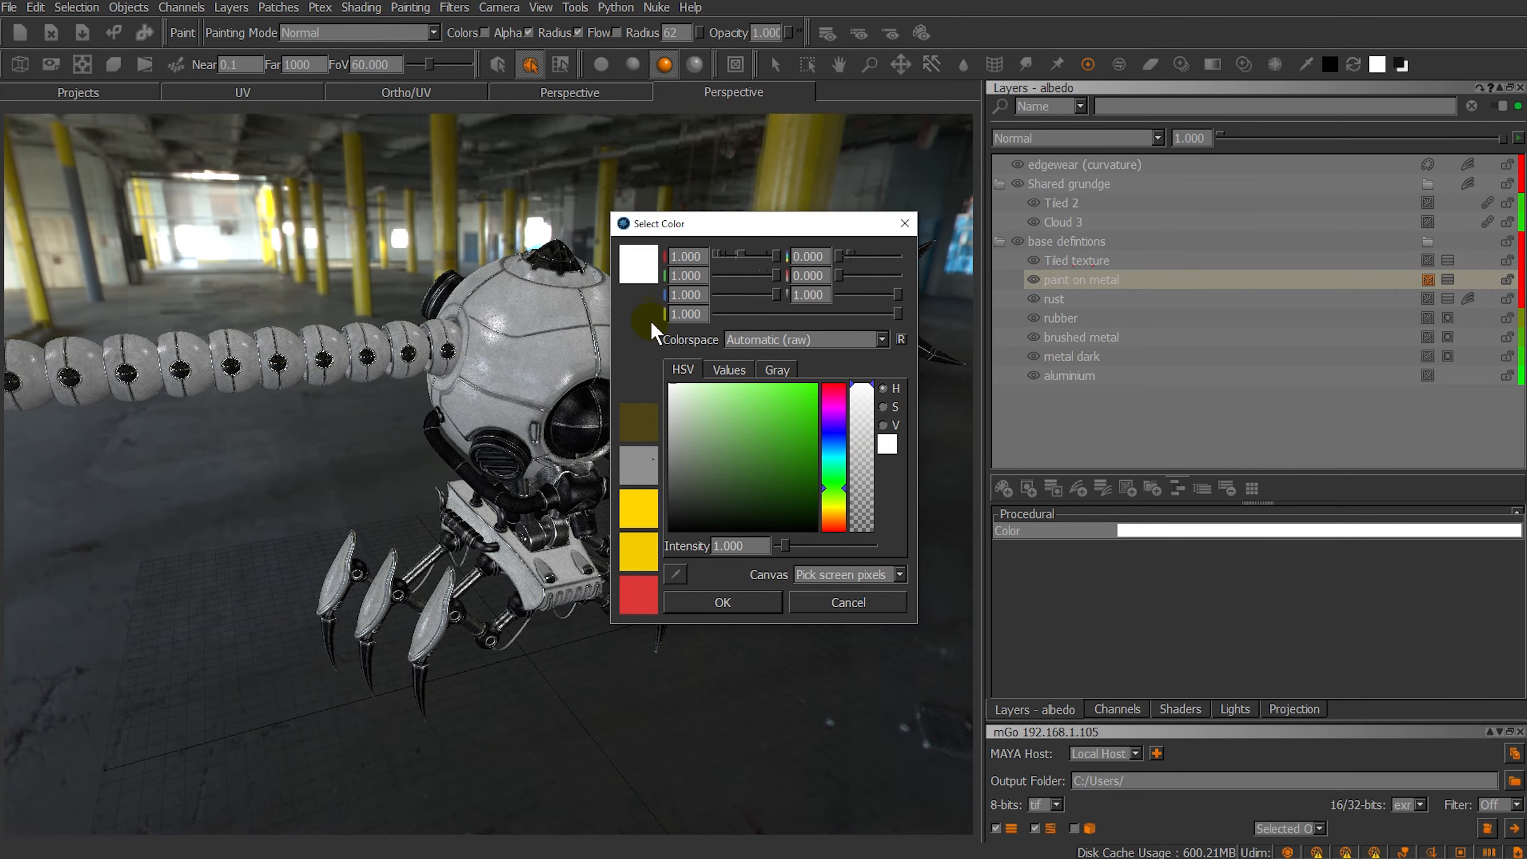
click(722, 602)
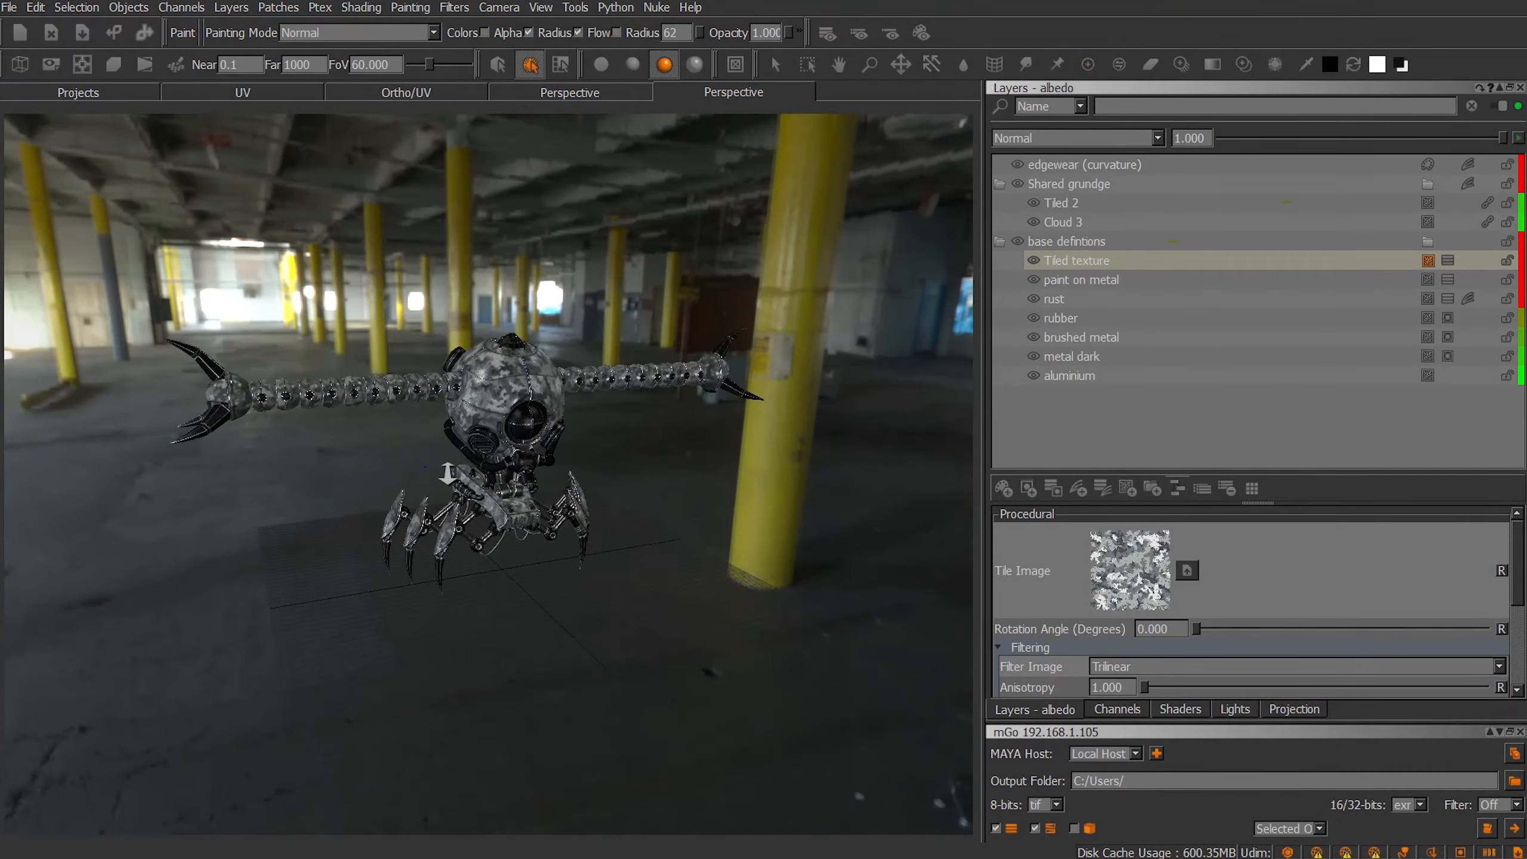
Reopen the mGo palette from Python > Examples and set its export dropdown to All OBJ.
click(656, 8)
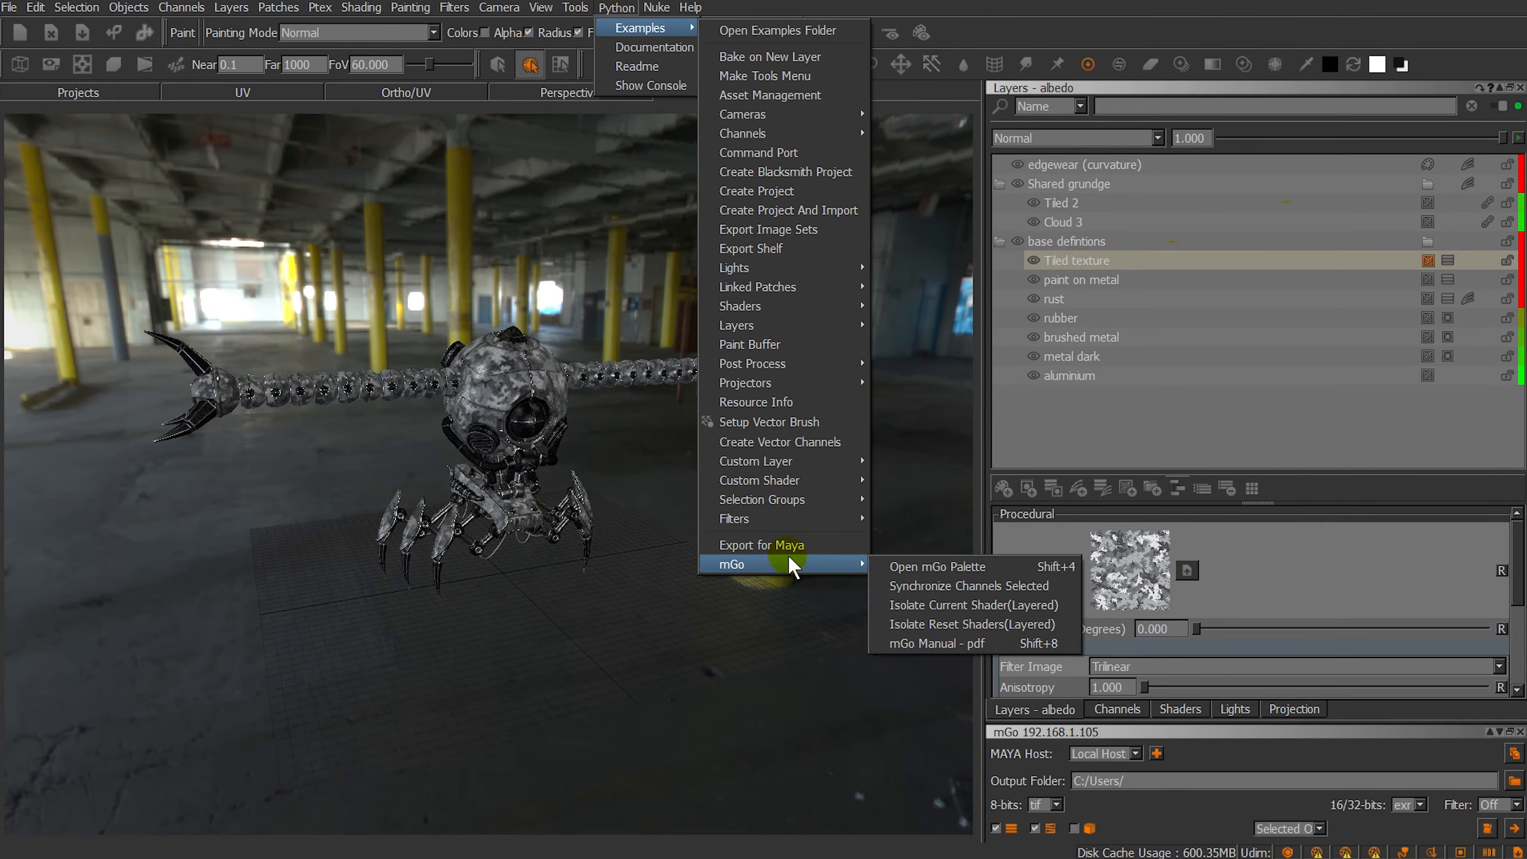
mouse_move(938, 565)
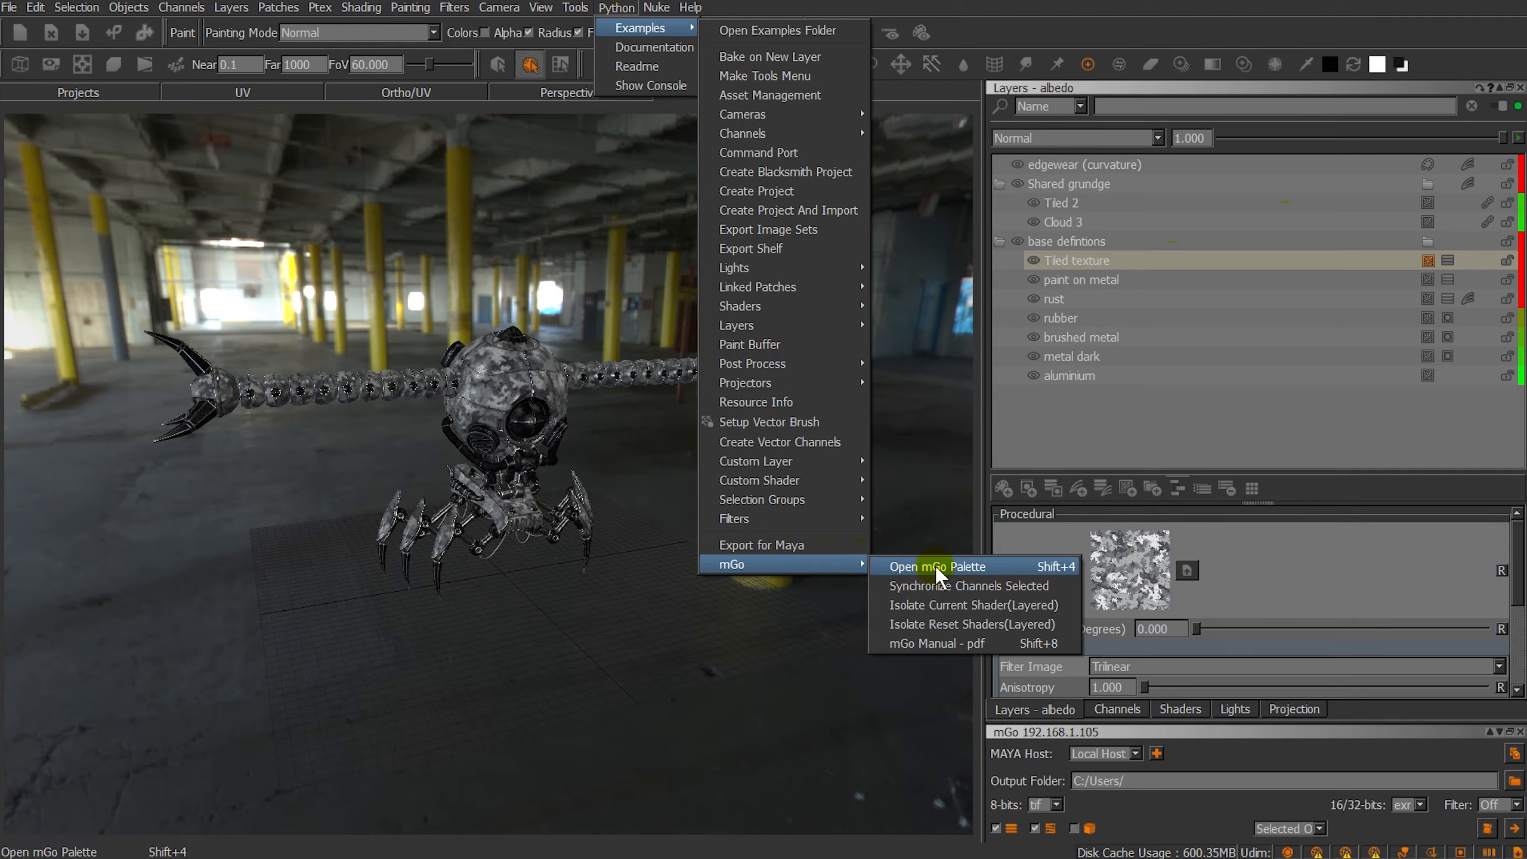
mouse_move(940, 643)
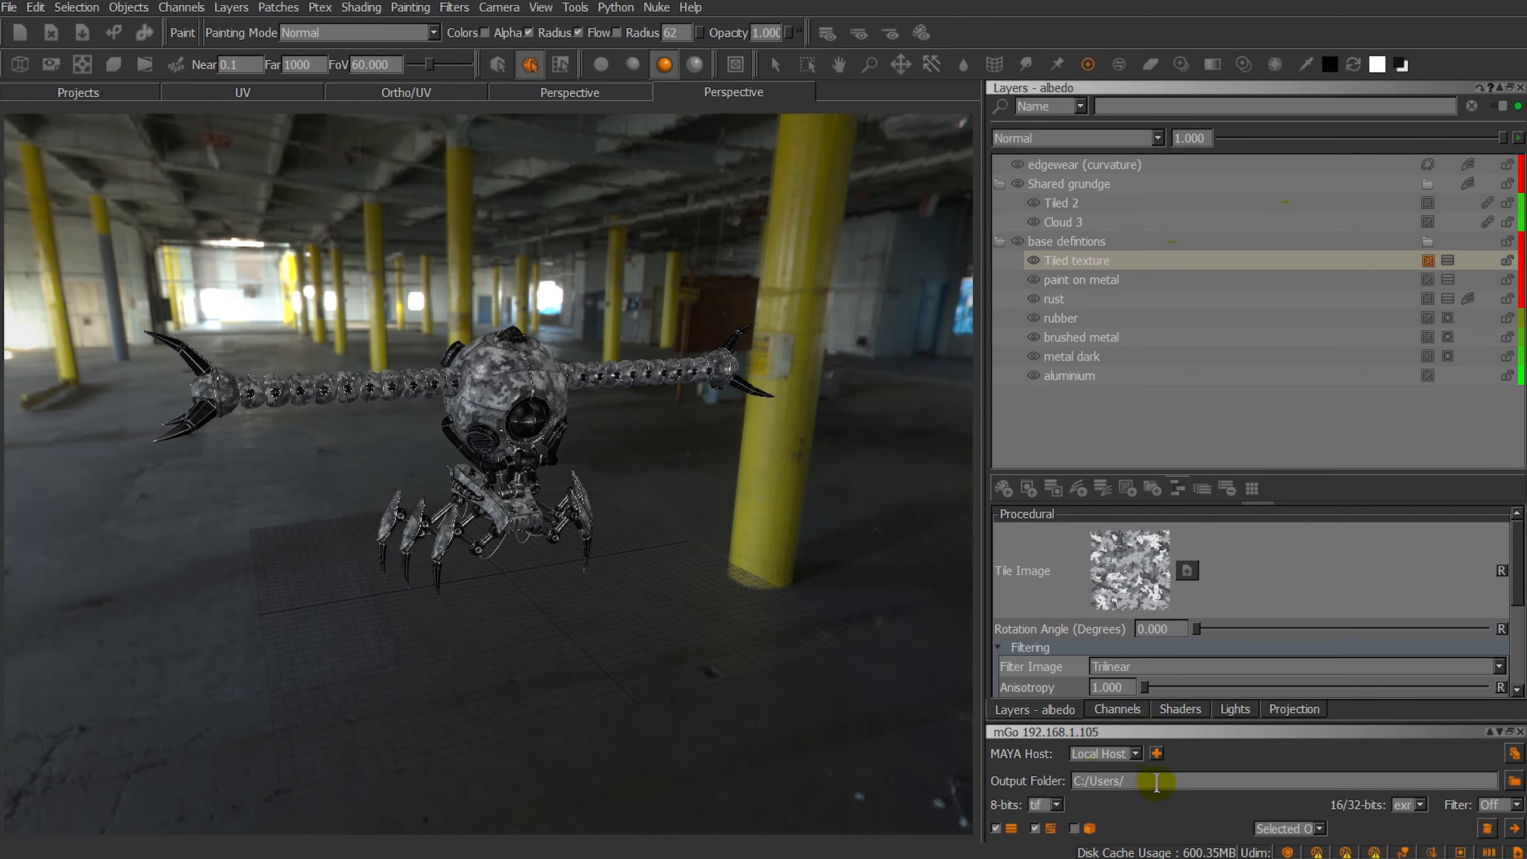
mouse_move(1060, 798)
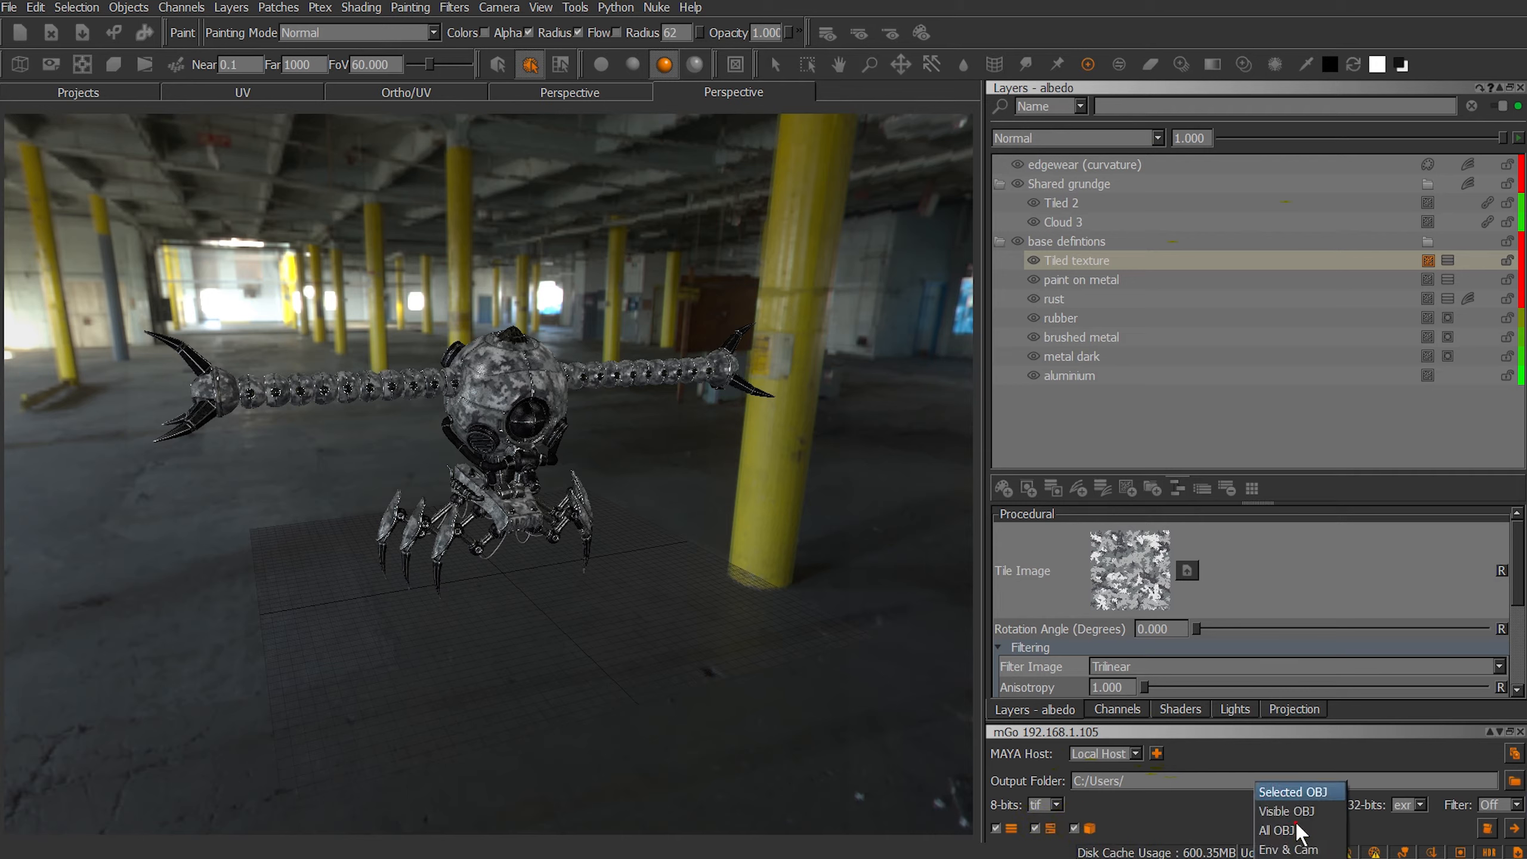
click(1277, 831)
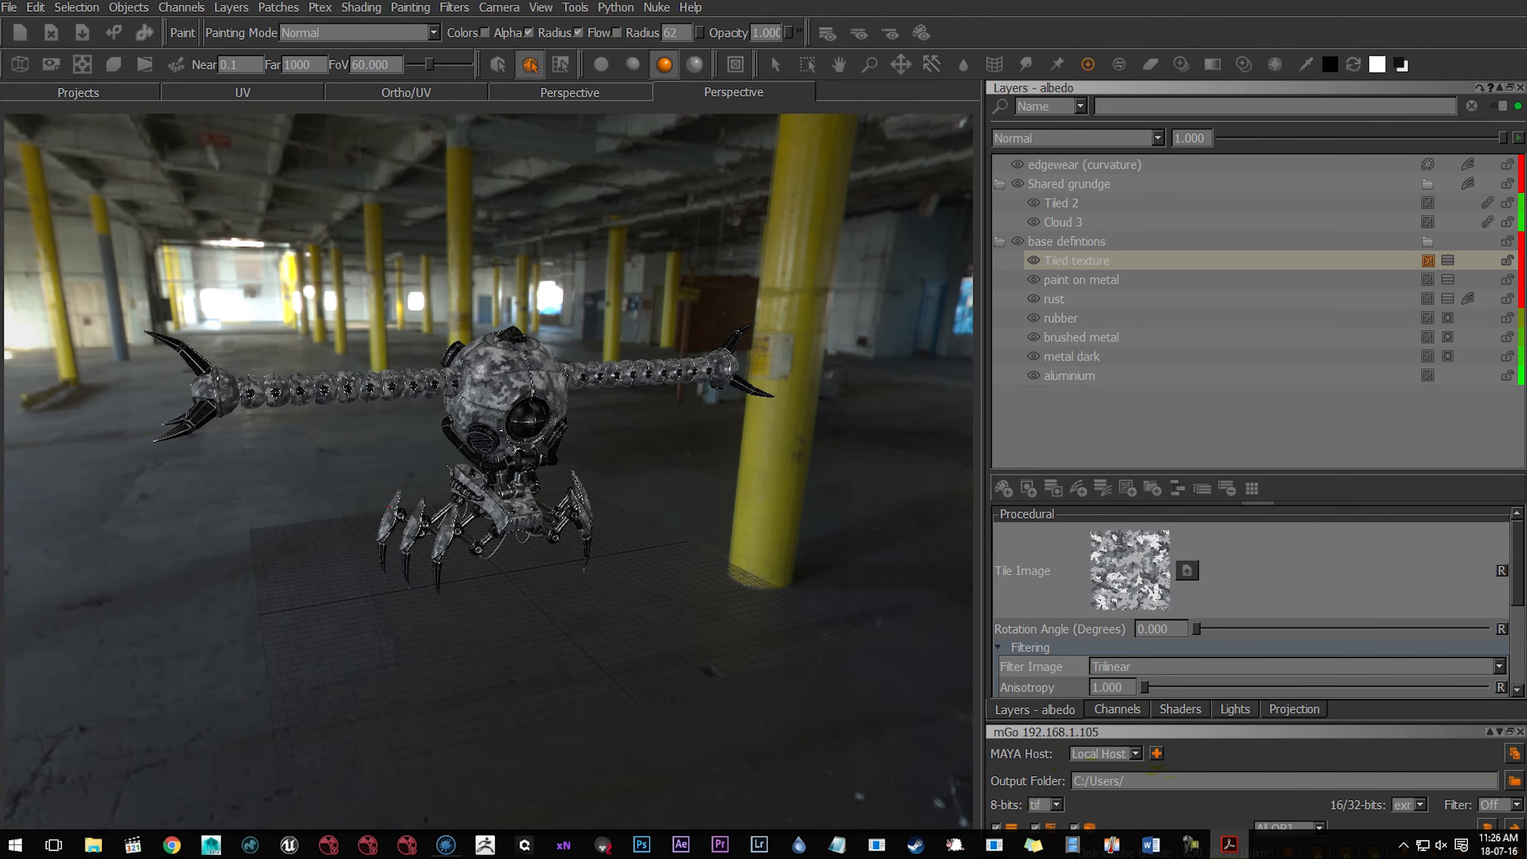
Bring up the mGo manual and locate the 'import mGo_MayaUI; mGo_MayaUI.UI()' launch line.
click(1227, 845)
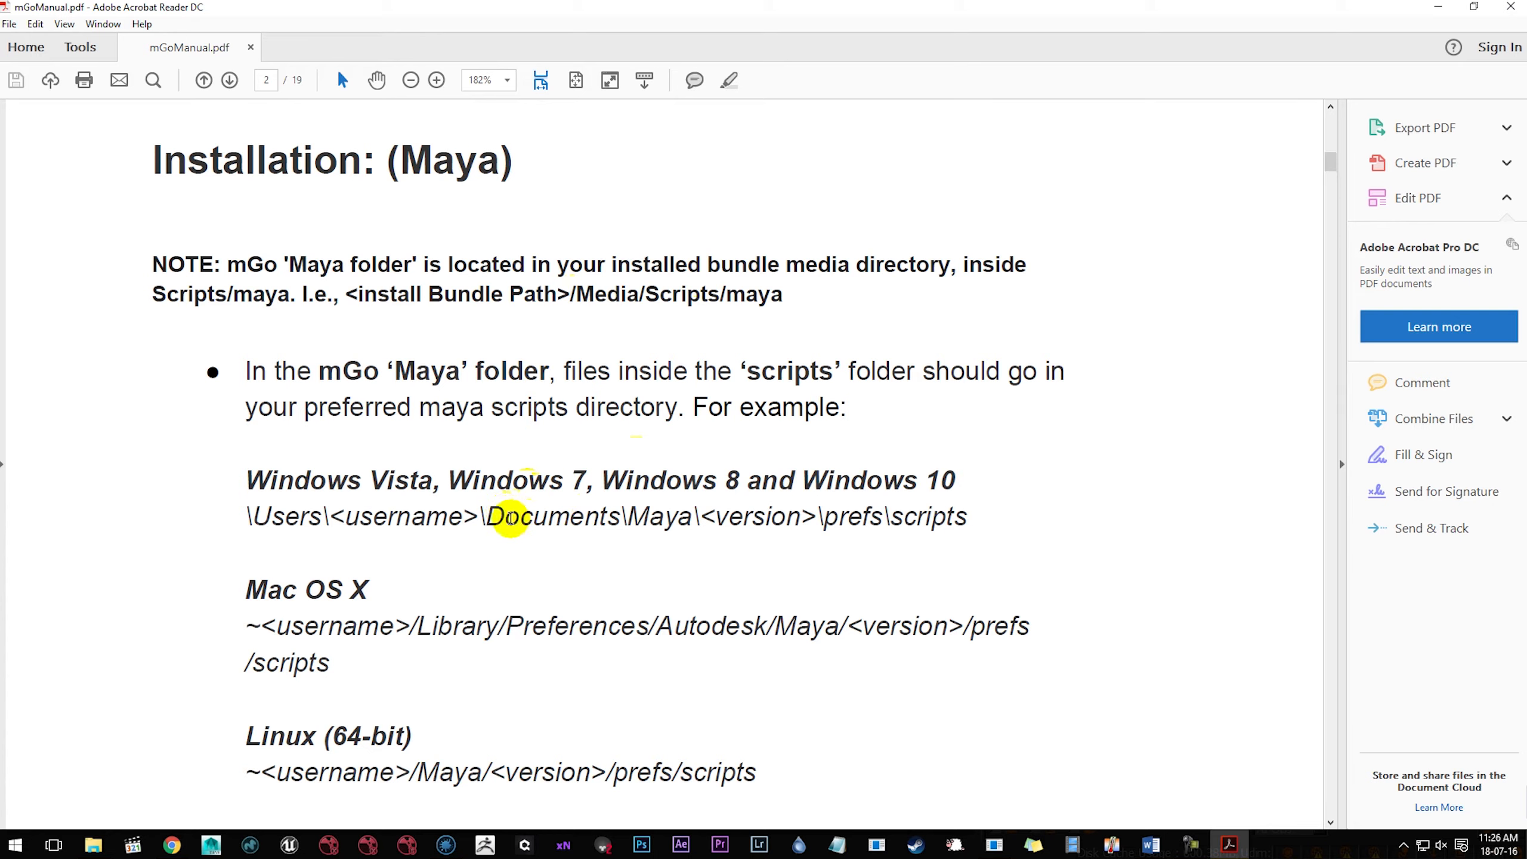
mouse_move(648, 517)
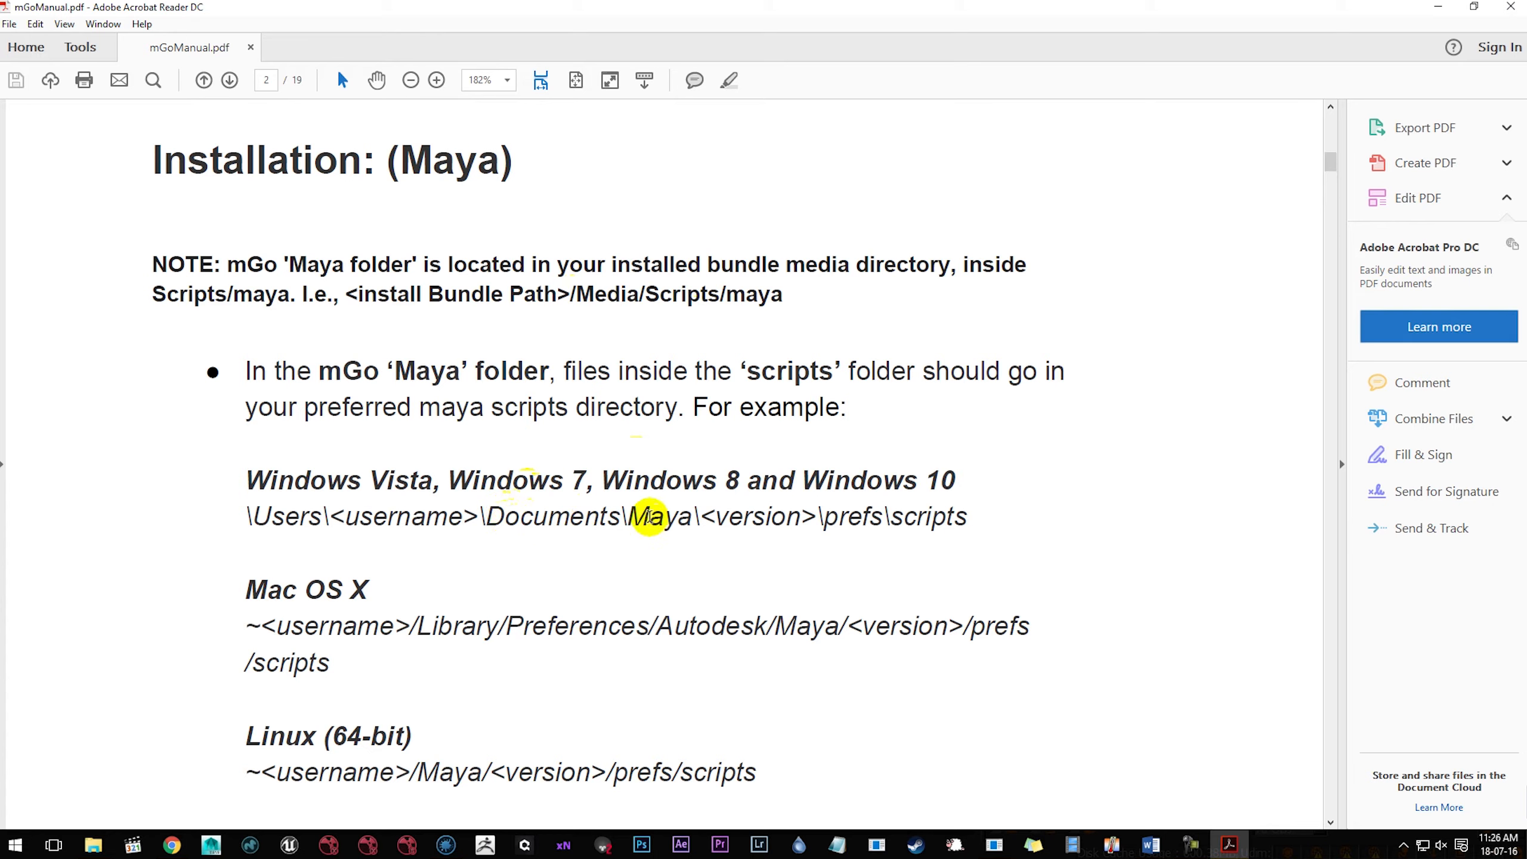
mouse_move(813, 516)
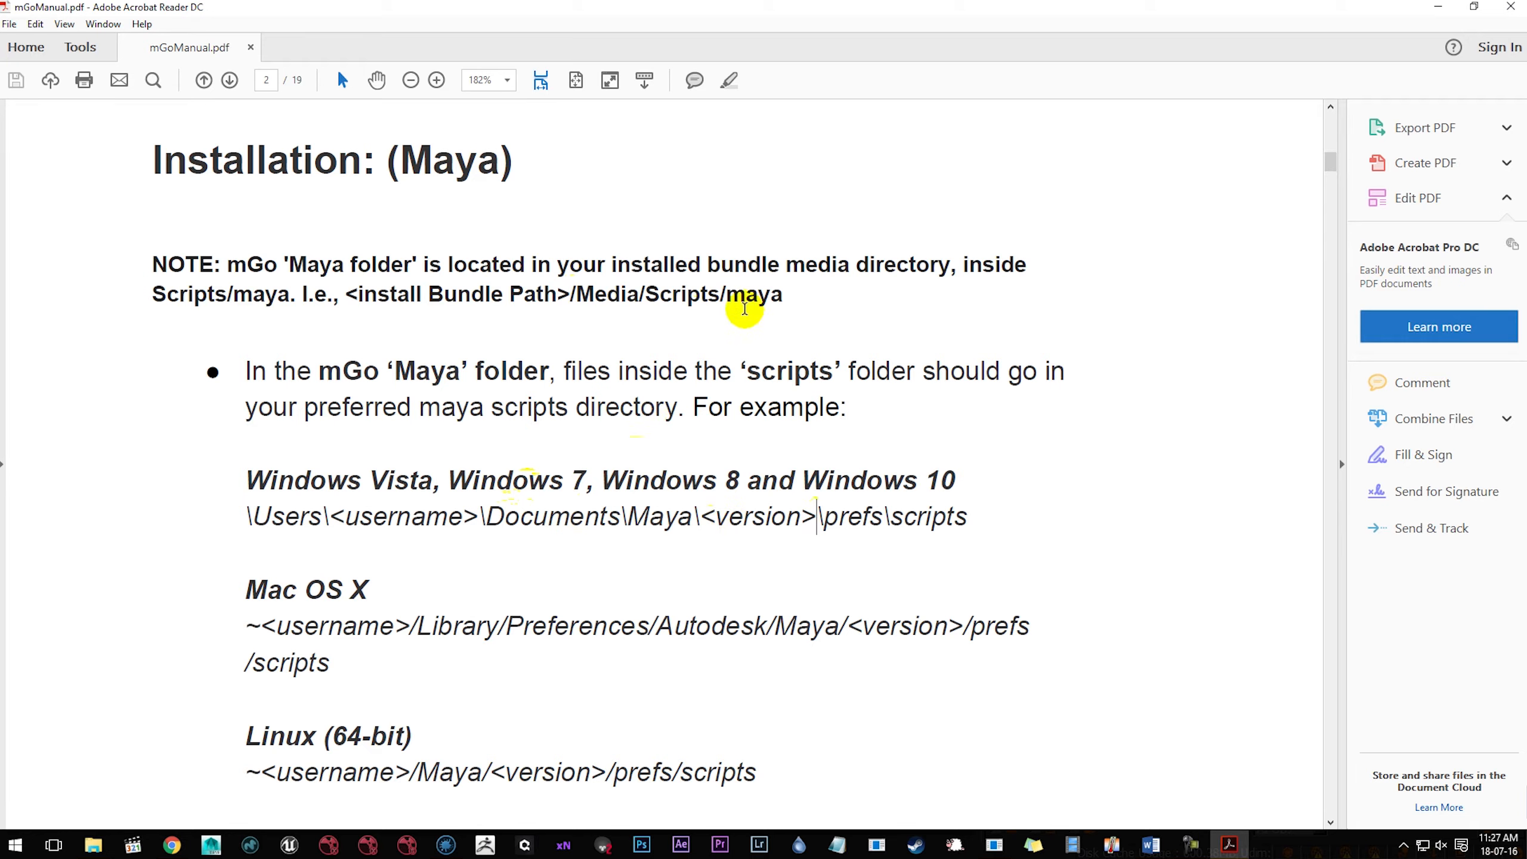
mouse_move(974, 507)
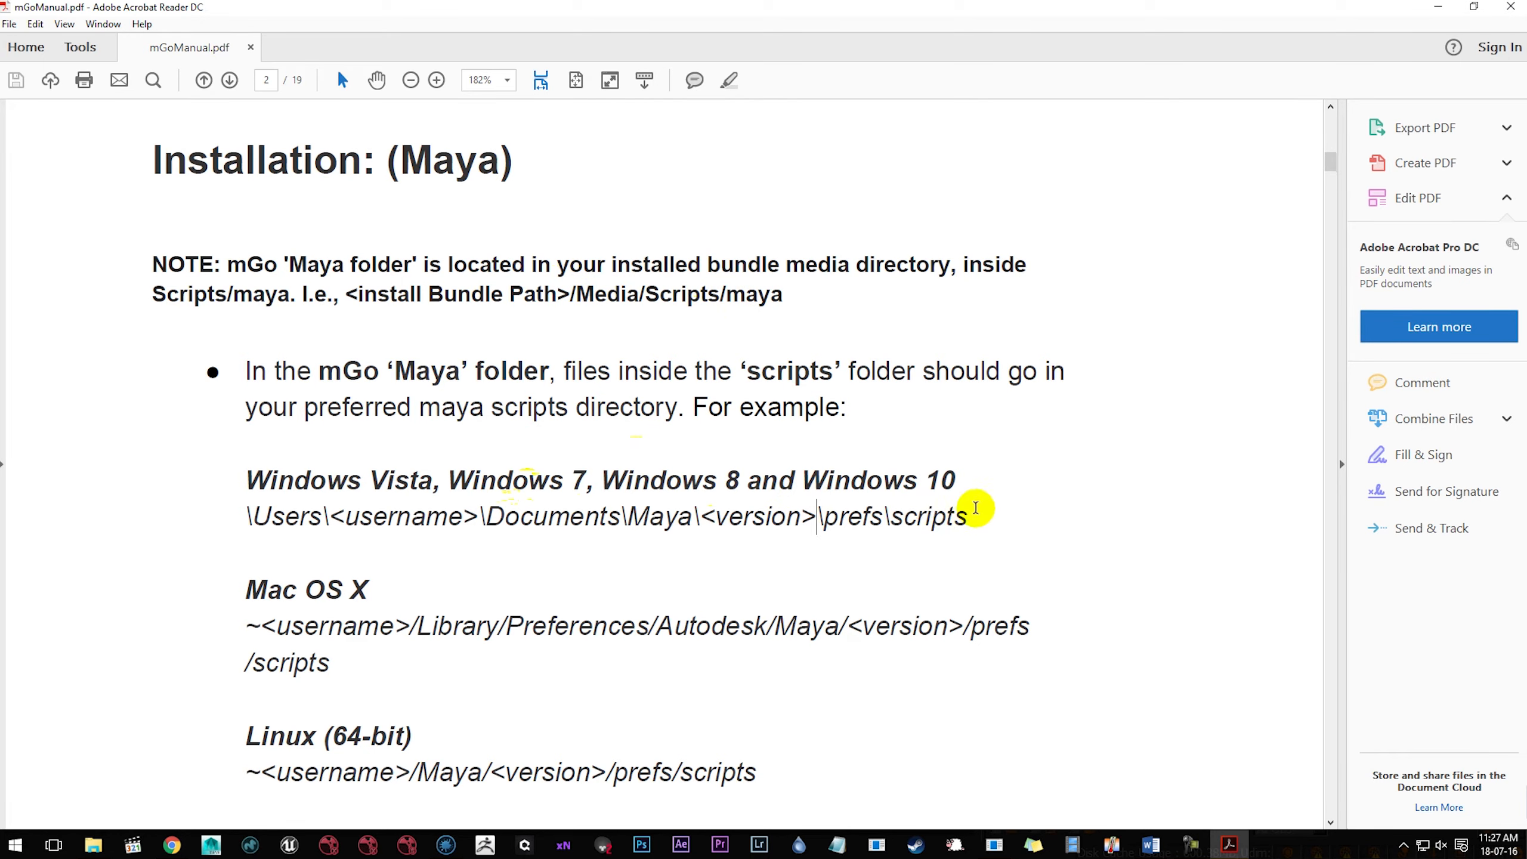
scroll(down, 3)
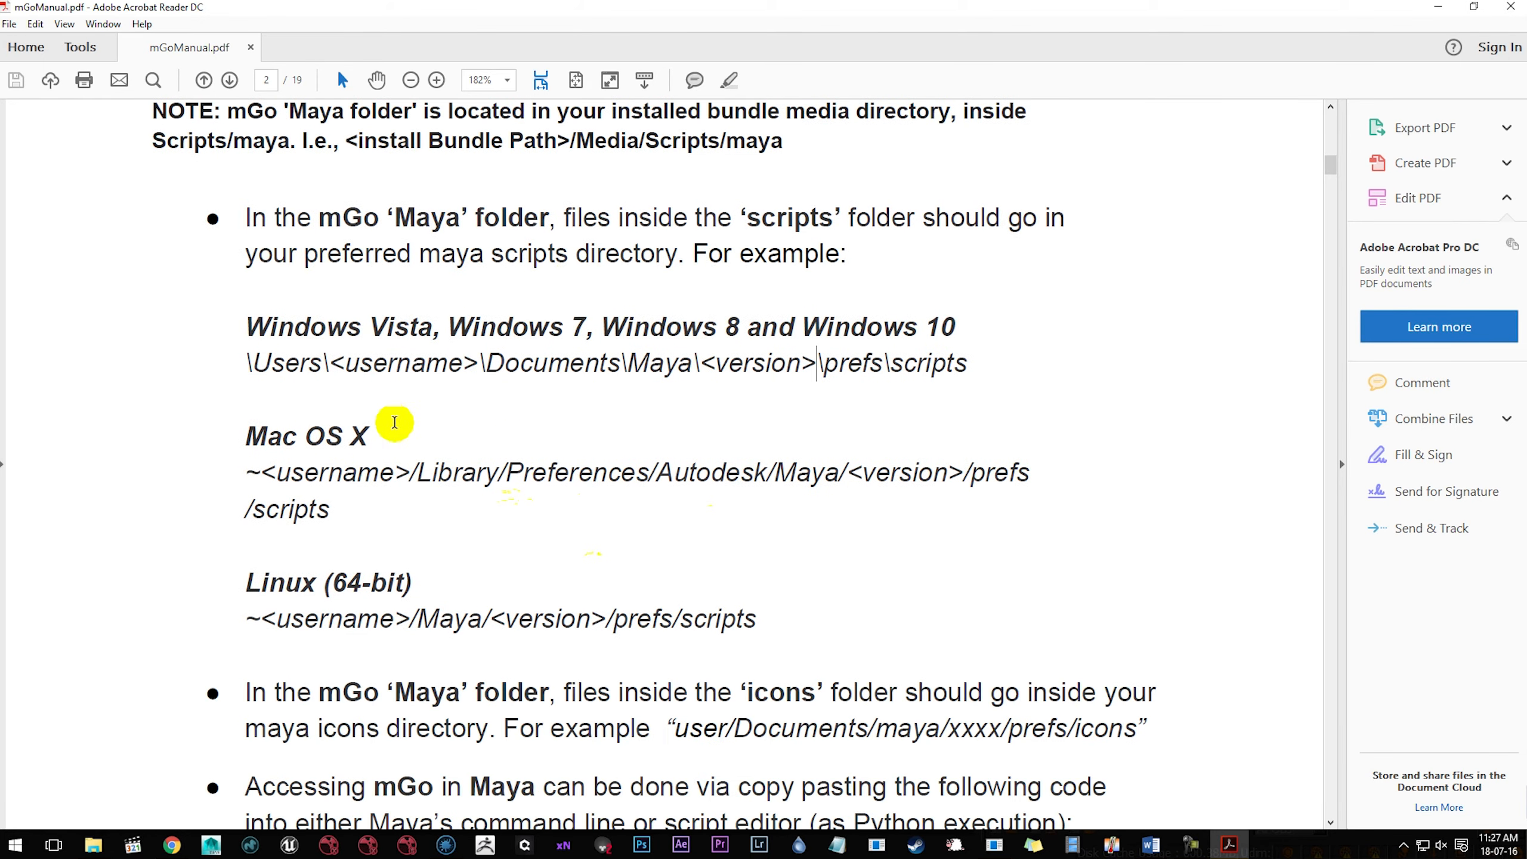
mouse_move(504, 536)
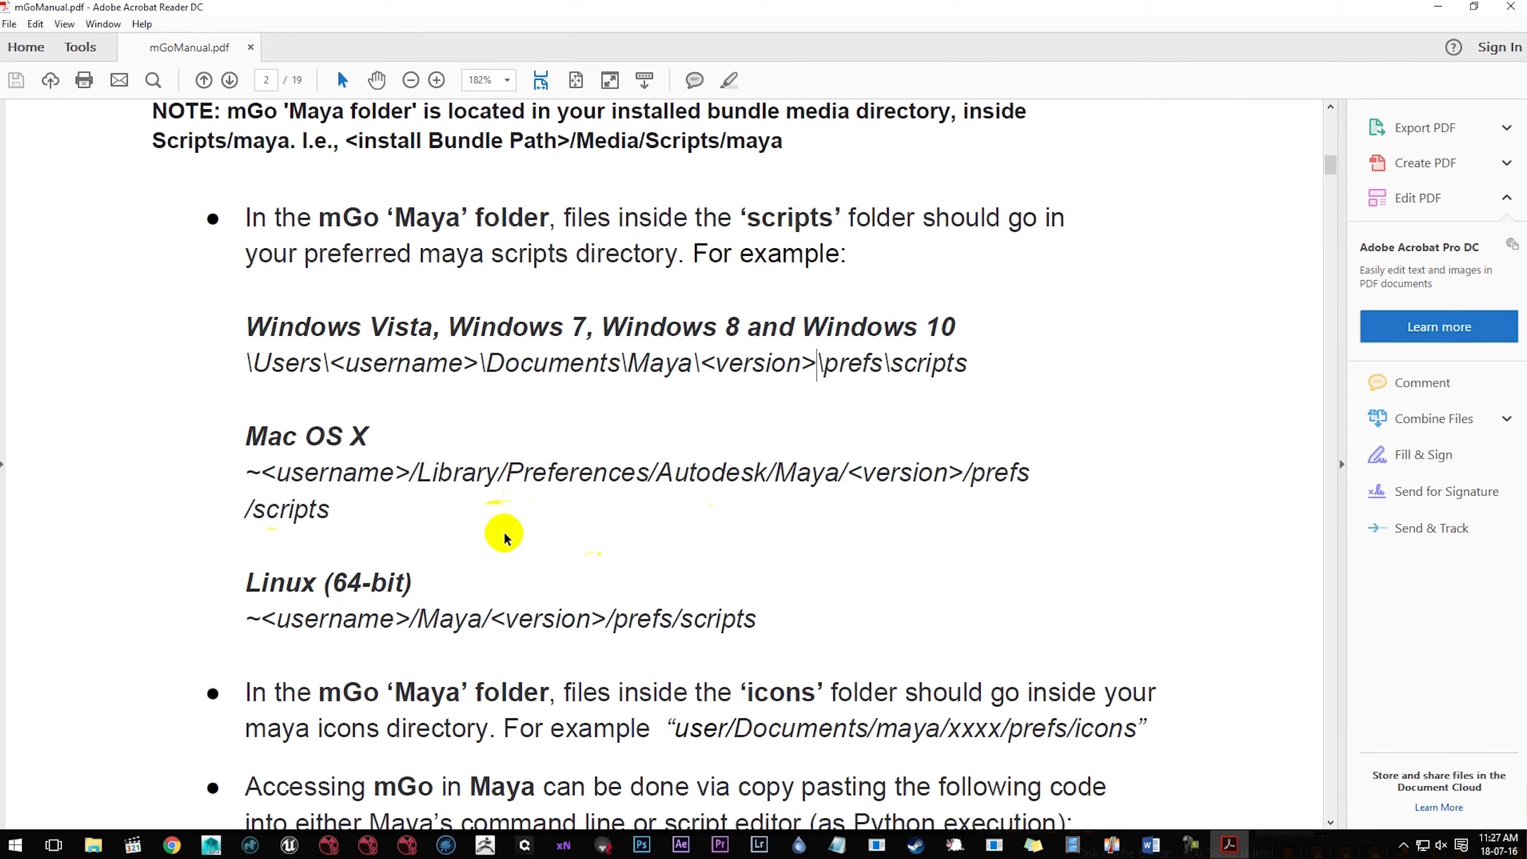
scroll(down, 3)
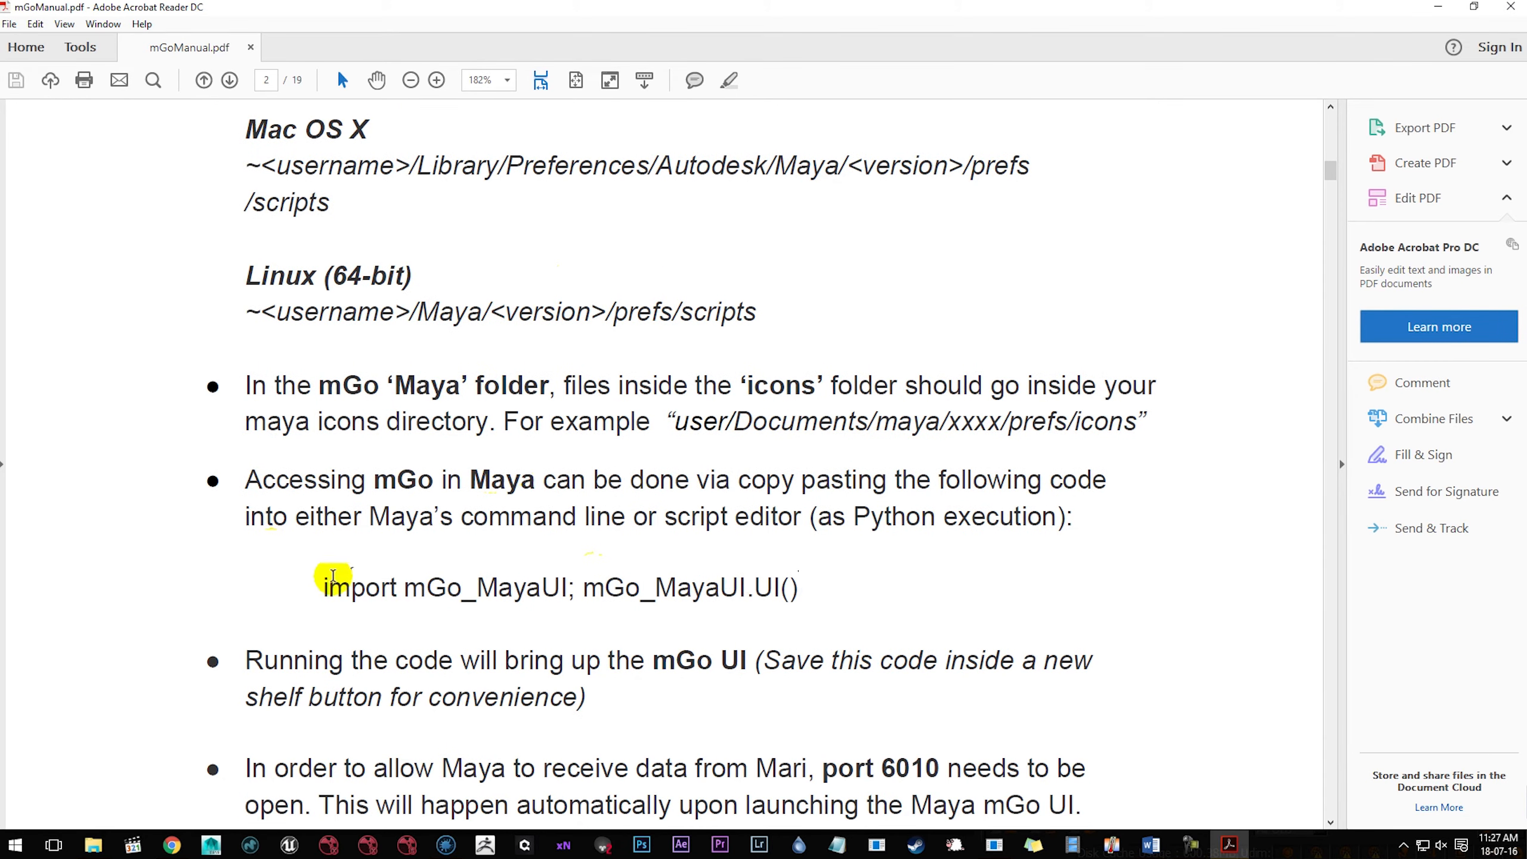
click(797, 587)
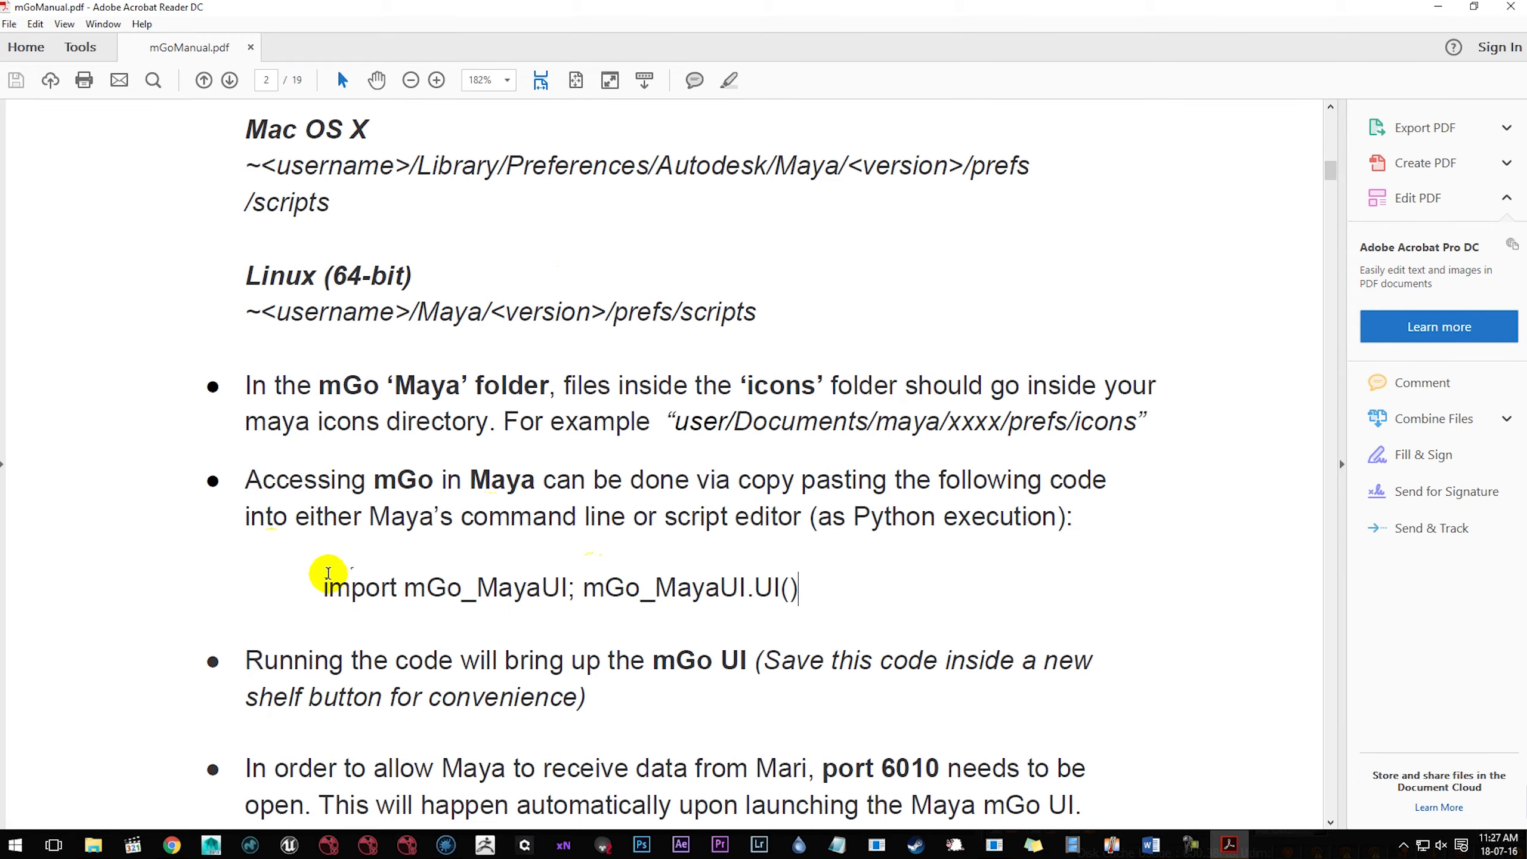
mouse_move(306, 587)
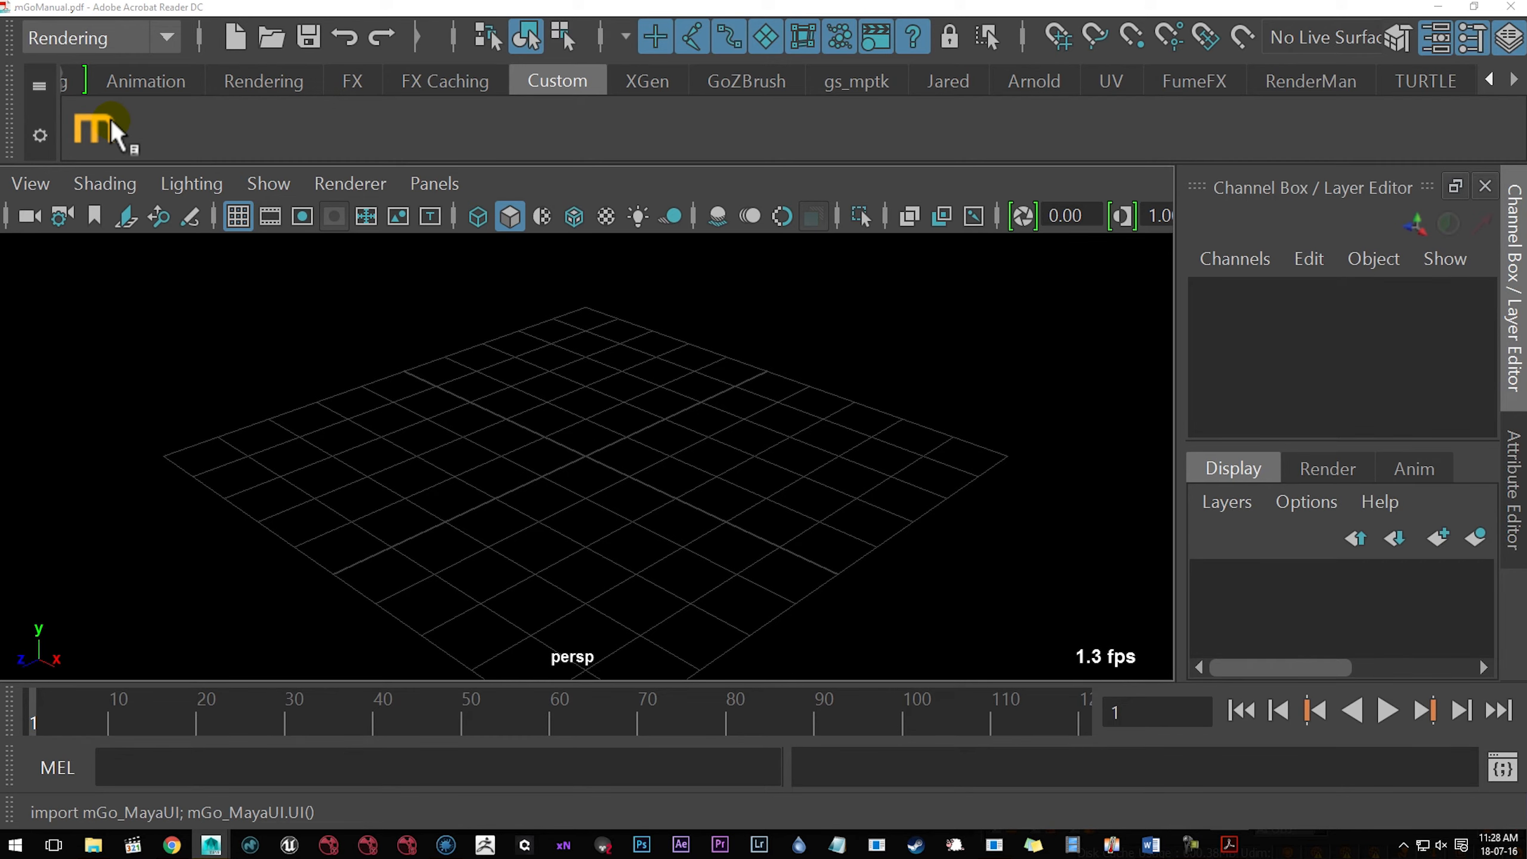
Run the mGo launch code from the Custom shelf button to bring up the mGo interface.
click(93, 130)
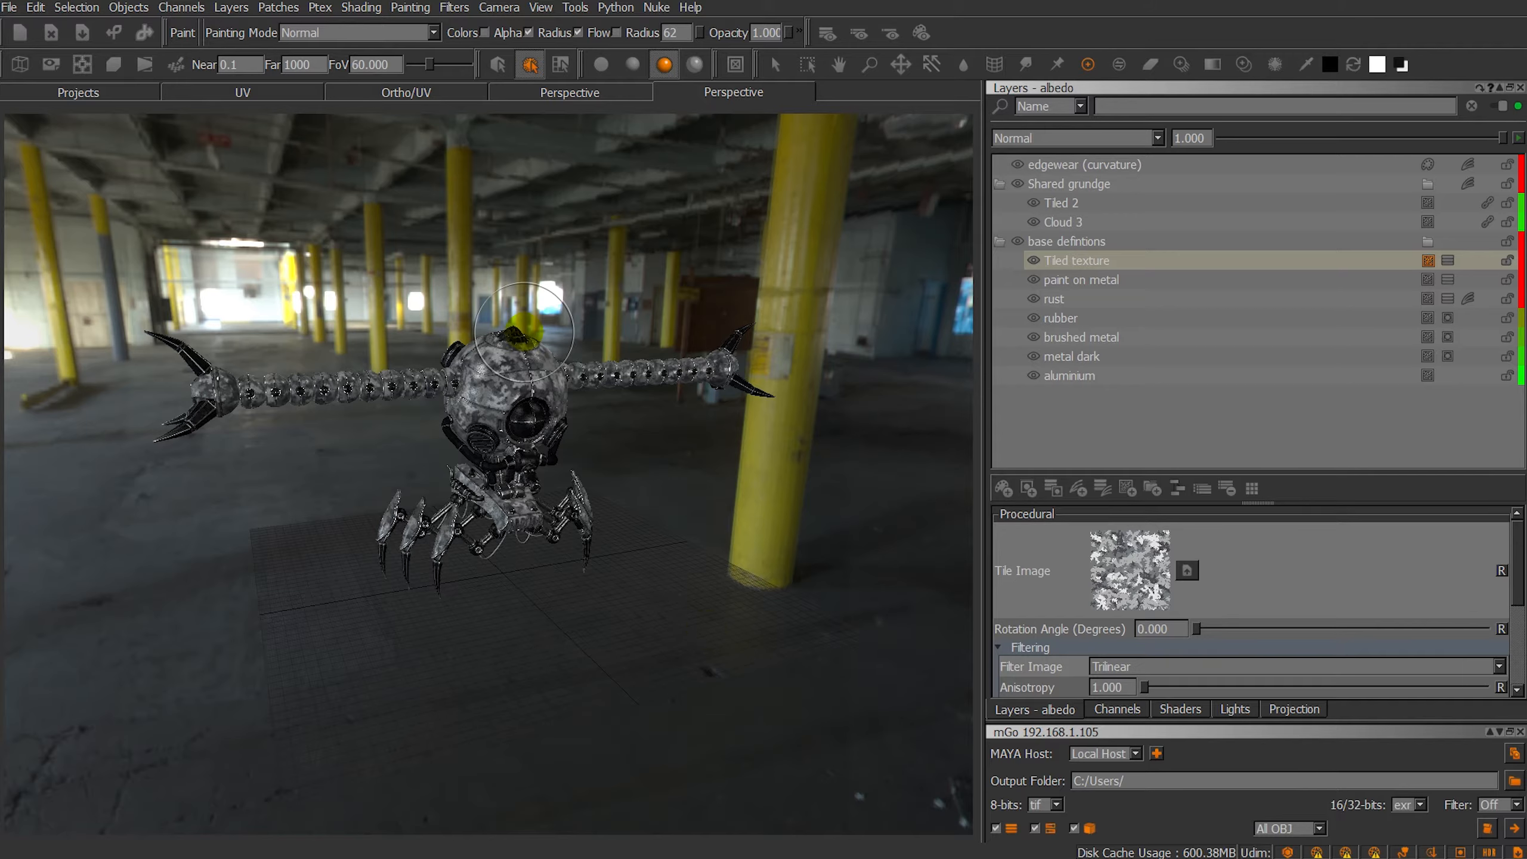
Turn the view back to face the robot and open the mGo Manual PDF from Python > Examples > mGo.
drag(523, 332, 596, 395)
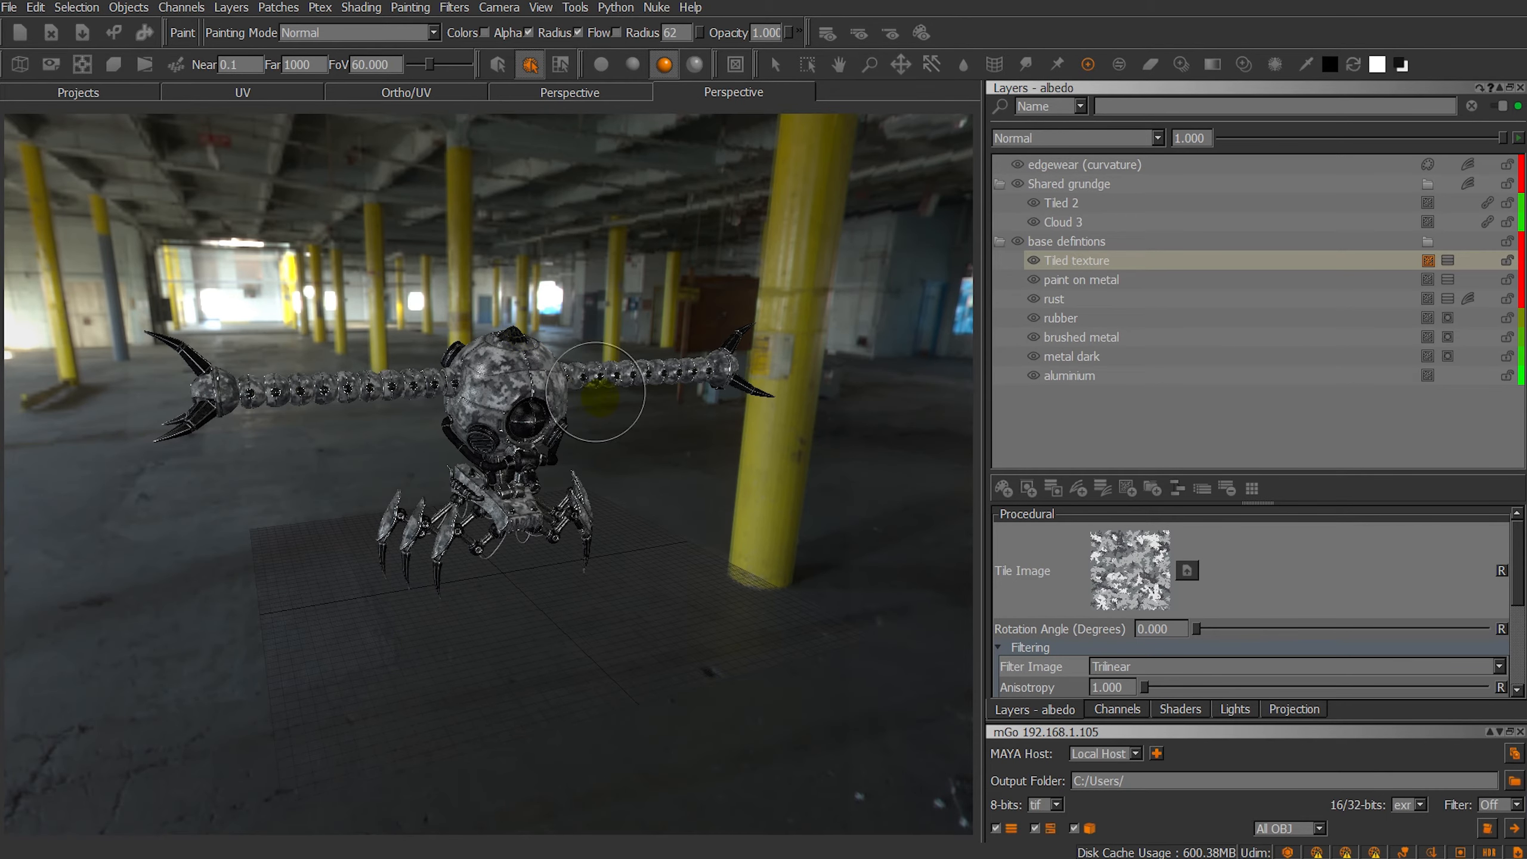
mouse_move(649, 650)
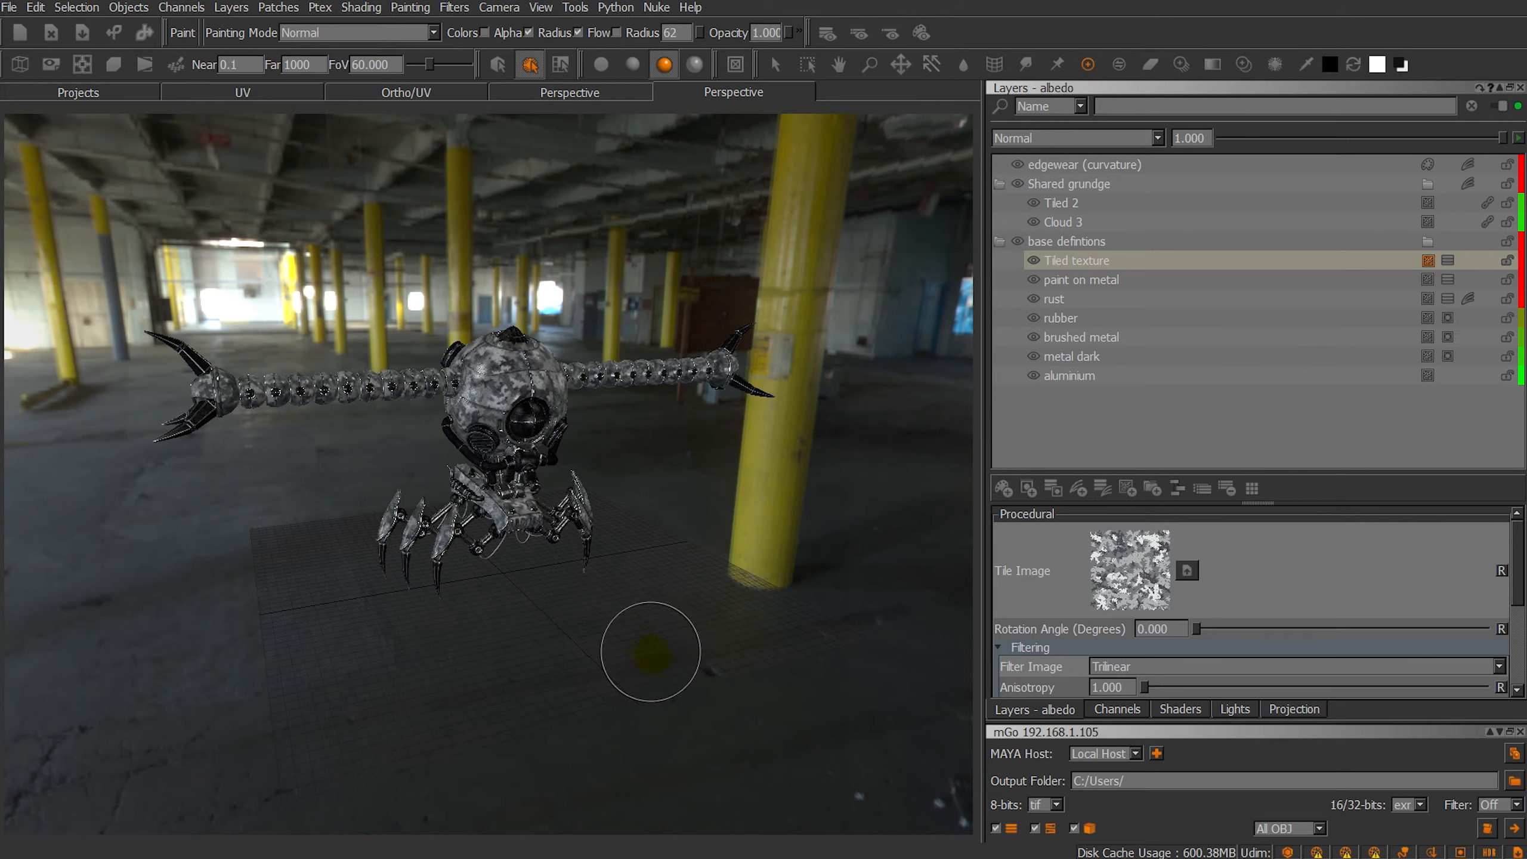
mouse_move(655, 662)
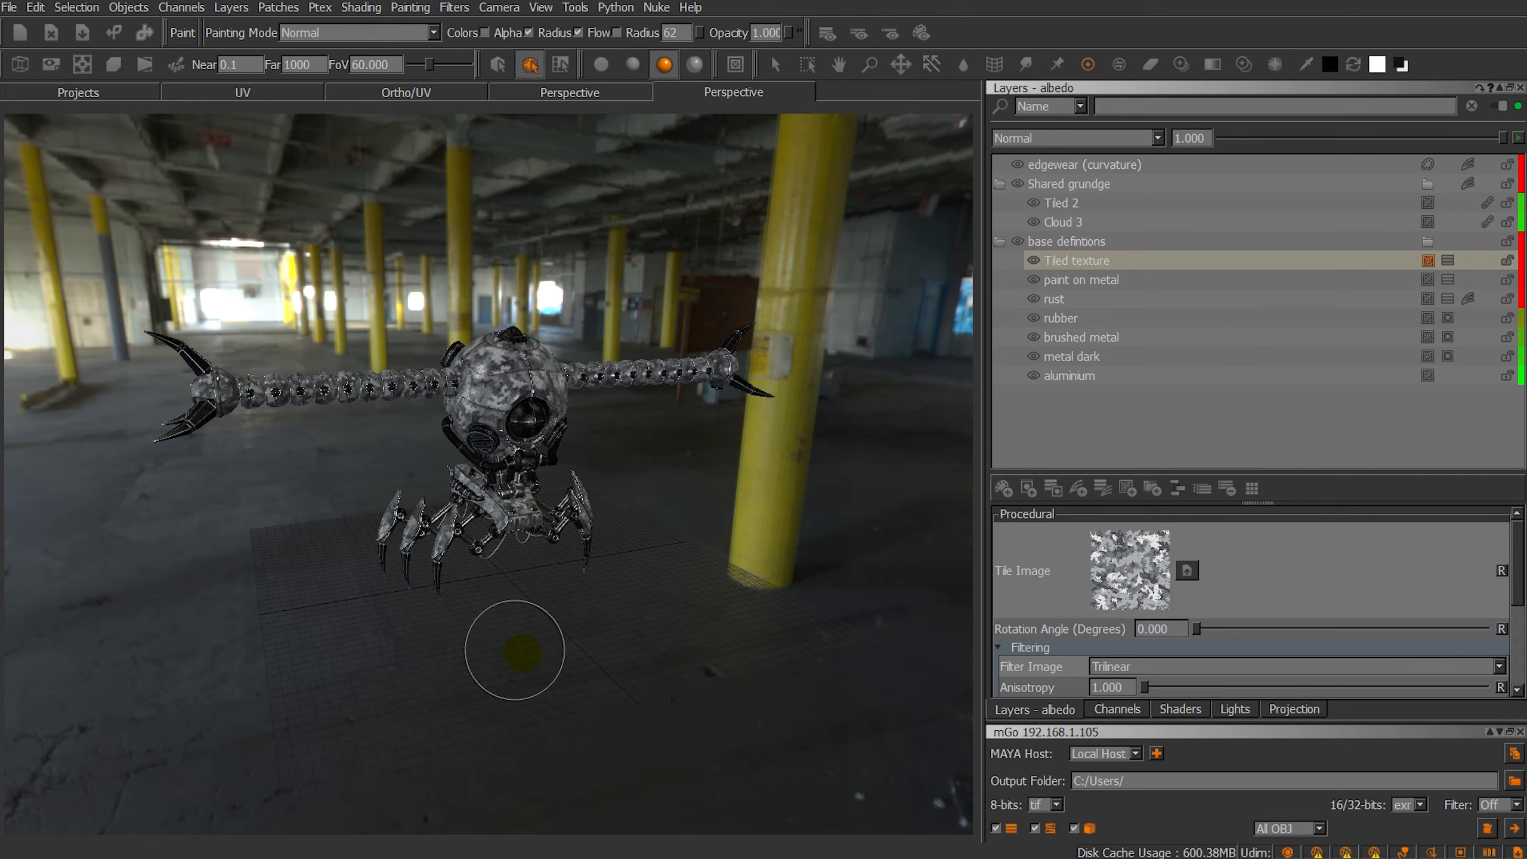
mouse_move(455, 703)
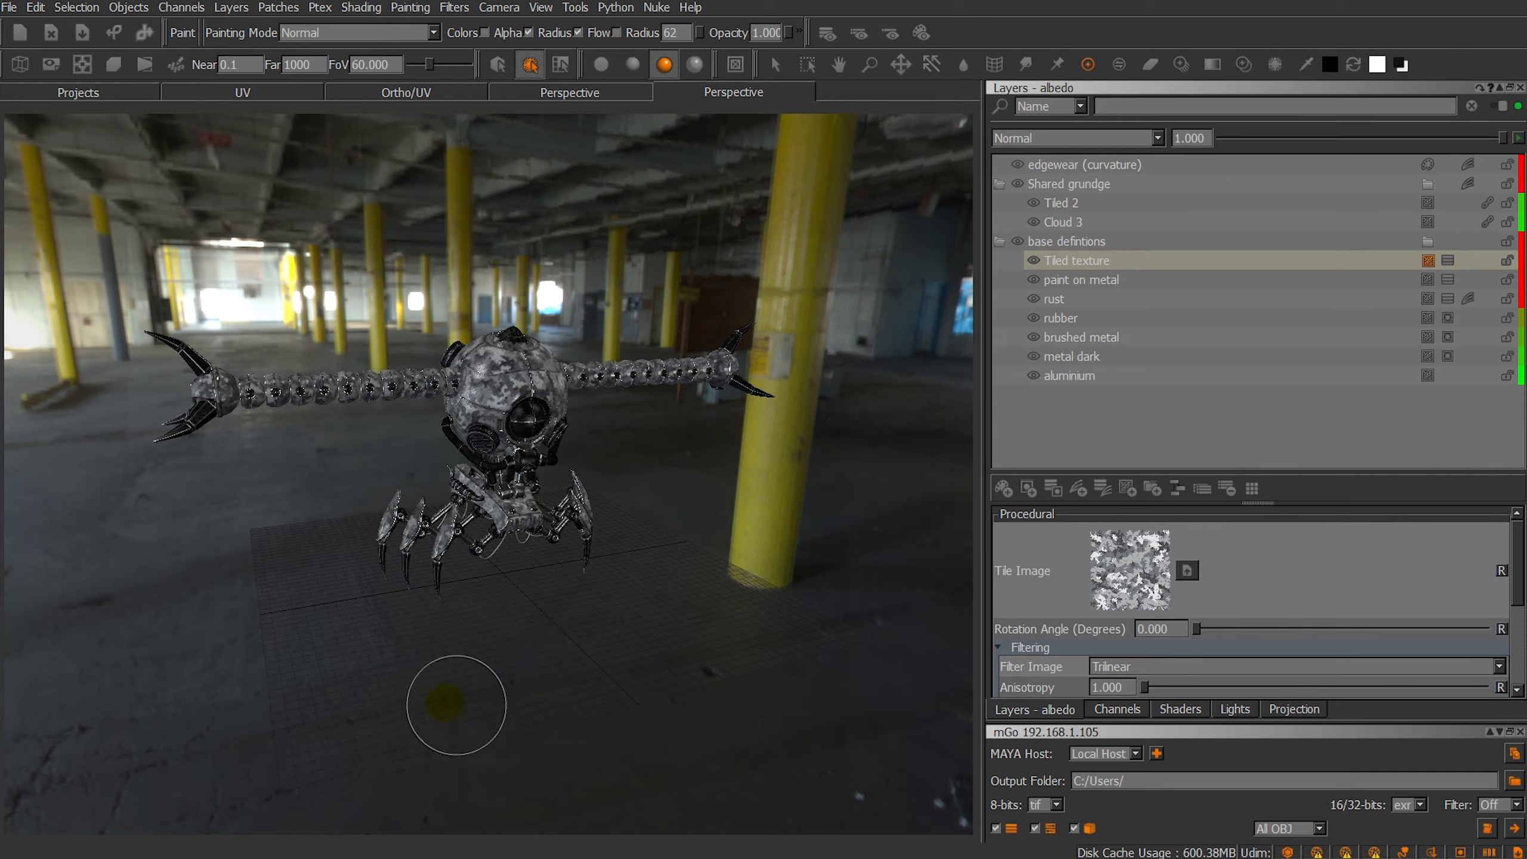
mouse_move(577, 597)
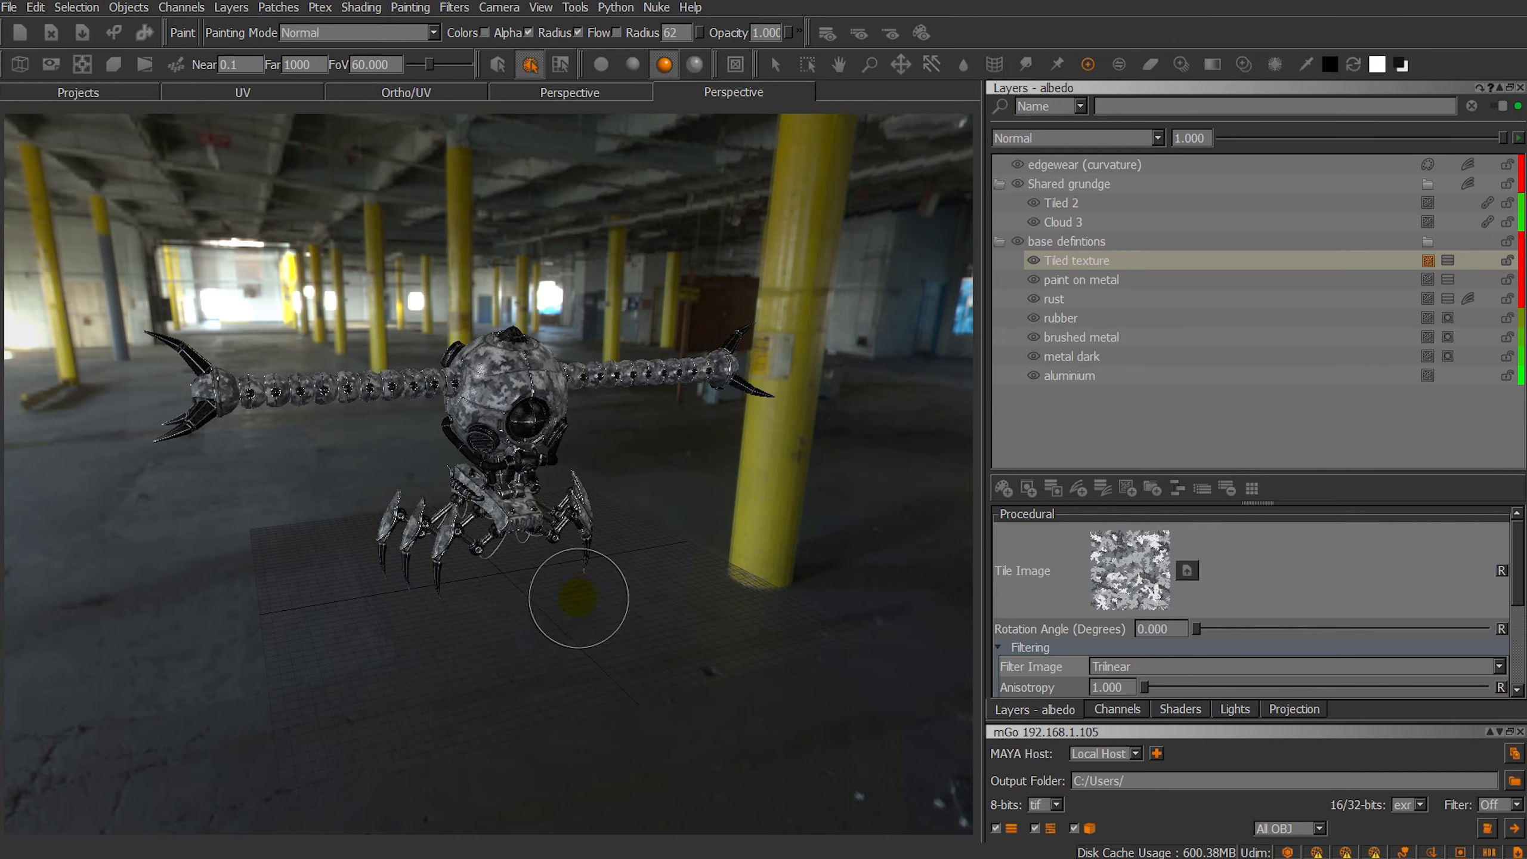
mouse_move(779, 295)
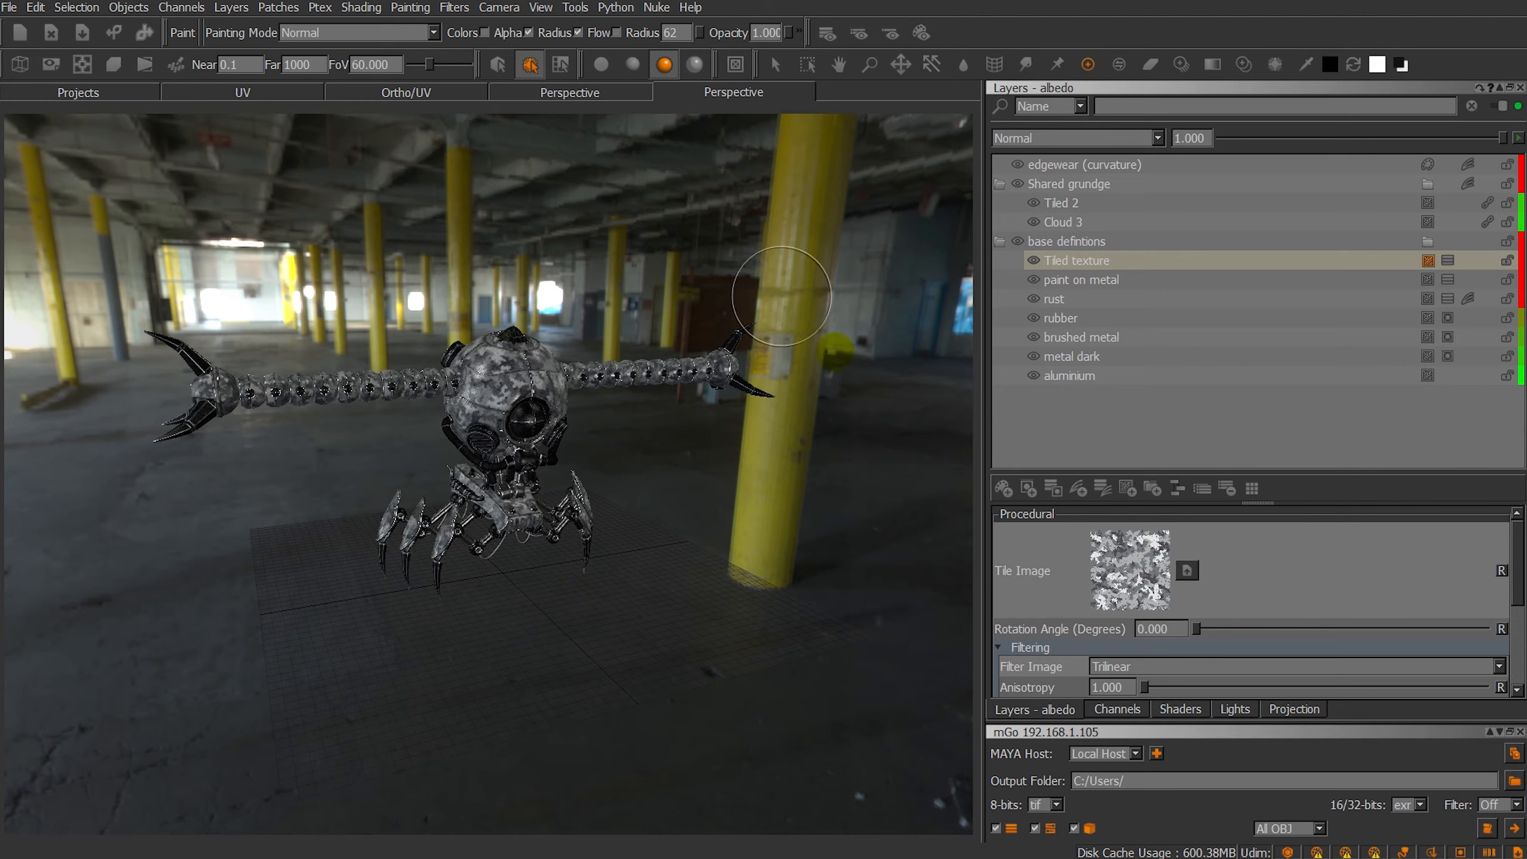
mouse_move(849, 526)
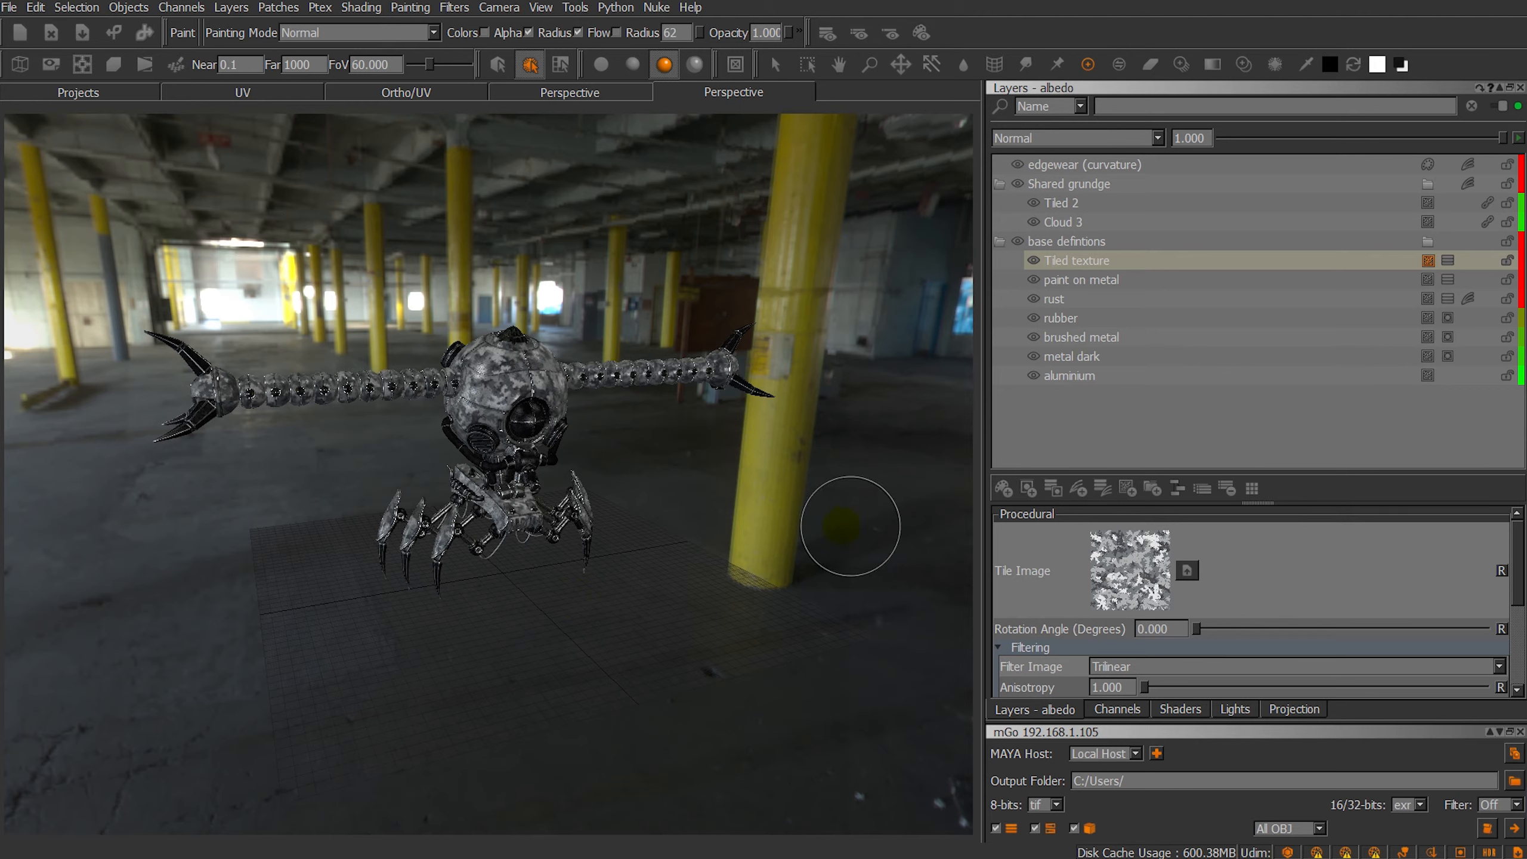
click(497, 512)
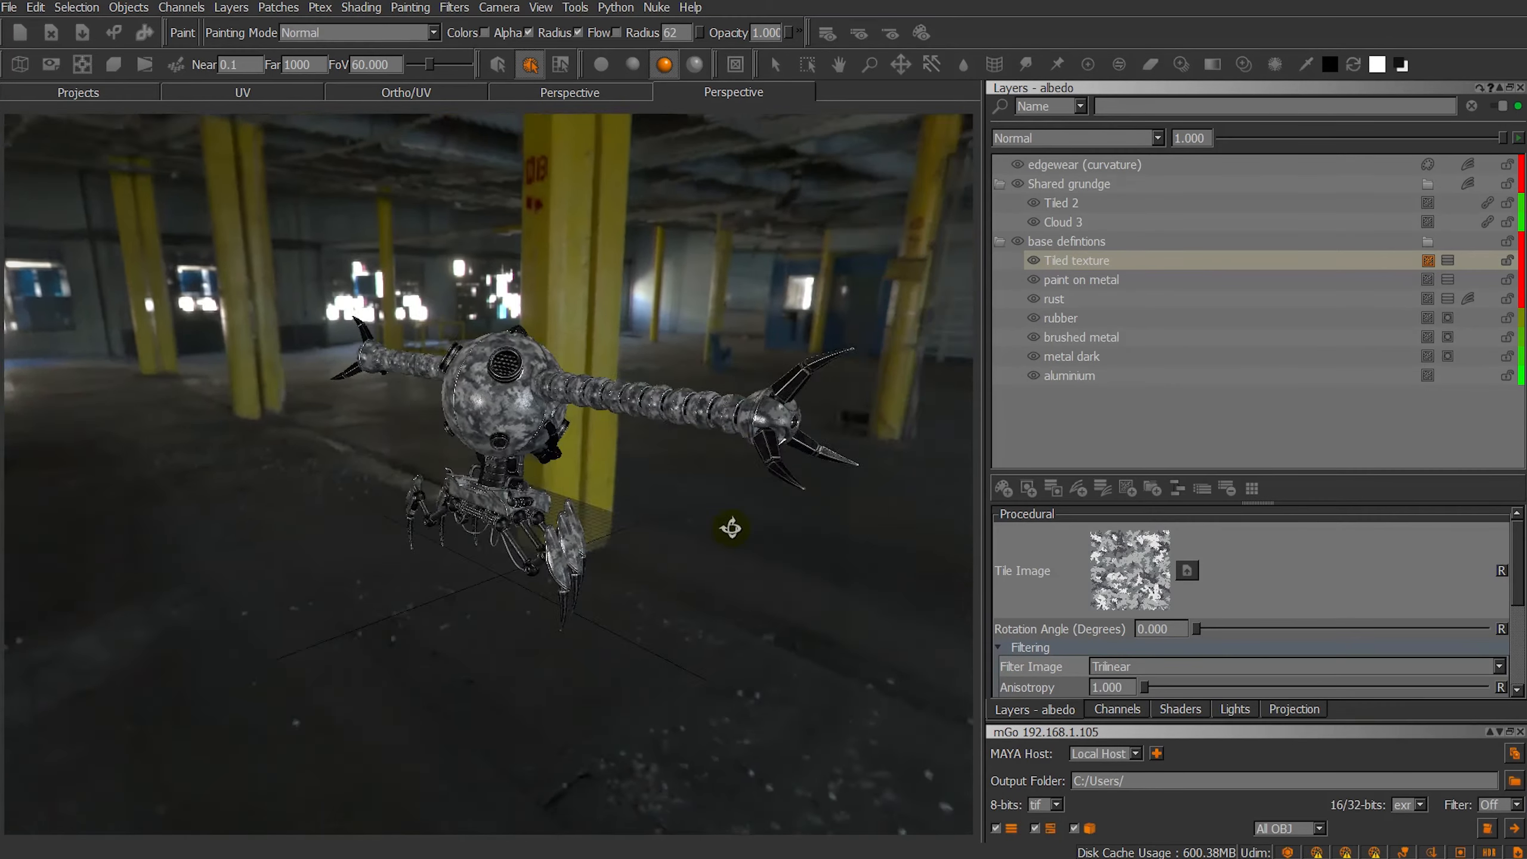
drag(730, 527, 670, 521)
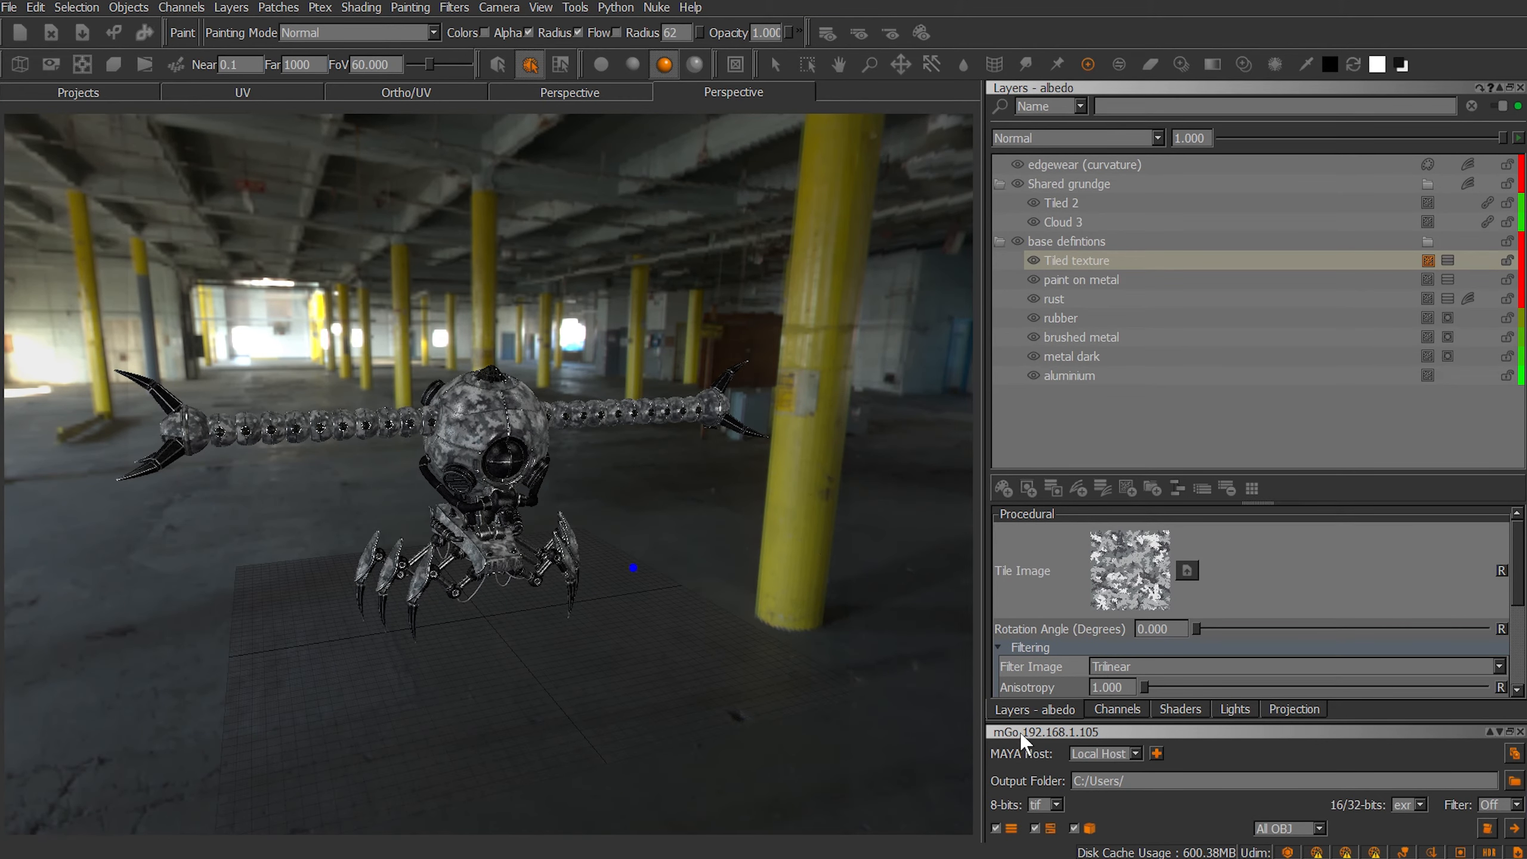
click(615, 7)
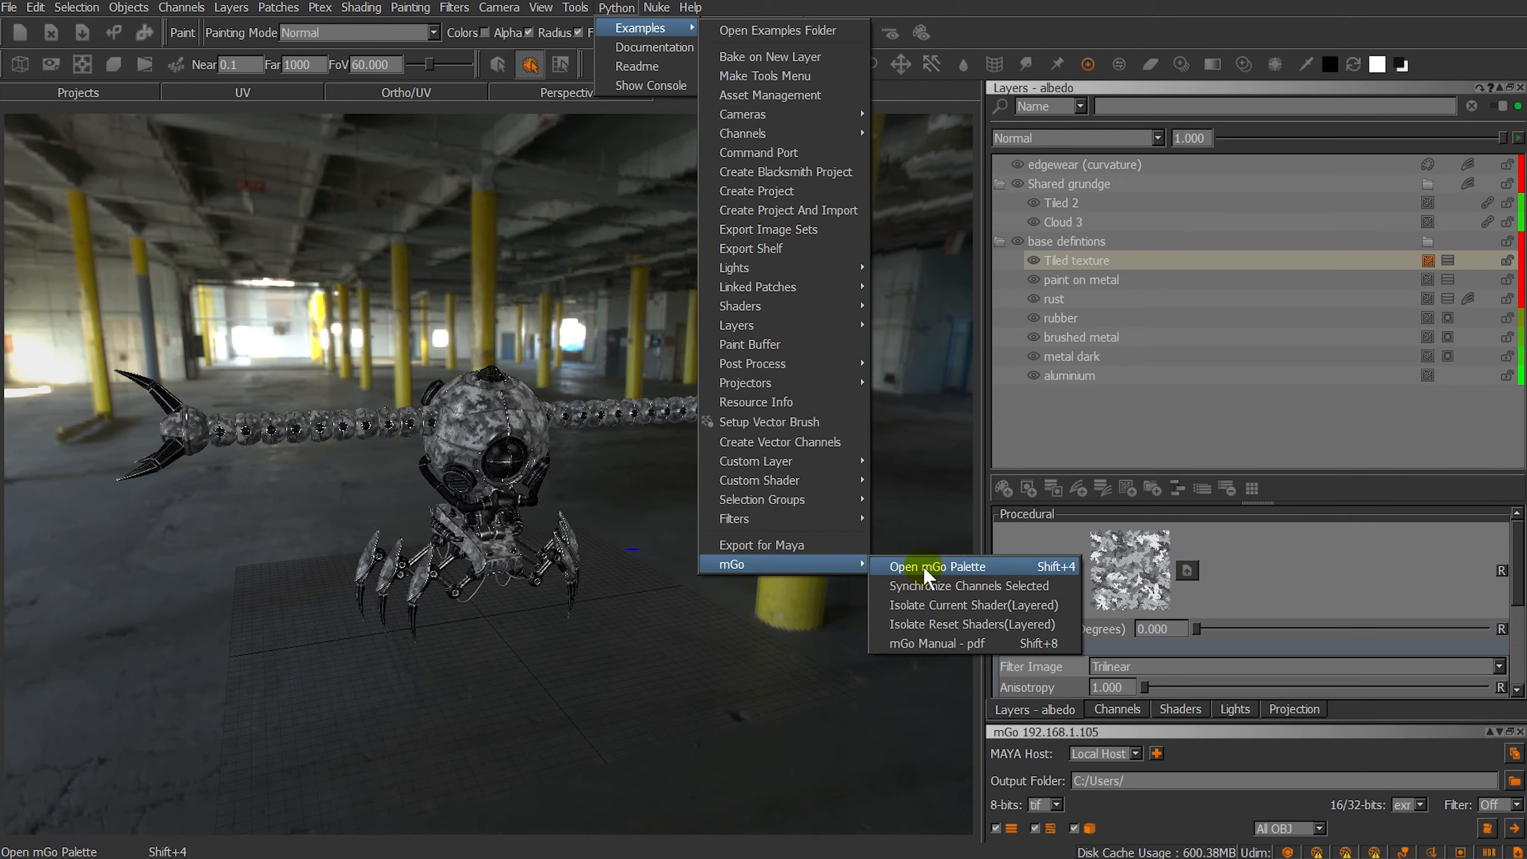
mouse_move(972, 573)
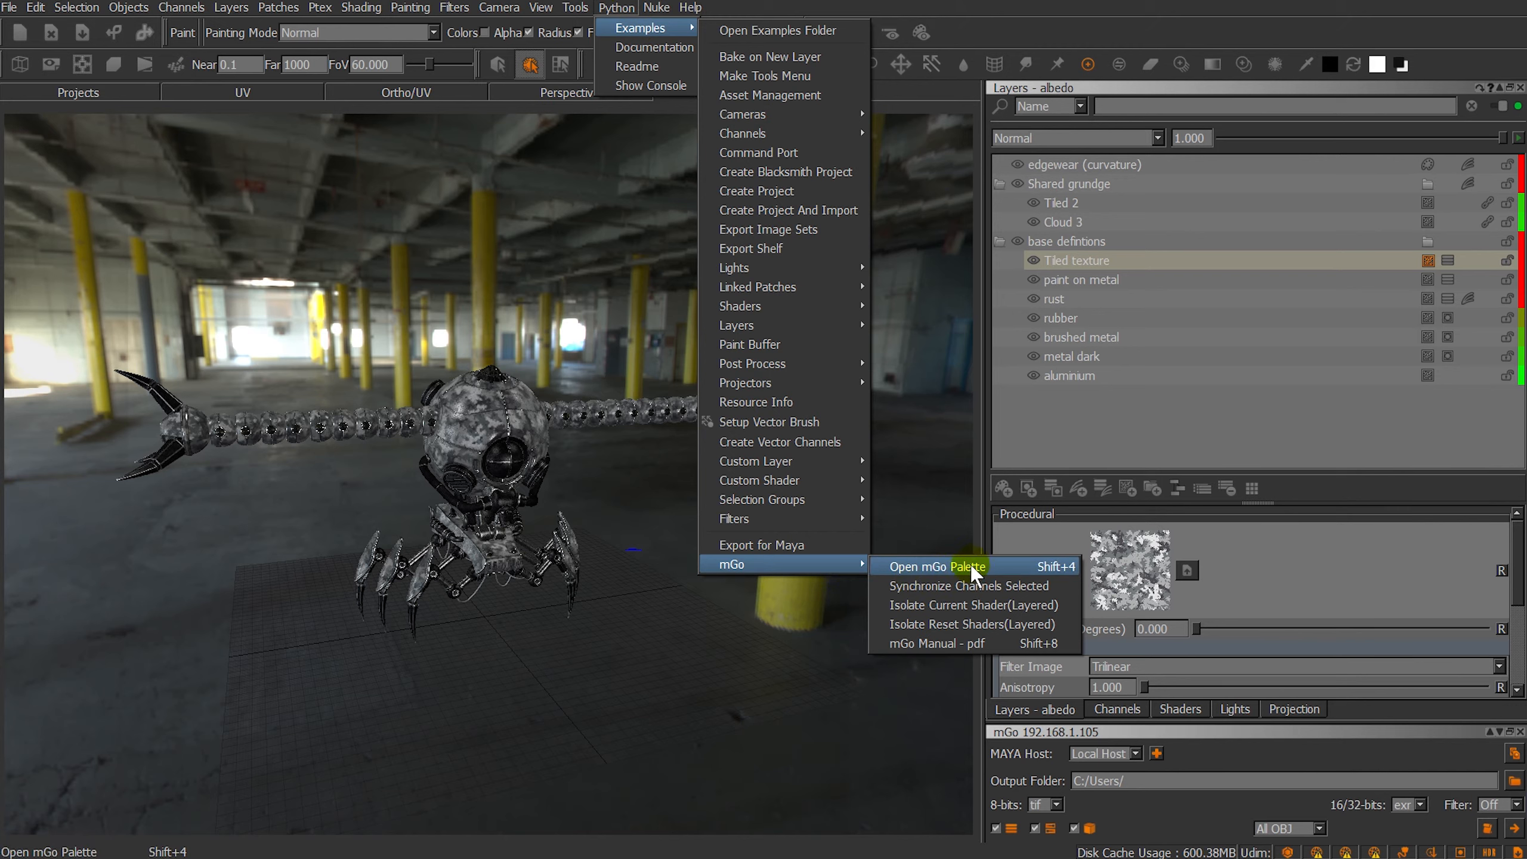
mouse_move(947, 652)
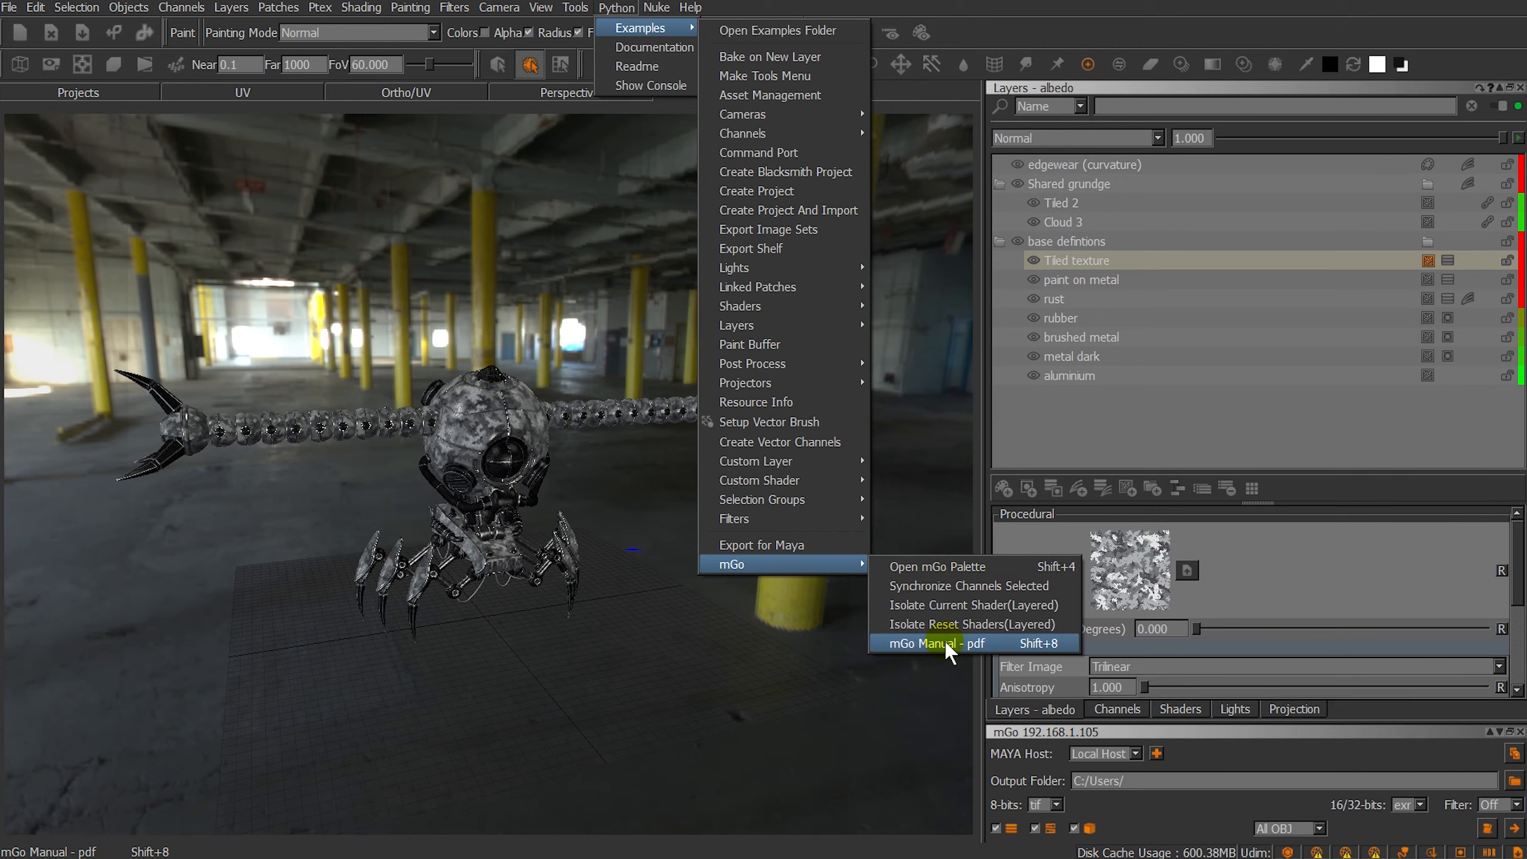
click(931, 643)
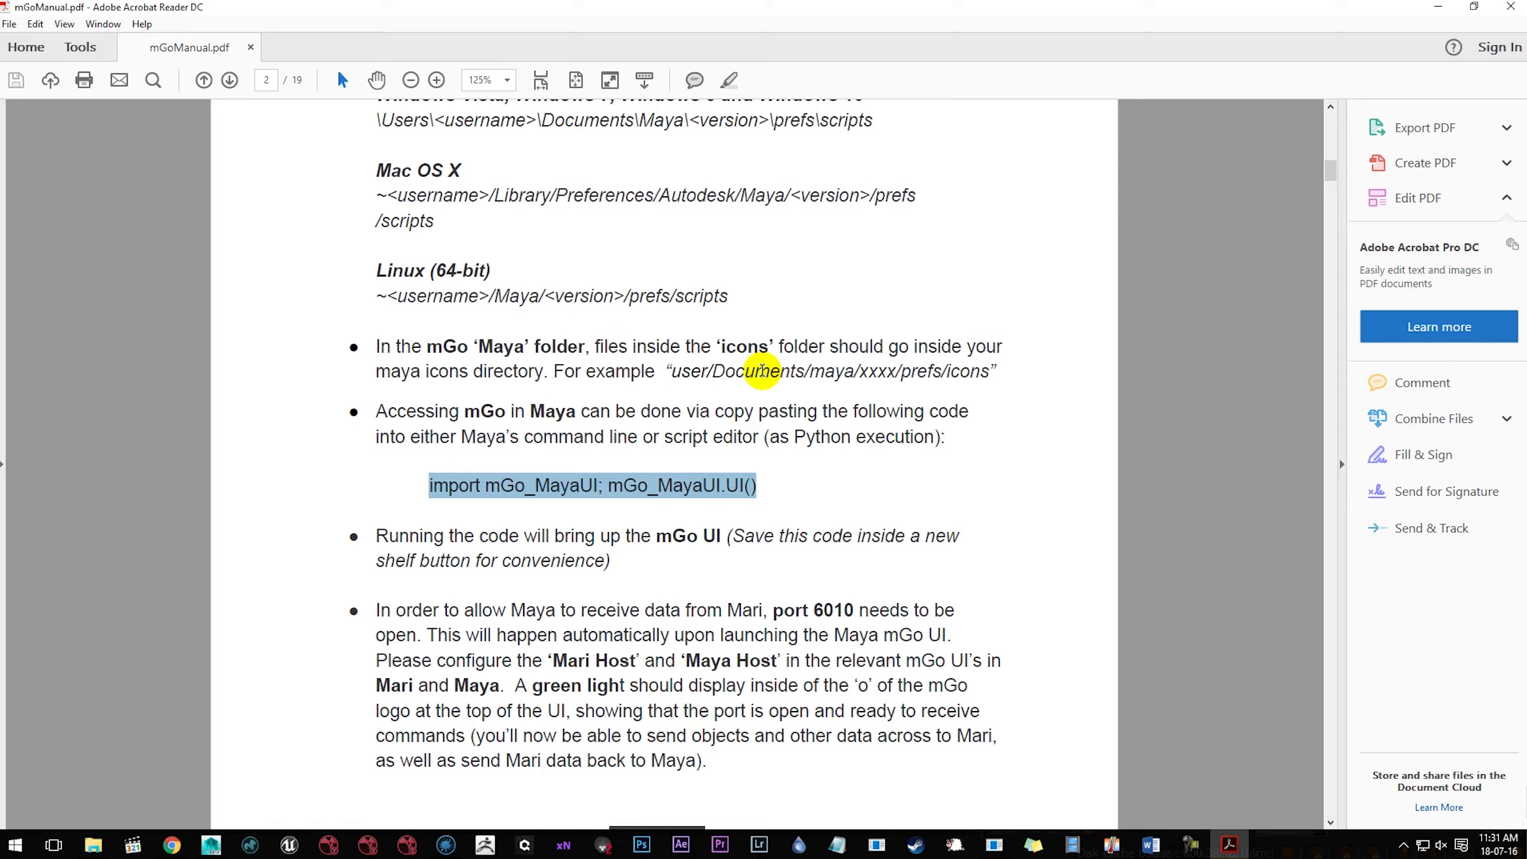
mouse_move(1335, 180)
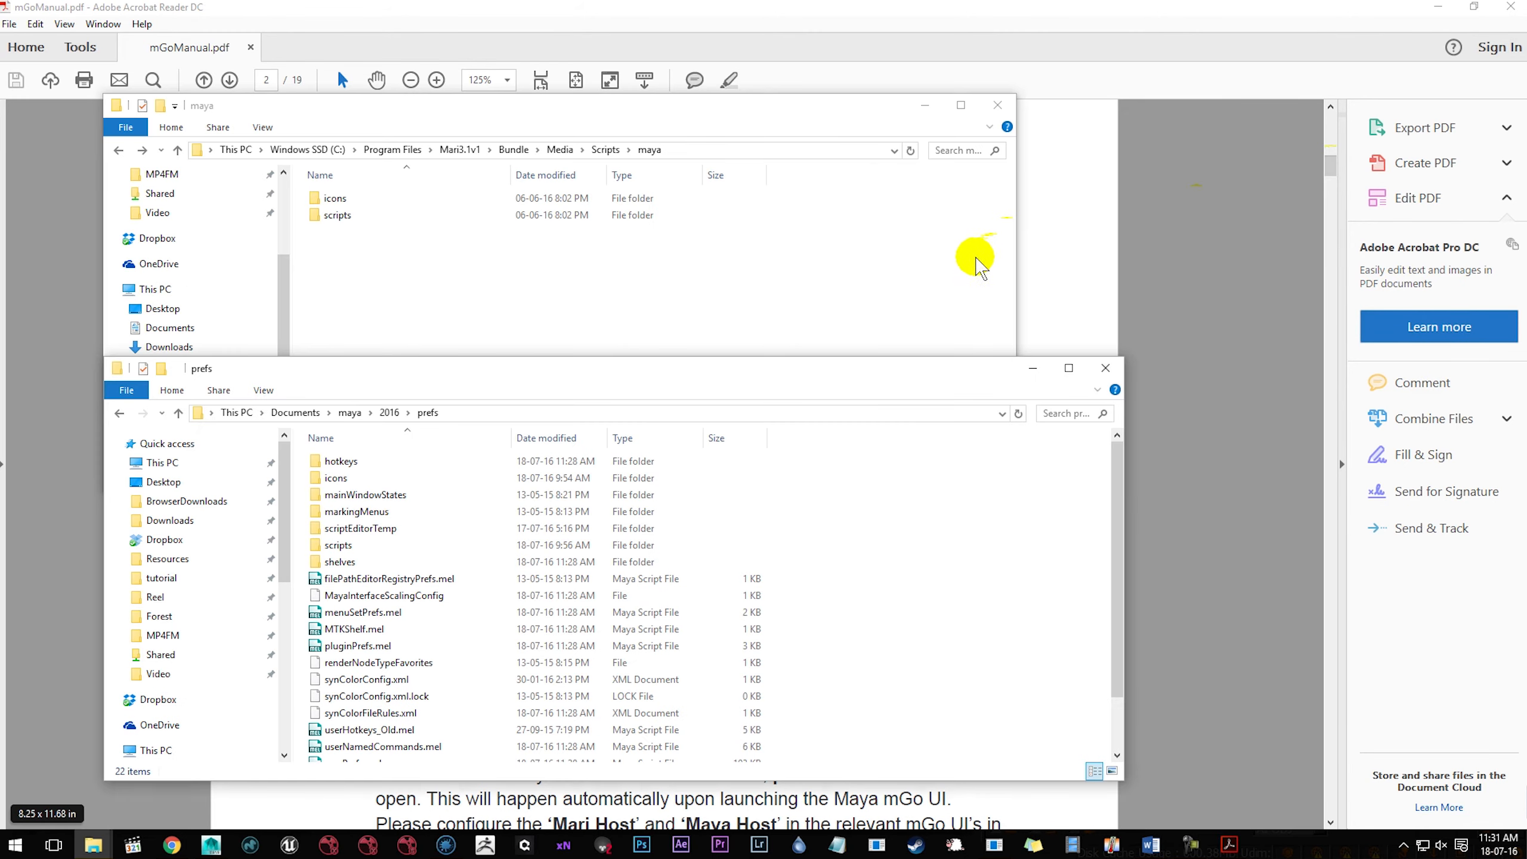
Compare Mari's bundled Scripts\maya folder with the Documents\maya\2016\prefs folder in Explorer.
click(337, 215)
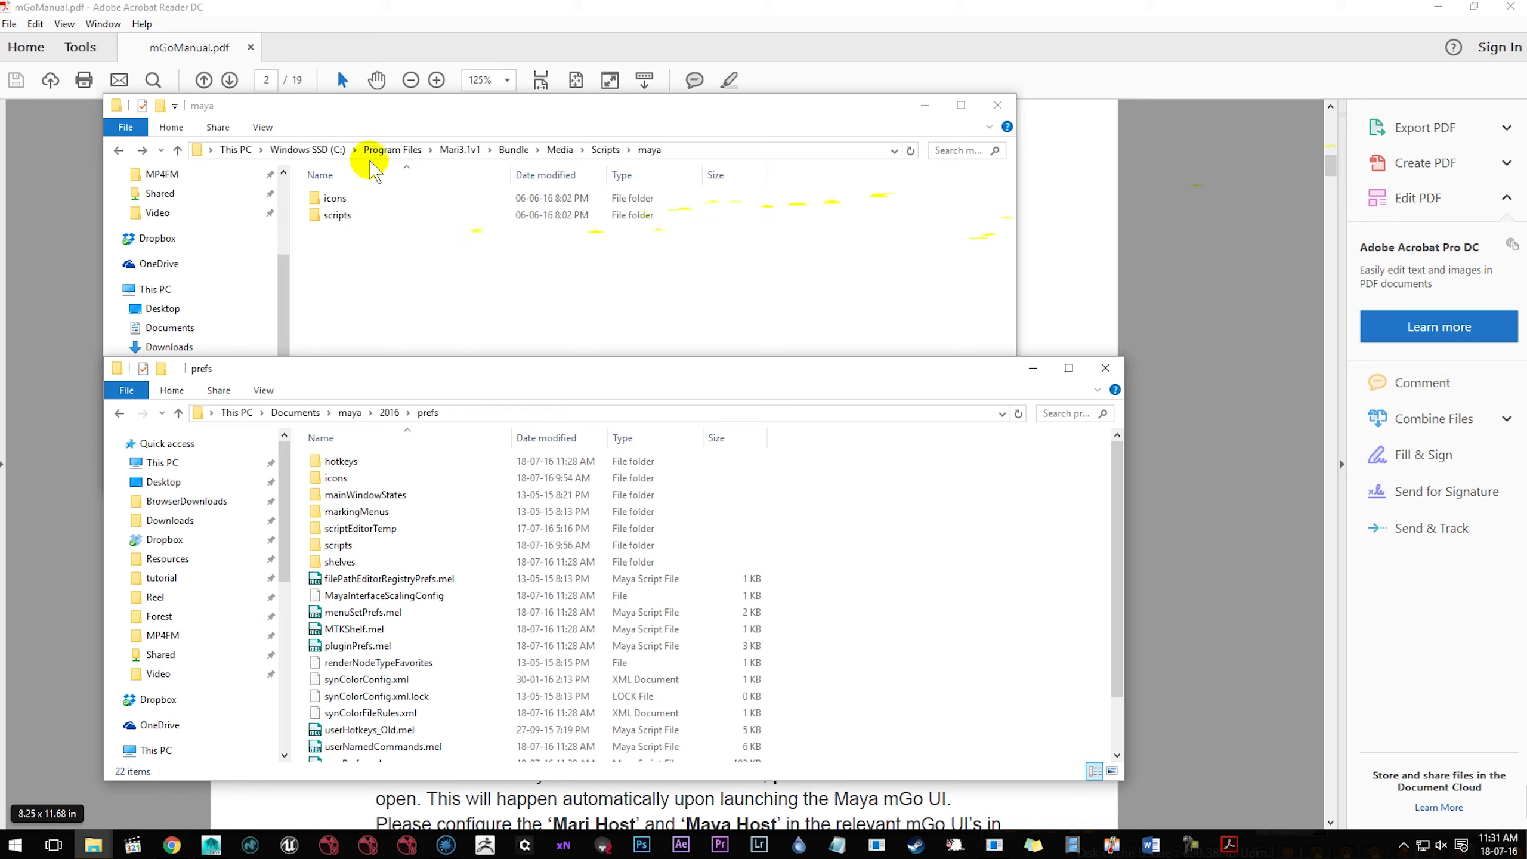
mouse_move(449, 156)
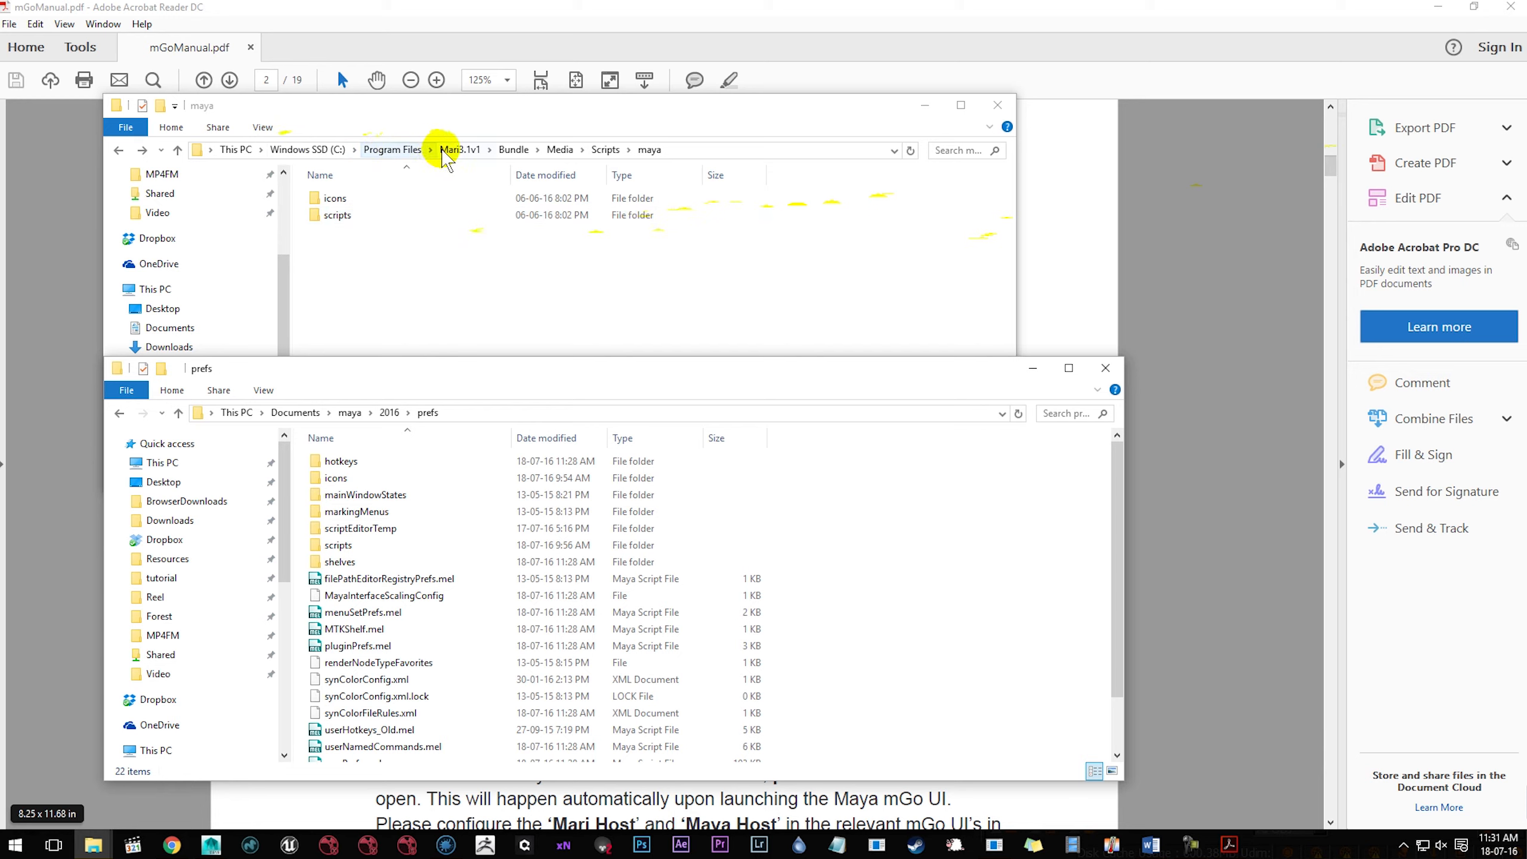
mouse_move(496, 161)
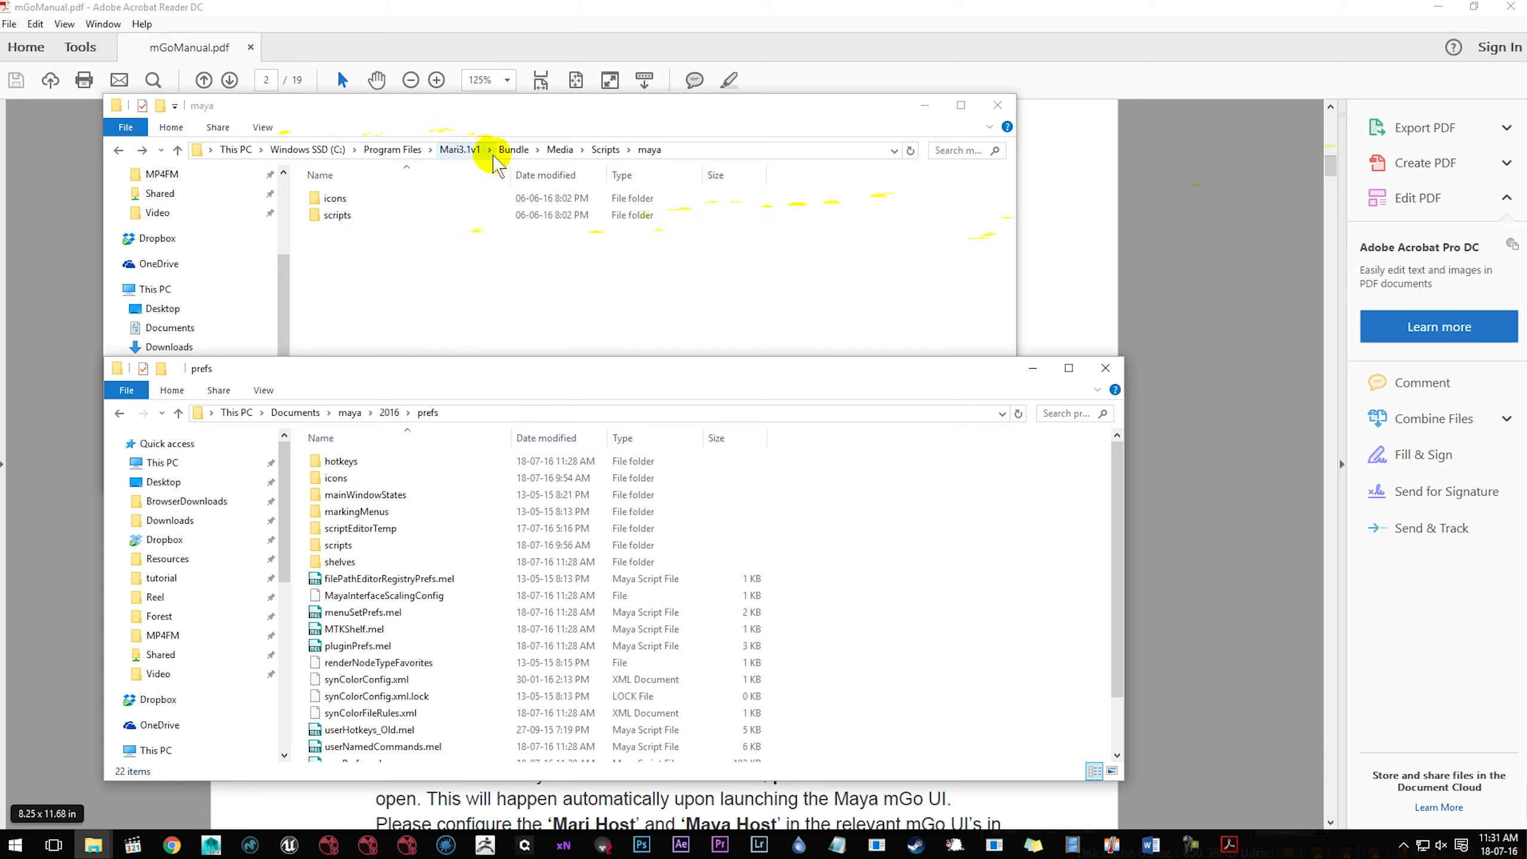
mouse_move(559, 149)
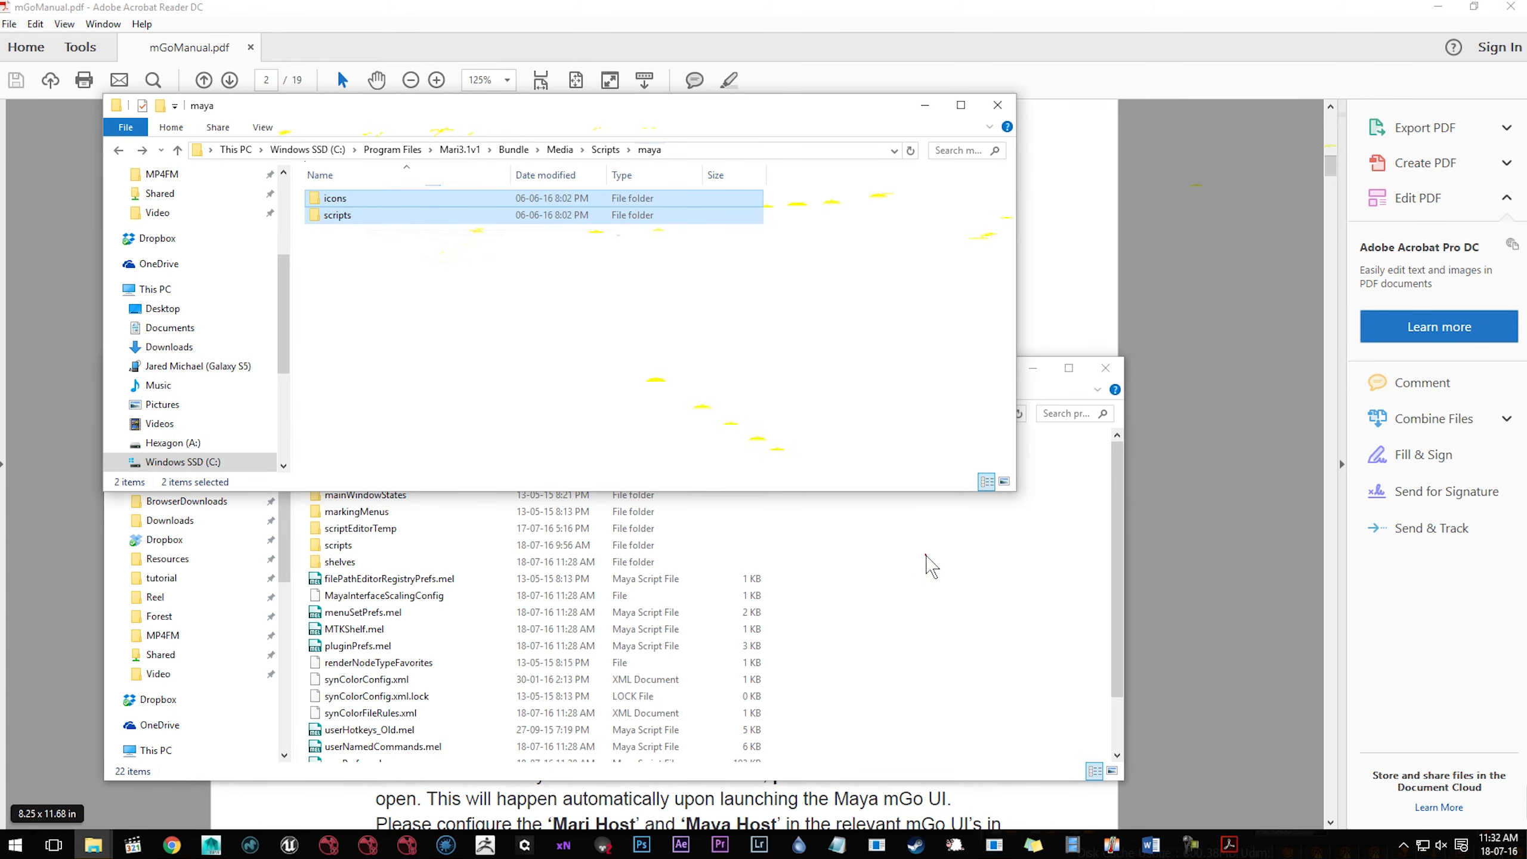
click(294, 411)
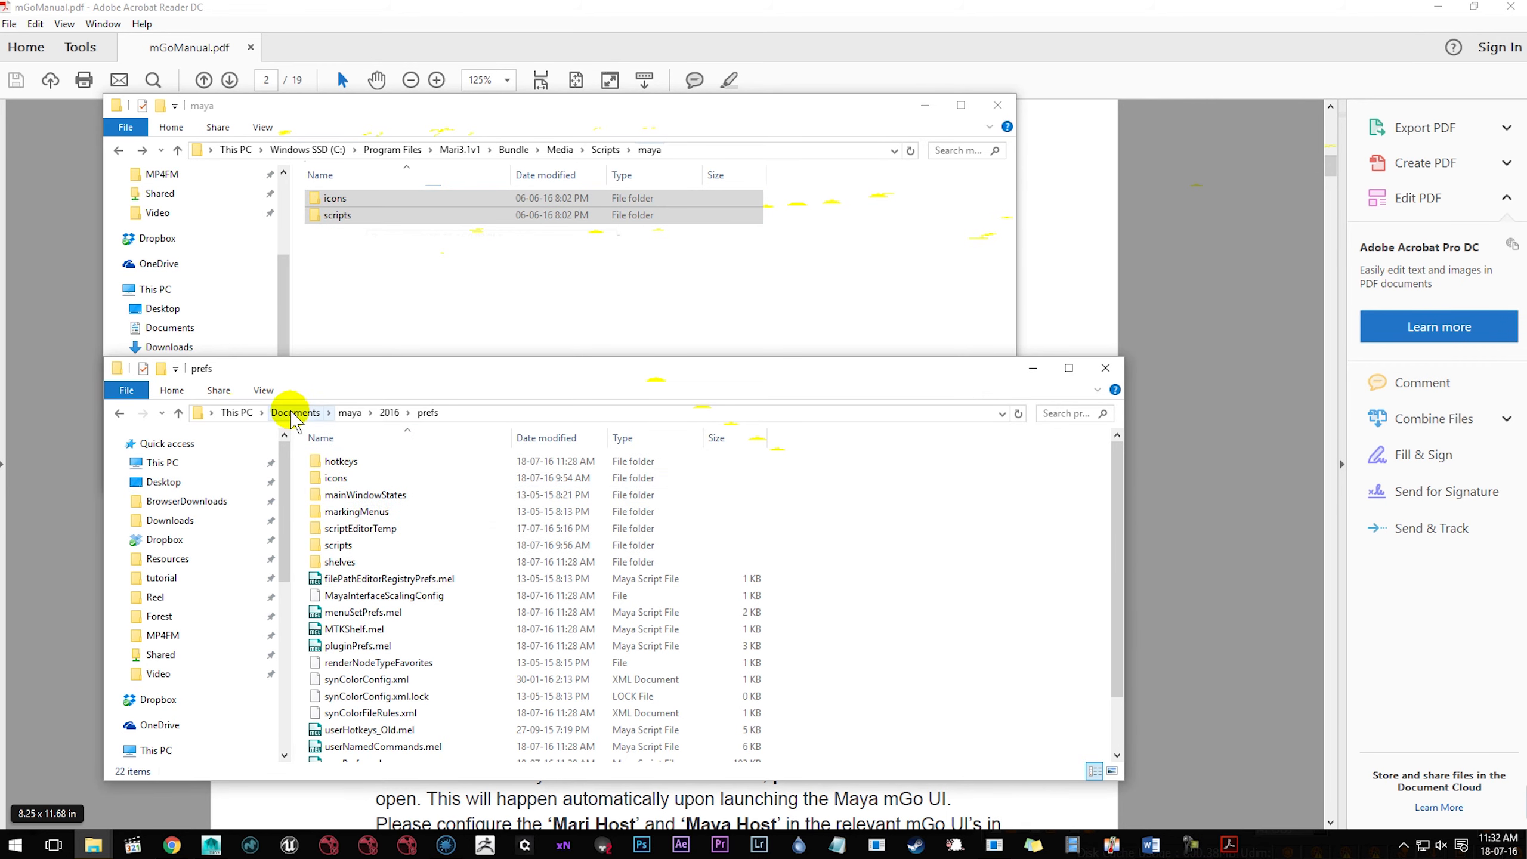
mouse_move(442, 412)
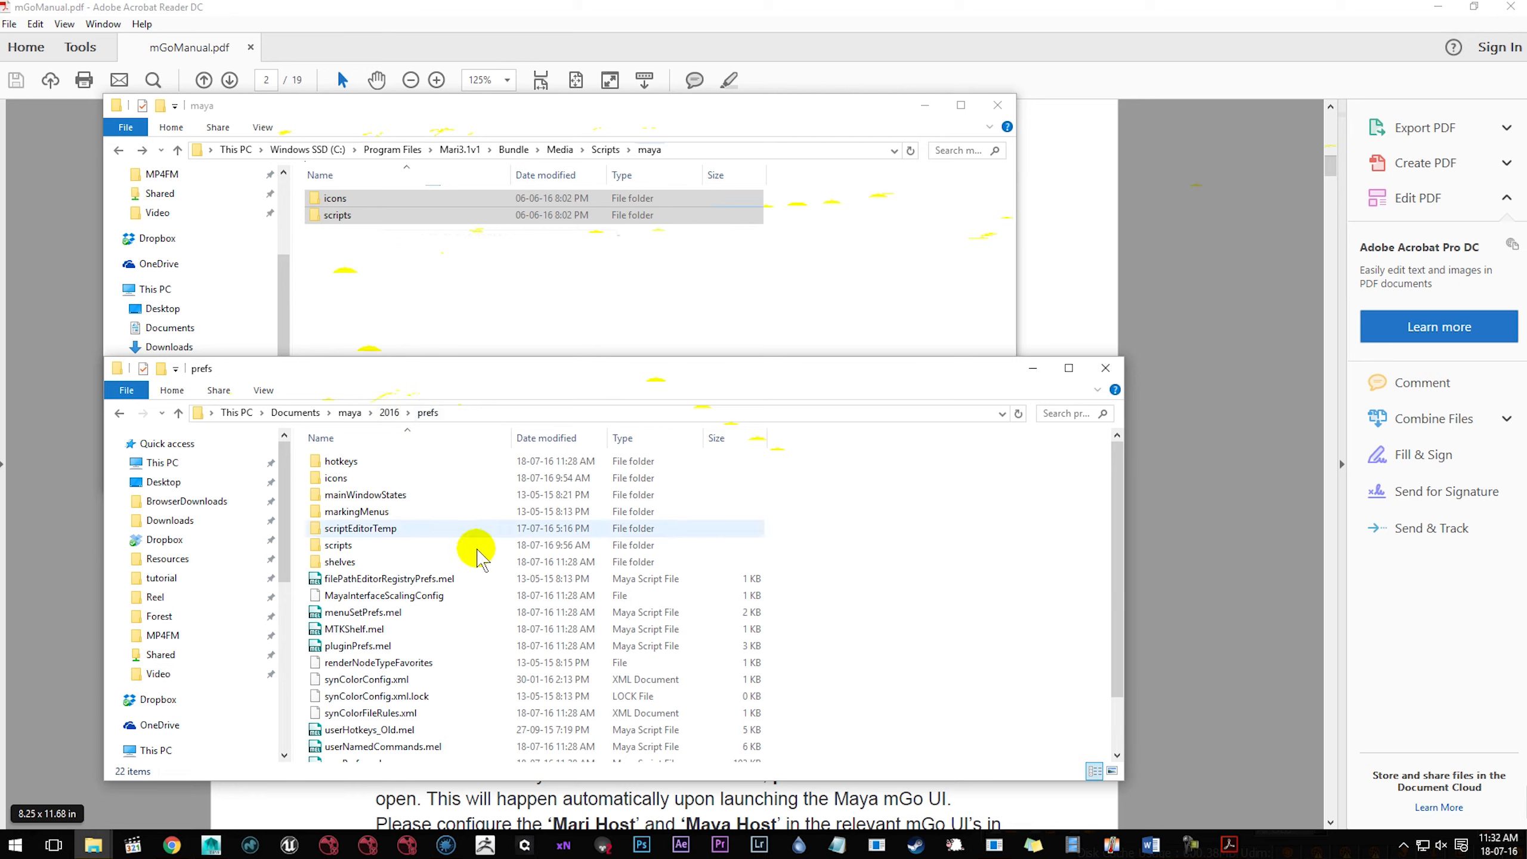
mouse_move(375, 552)
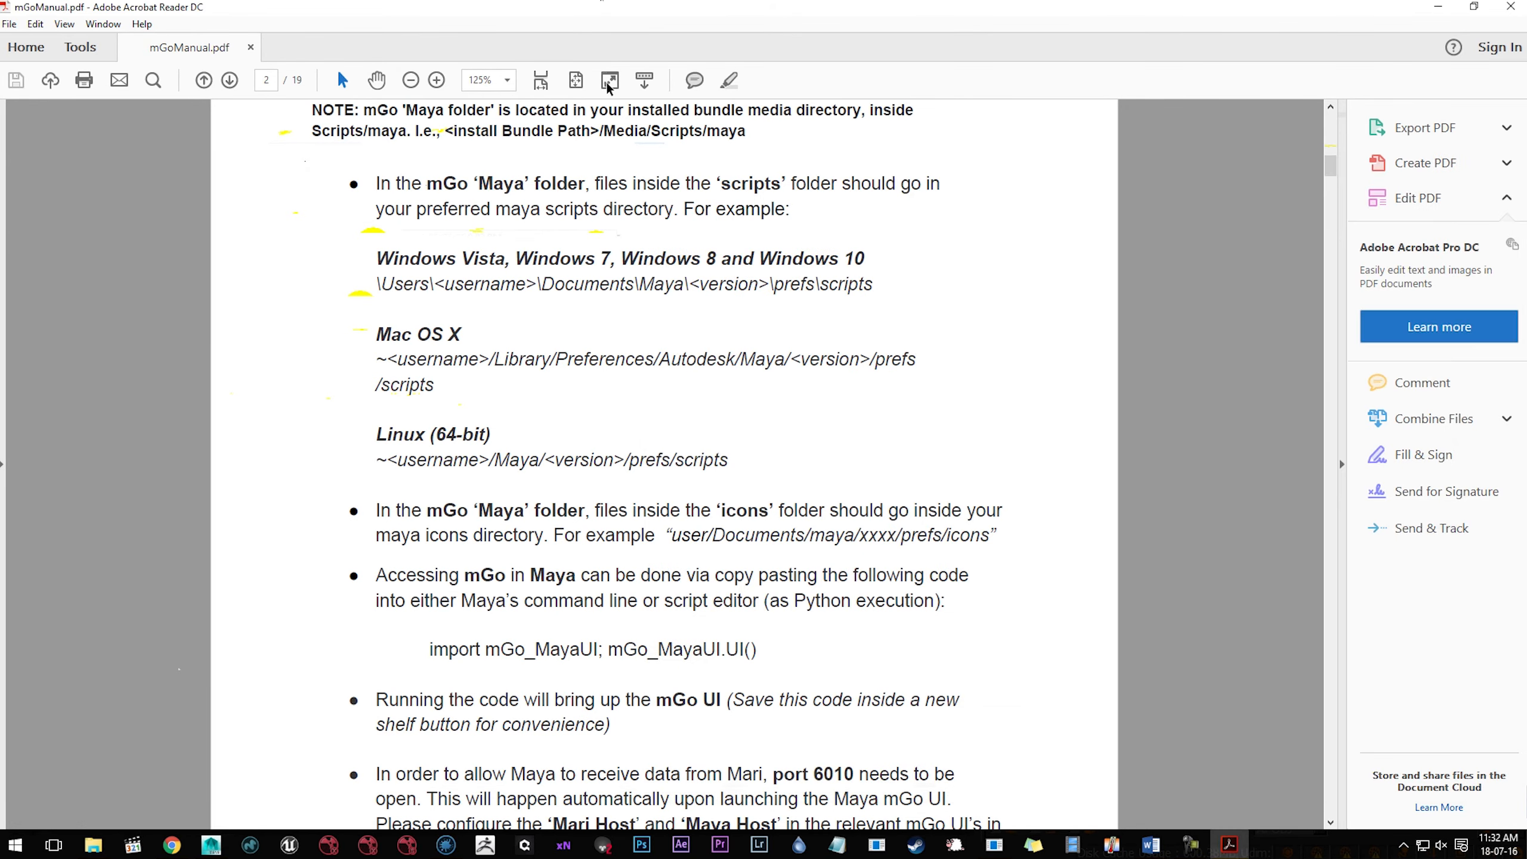
Enter 'import mGo_MayaUI; mGo_MayaUI.UI()' in Maya's Python line and edit the mGo shelf button.
click(490, 649)
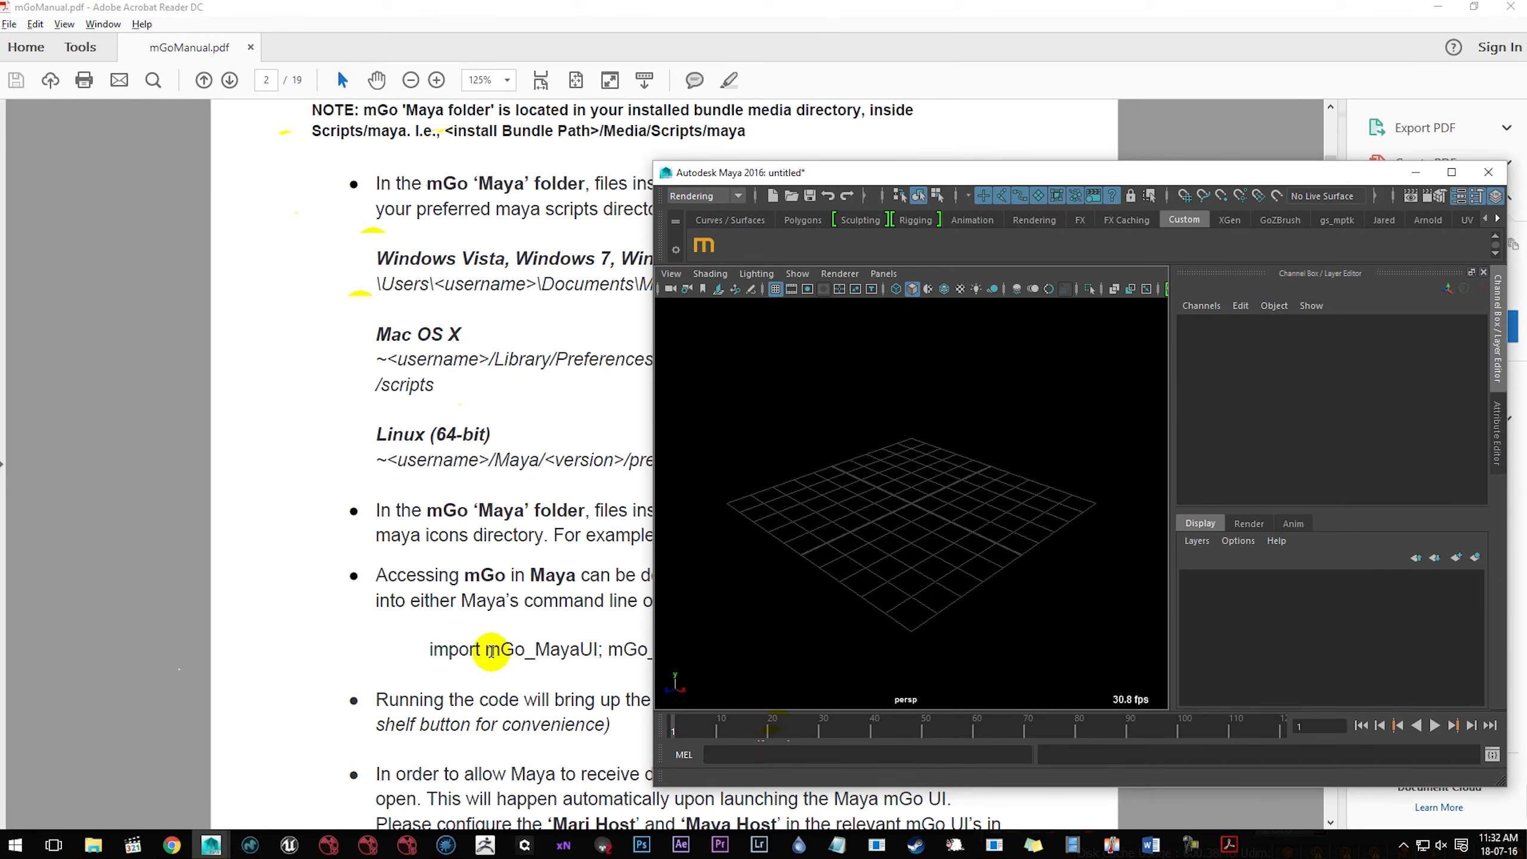
scroll(down, 3)
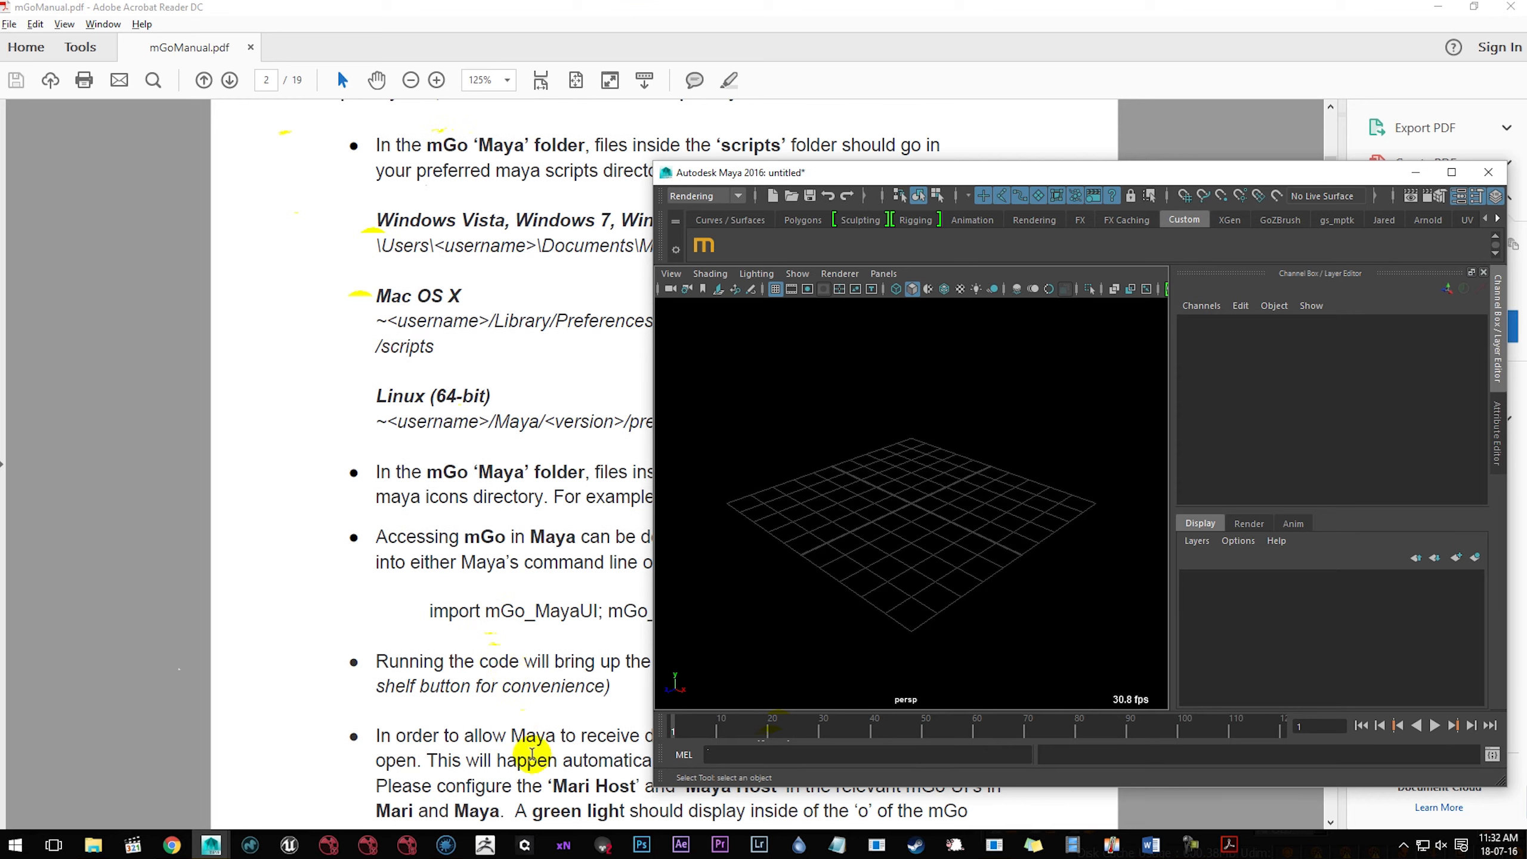
text(import mGo_MayaUI; mGo_MayaUI.UI())
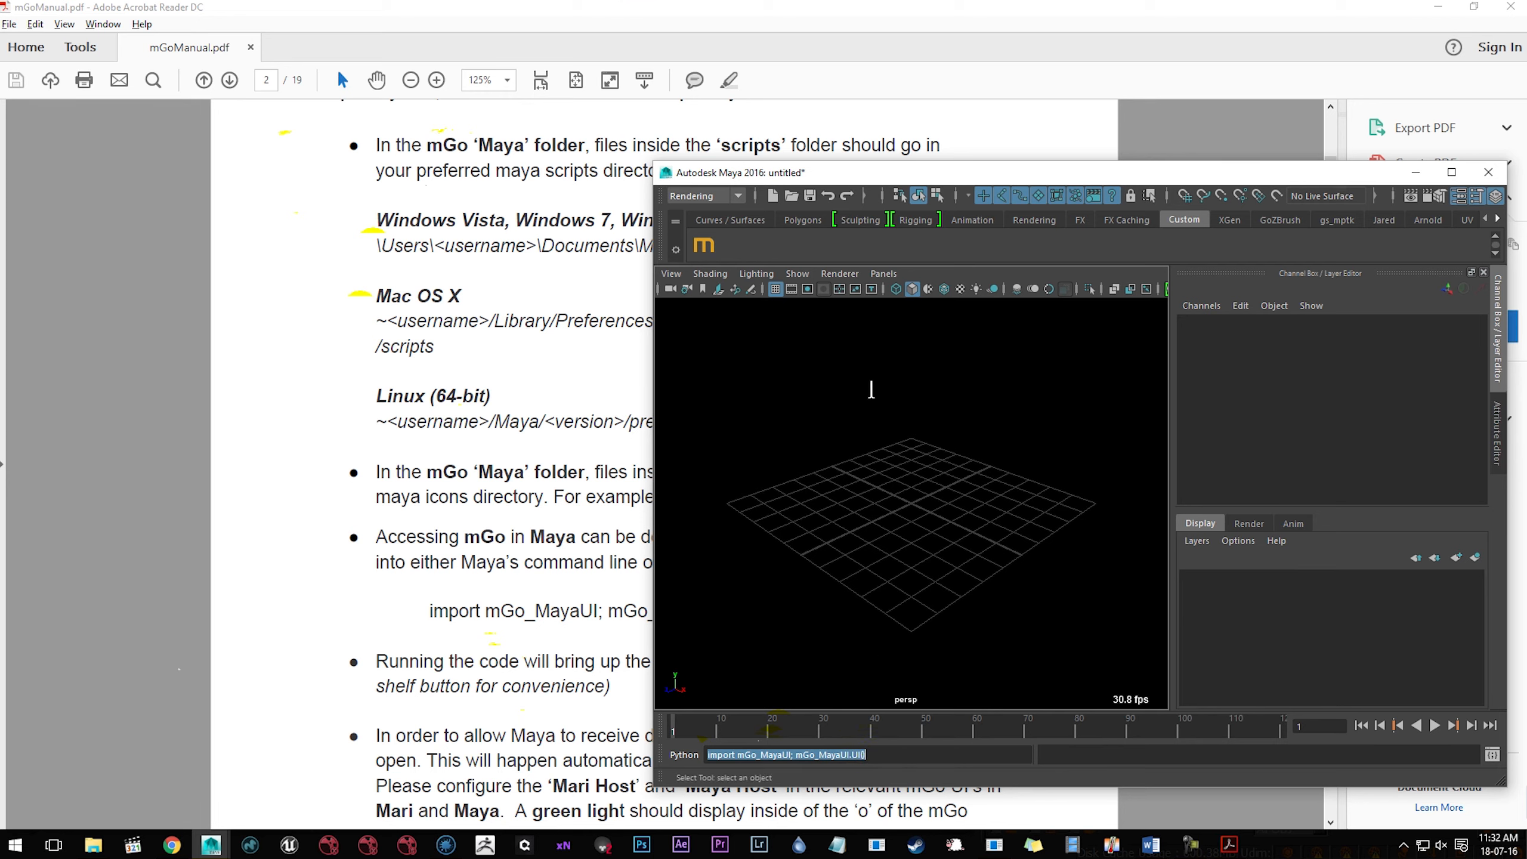
mouse_move(720, 241)
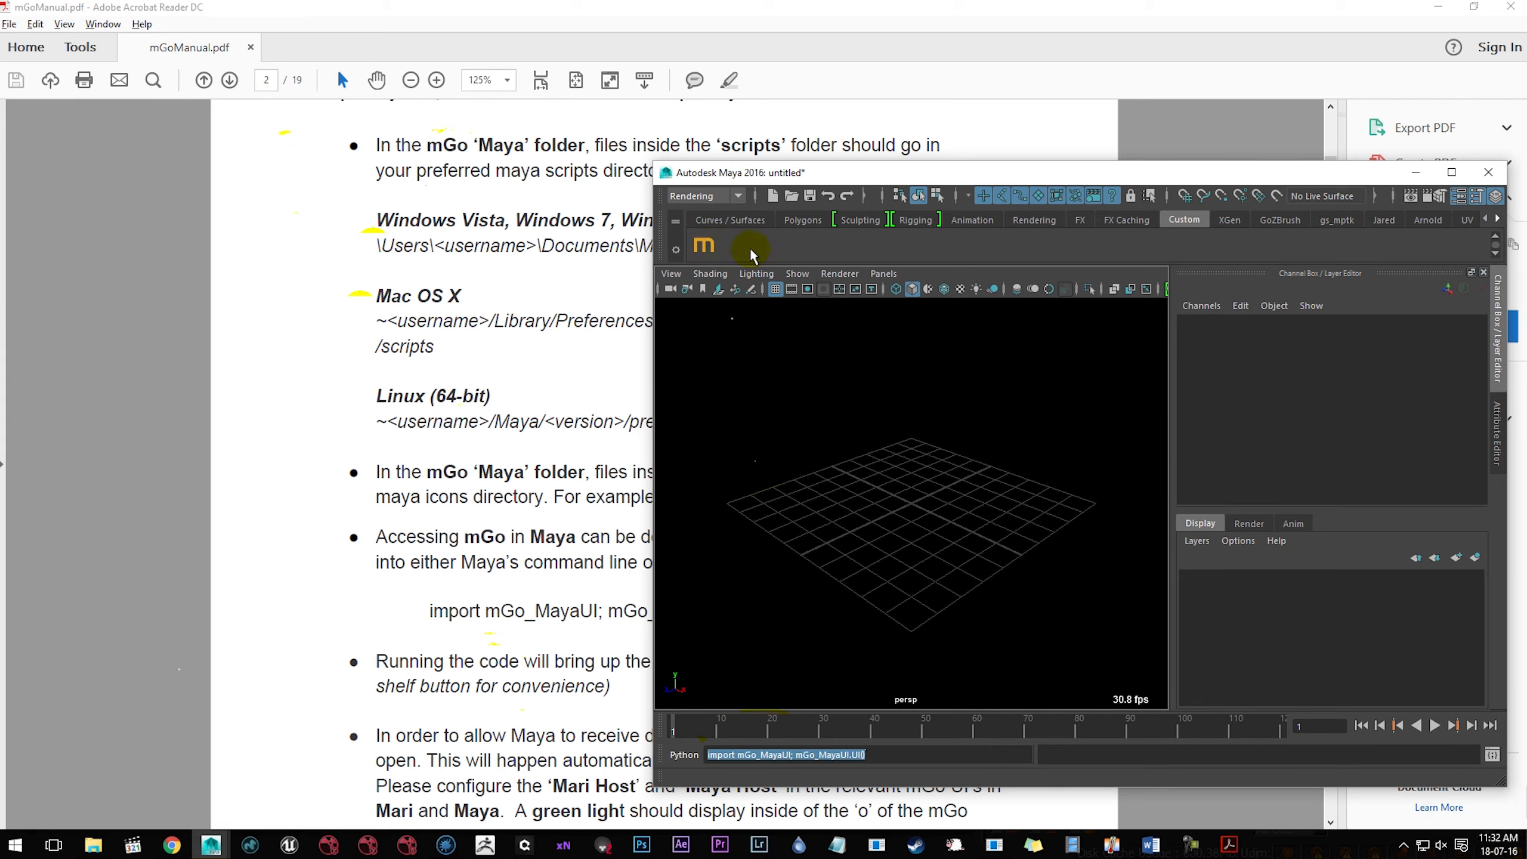
mouse_move(806, 246)
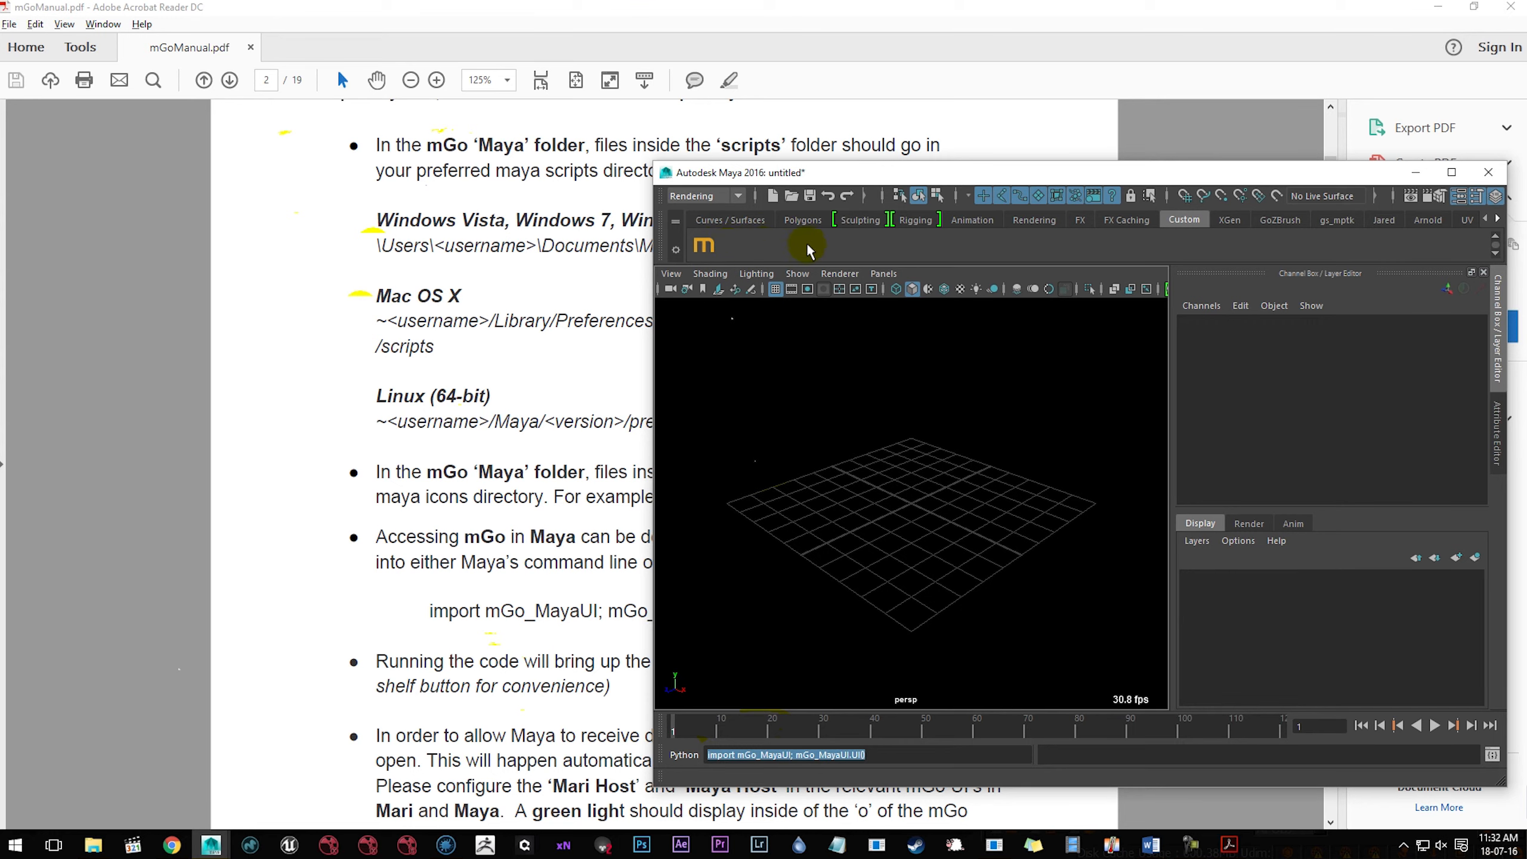
right_click(703, 245)
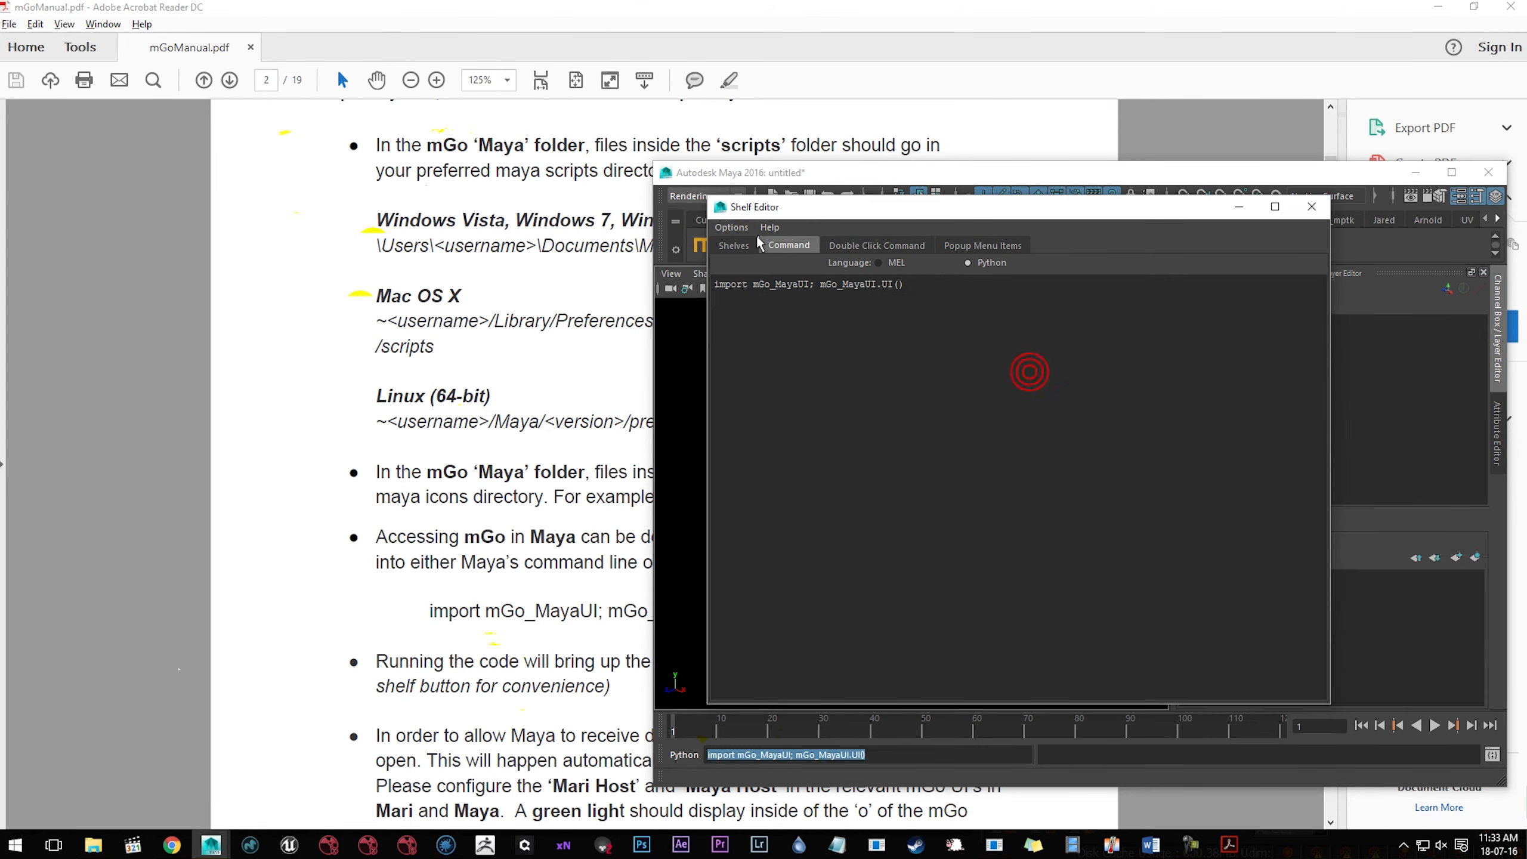
Show the Custom shelf's contents in the Shelf Editor with the mGo button's icon and tooltip.
click(733, 245)
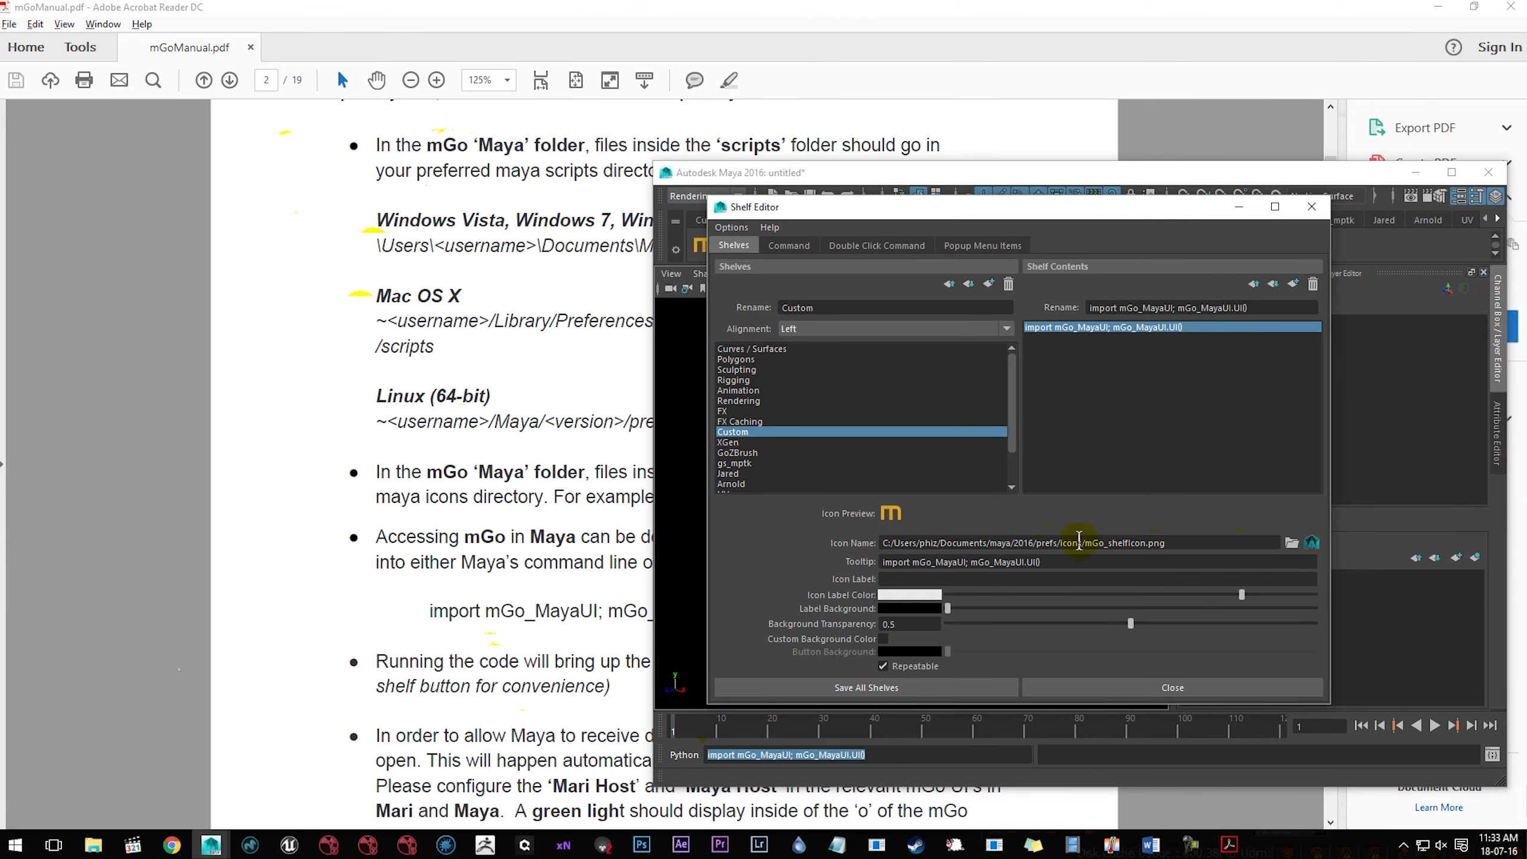
click(1169, 687)
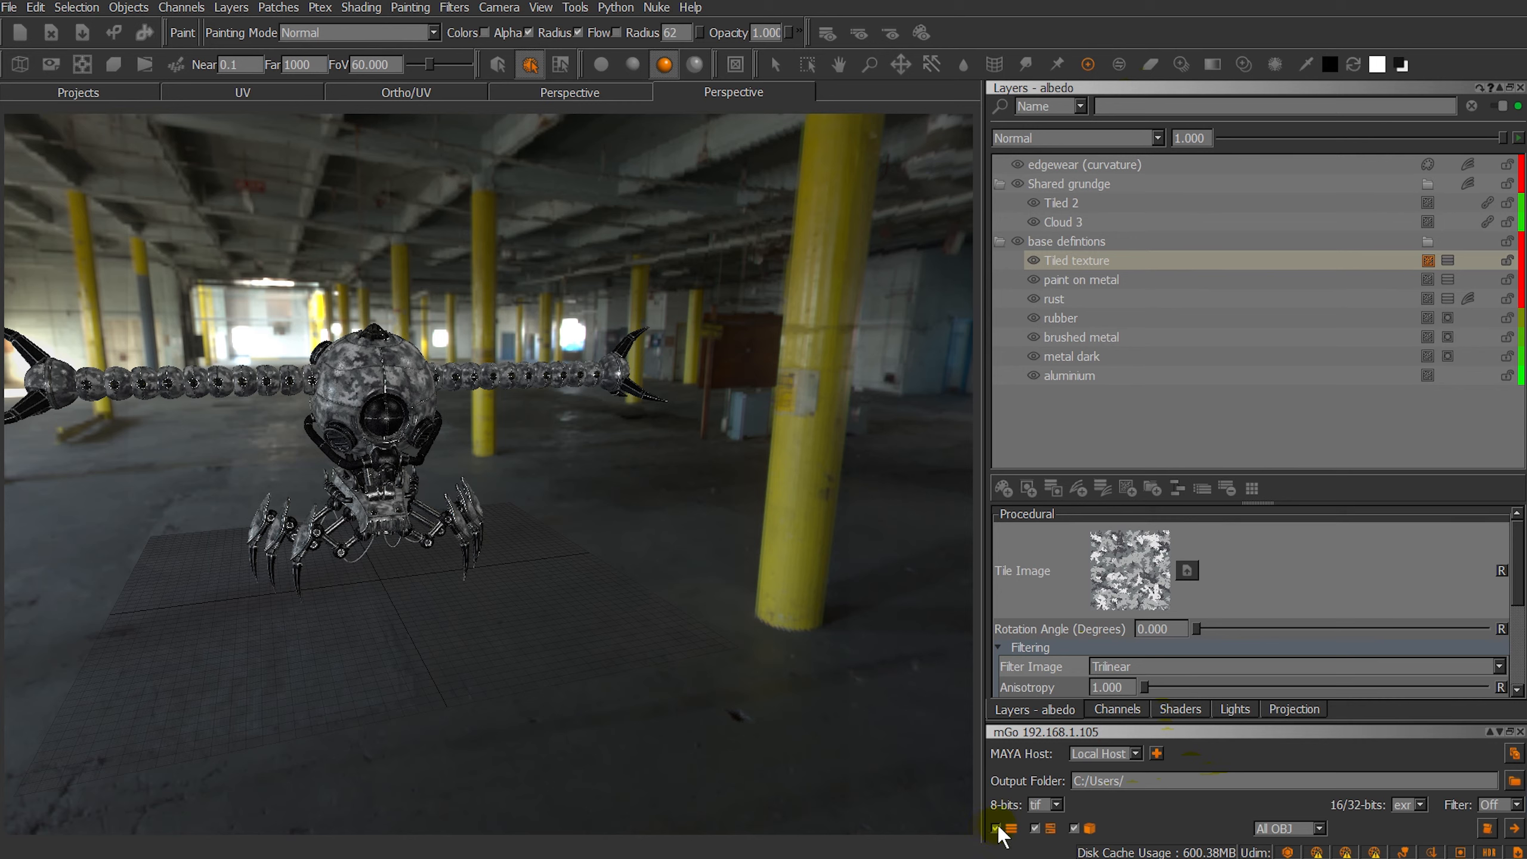
mouse_move(1050, 829)
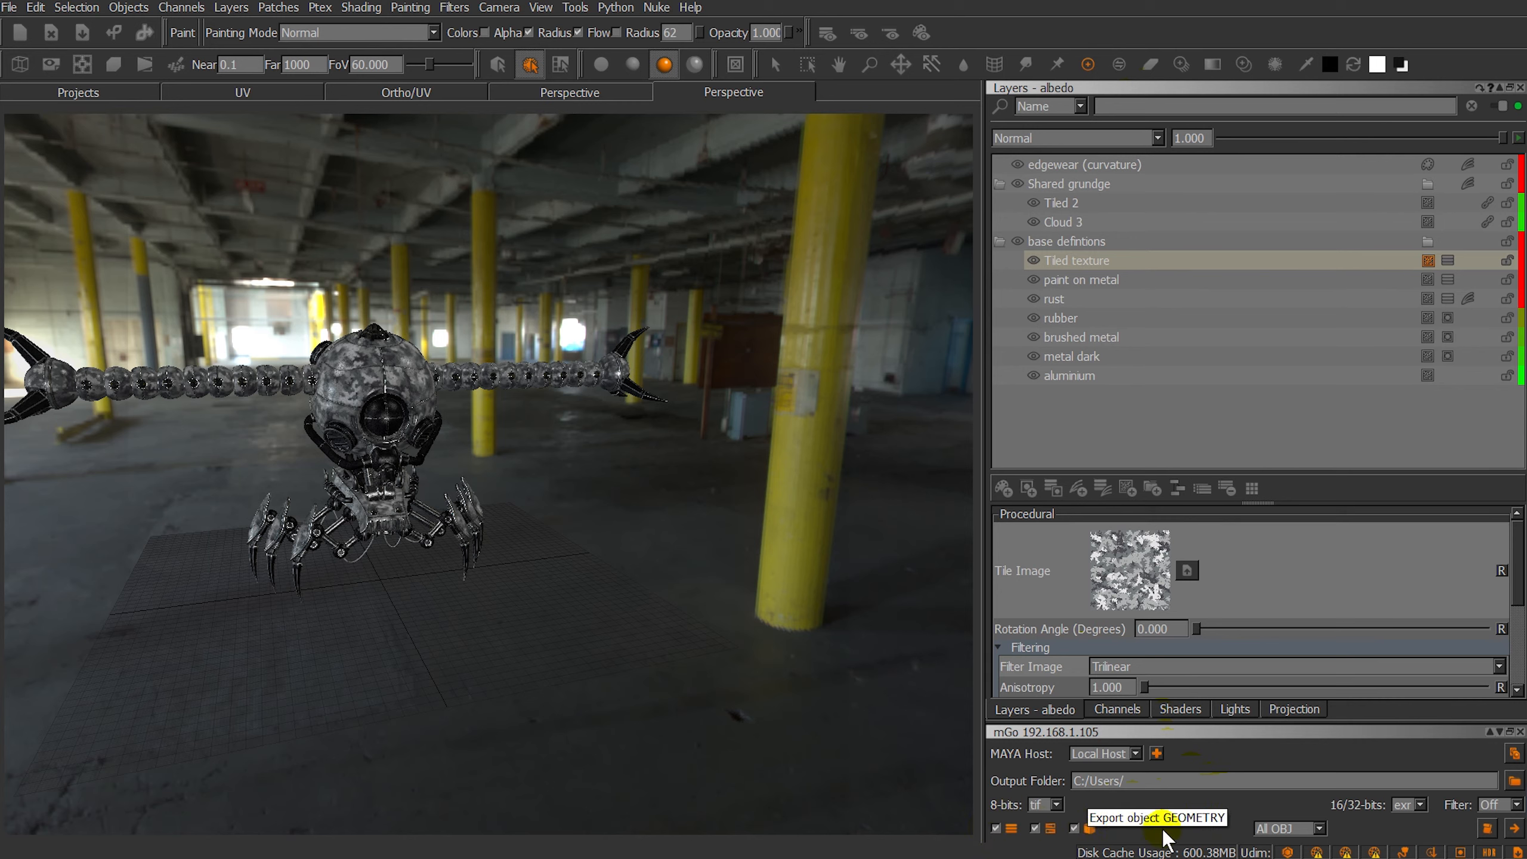
Enable Export object GEOMETRY and set the object dropdown to Visible OBJ with the Desktop output folder.
click(1286, 828)
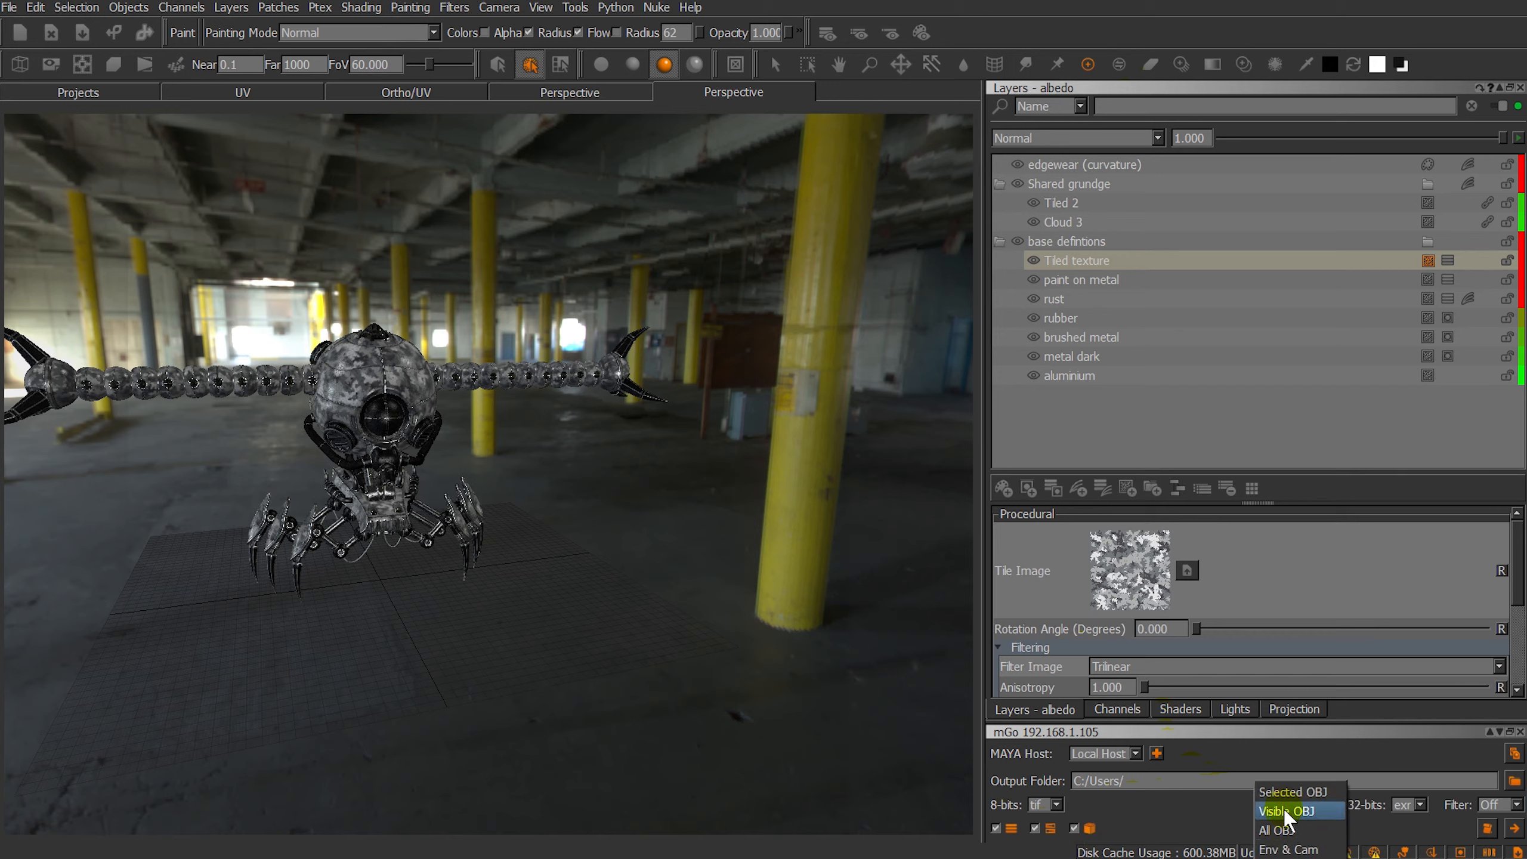
click(1276, 830)
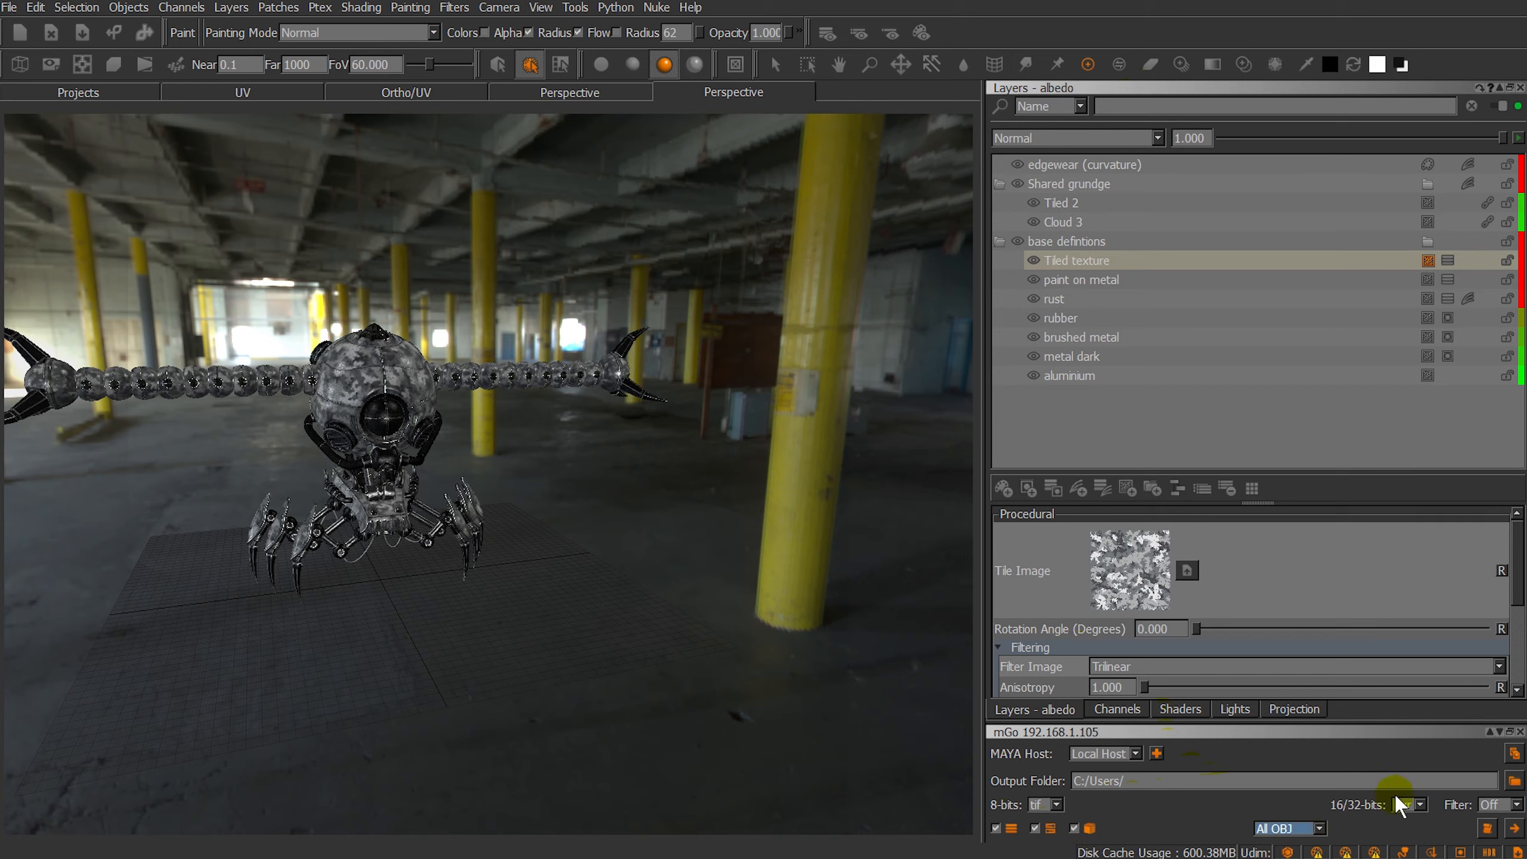
click(1403, 804)
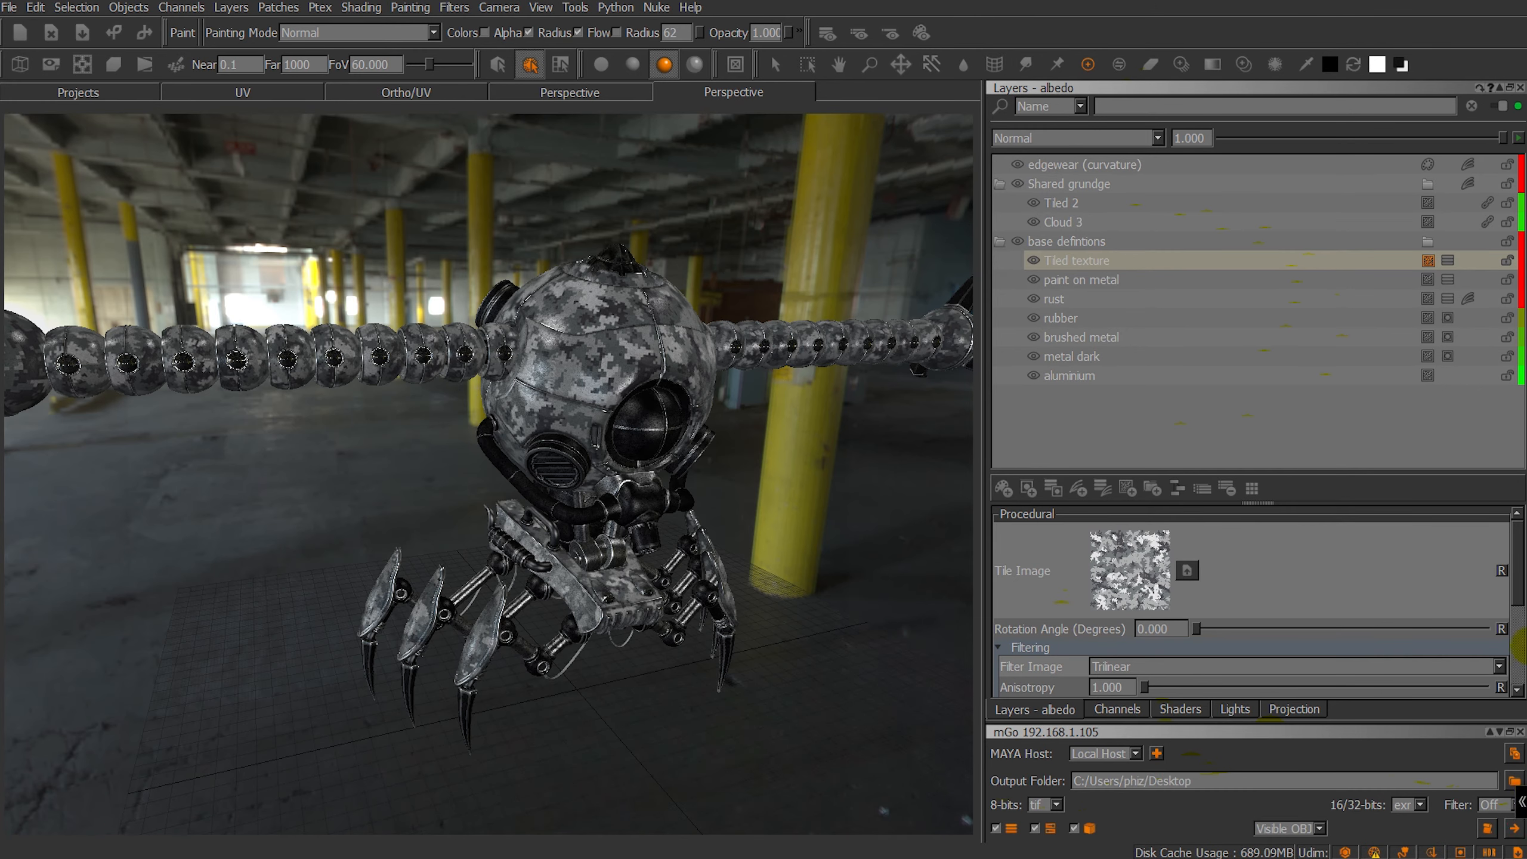
mouse_move(769, 445)
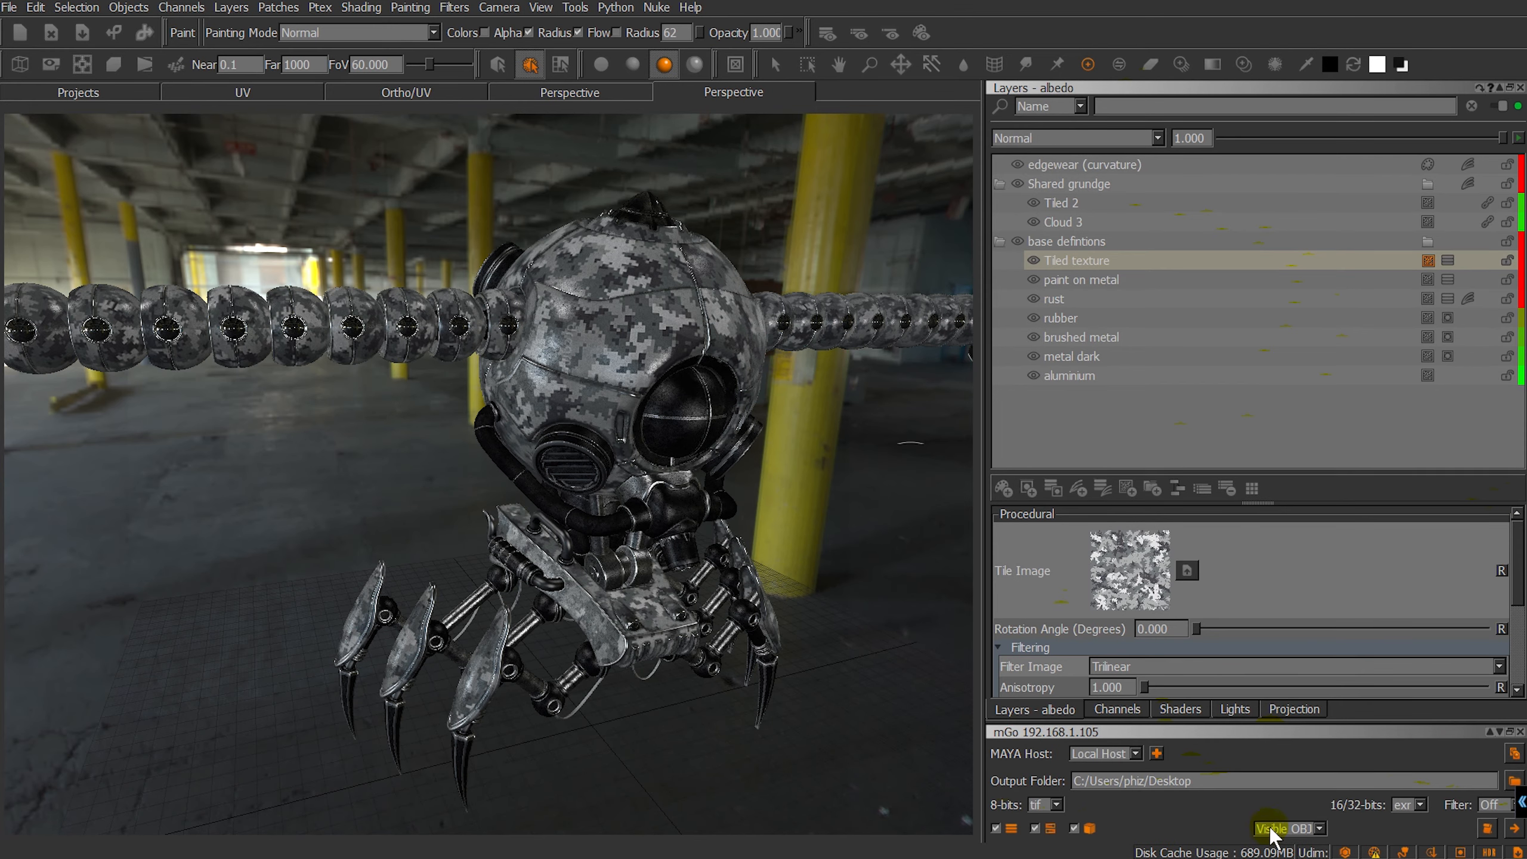
click(1285, 828)
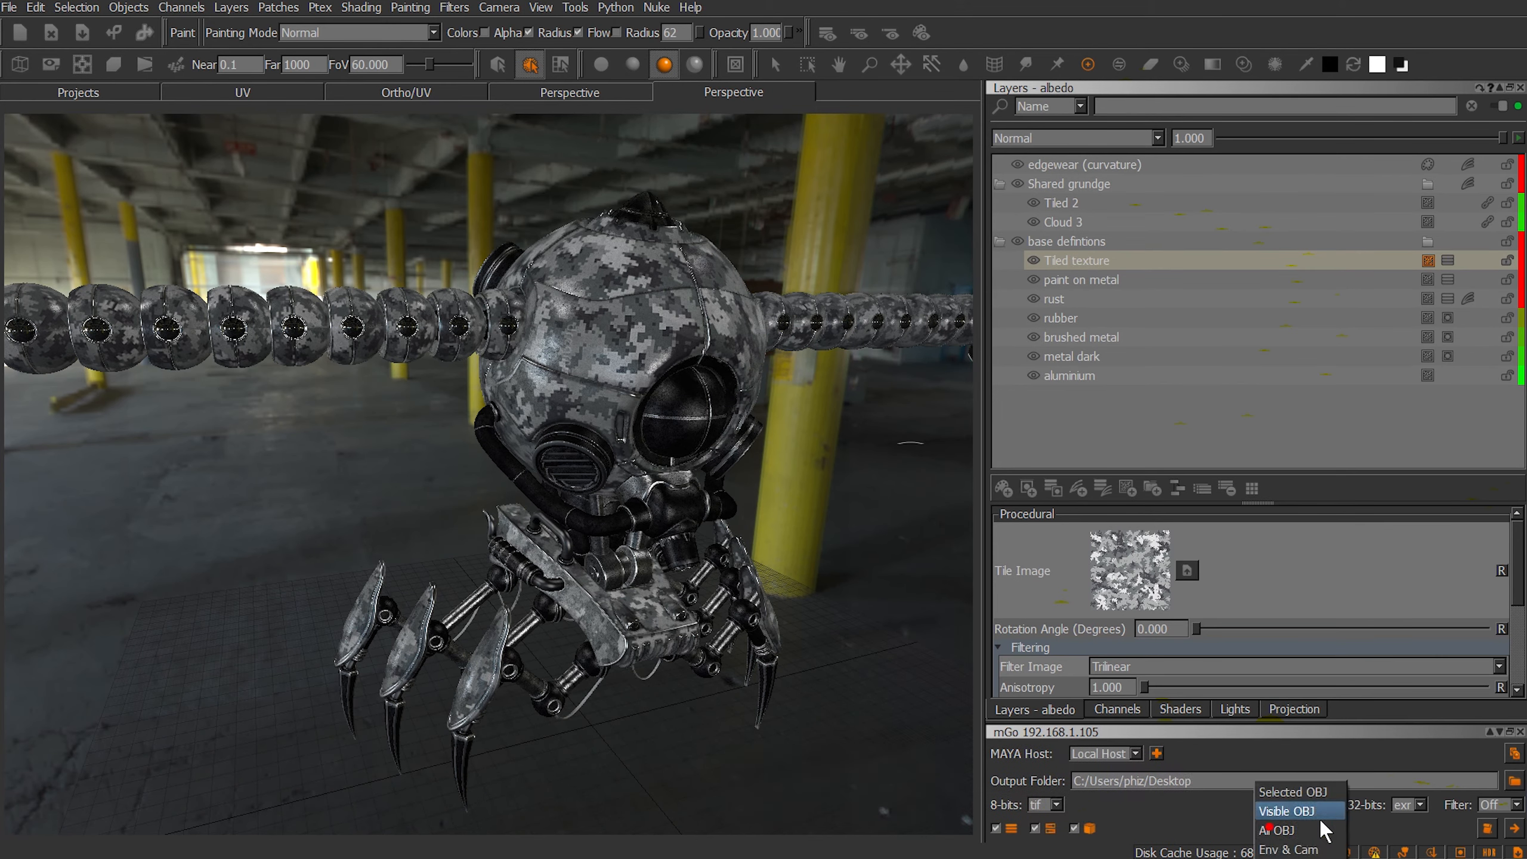
click(1289, 847)
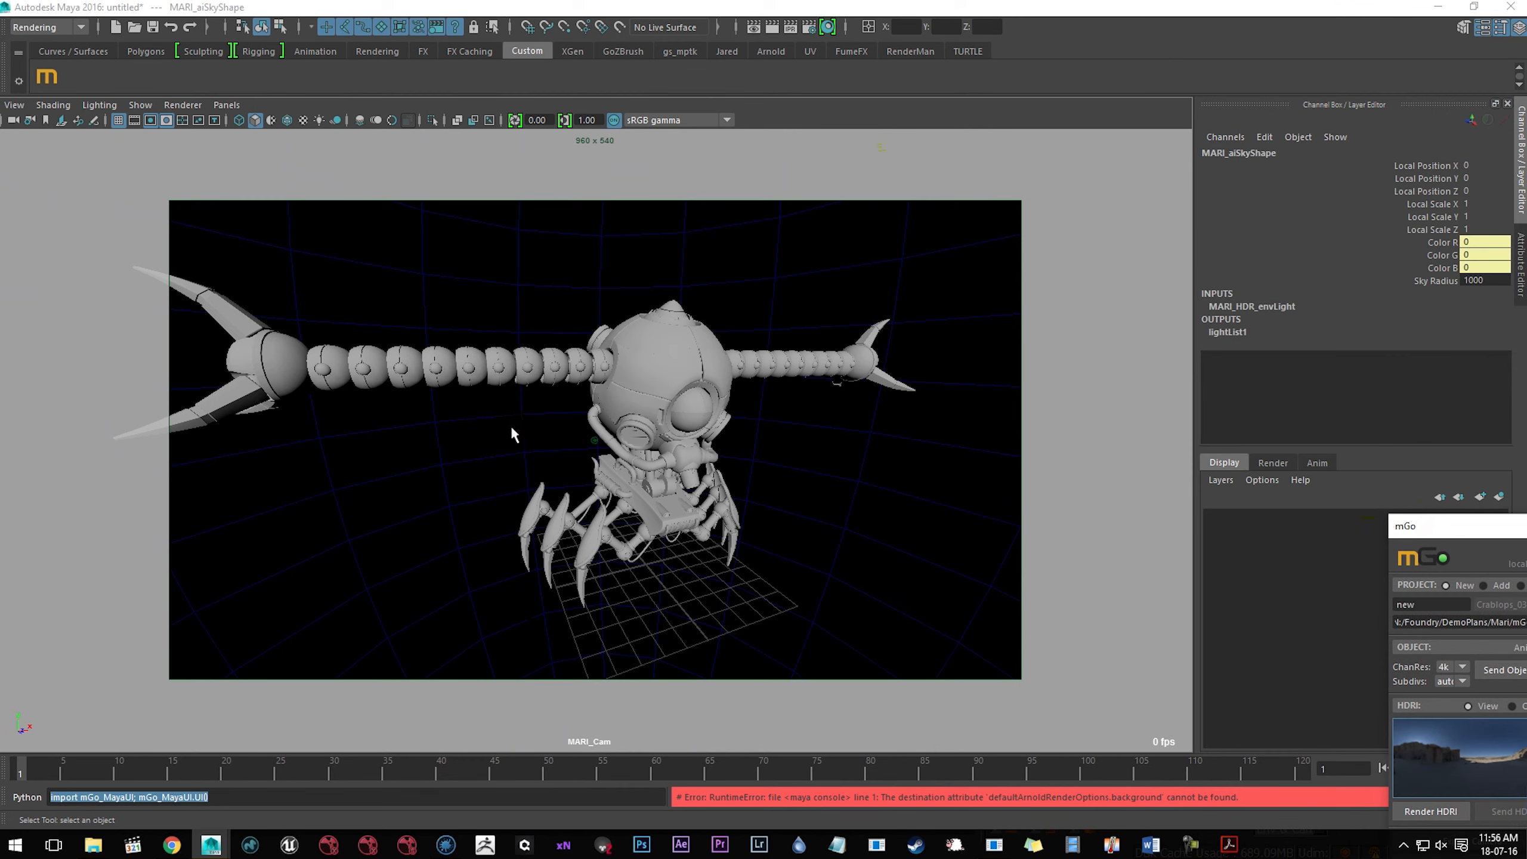
mouse_move(468, 592)
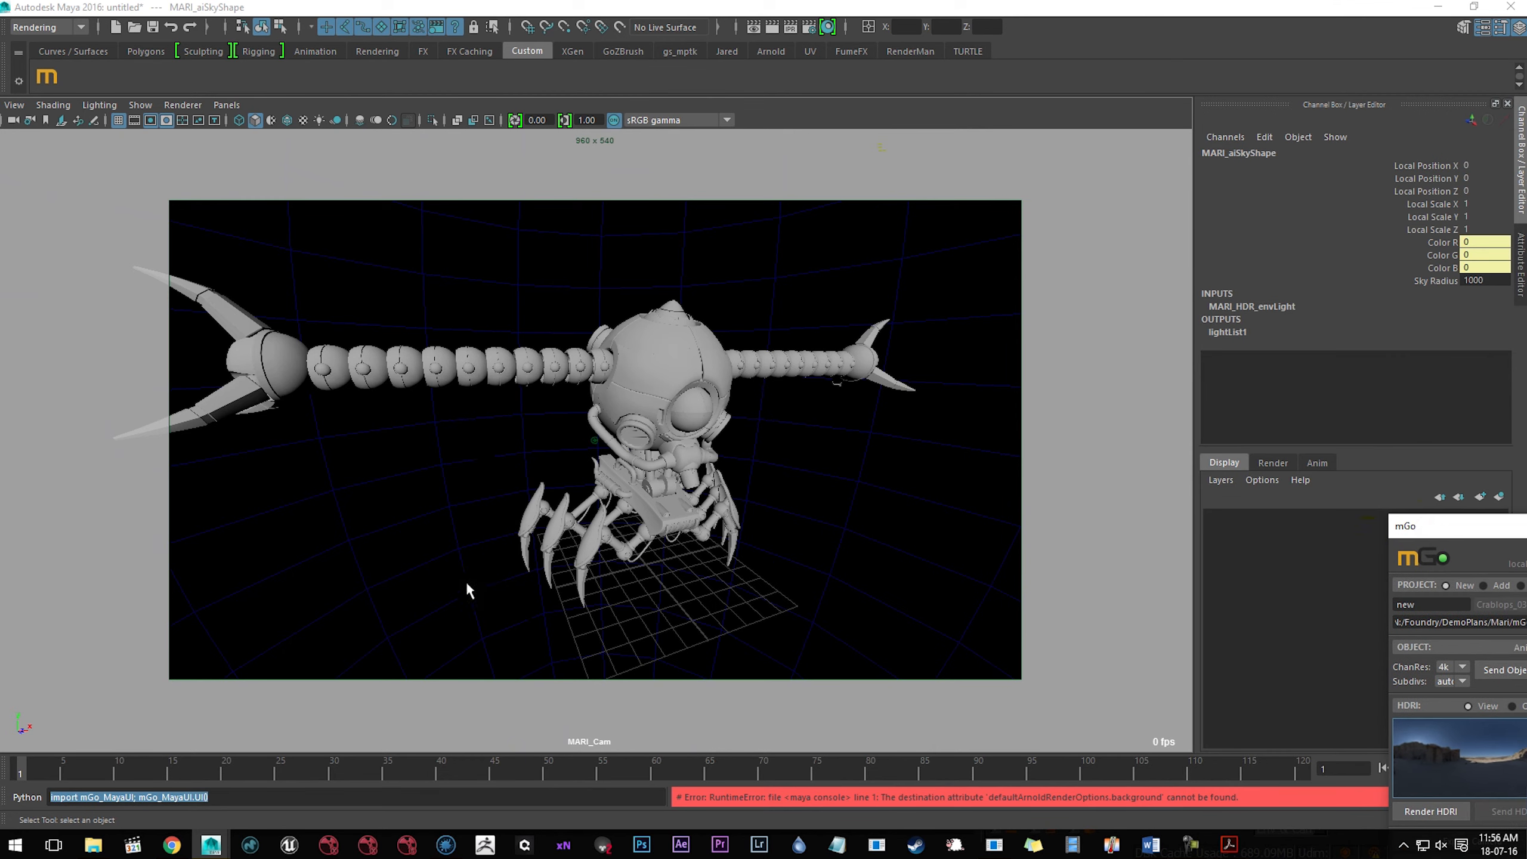
mouse_move(454, 802)
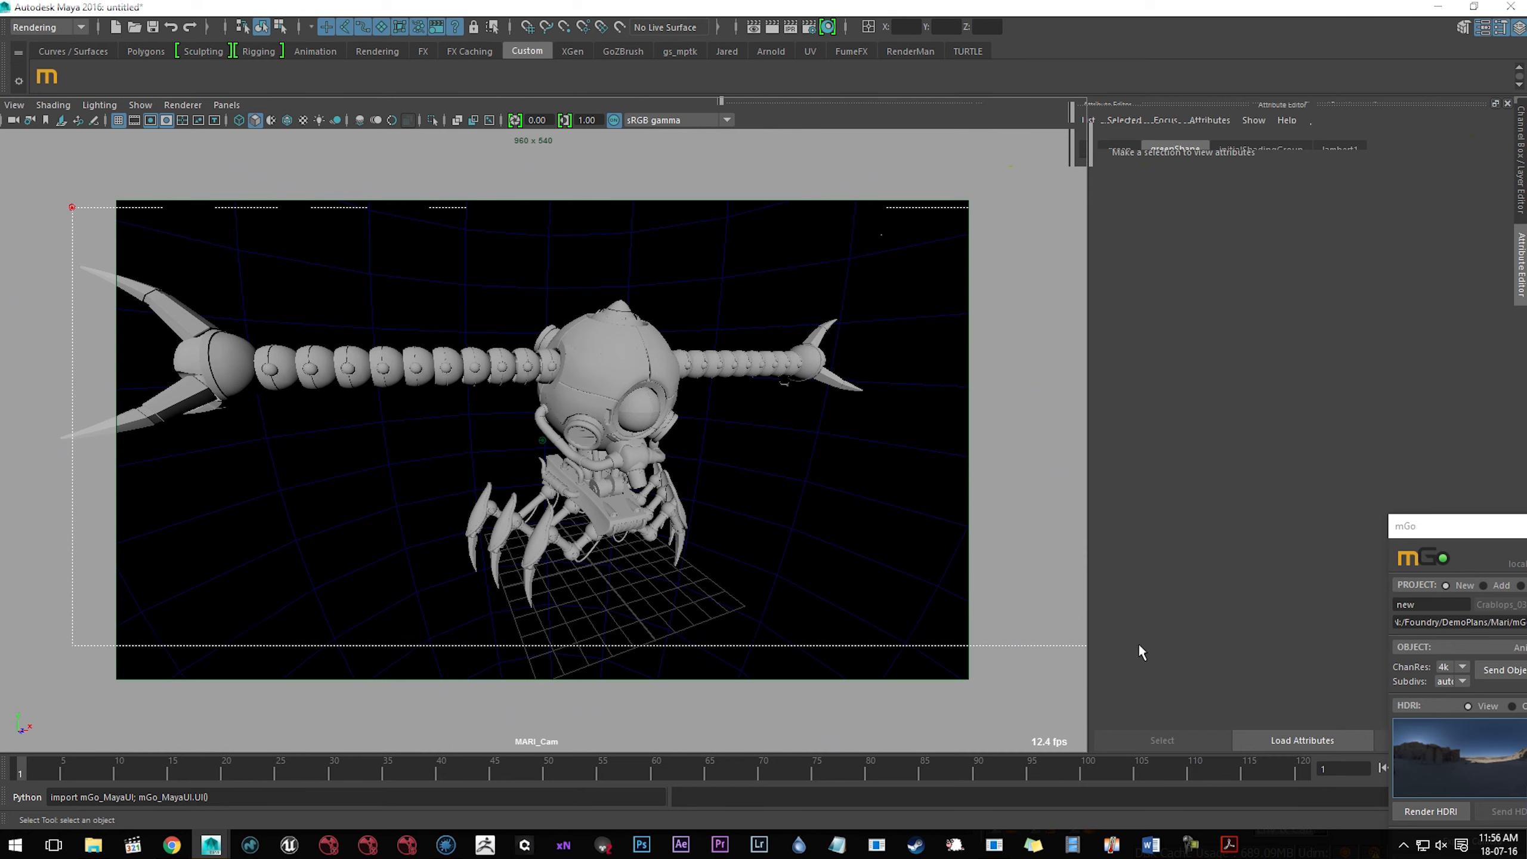
right_click(594, 438)
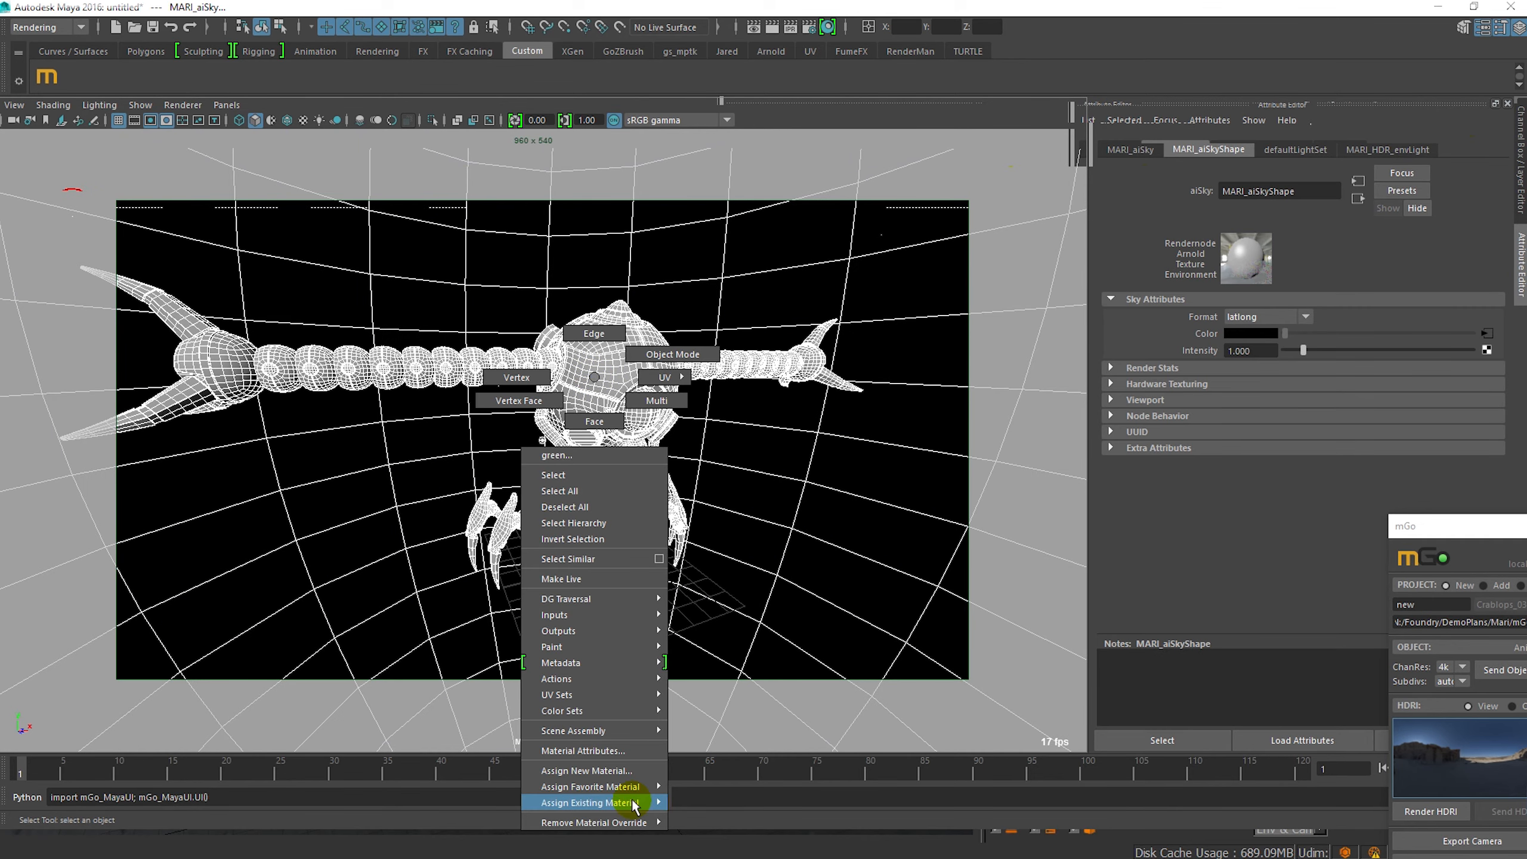
click(592, 803)
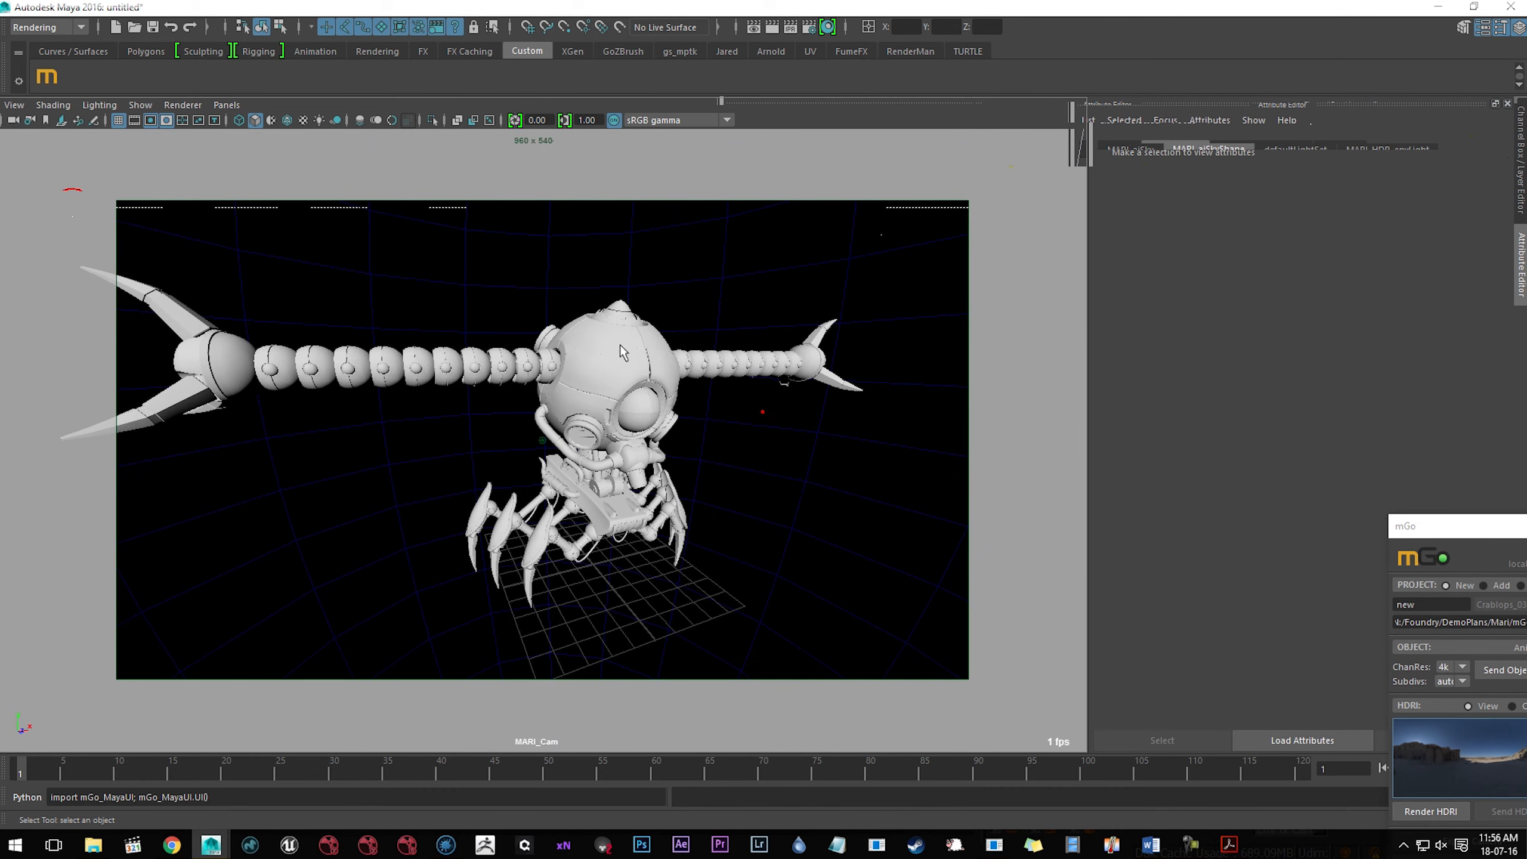
click(500, 355)
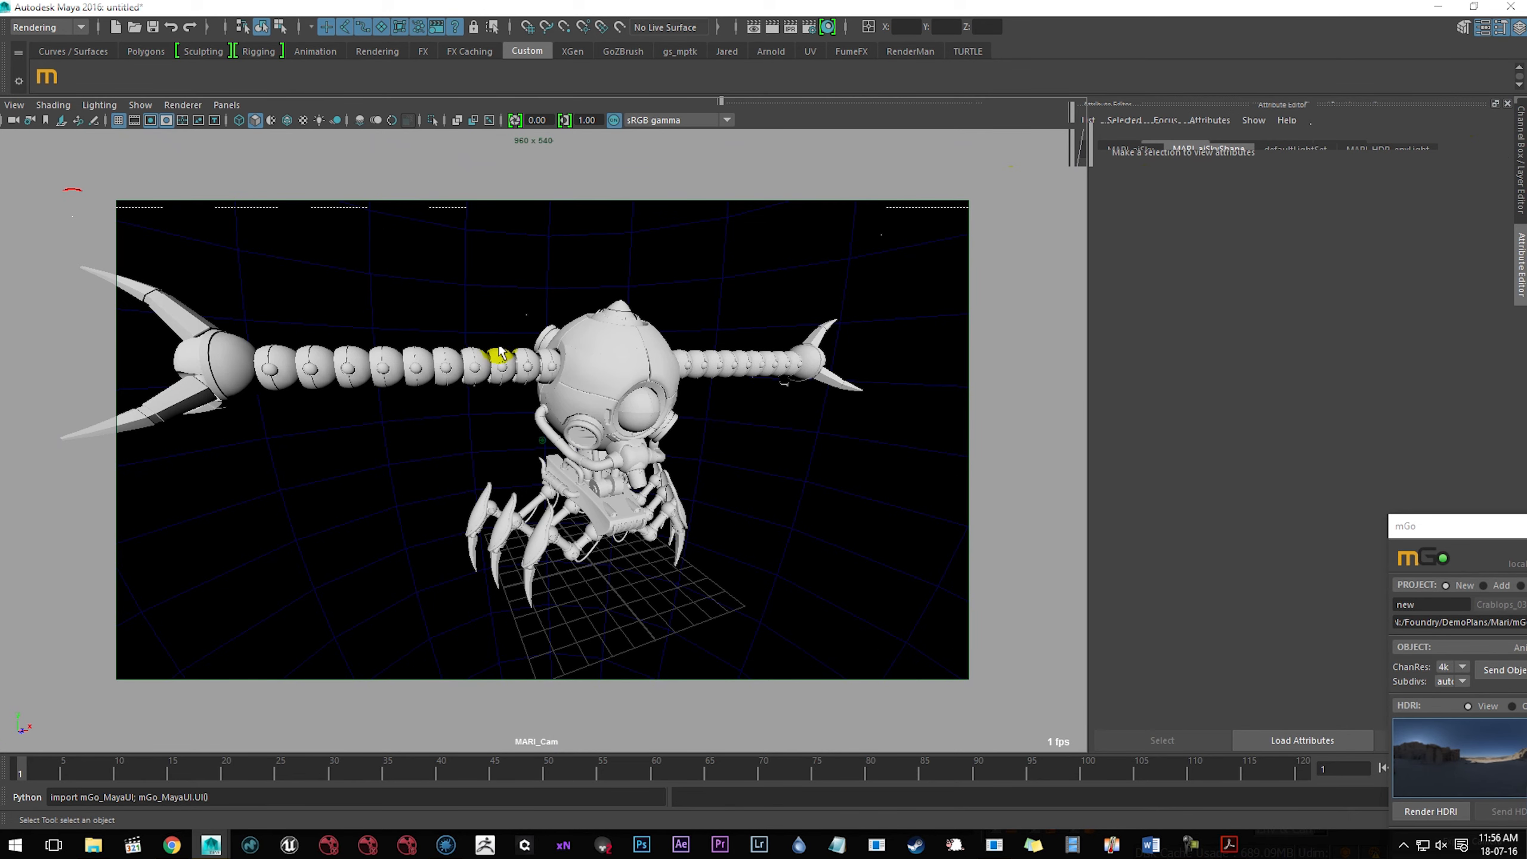
click(608, 355)
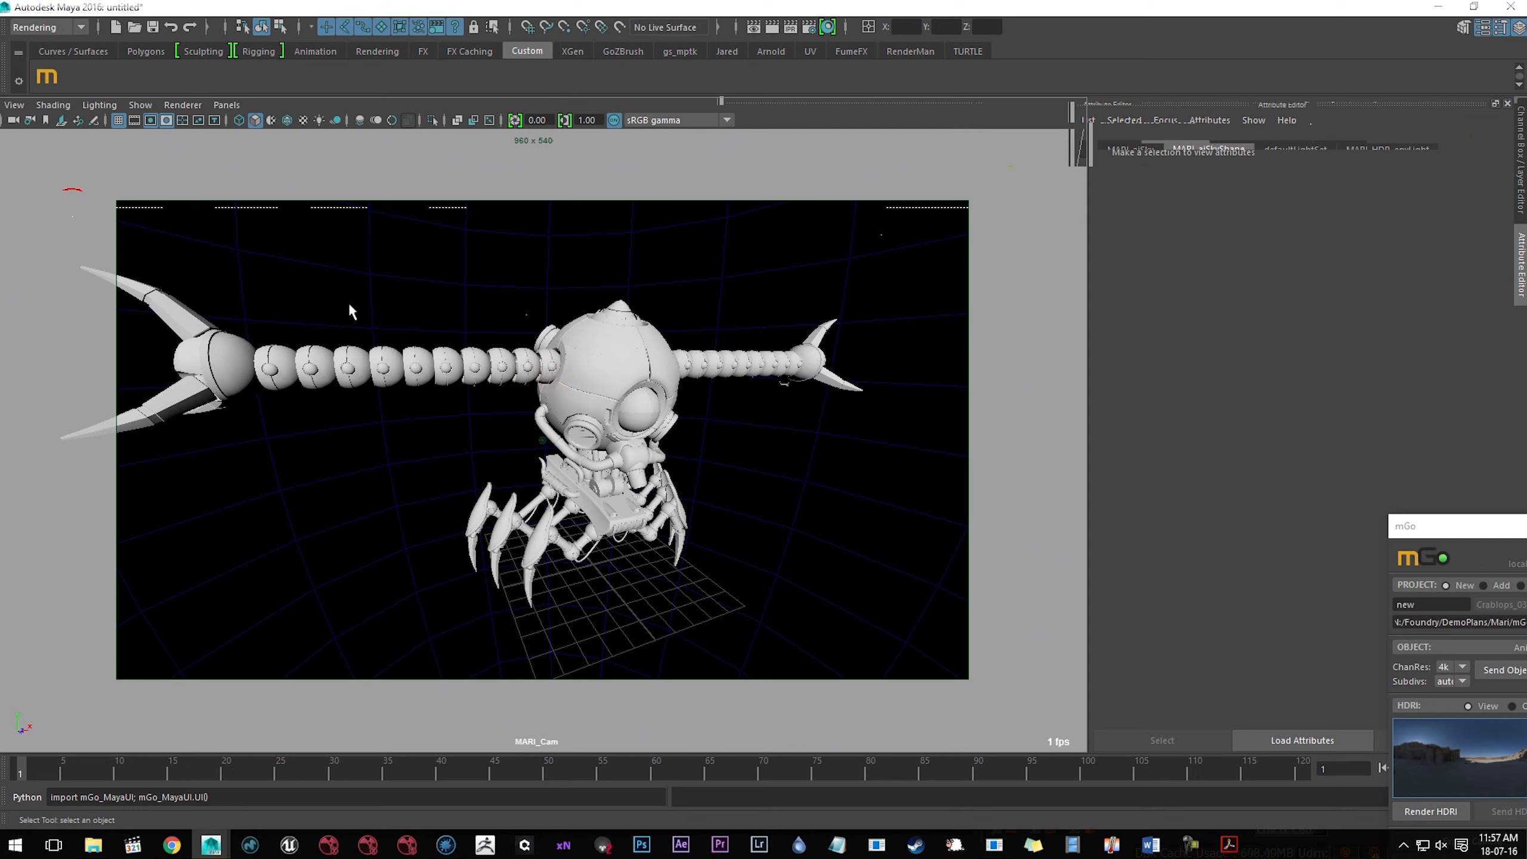
click(568, 352)
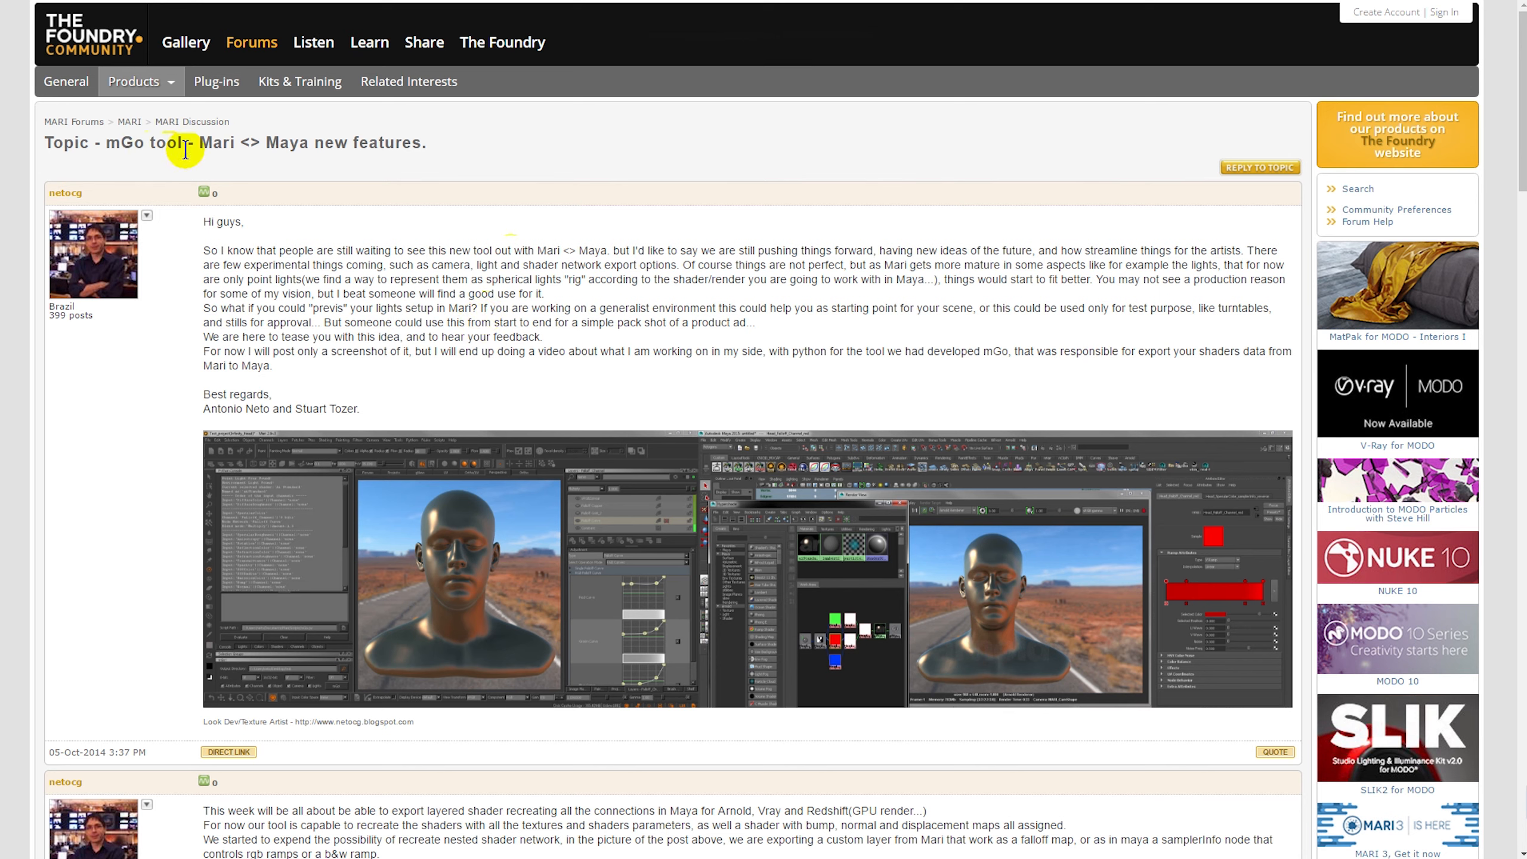
mouse_move(346, 166)
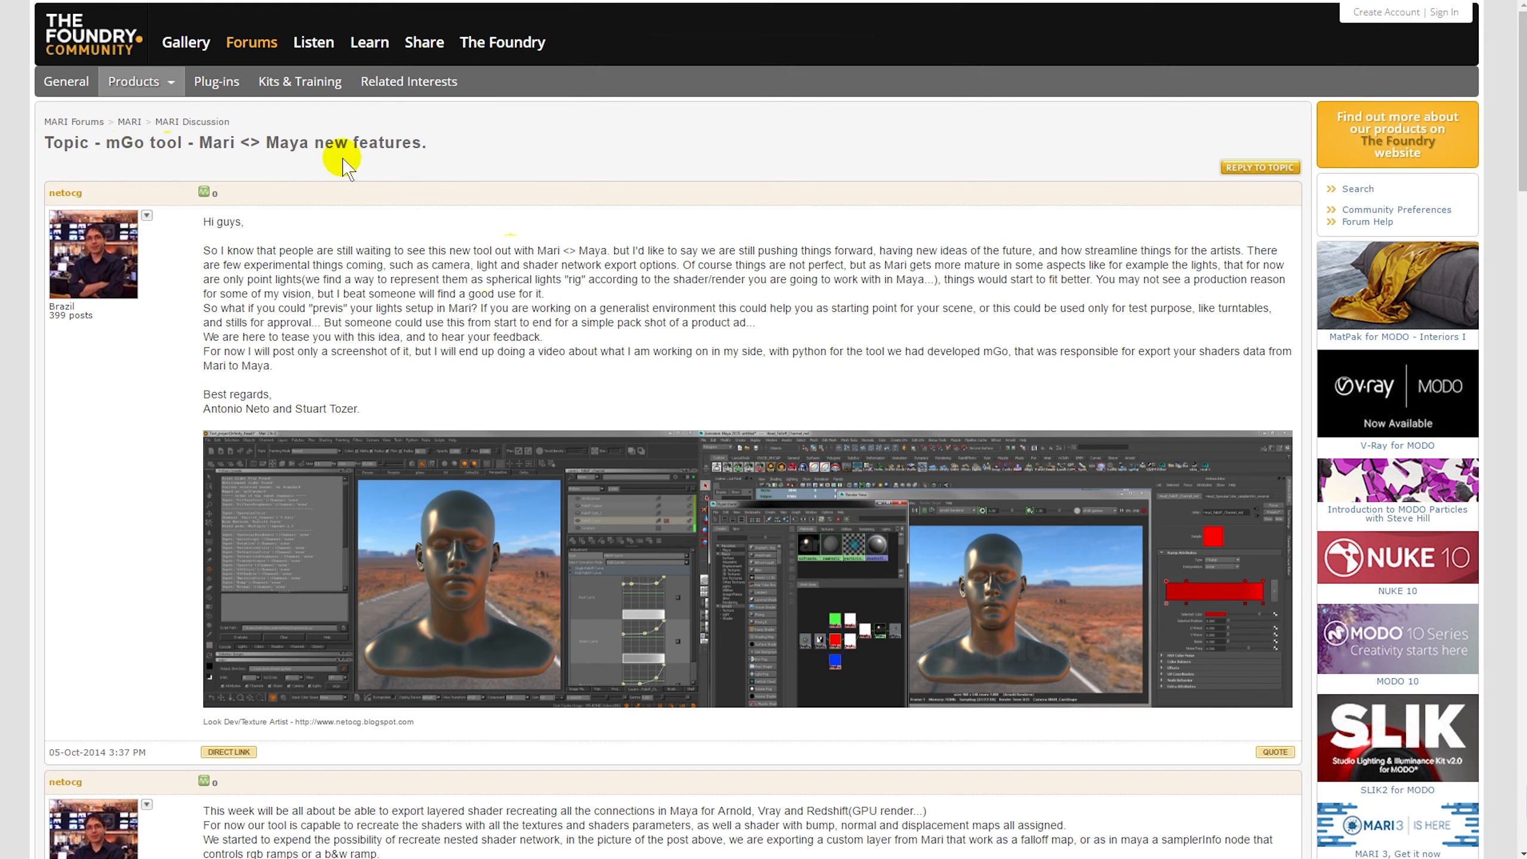
Scroll down through the replies of the mGo tool - Mari <> Maya forum topic.
scroll(down, 3)
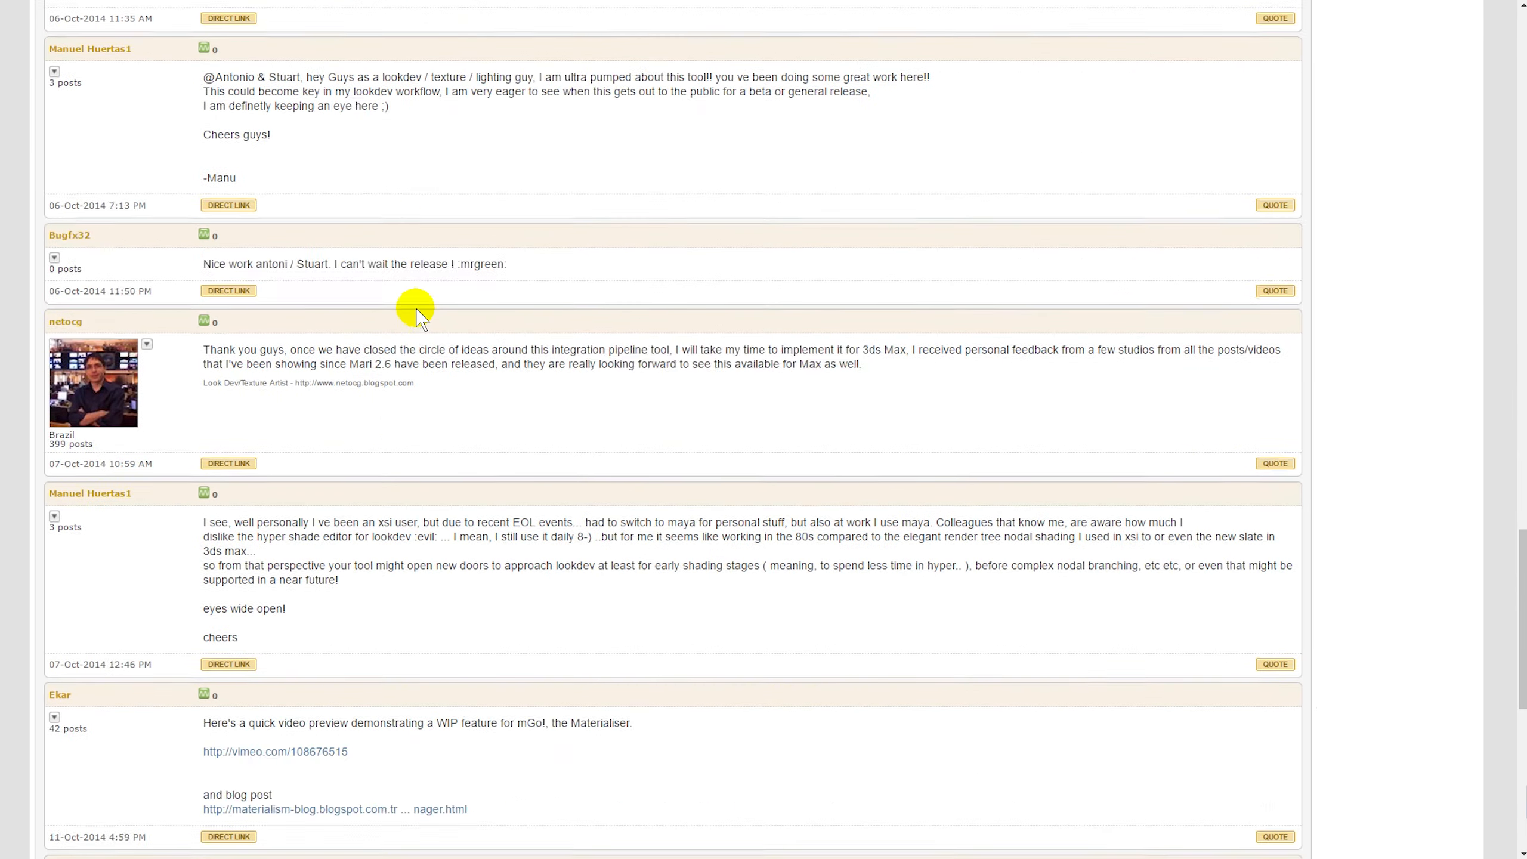
scroll(down, 3)
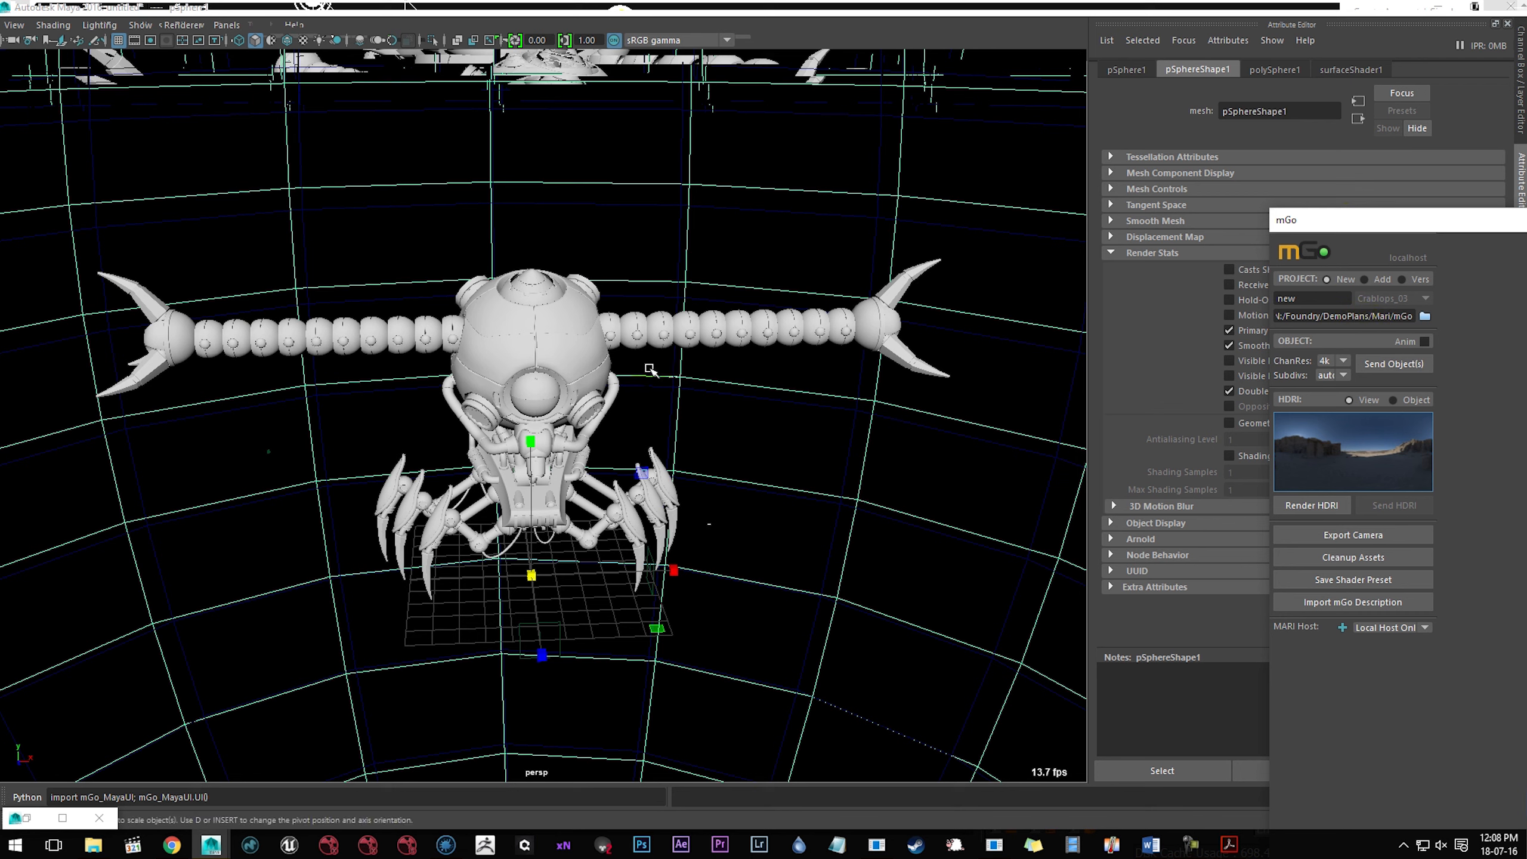
mouse_move(639, 384)
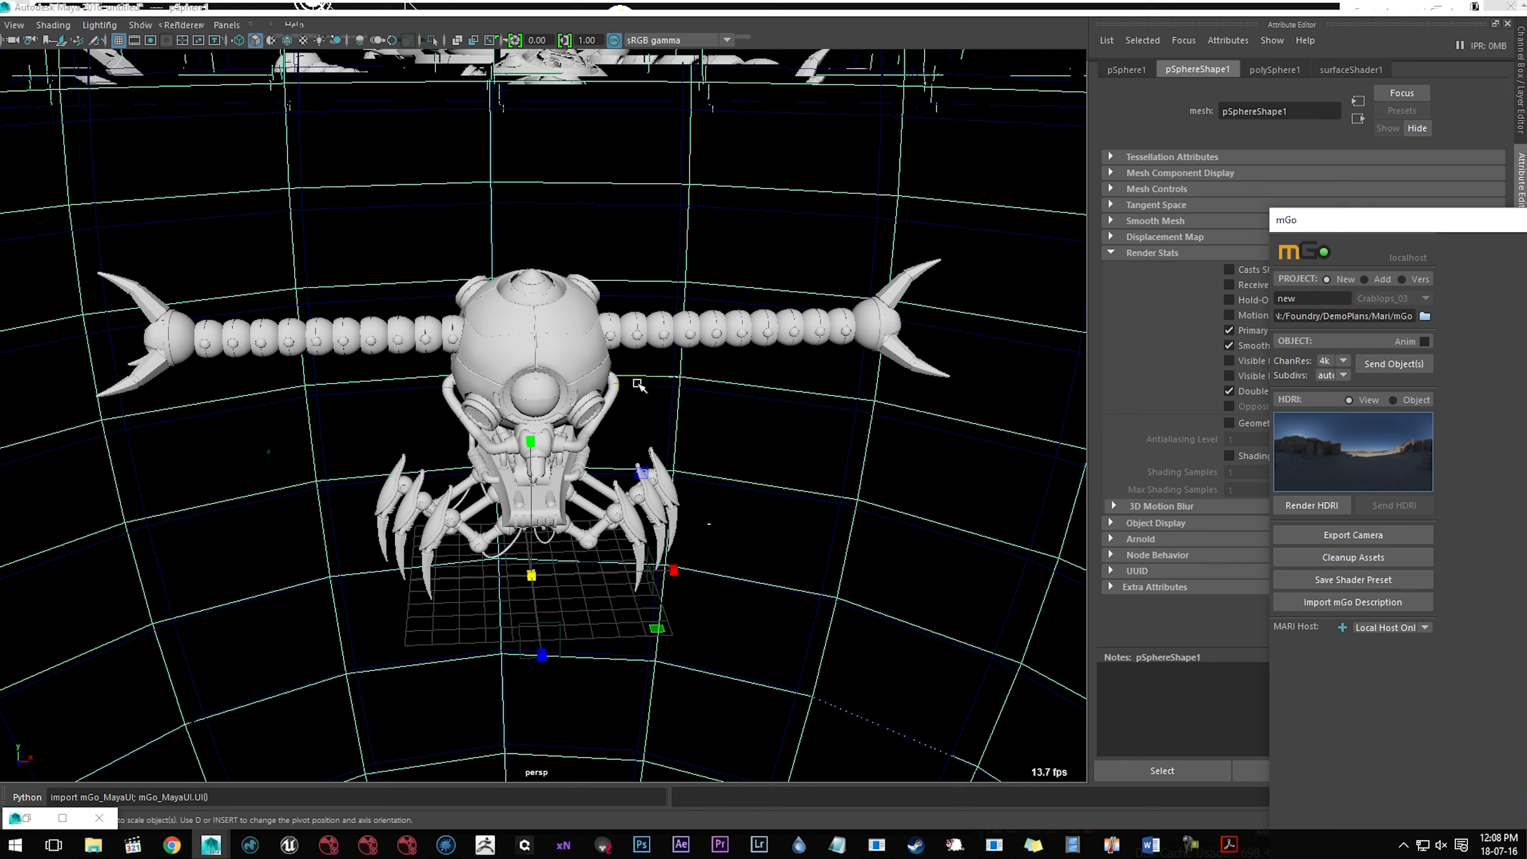
mouse_move(612, 385)
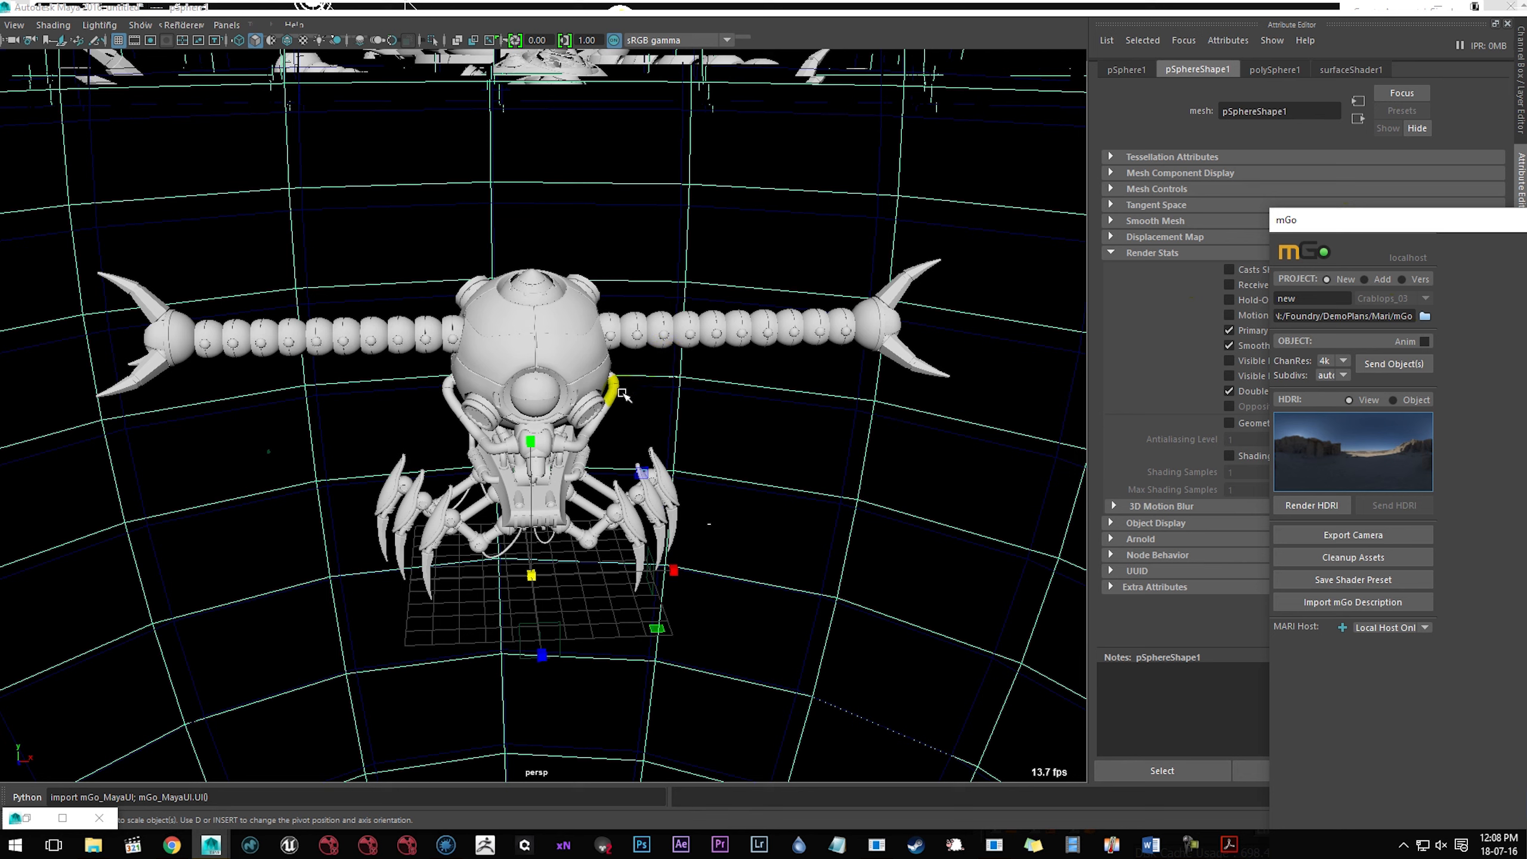